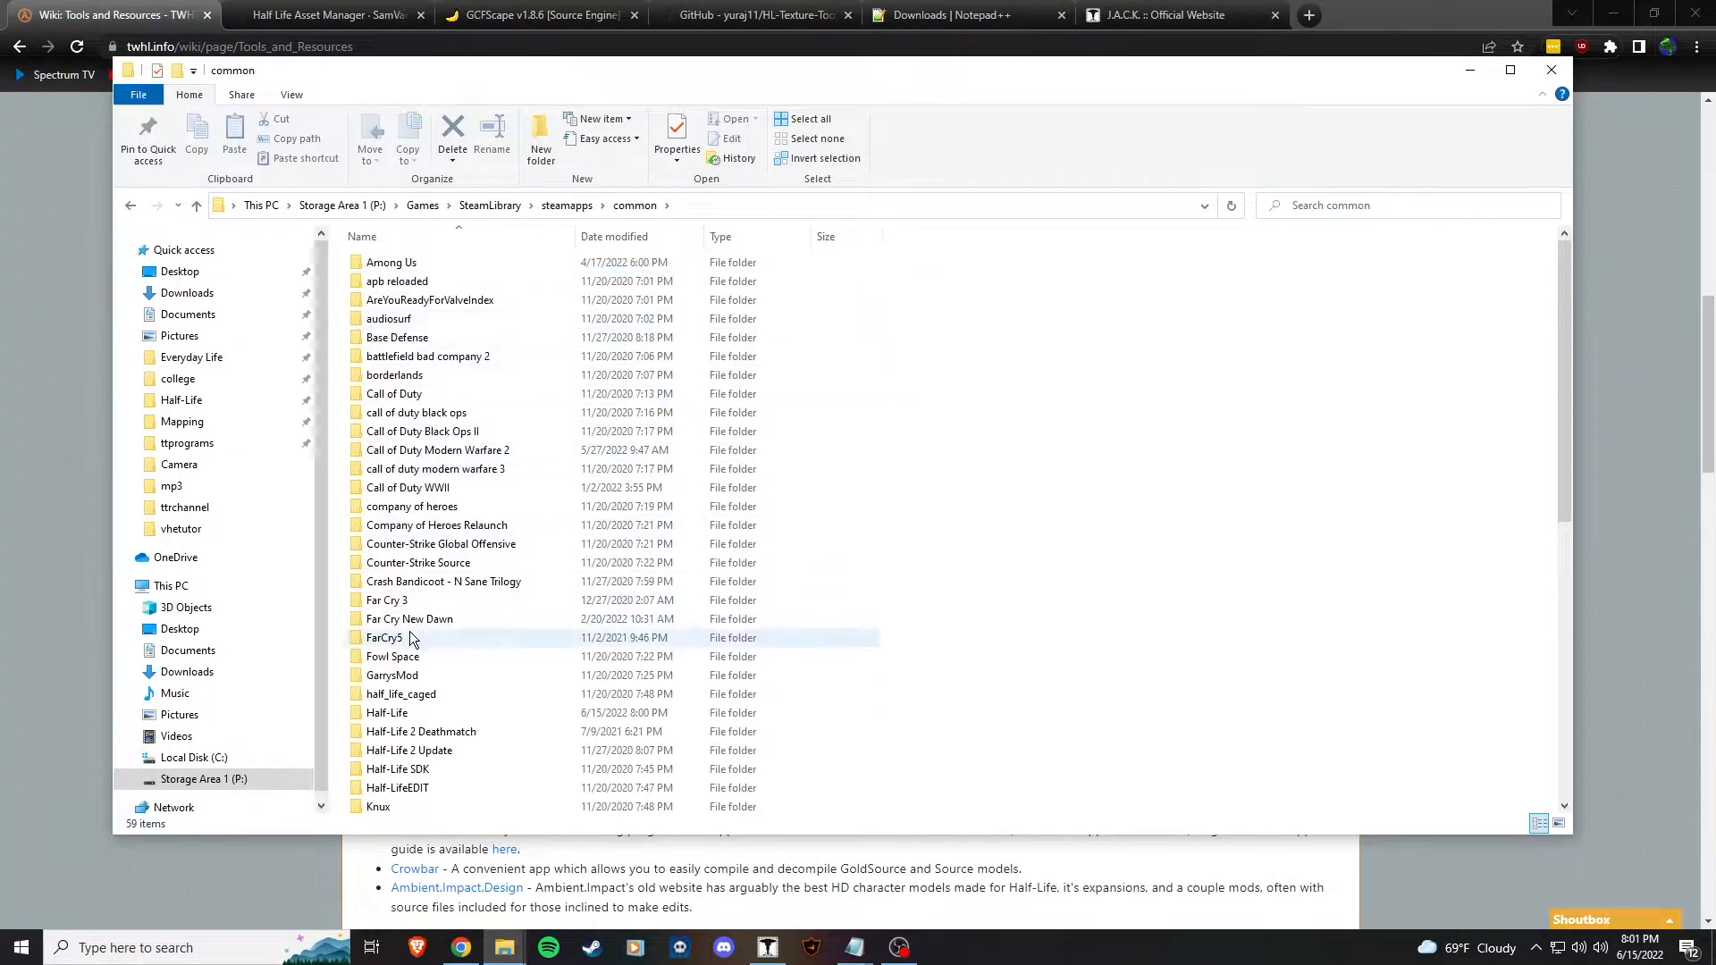
- Create a new folder named 'vhetutor' inside the Half-Life game folder
double_click(386, 712)
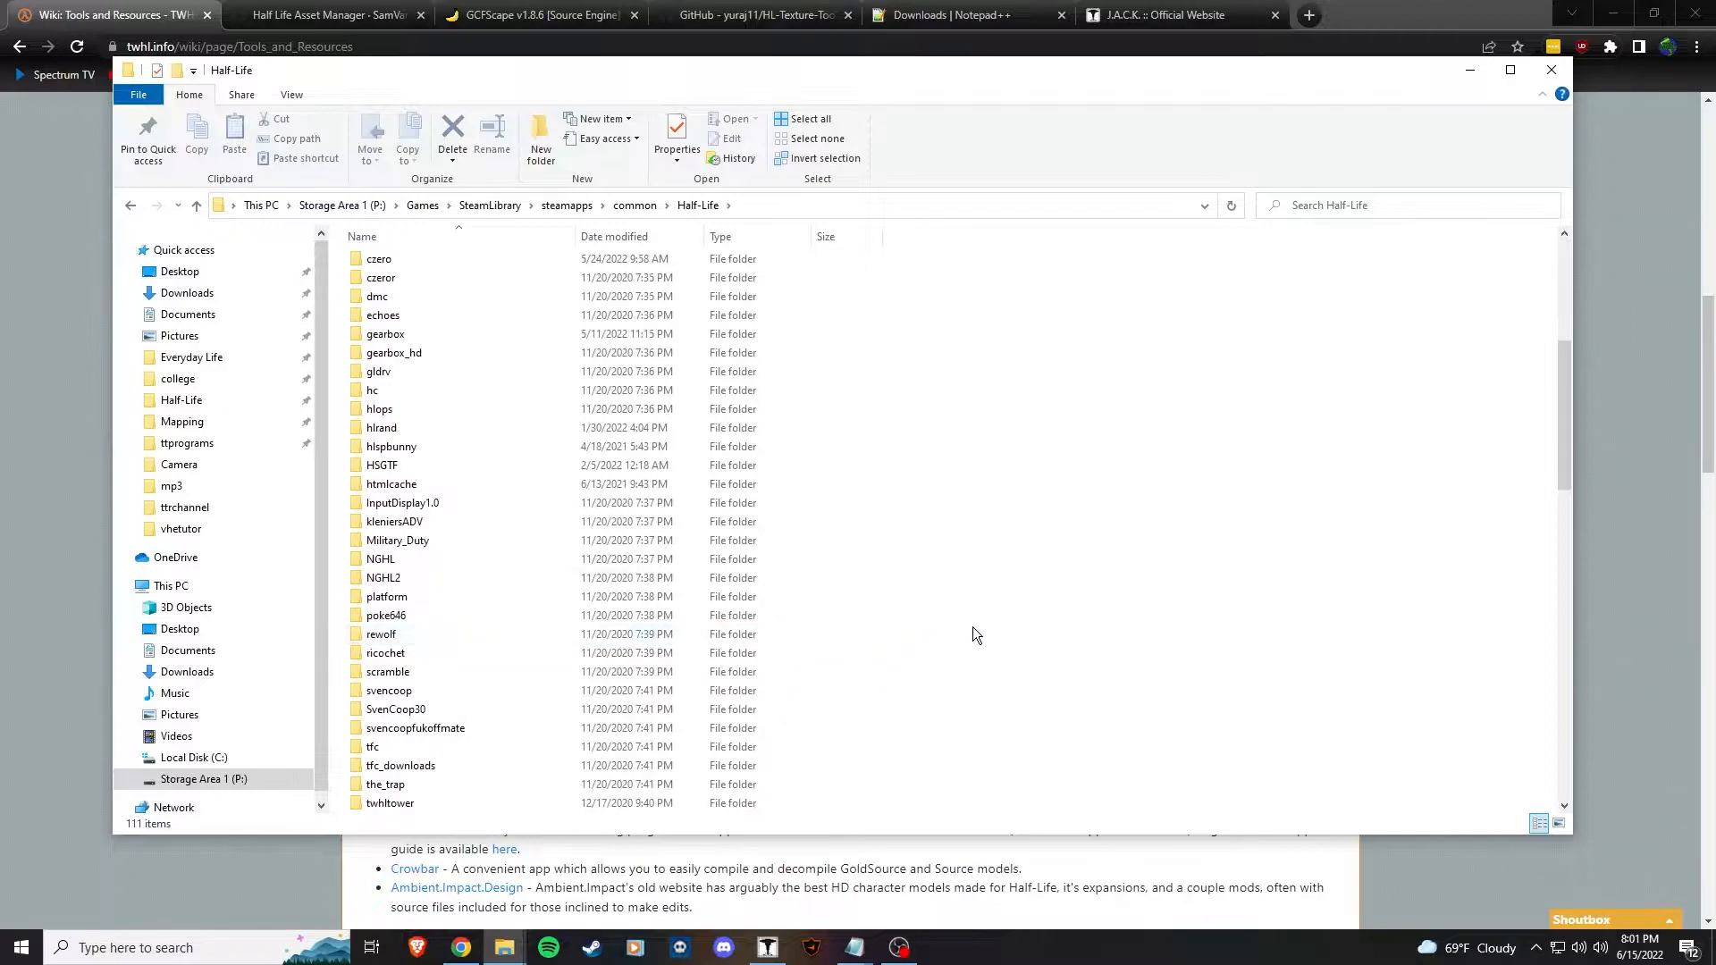
left_click(541, 134)
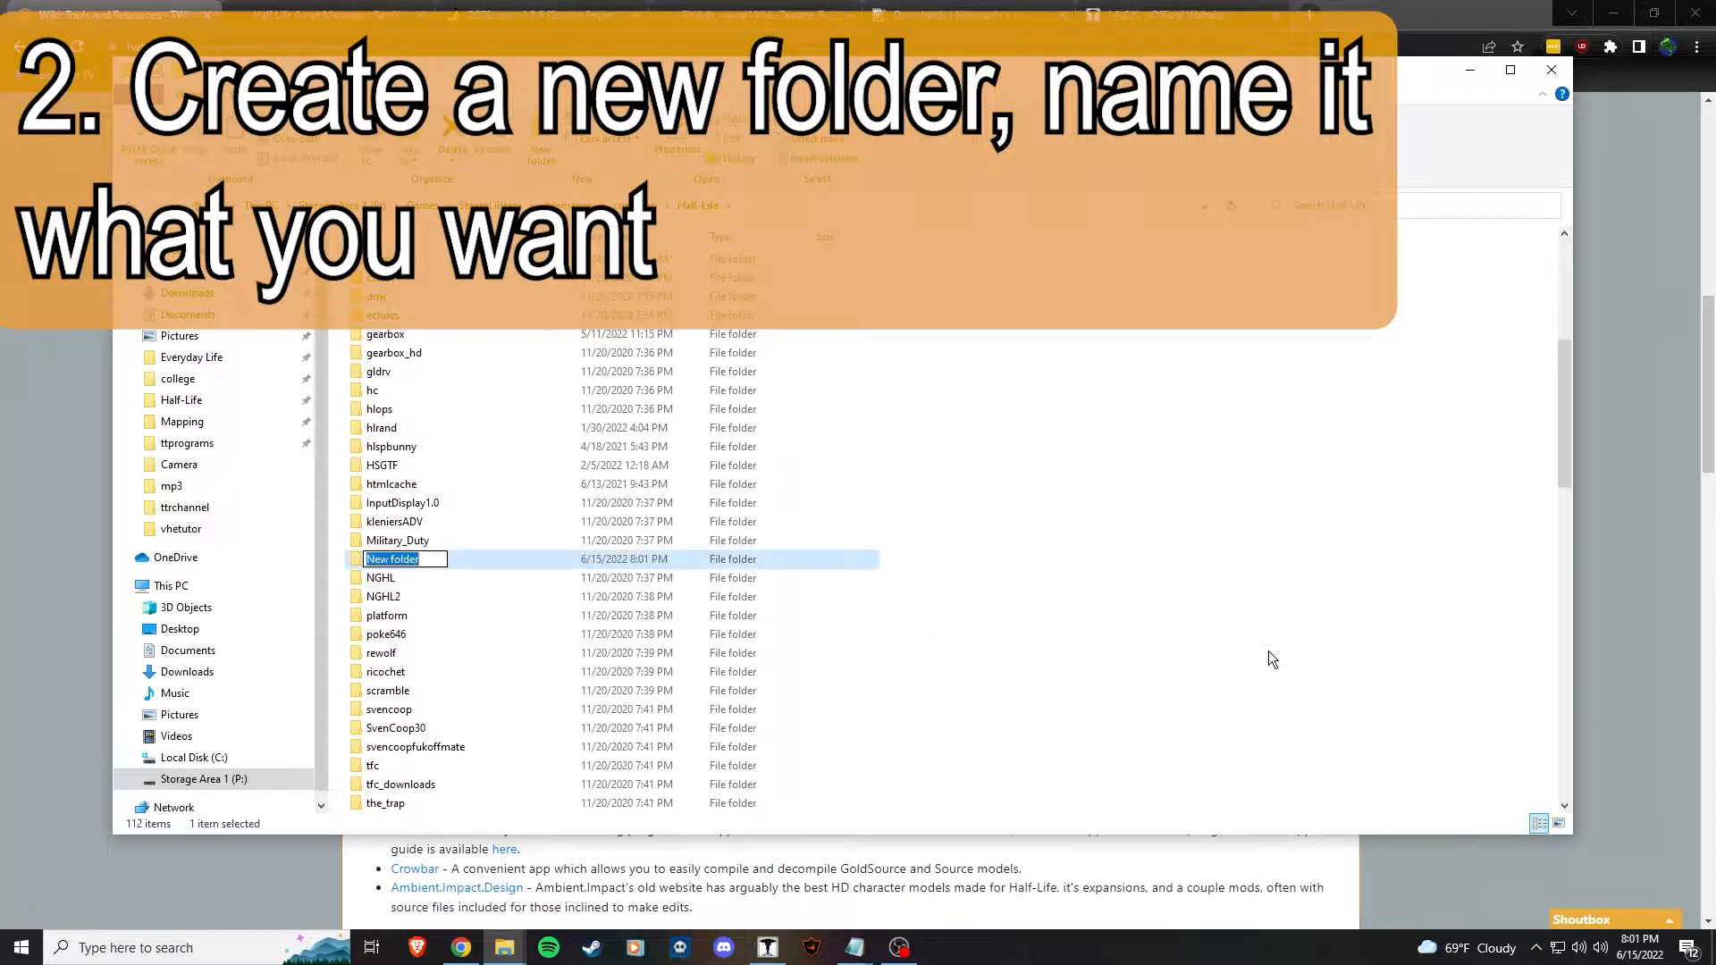
type("vhetutor")
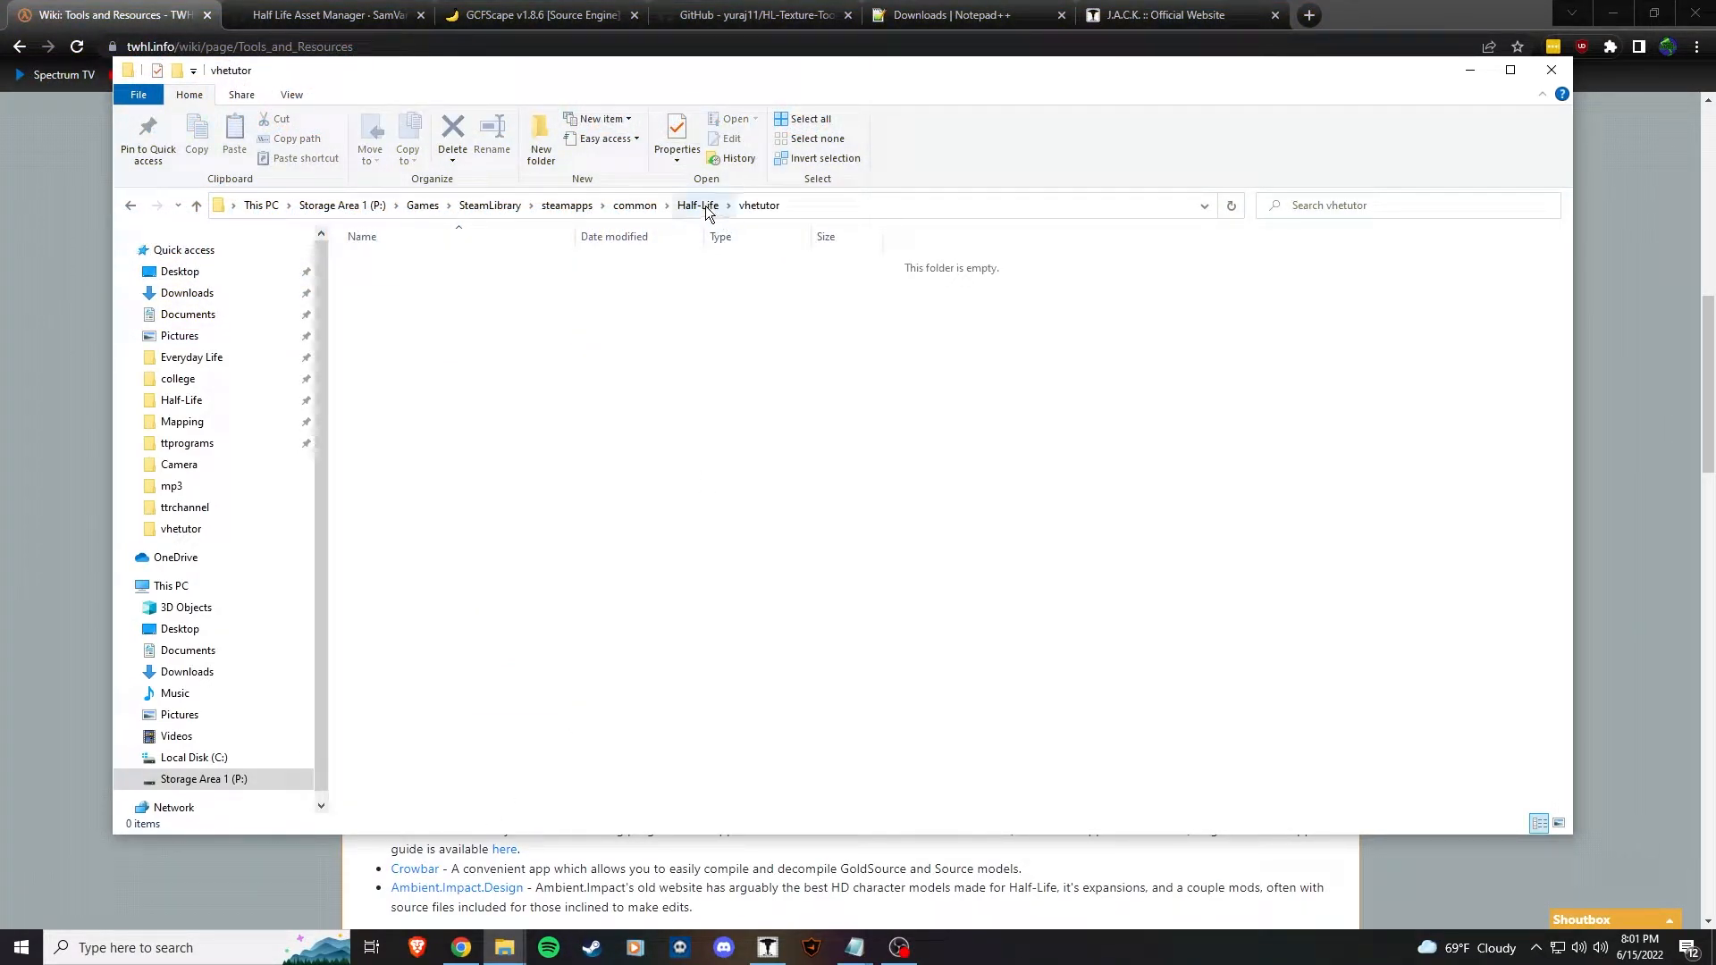
- Copy liblist.gam from the valve folder and paste it into the vhetutor folder
left_click(698, 204)
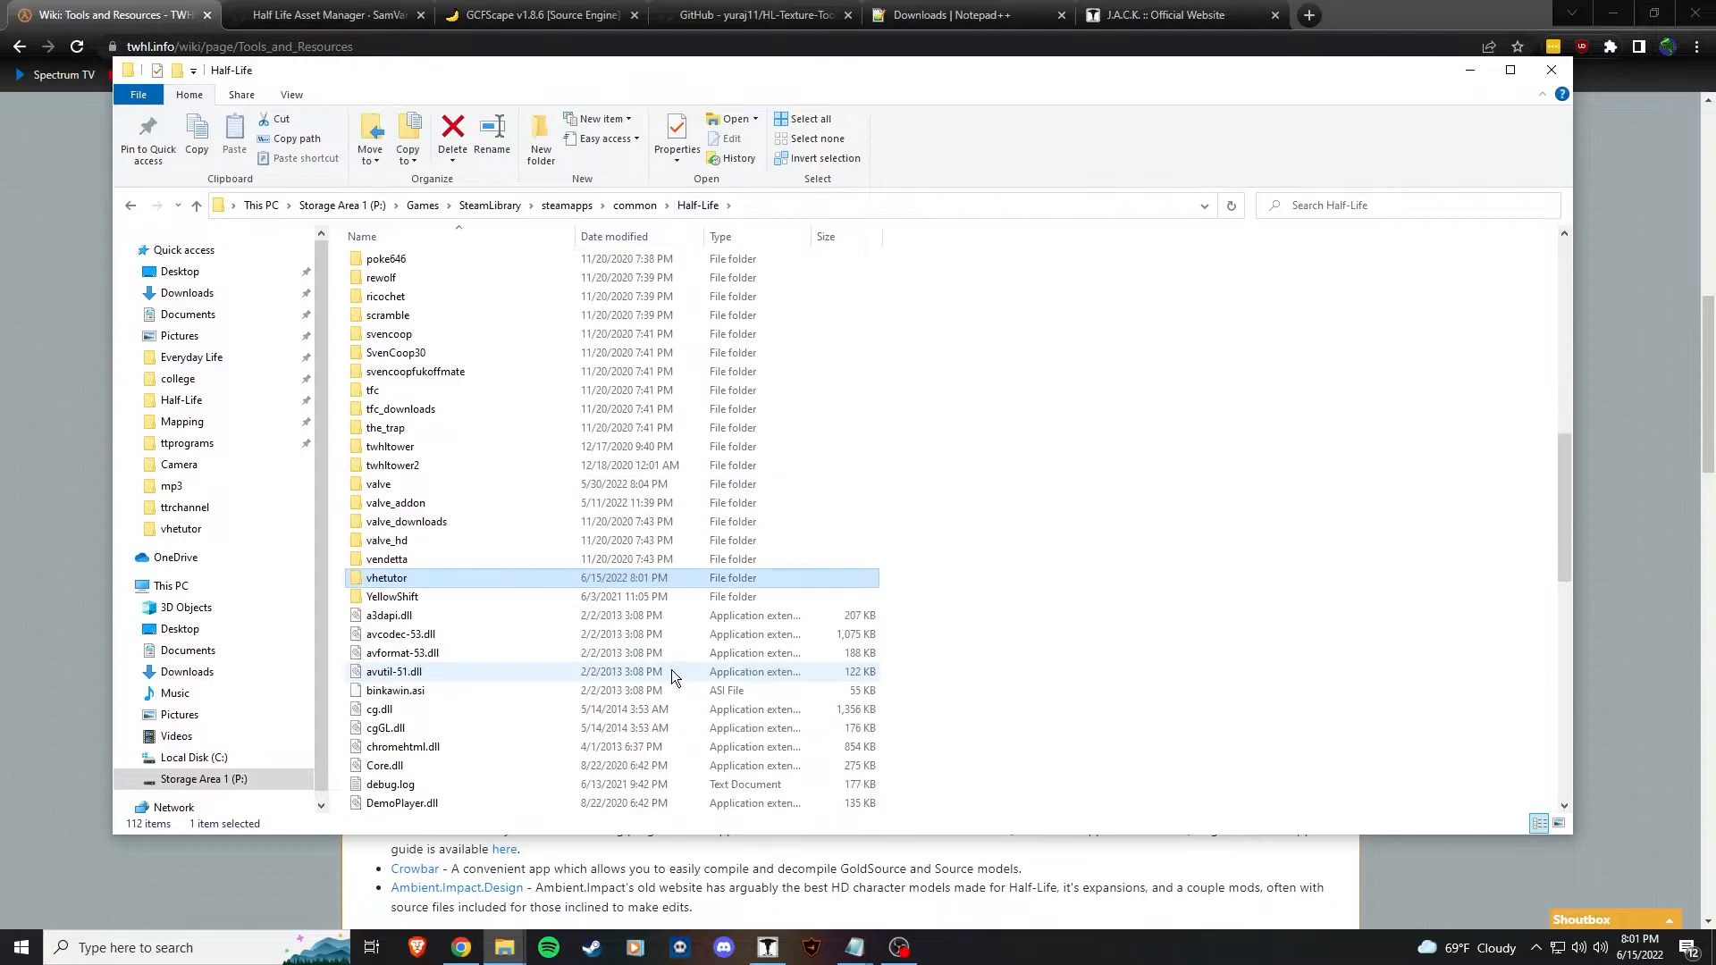
double_click(376, 483)
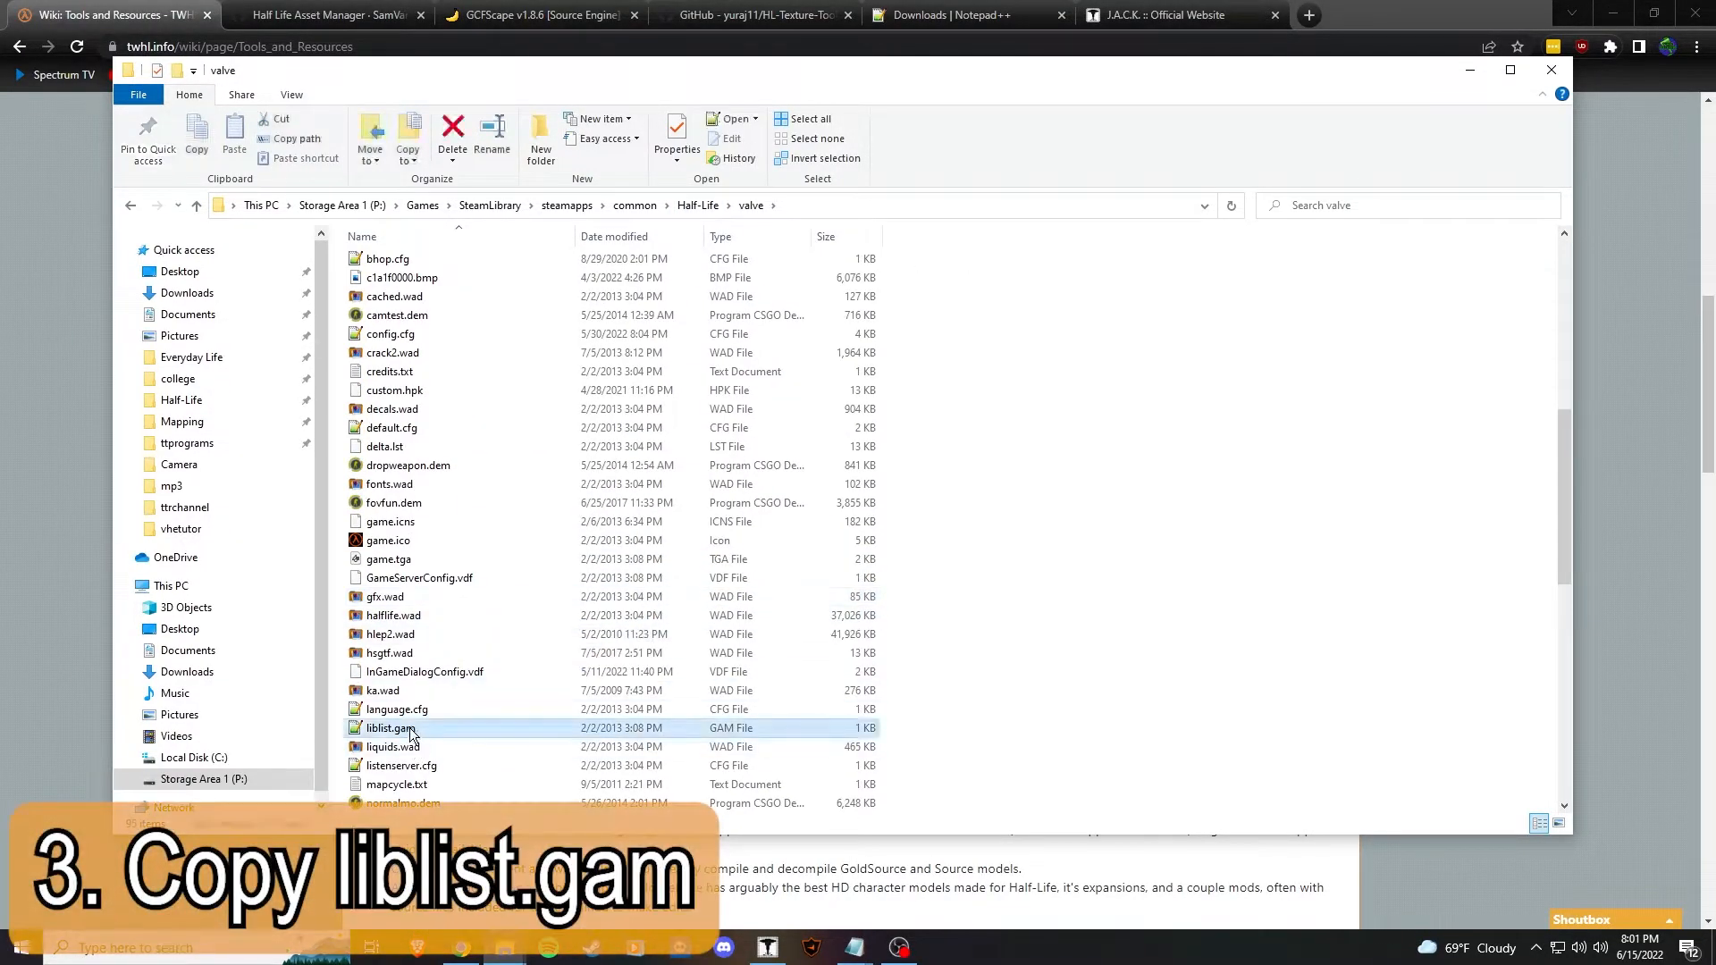
right_click(390, 728)
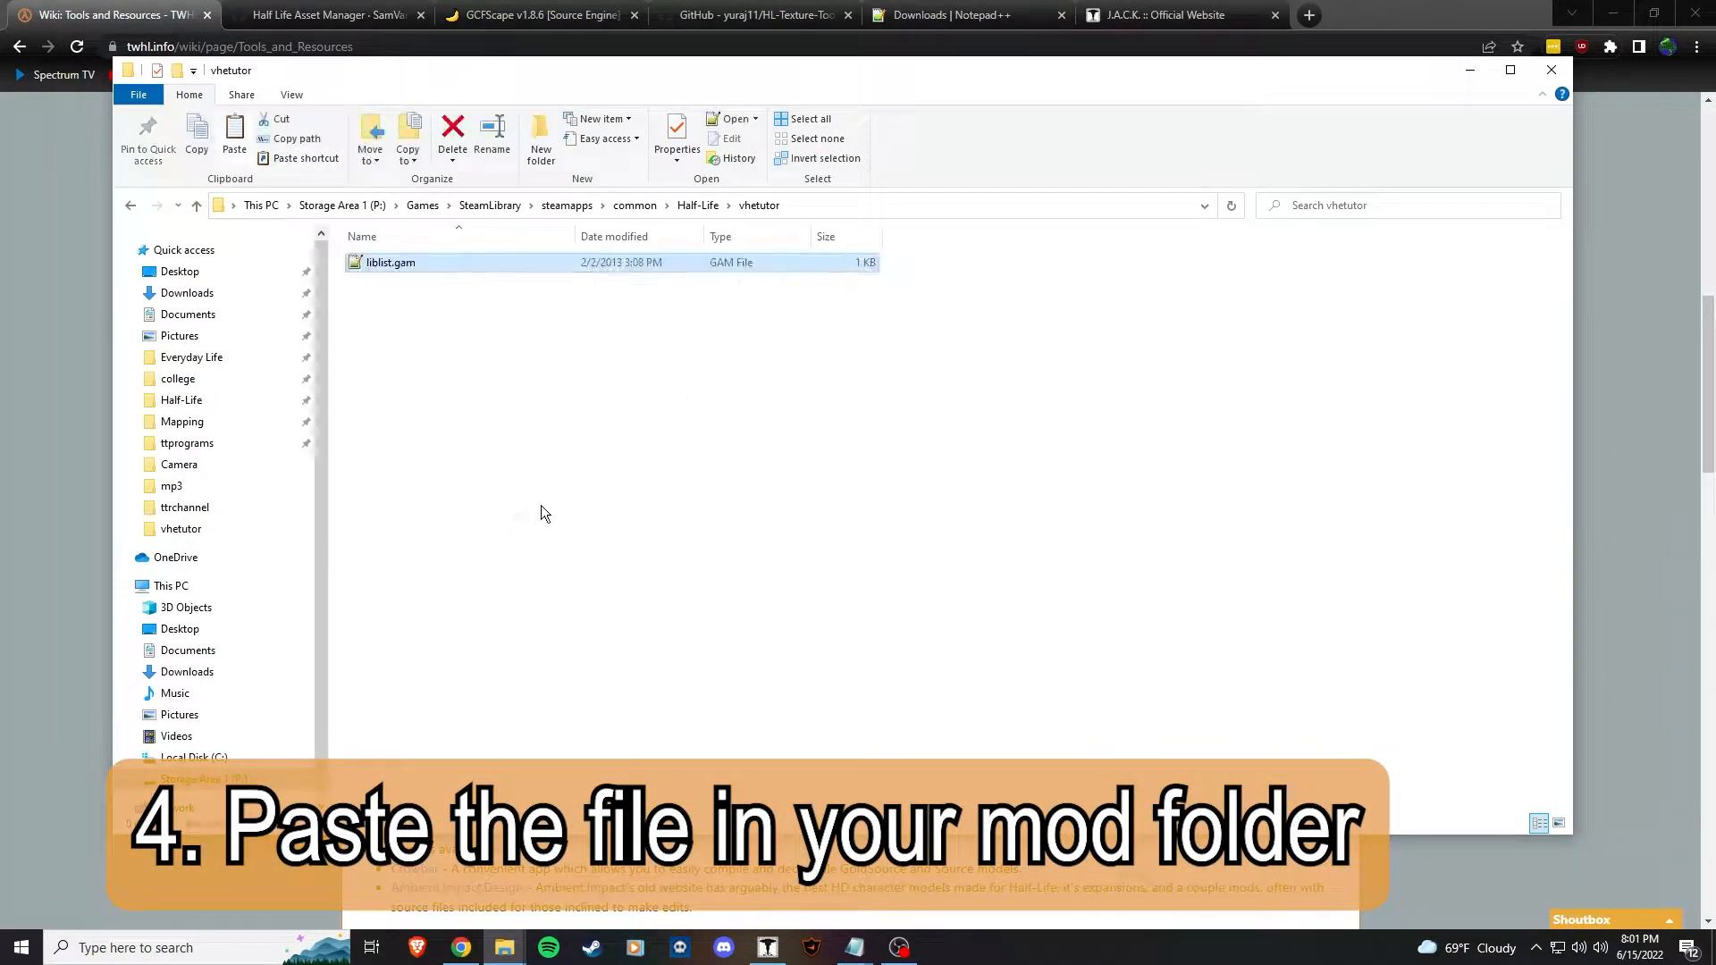
right_click(388, 262)
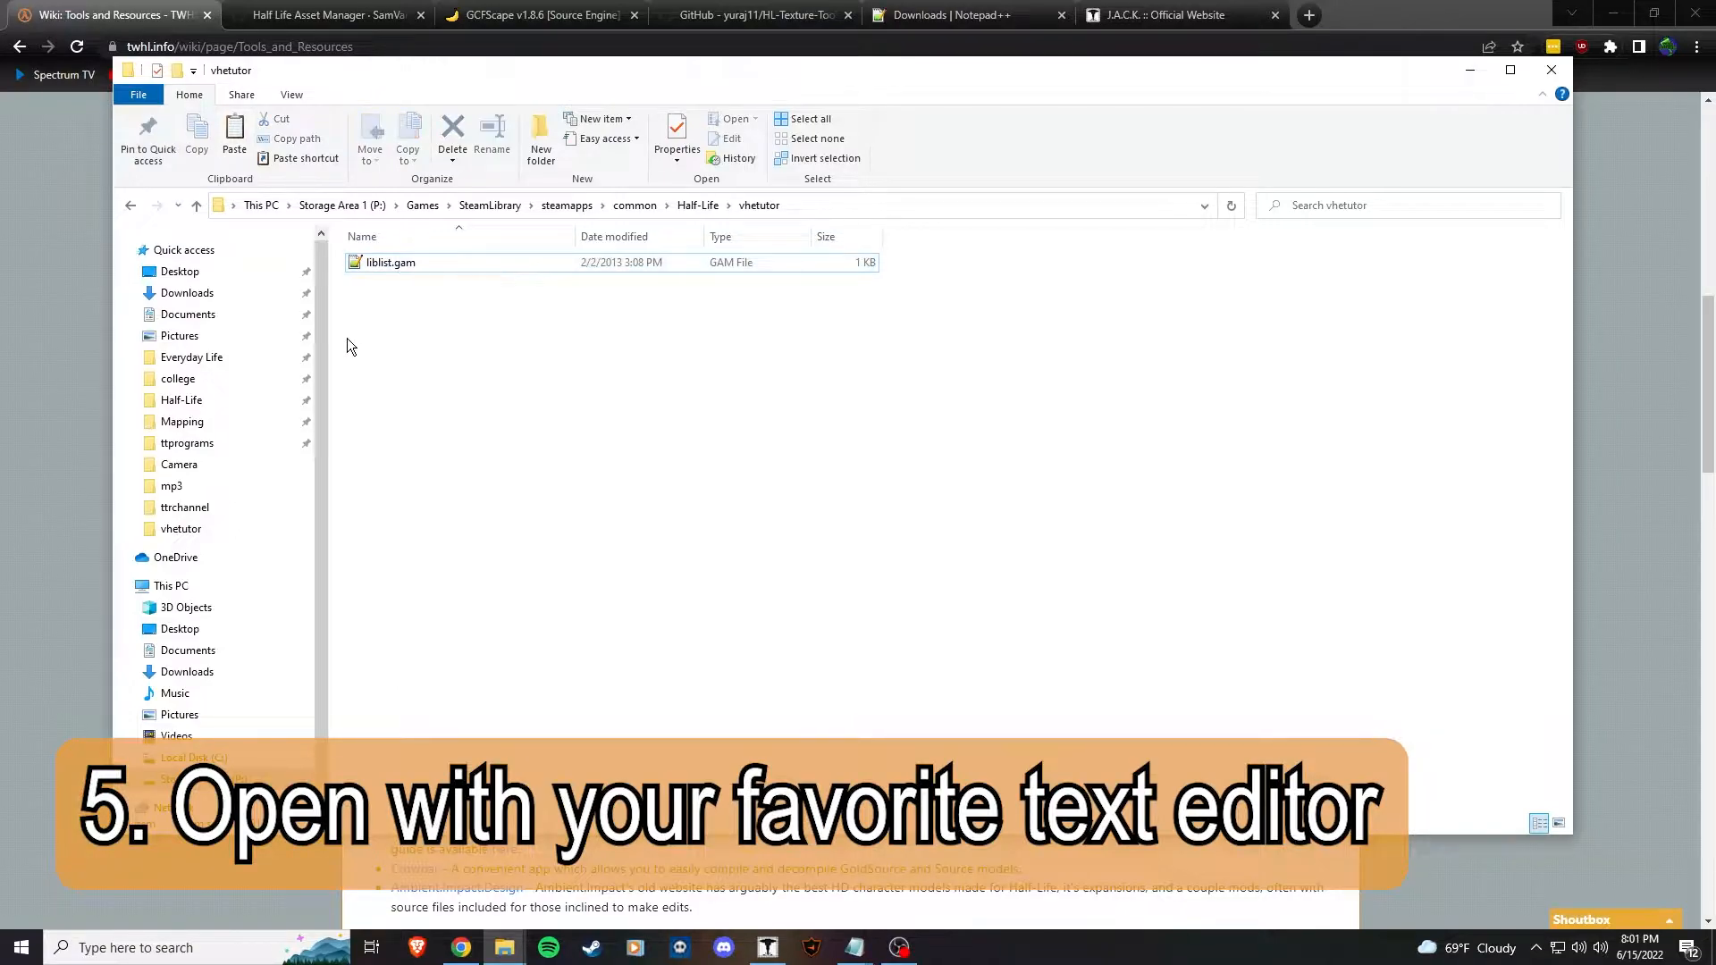
mouse_move(356, 341)
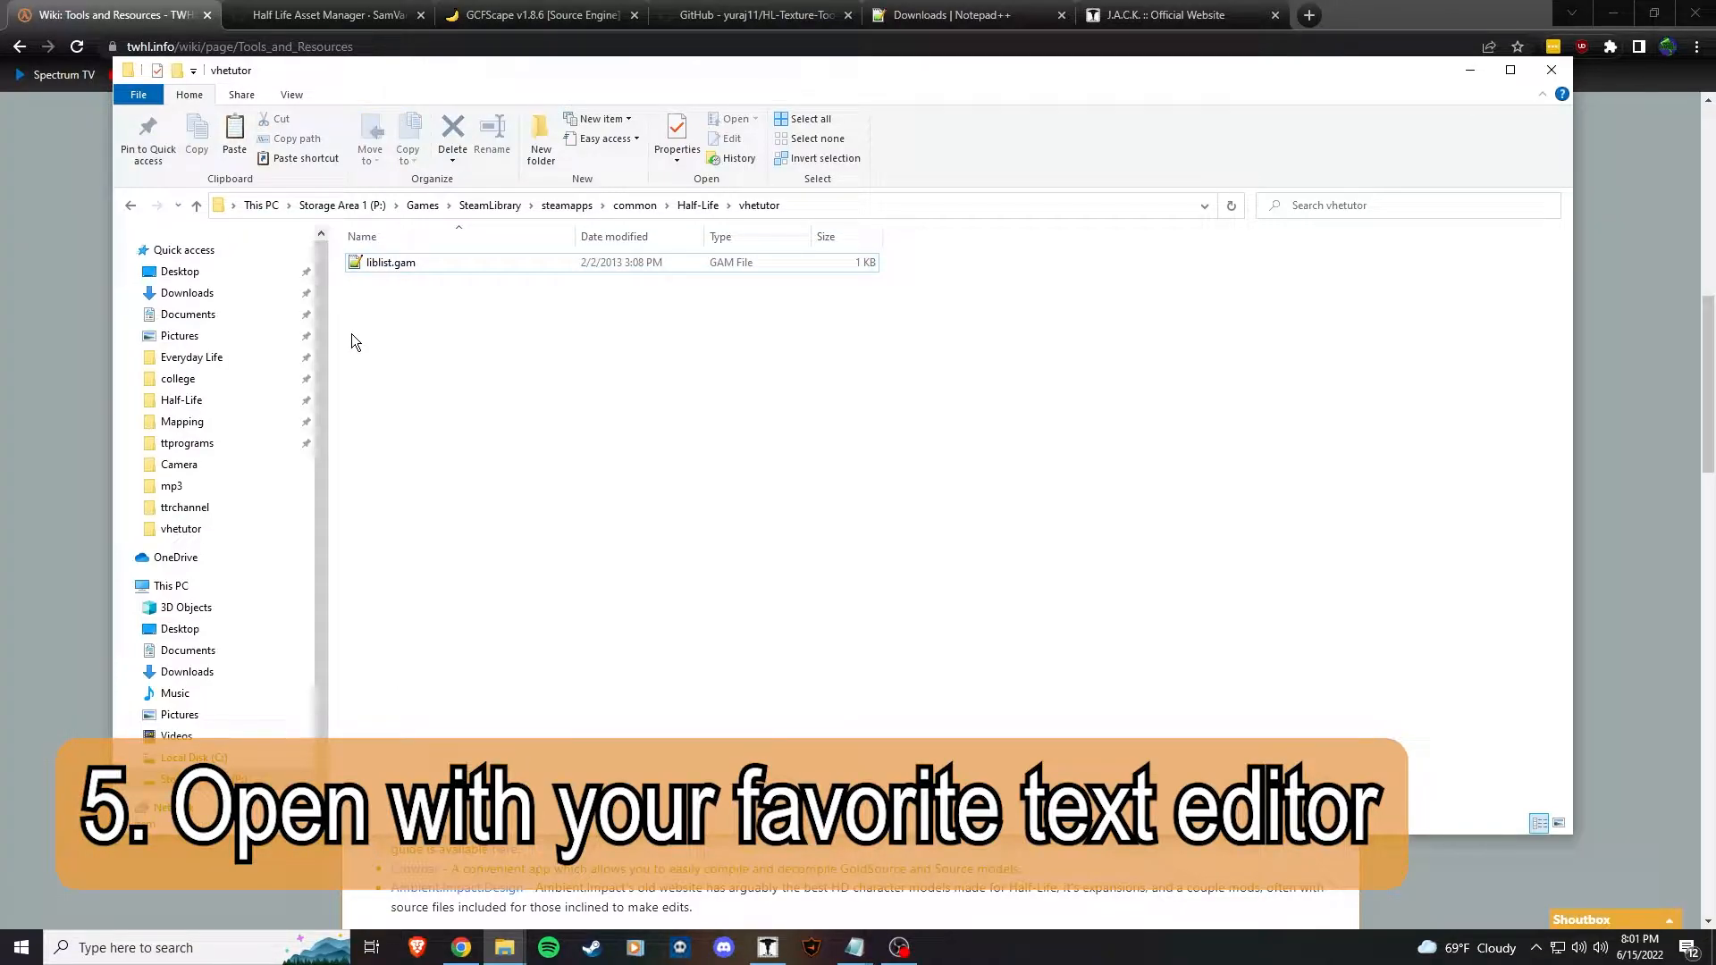
left_click(386, 262)
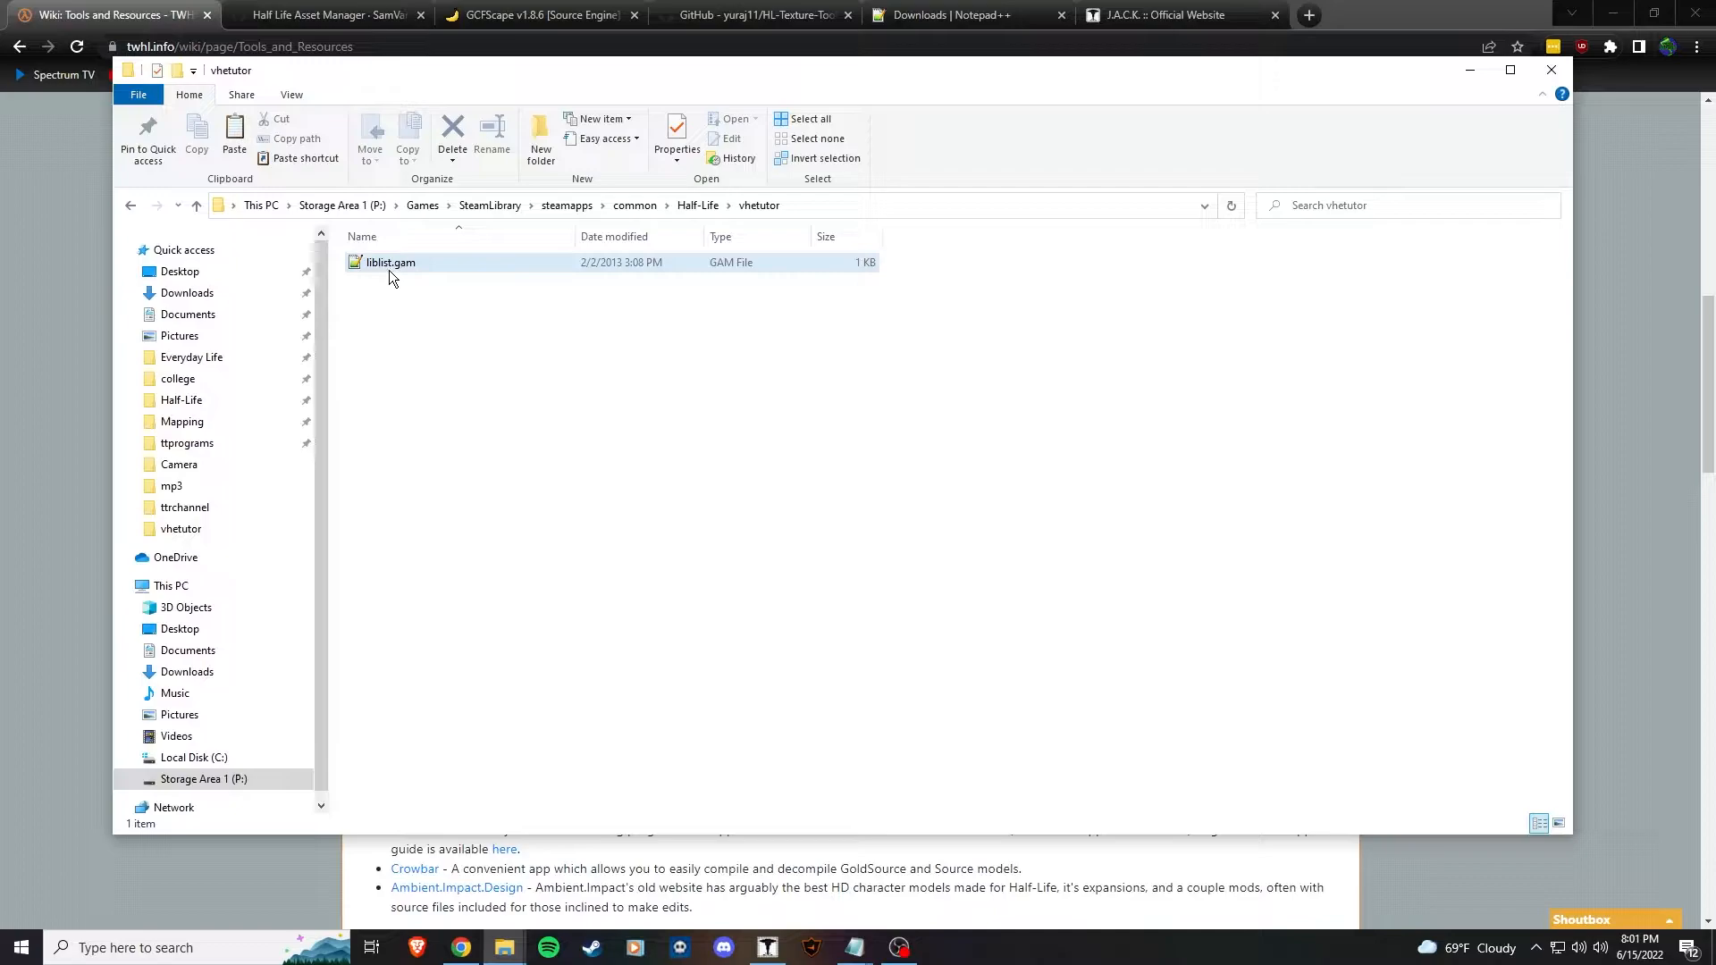
- Open liblist.gam in Notepad++ and change the game name to 'Half-Life: Vhetutor'
right_click(384, 261)
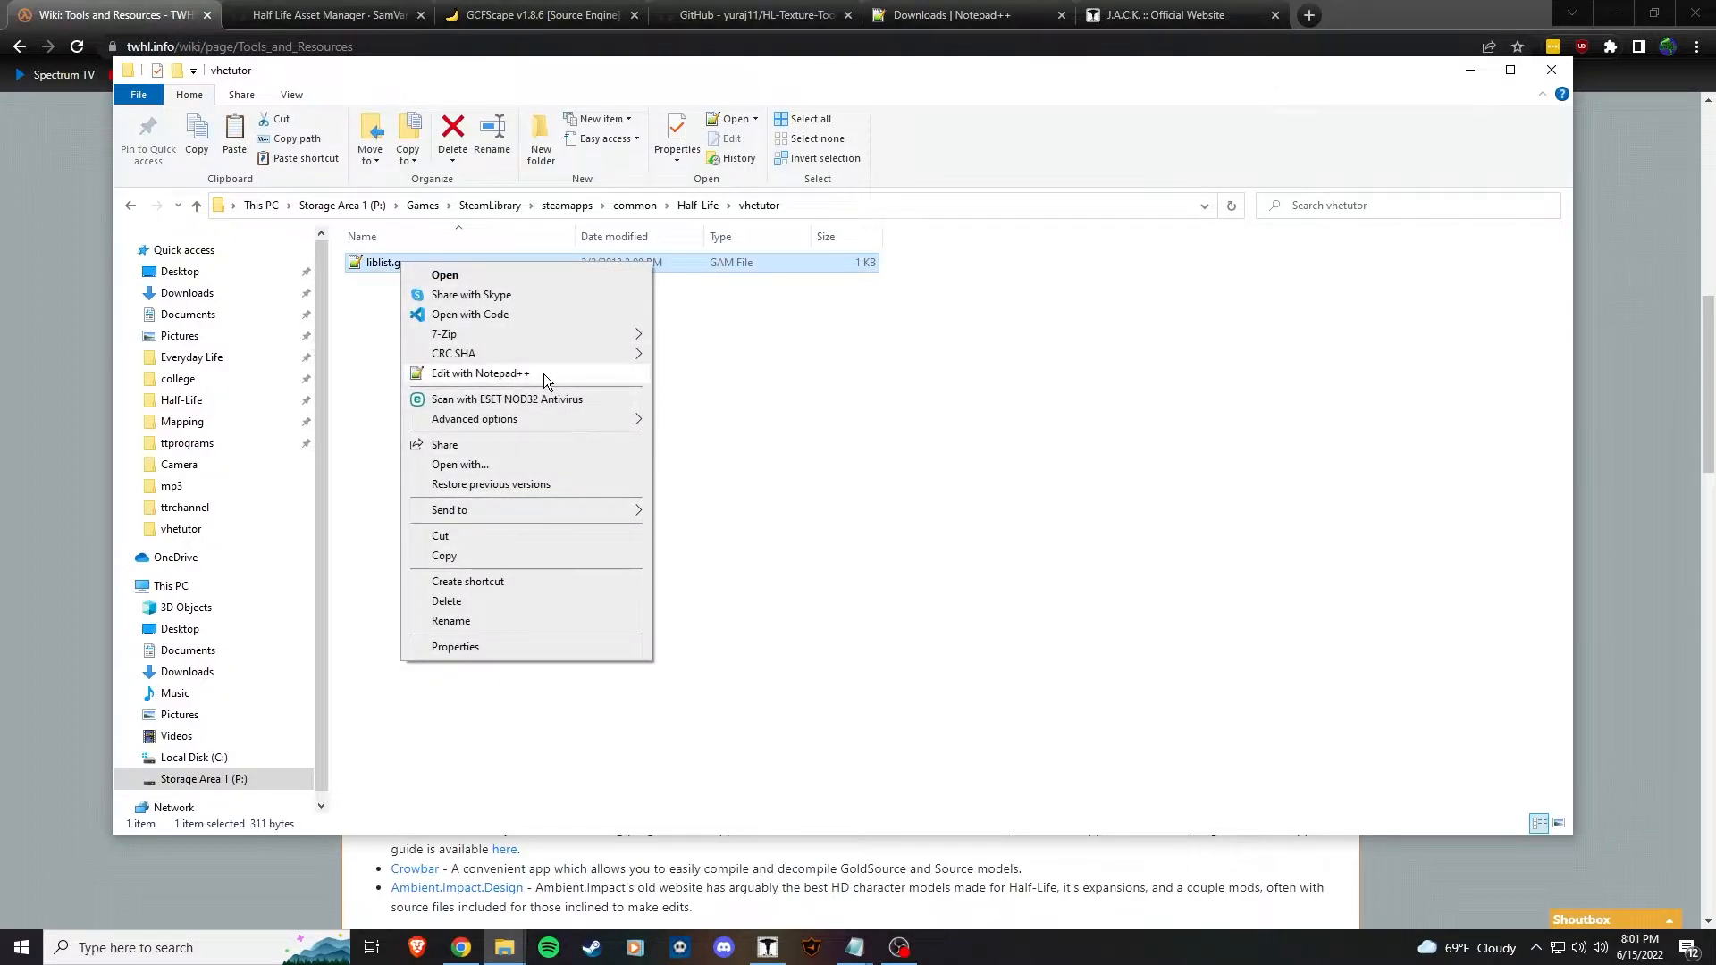
left_click(478, 374)
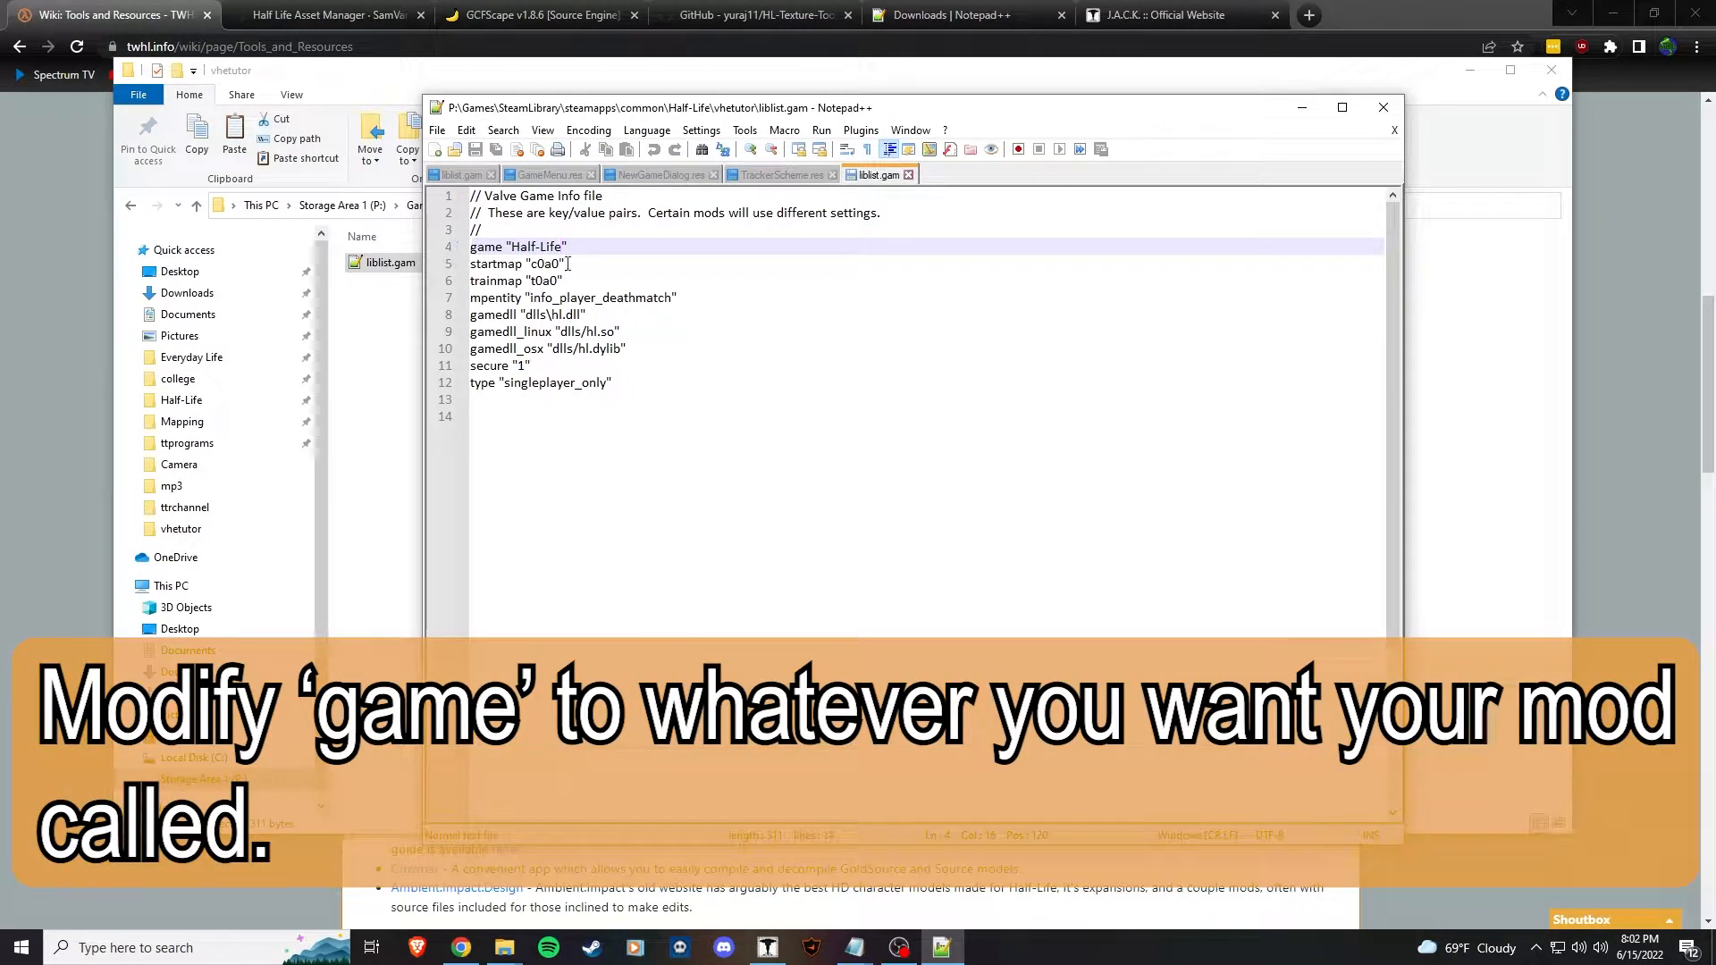
type("Vhetutor")
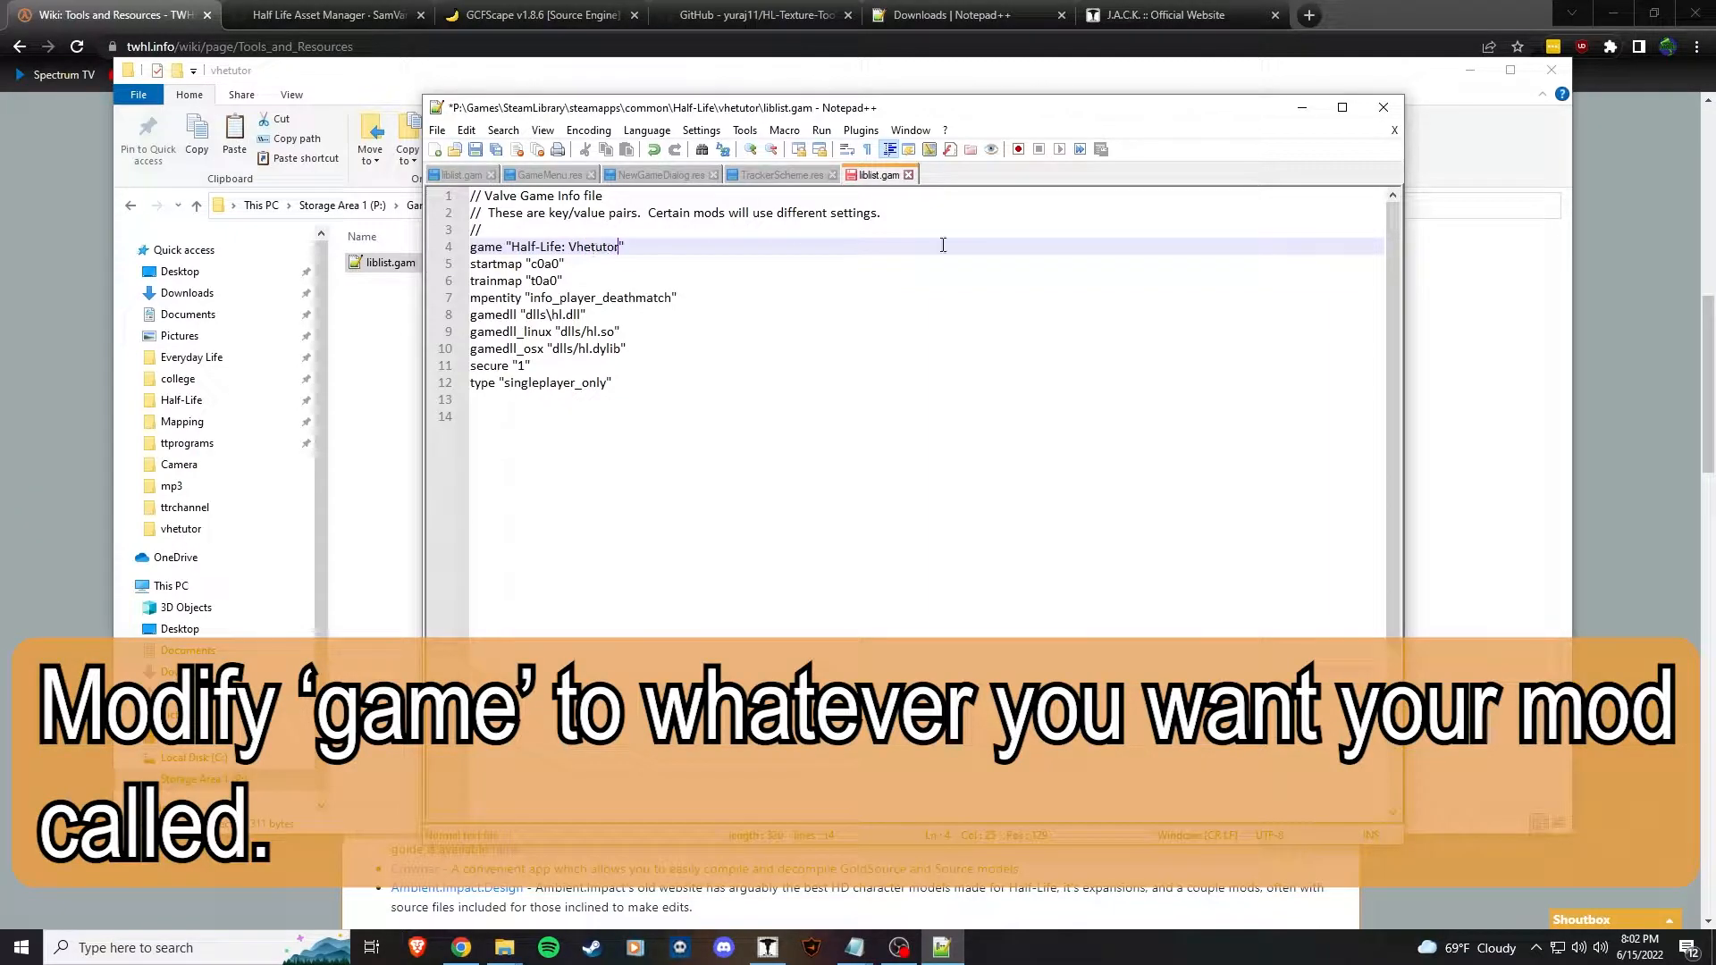
- Change the gamedll path to ..\valve\dlls\hl.dll
left_click(630, 246)
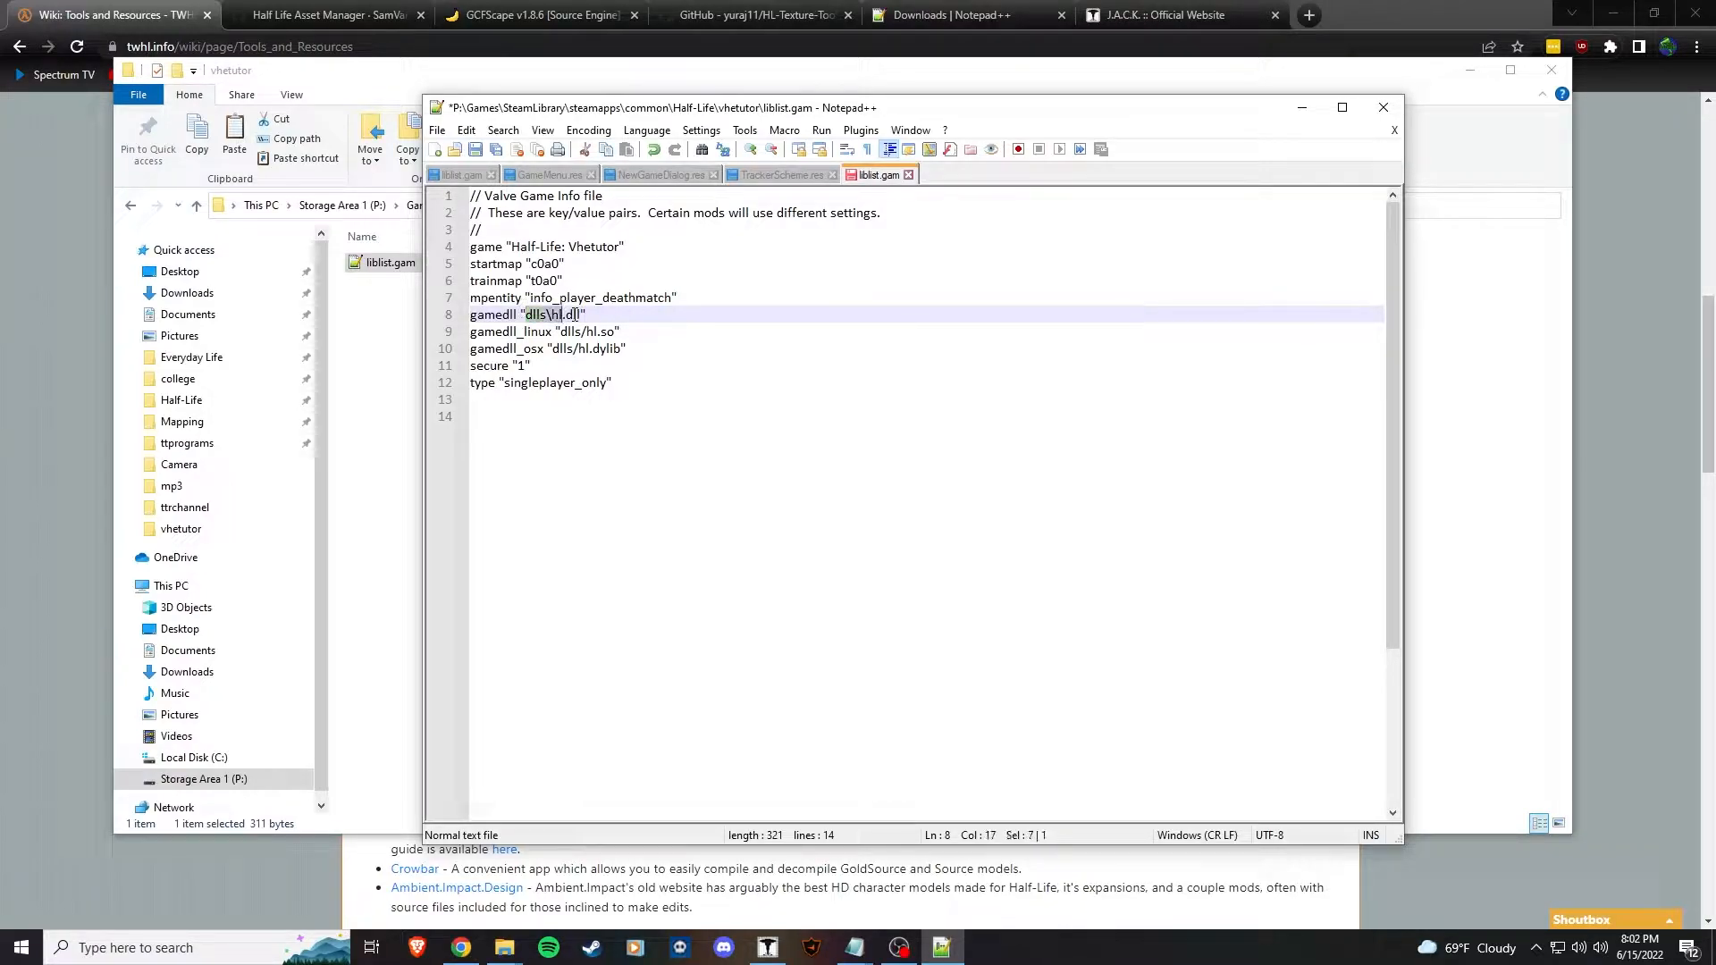
left_click(584, 313)
type("..")
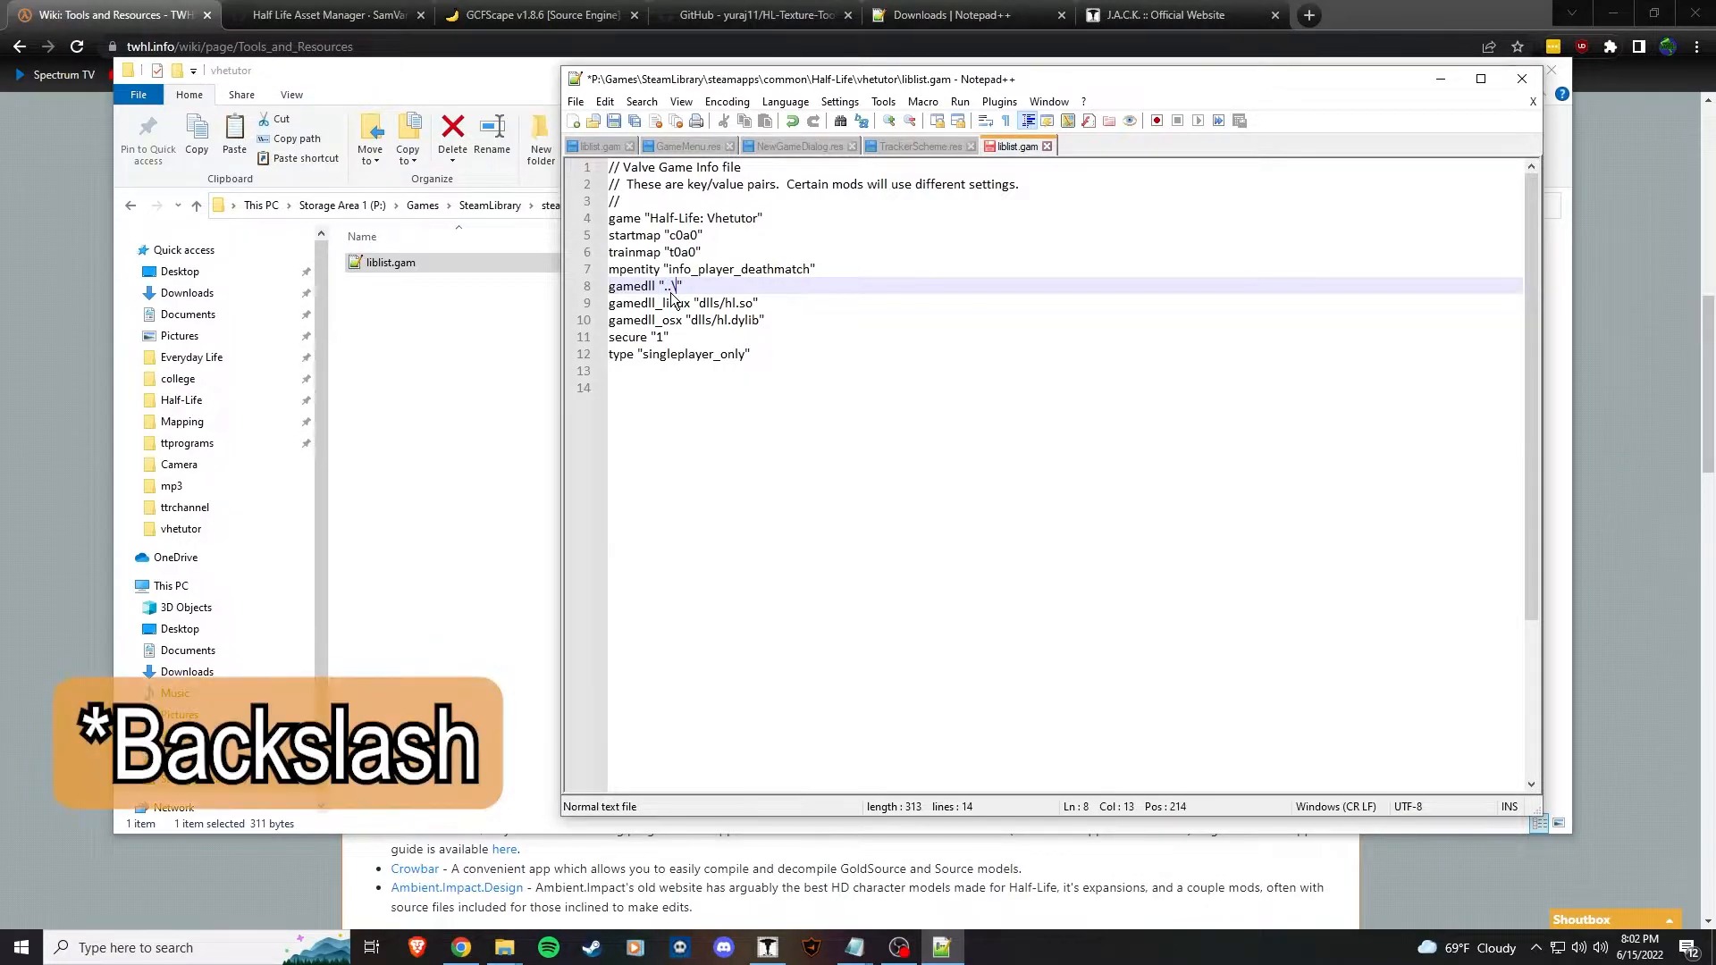
type("valve\\dlls")
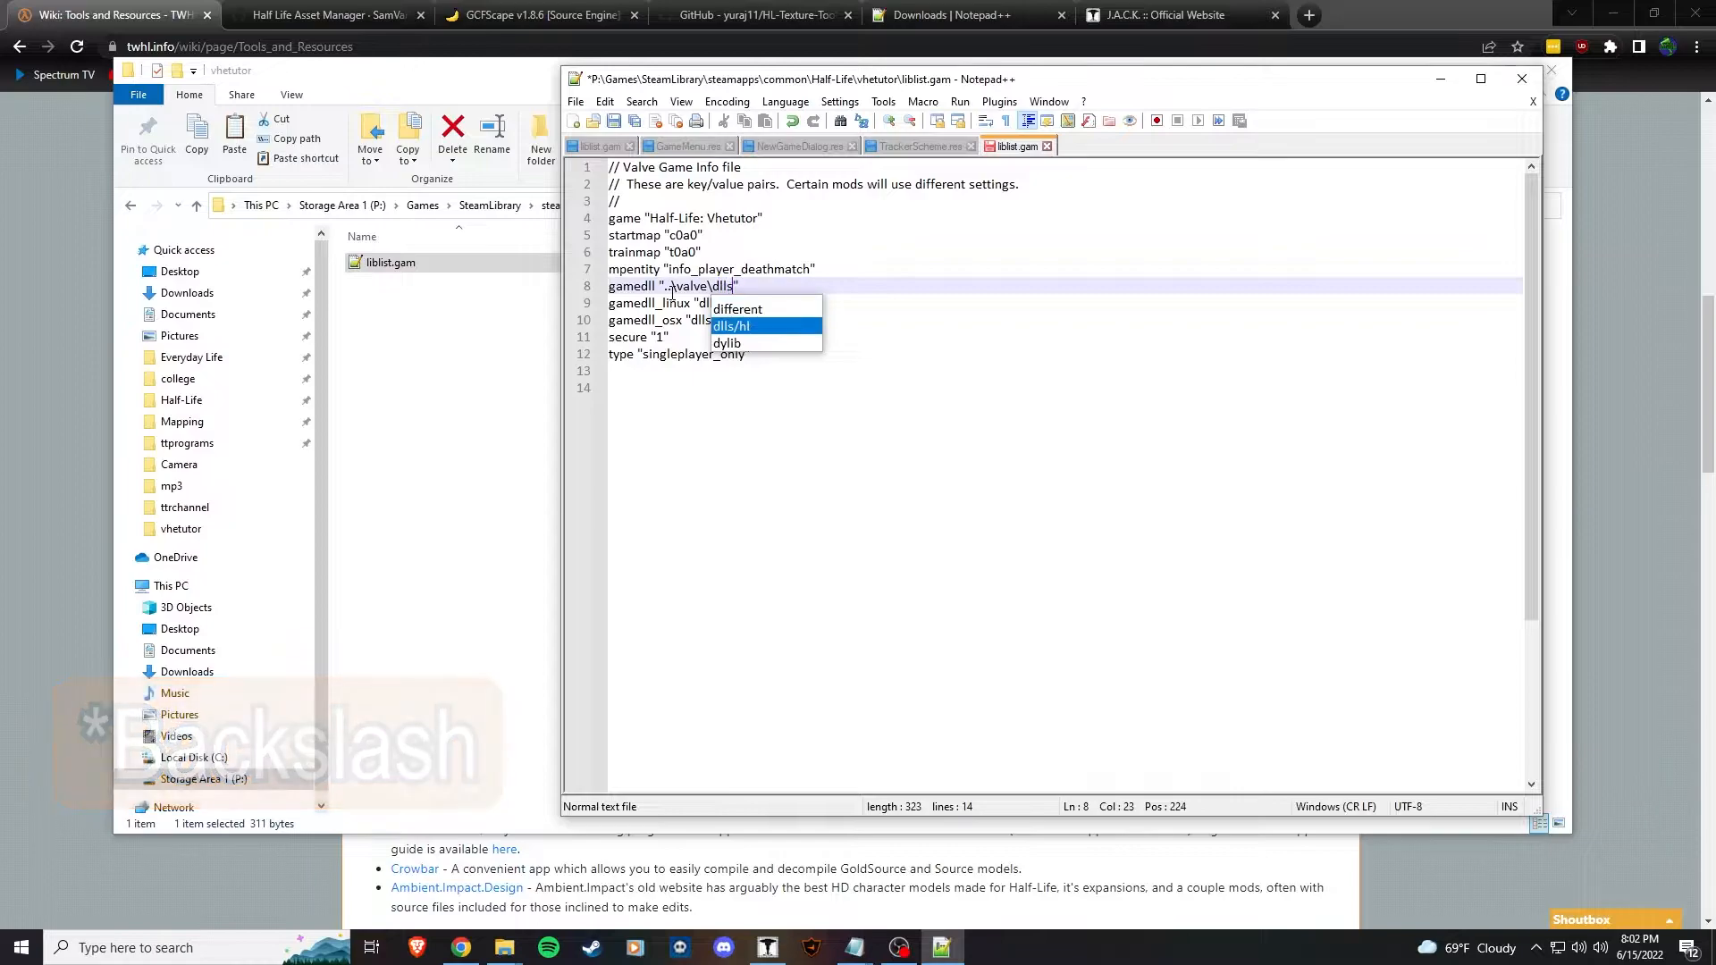
type("hl.dll")
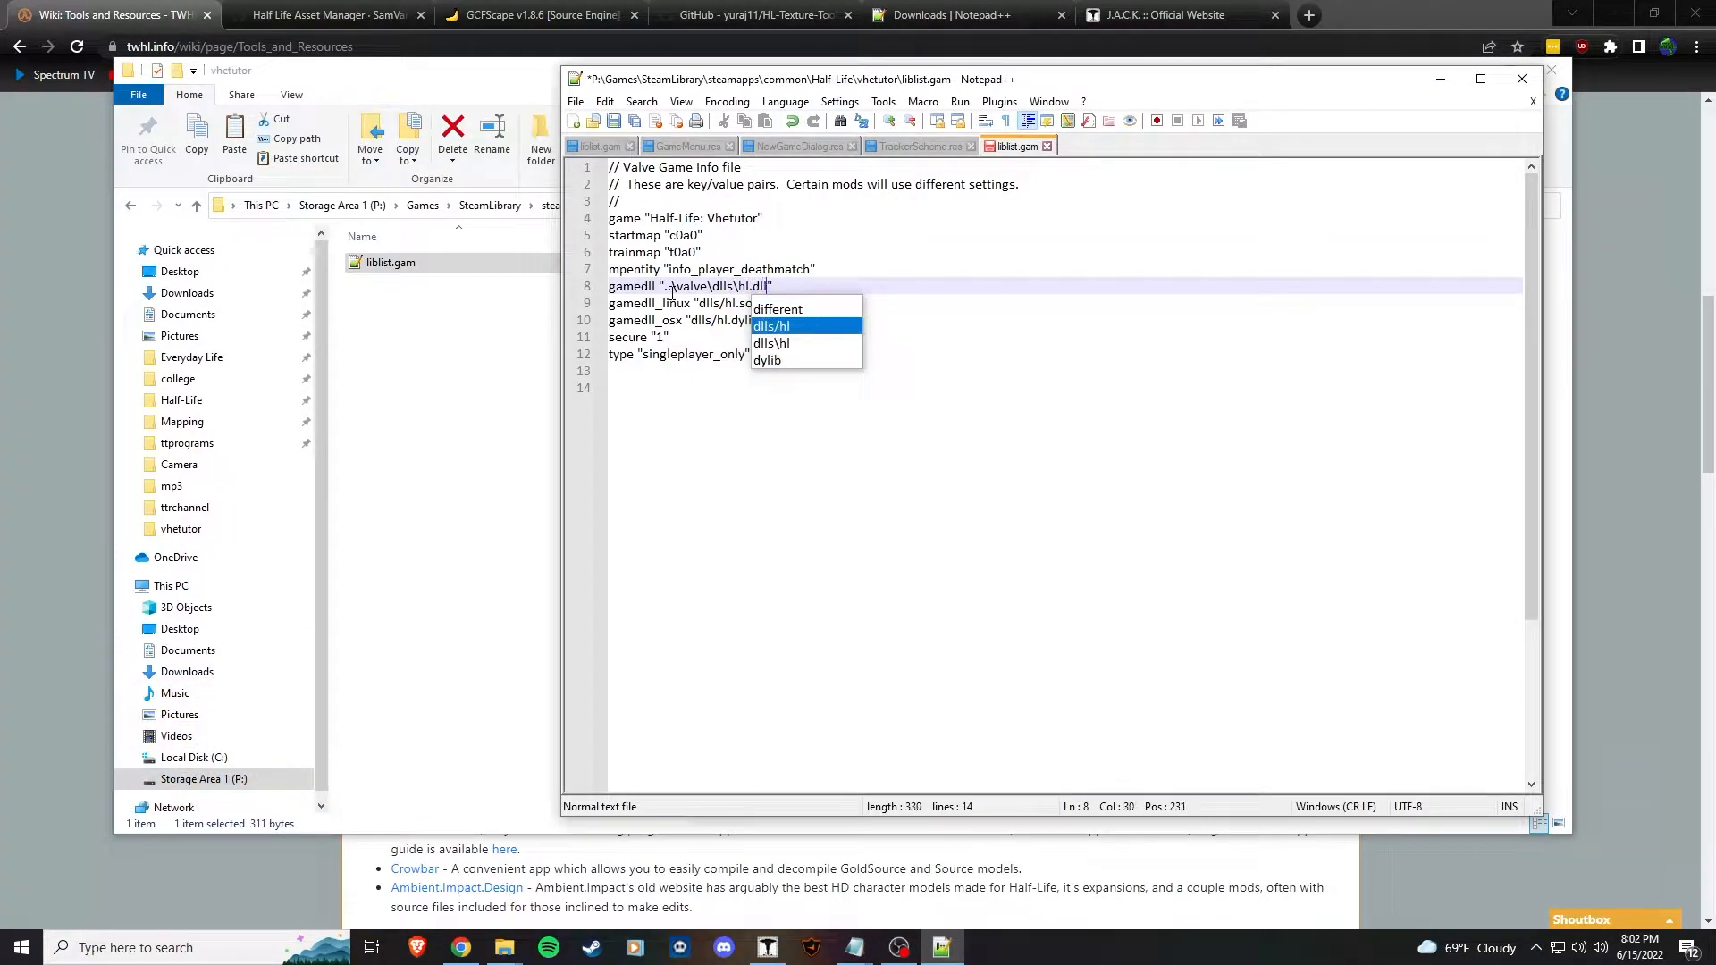
left_click(839, 337)
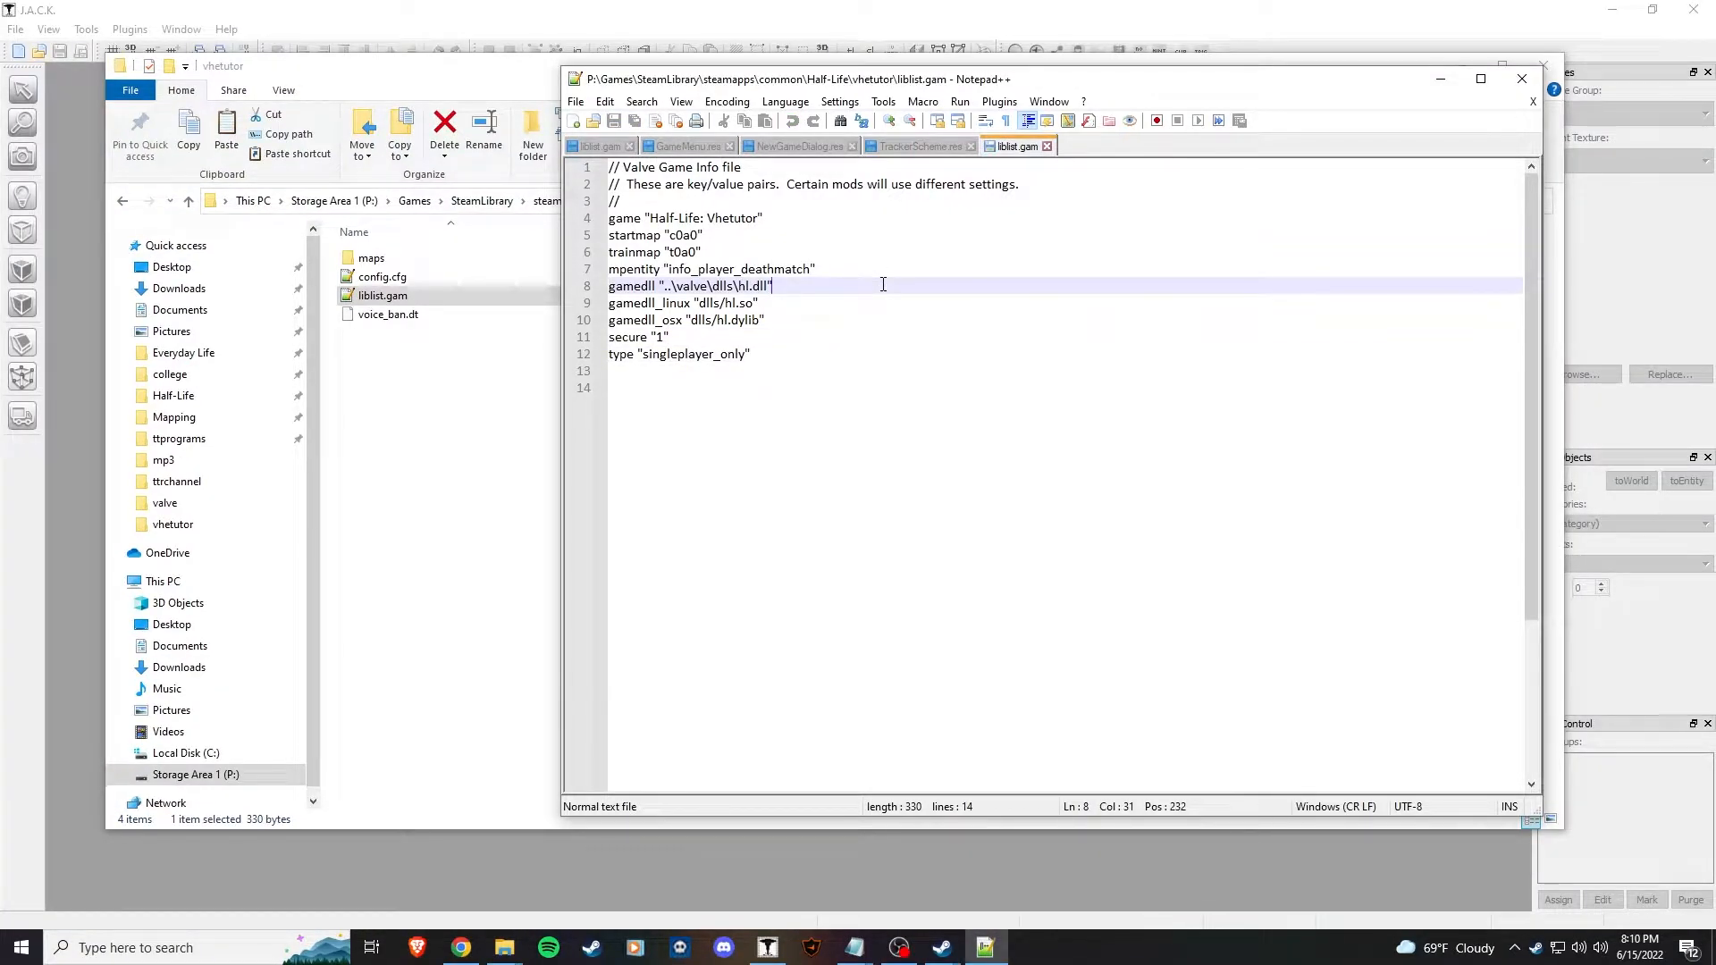
- Add a line starting 'cl' below gamedll and select the startmap entry in liblist.gam
key("Enter")
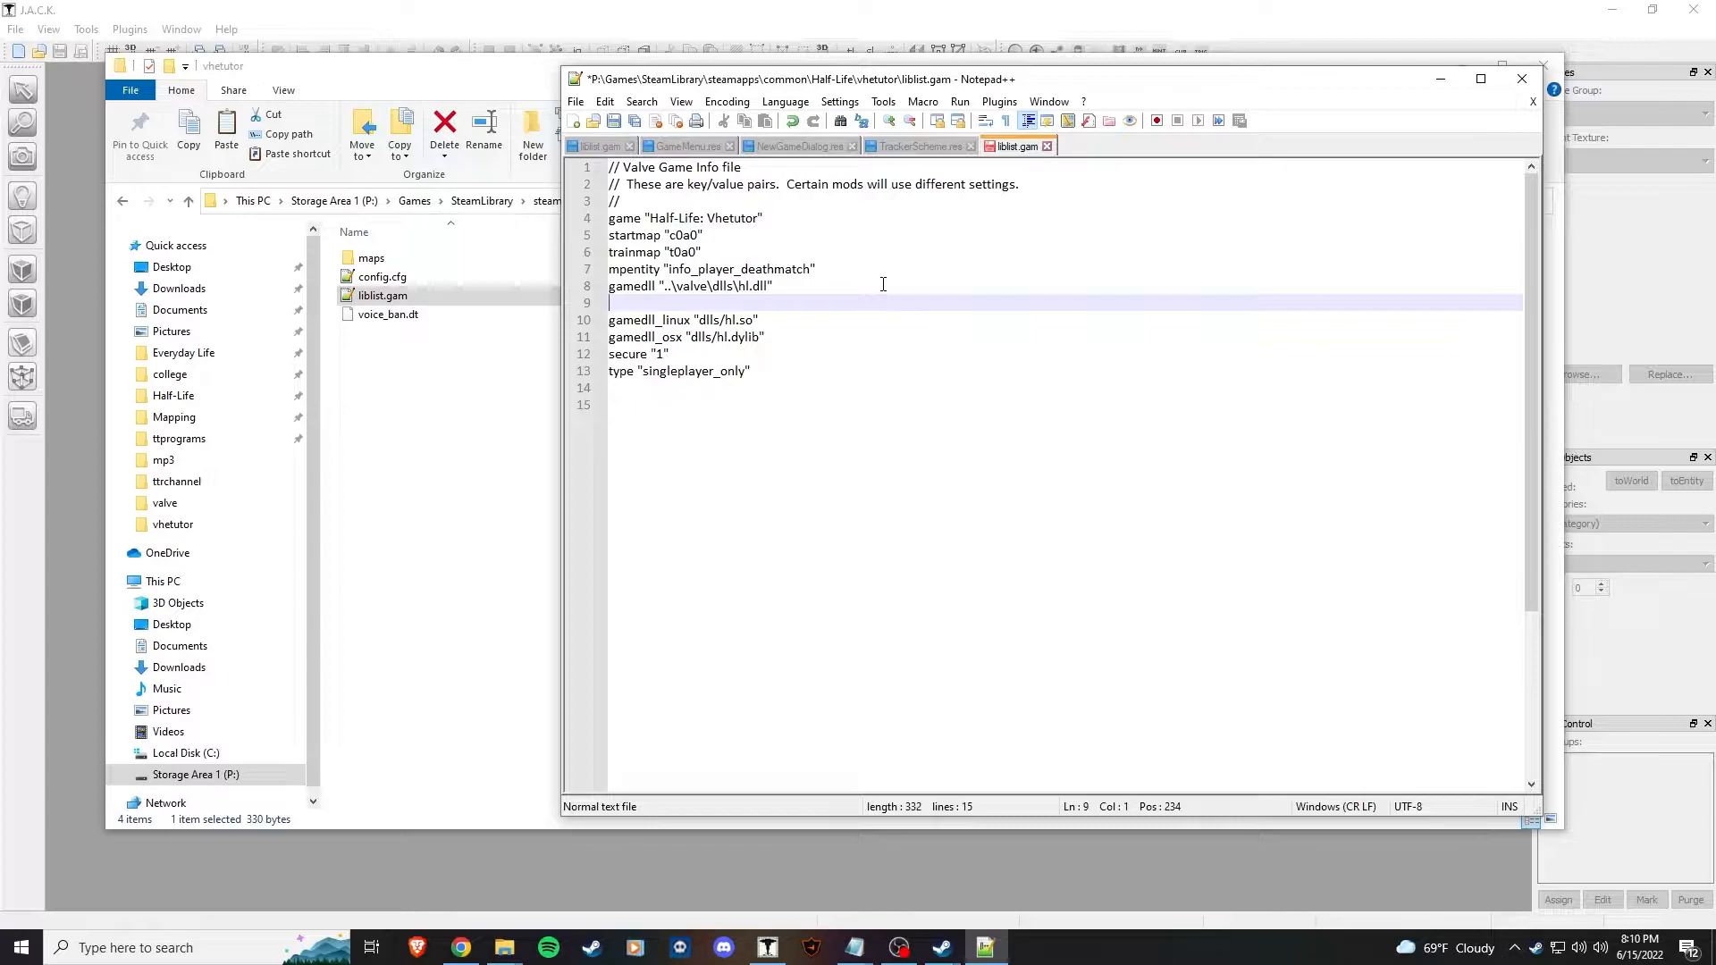
type("cldll \"0")
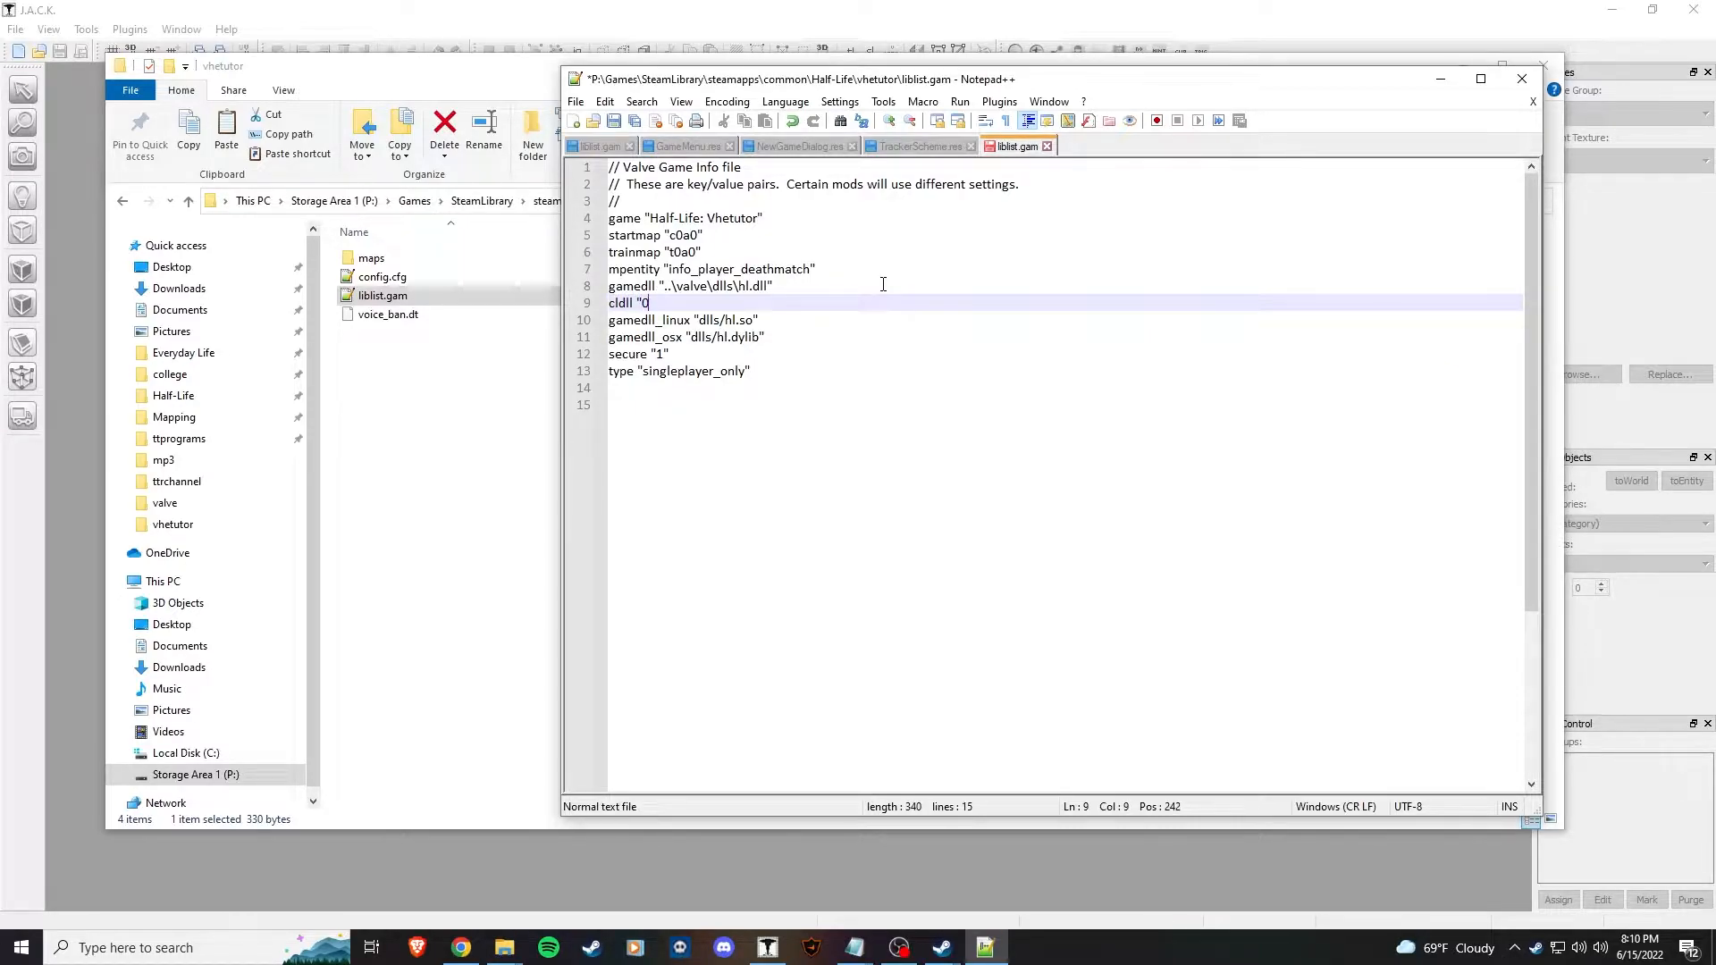
type("\"")
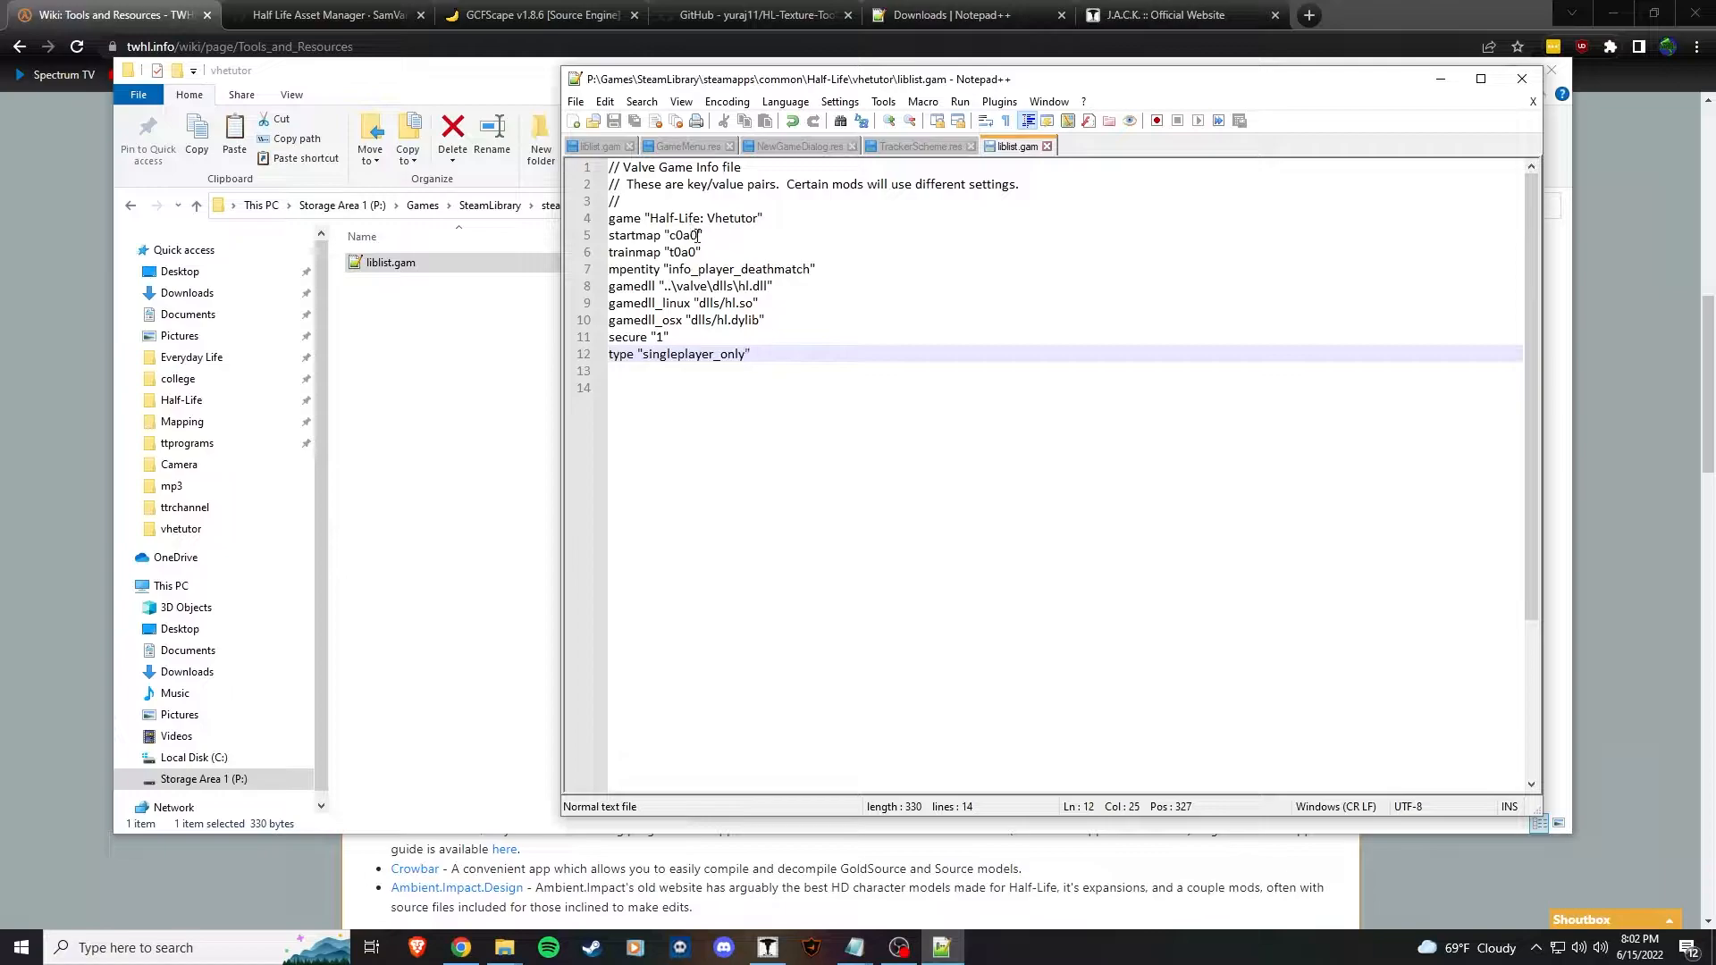
left_click(616, 235)
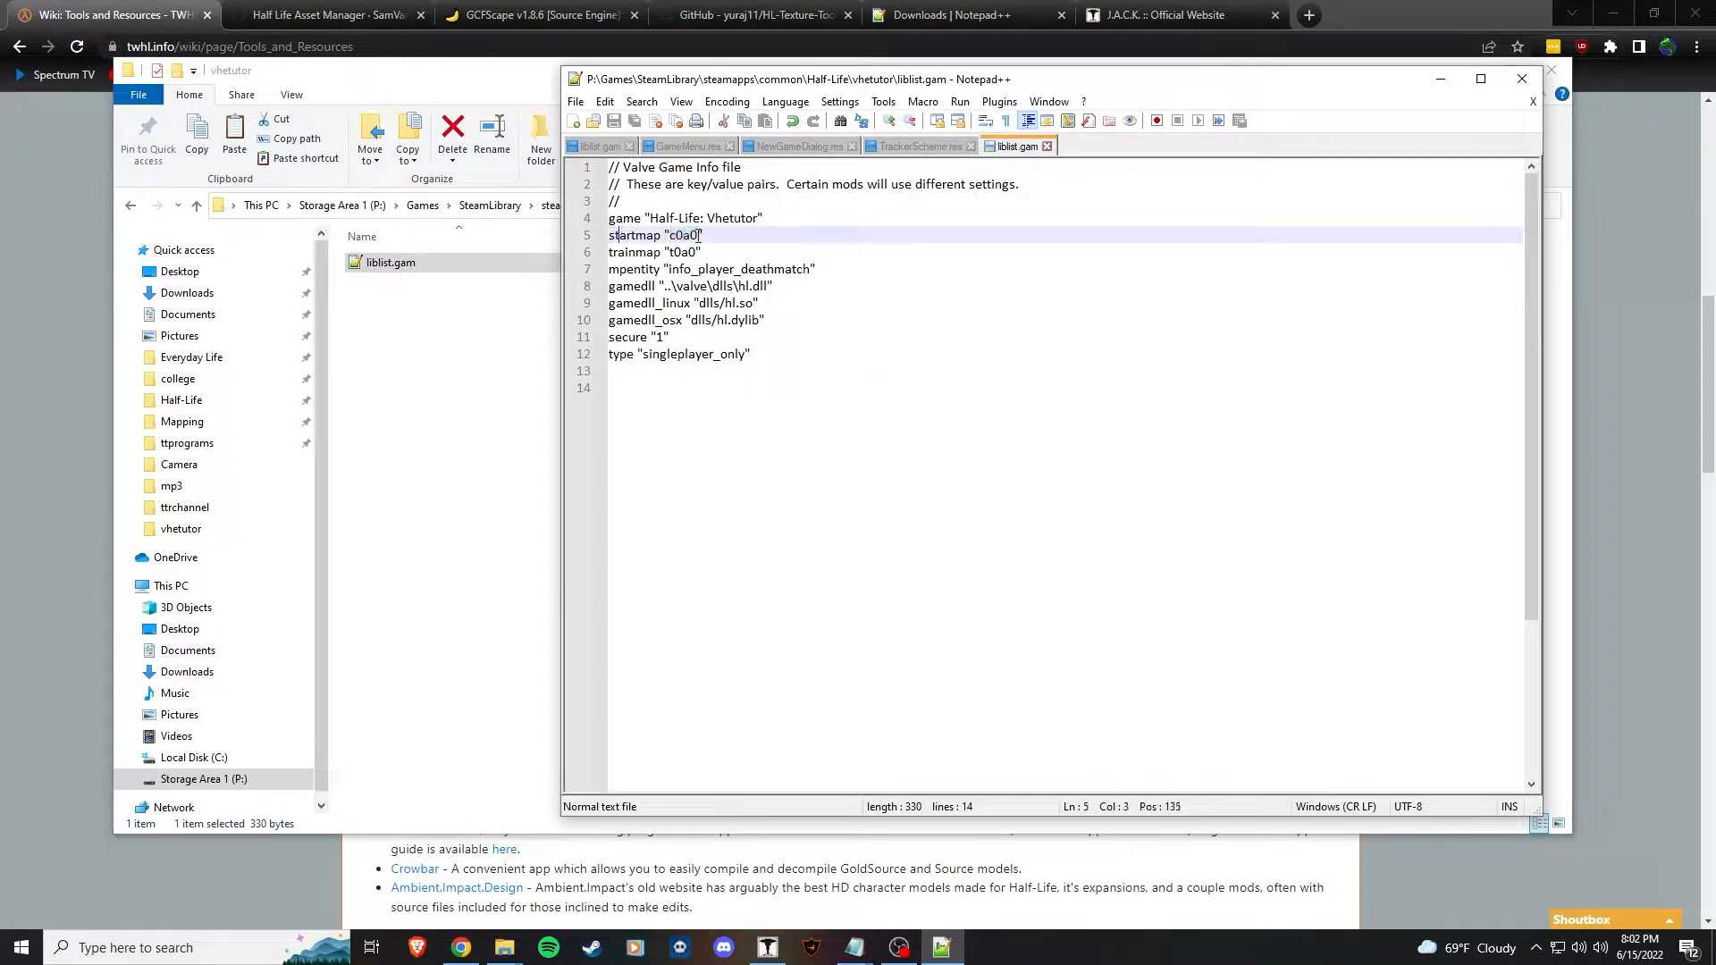
double_click(681, 234)
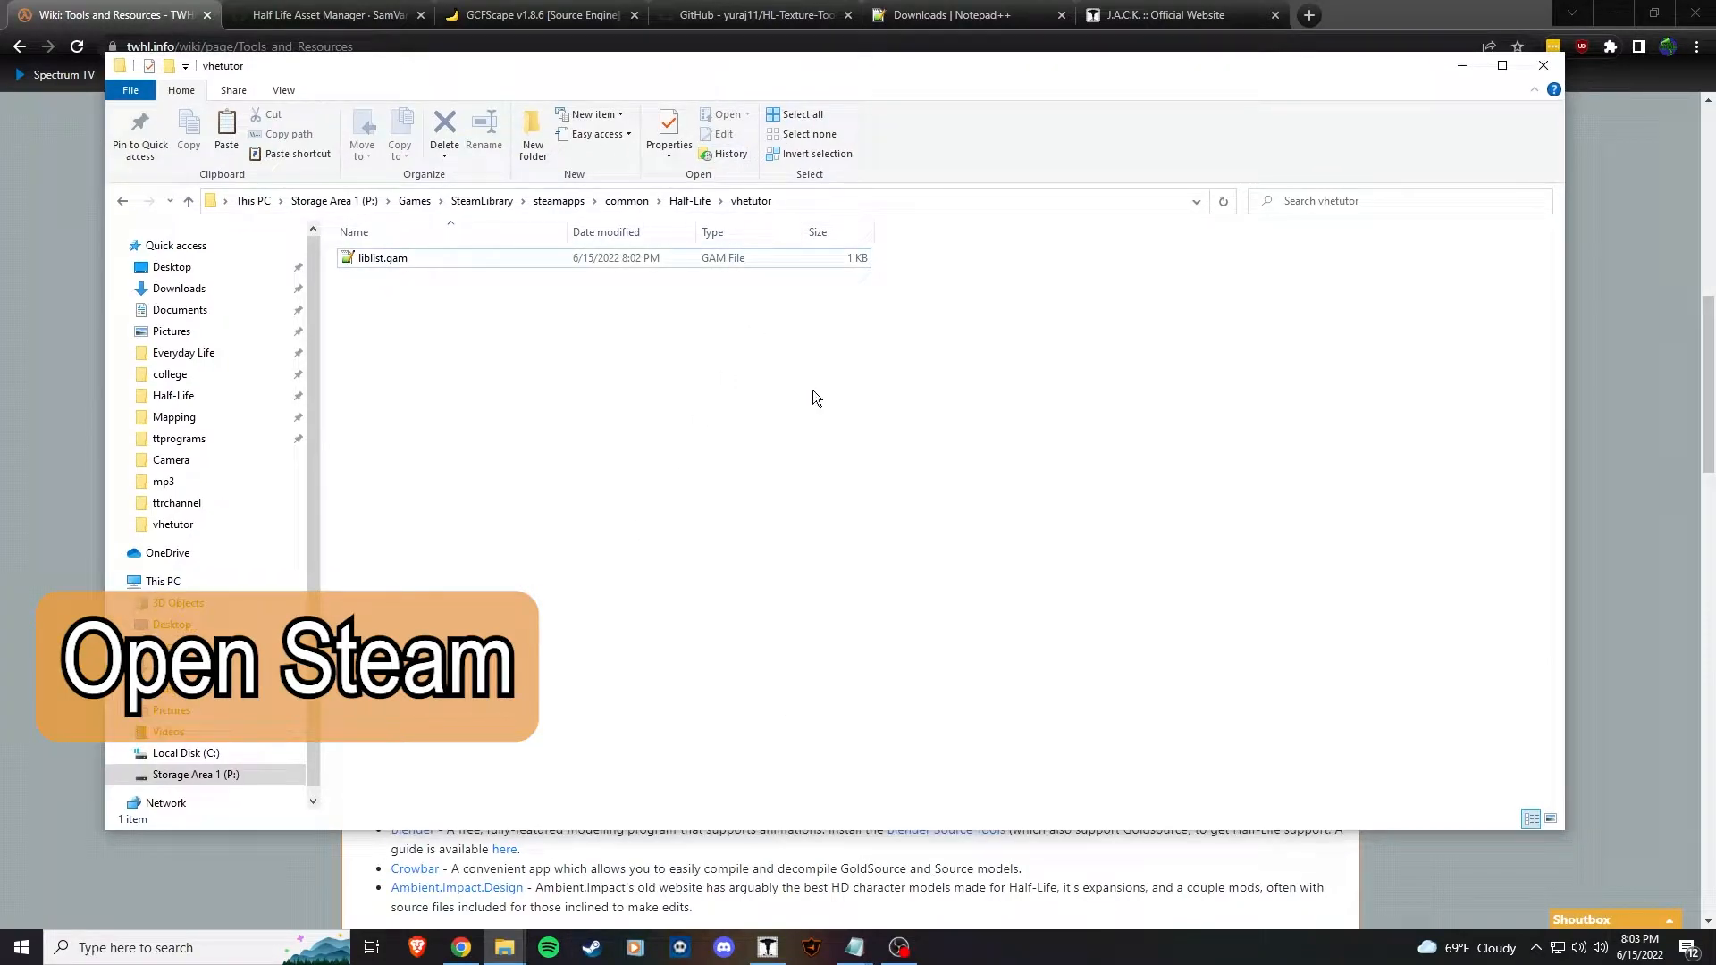
mouse_move(802, 422)
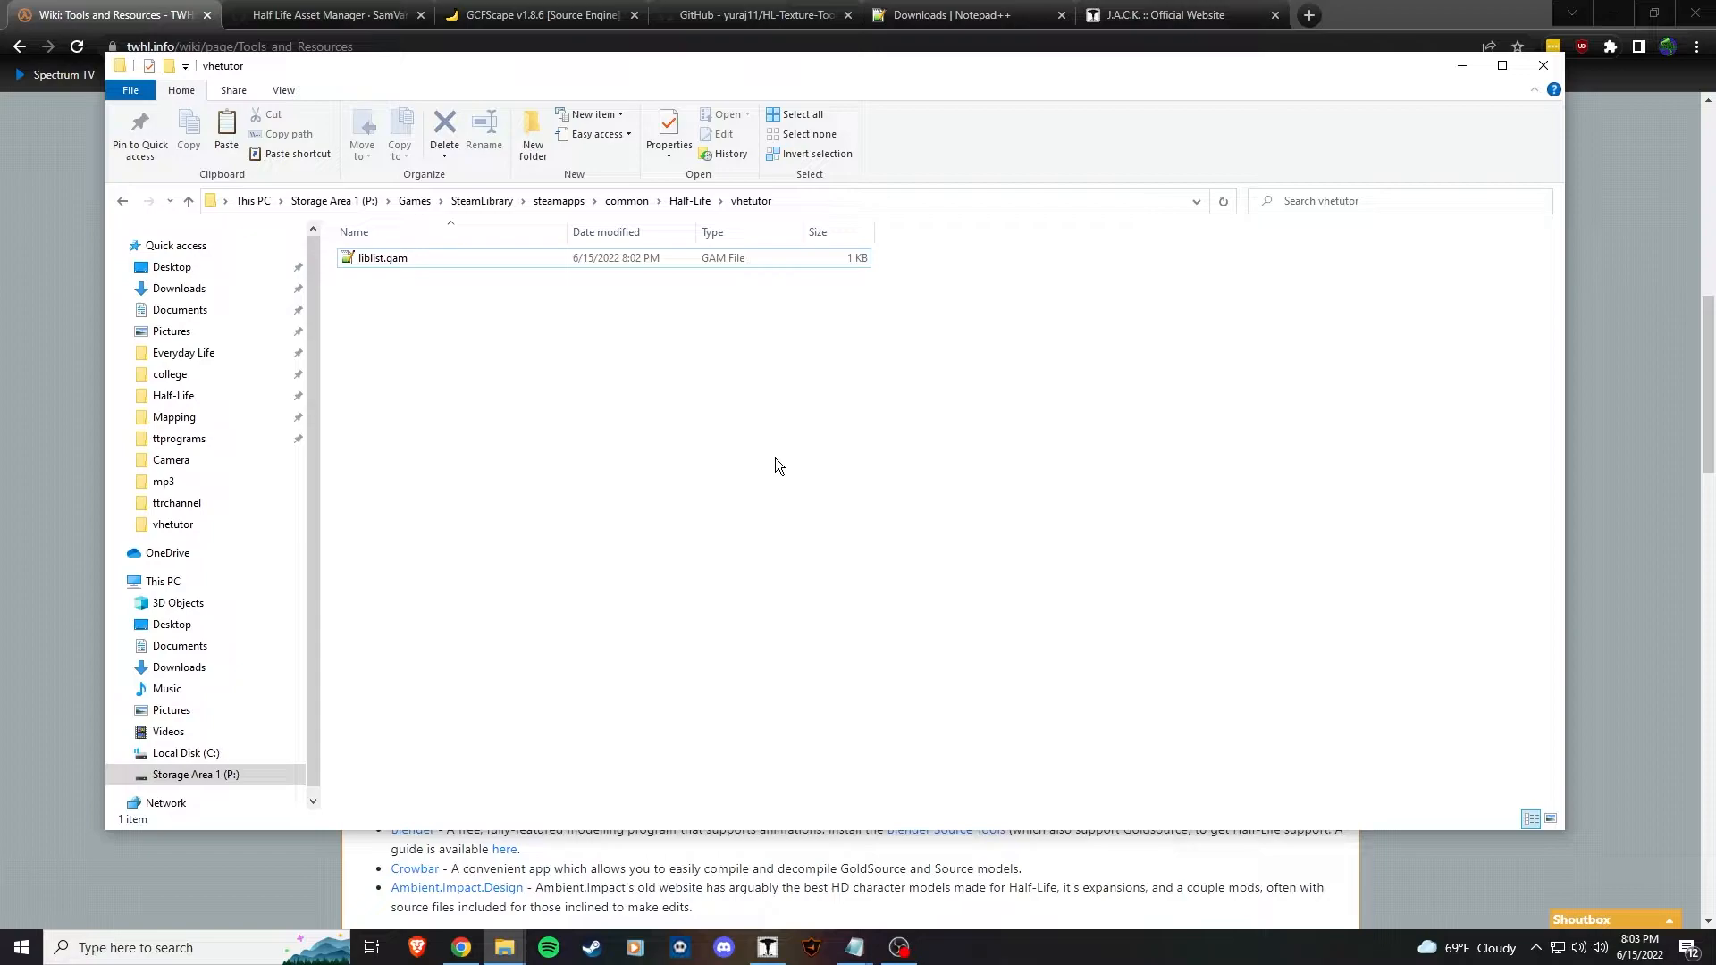
mouse_move(789, 484)
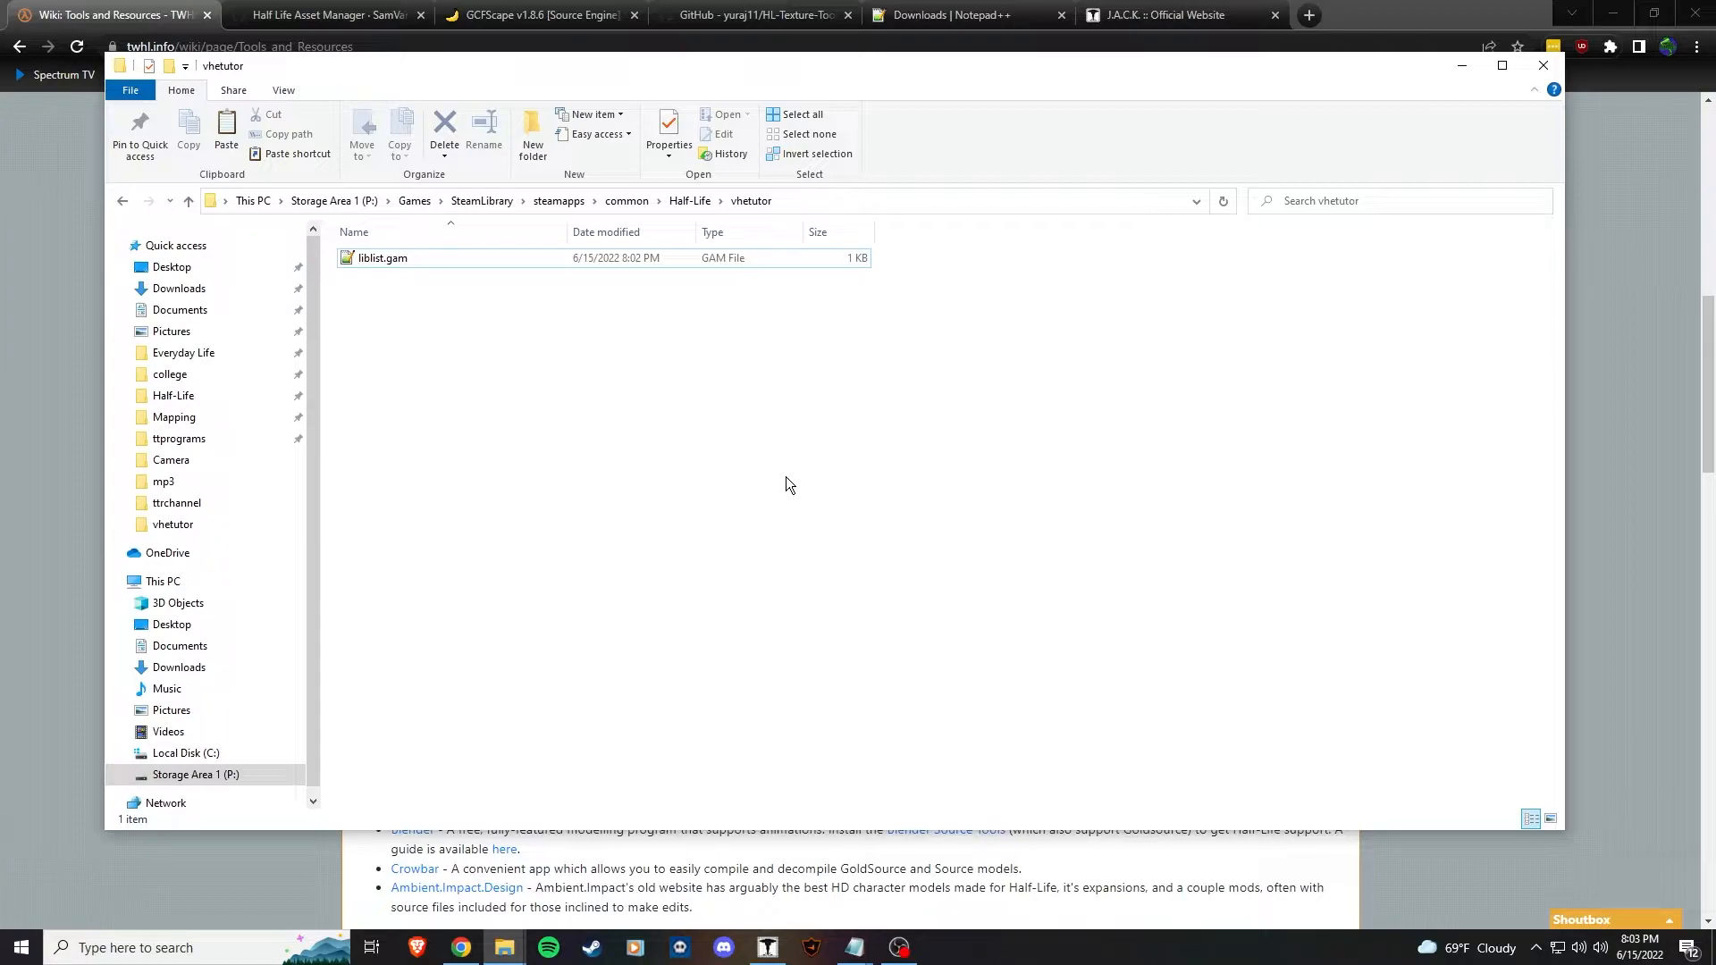
mouse_move(765, 483)
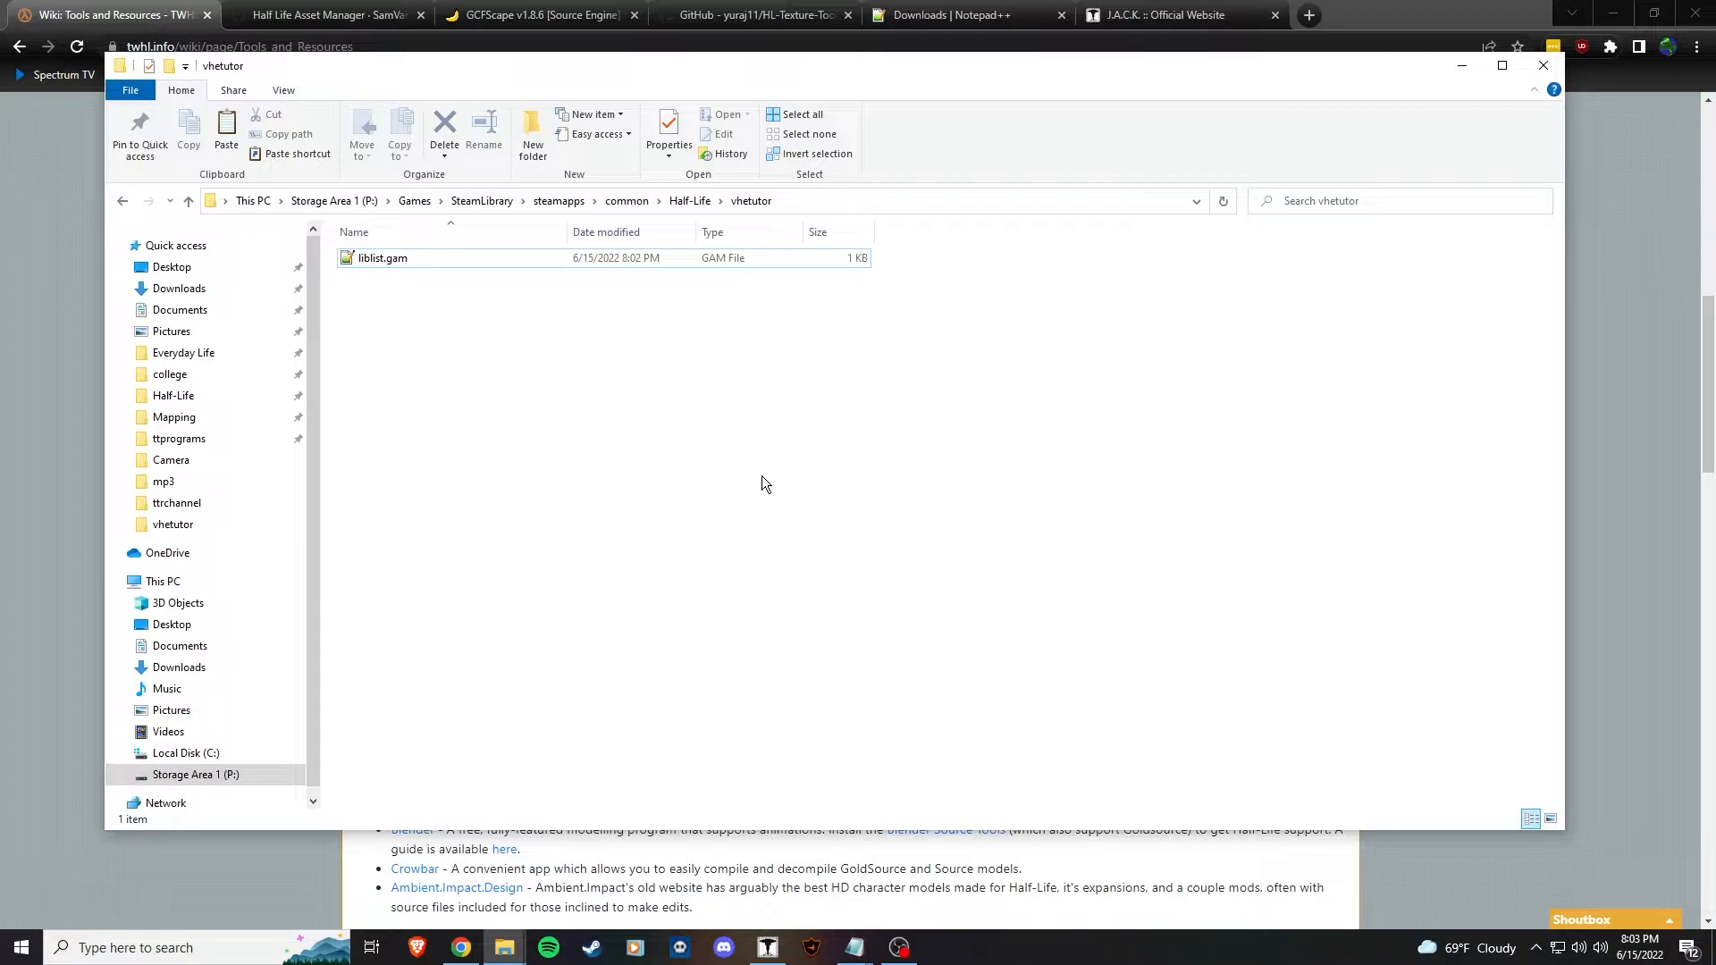
mouse_move(768, 455)
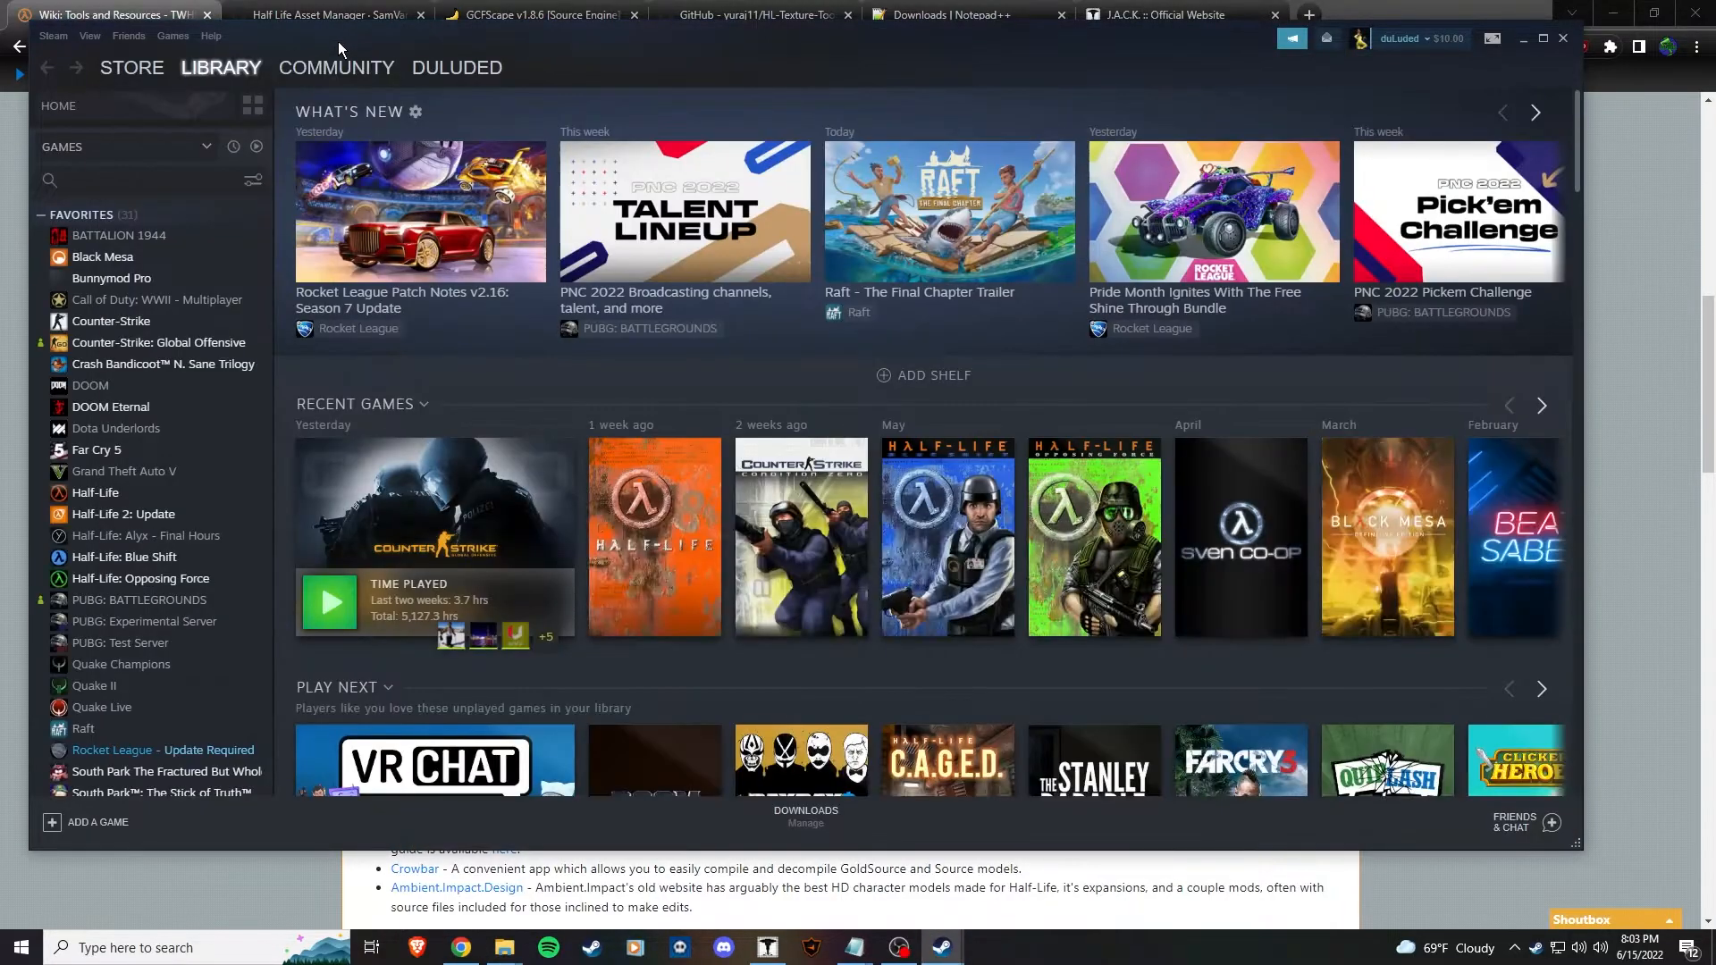
- Find Half-Life: Vhetutor in the Steam library and launch it
scroll("down", 3)
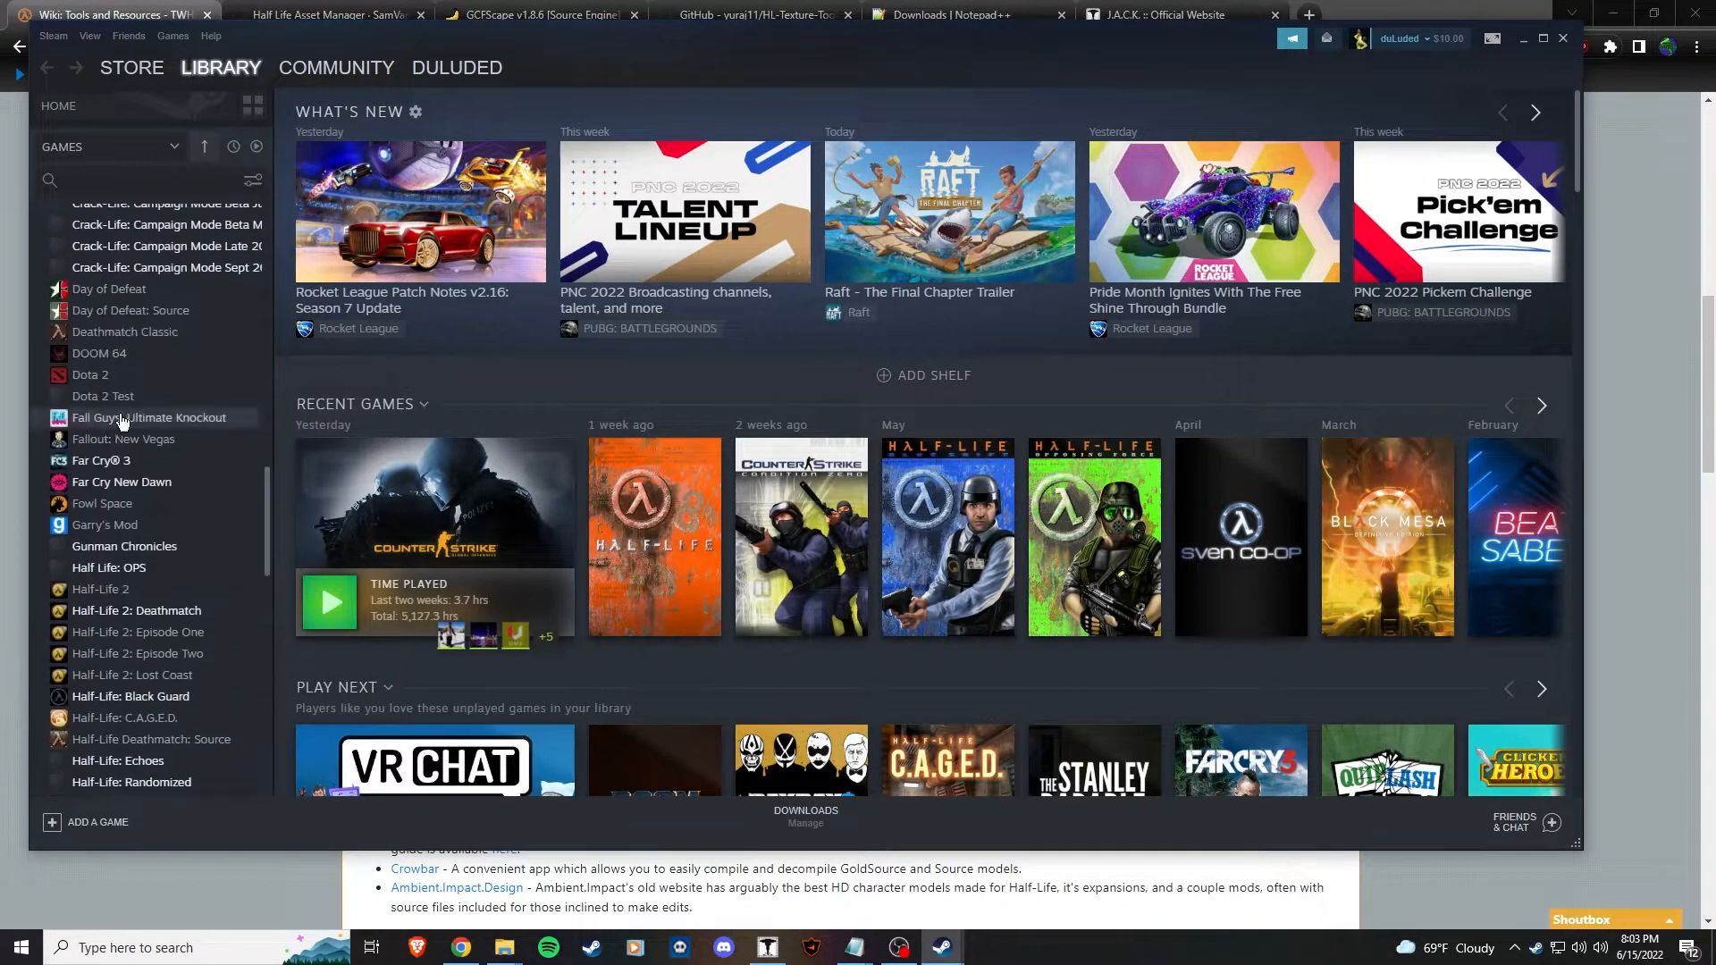
left_click(122, 467)
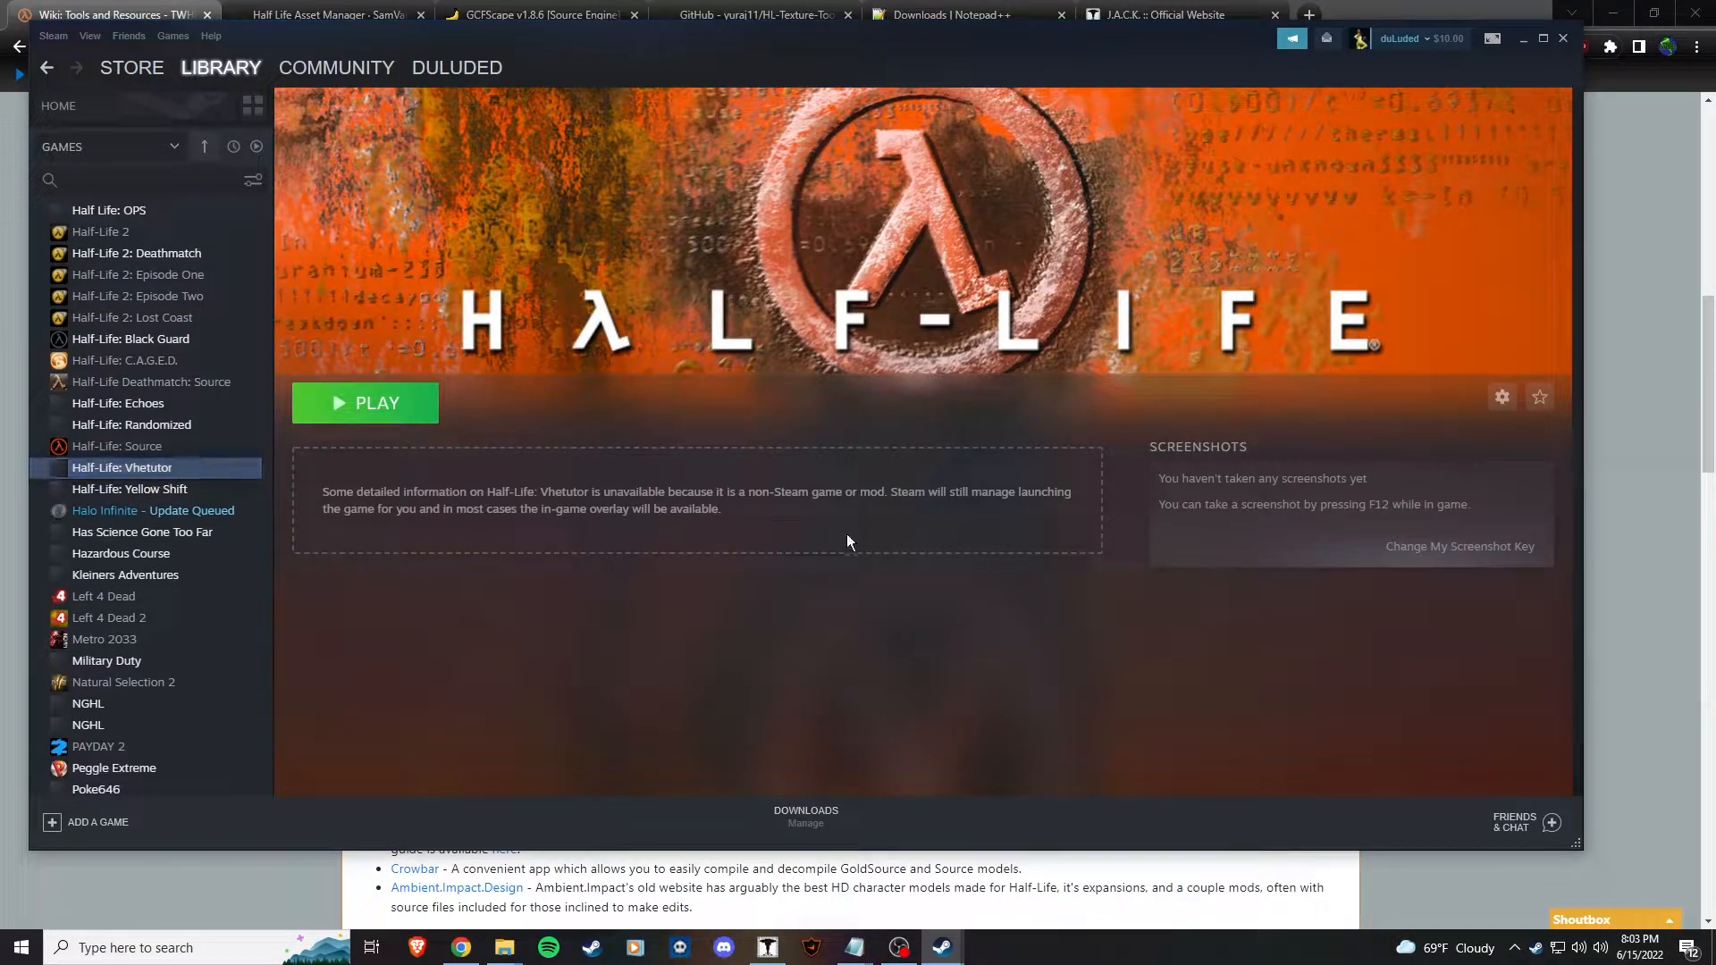
left_click(365, 403)
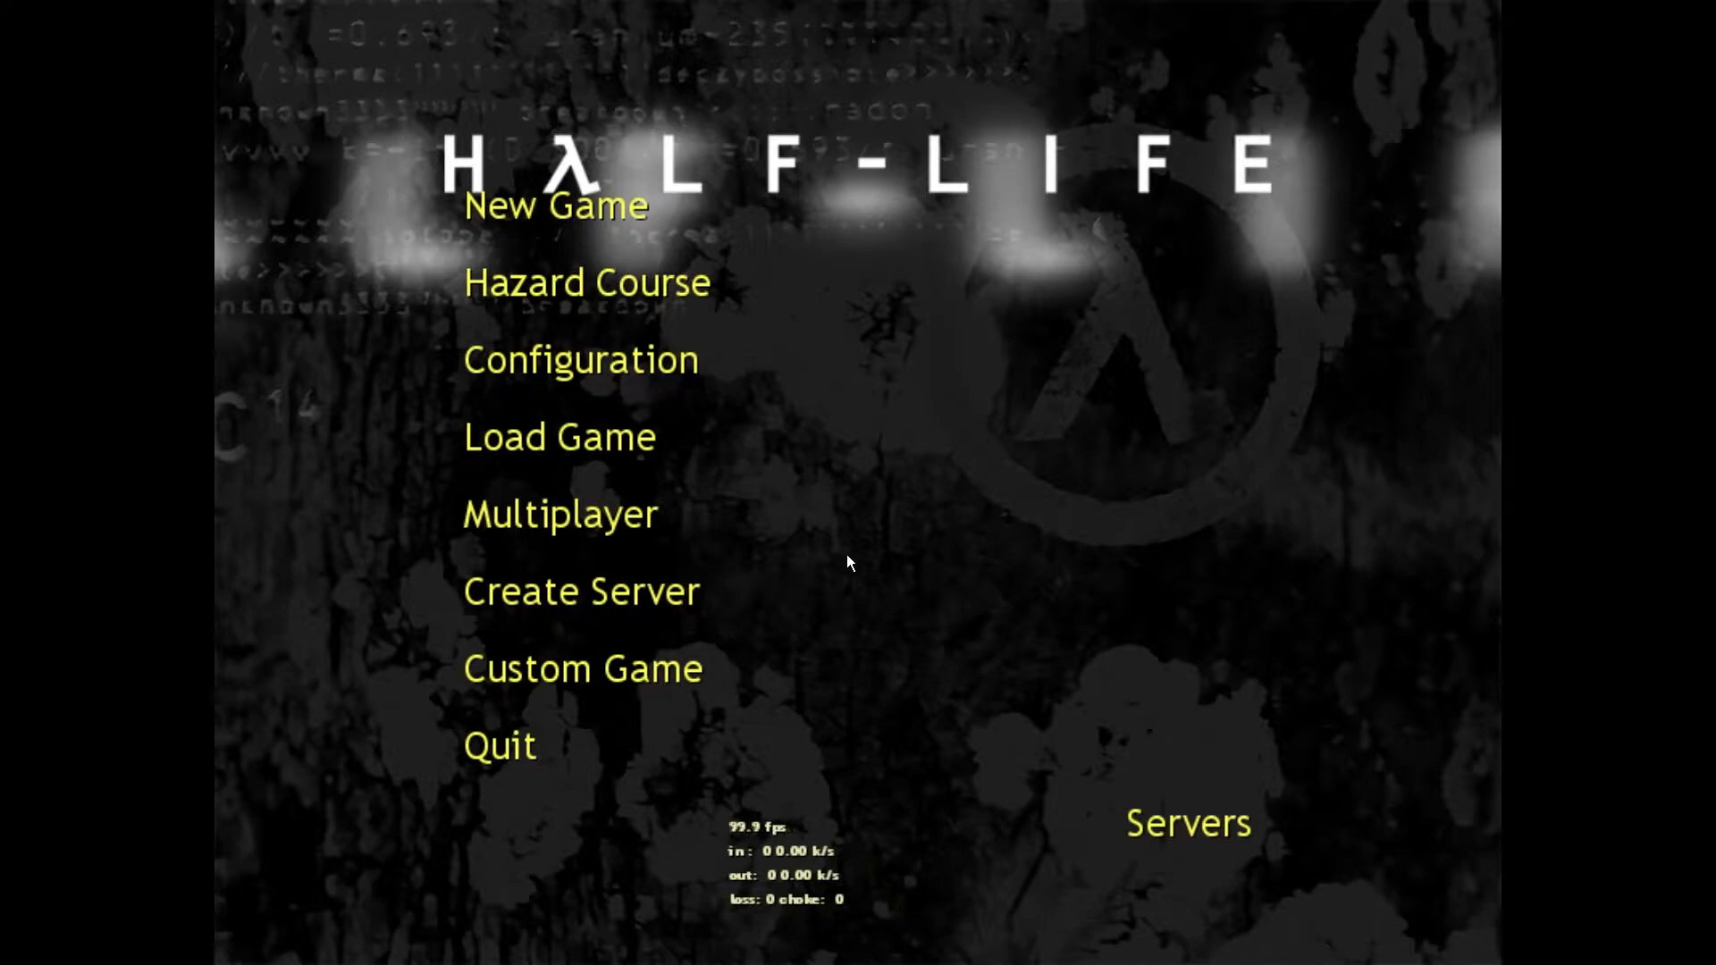
mouse_move(1004, 391)
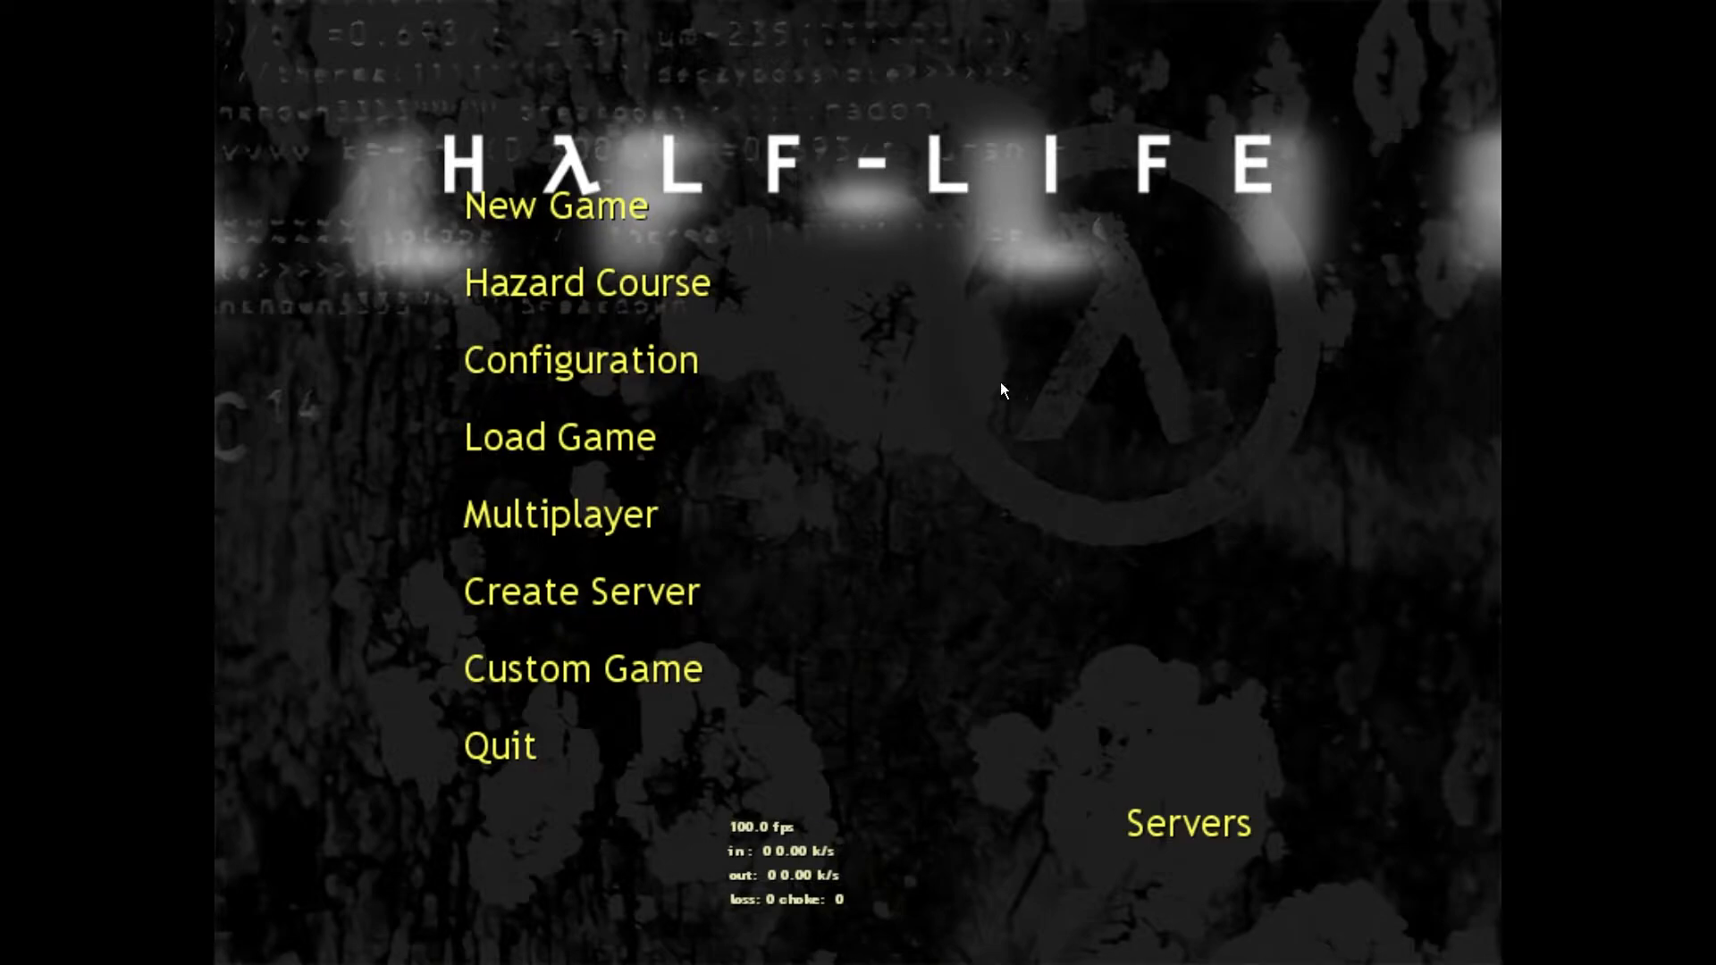
mouse_move(1020, 511)
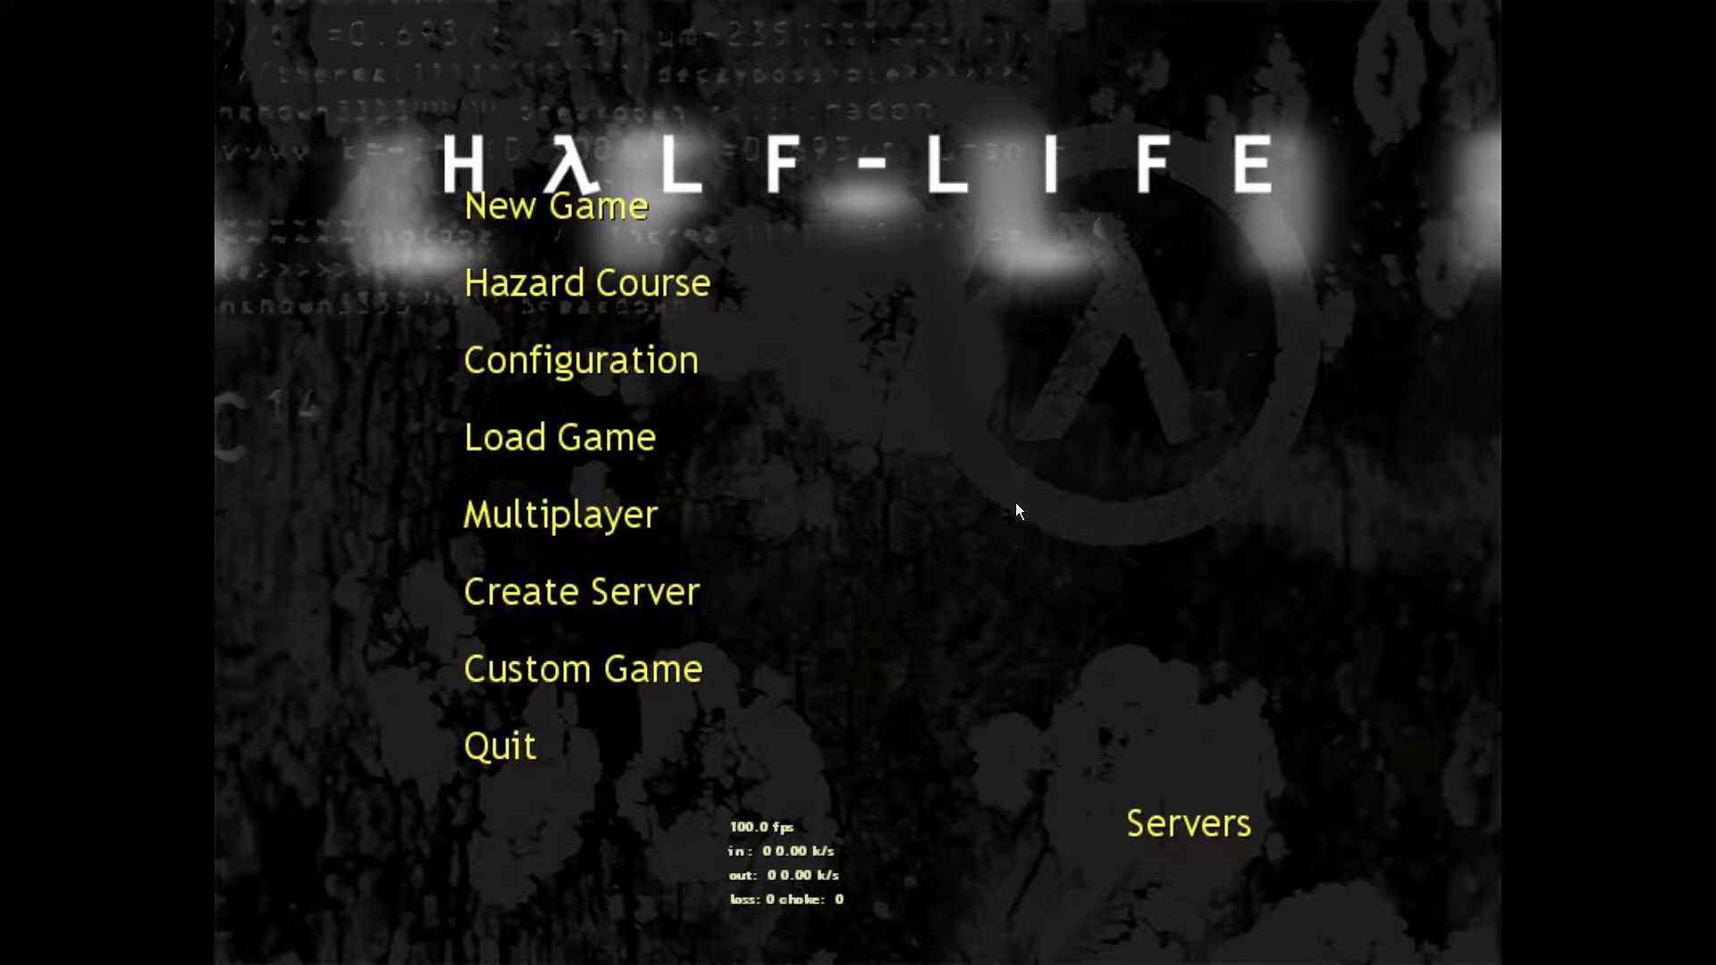
mouse_move(1080, 494)
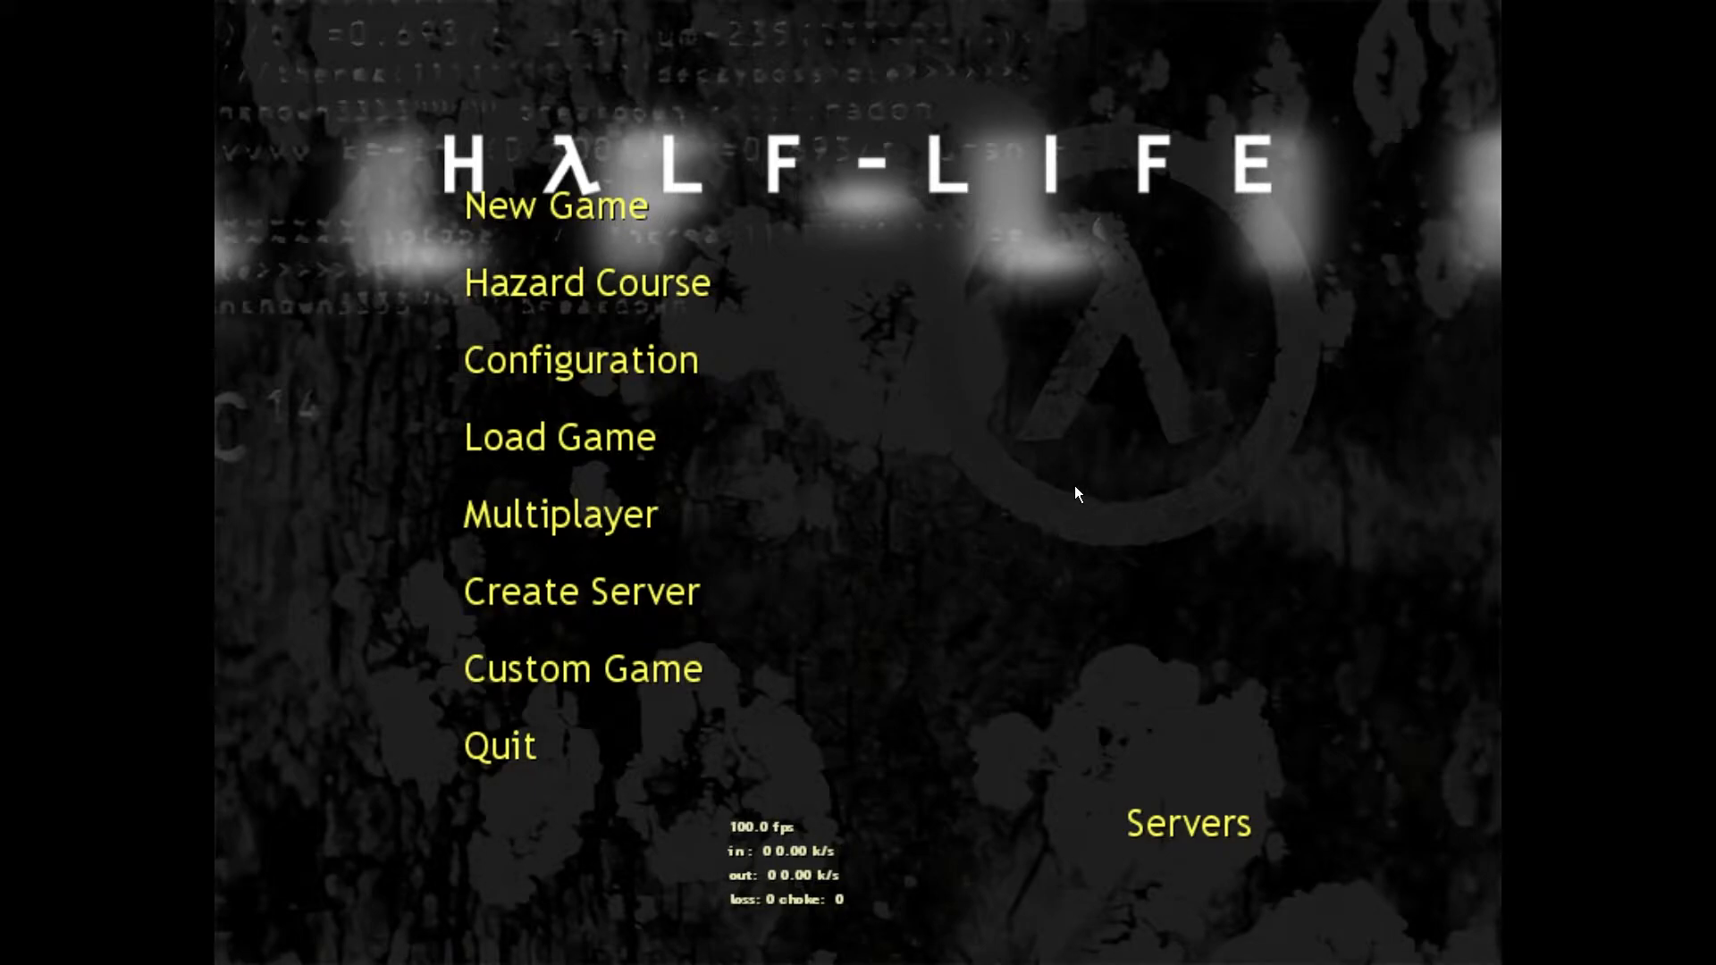
mouse_move(952, 643)
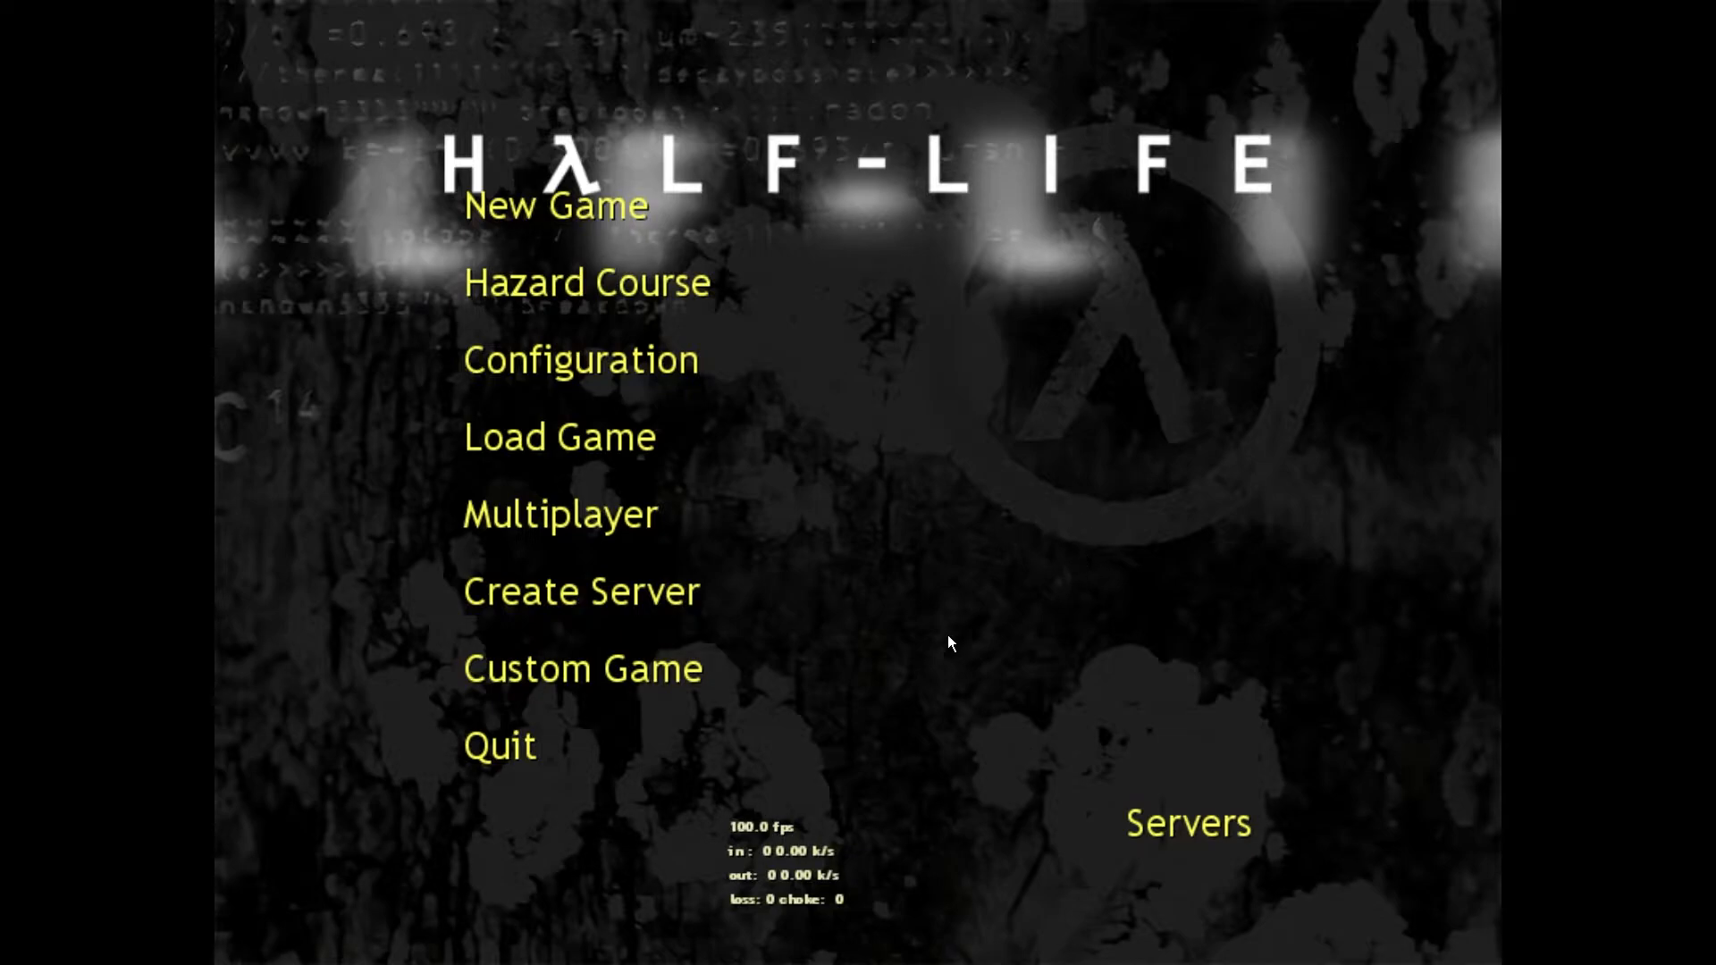
mouse_move(569, 443)
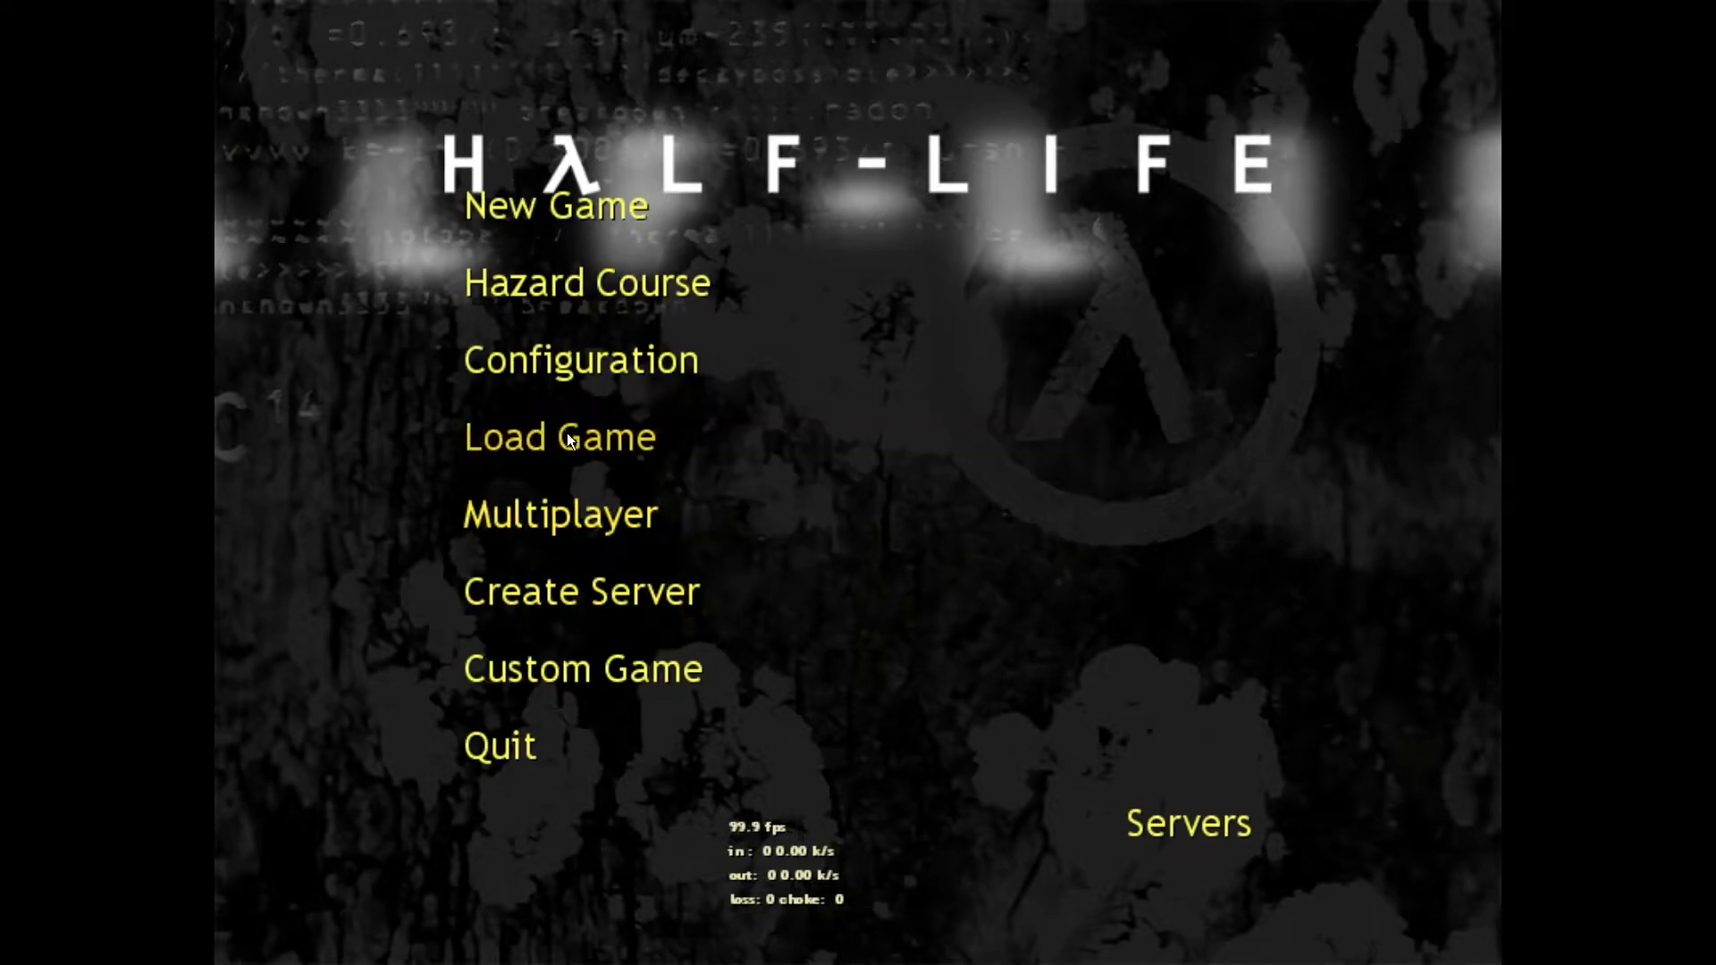
- View the game's Configuration options, close them unchanged, and confirm quitting Half-Life
left_click(579, 359)
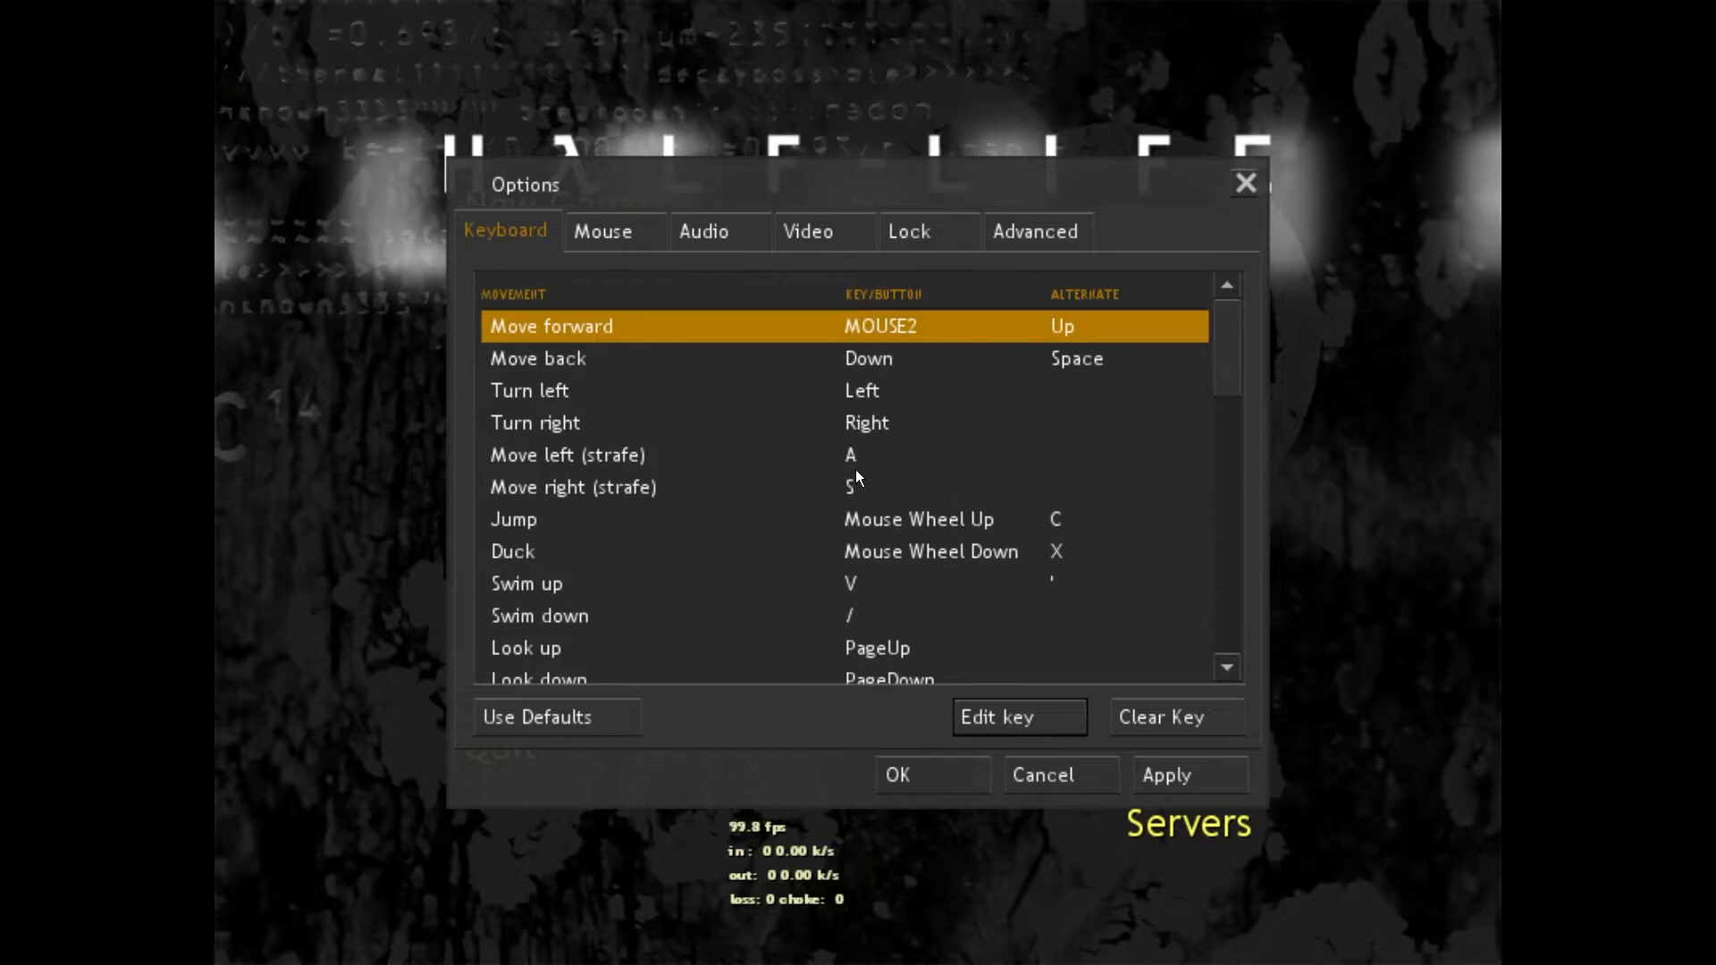
mouse_move(923, 360)
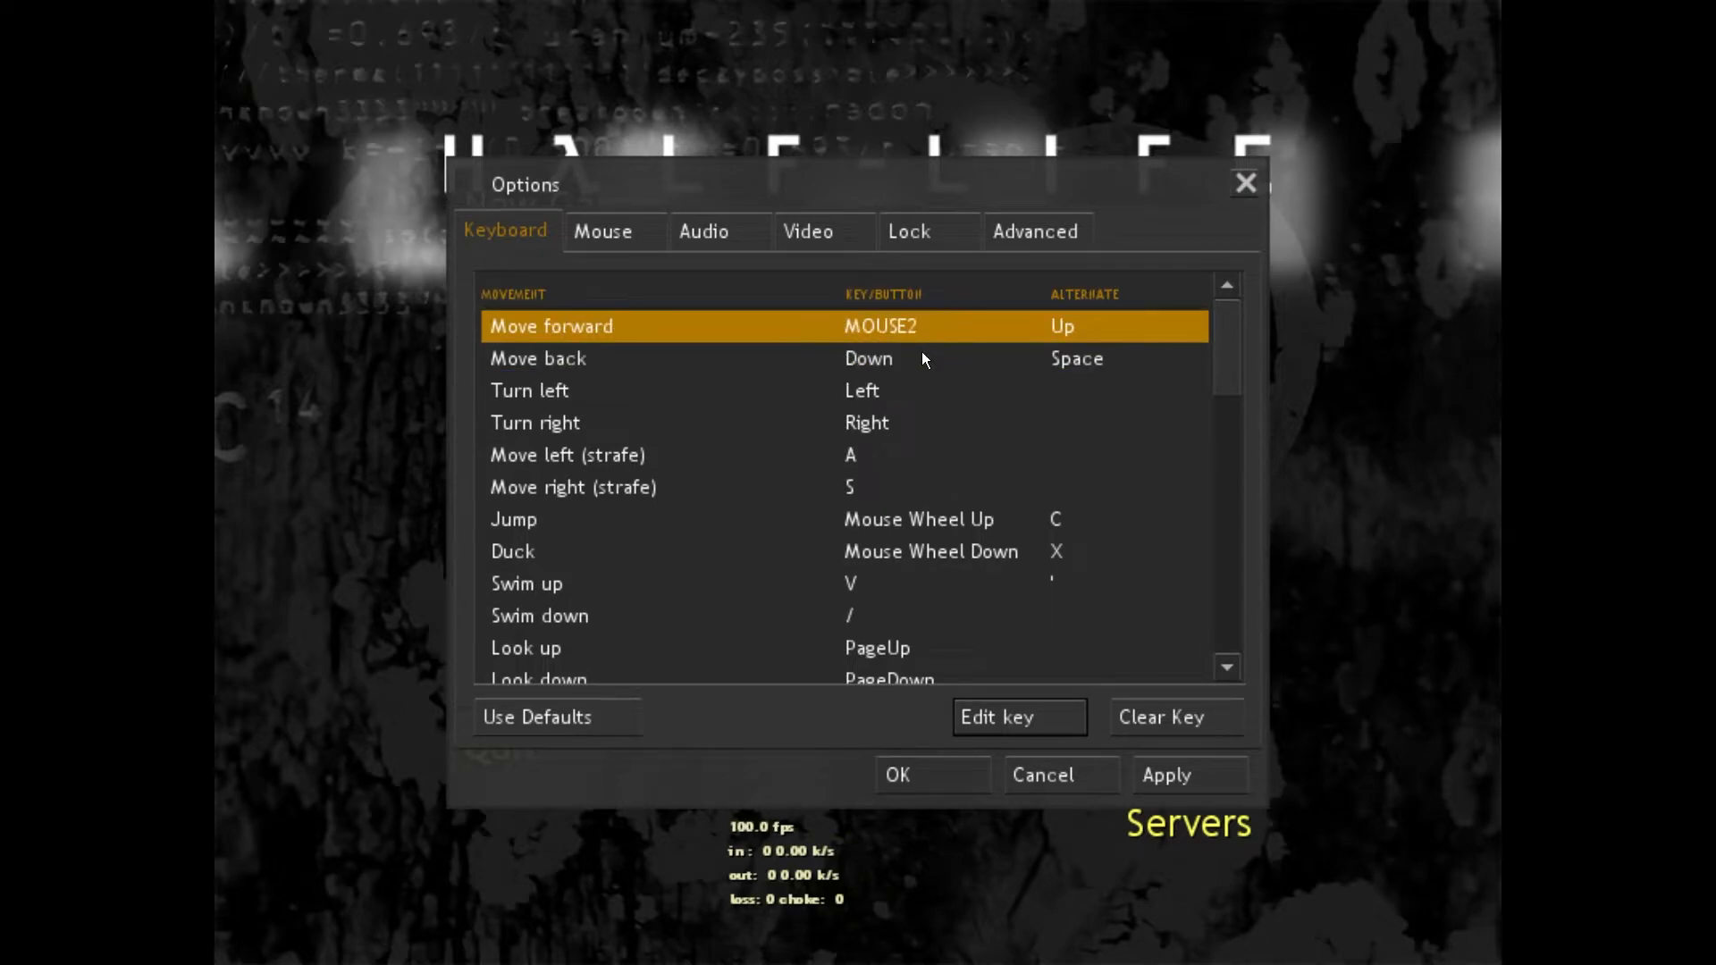
mouse_move(1227, 355)
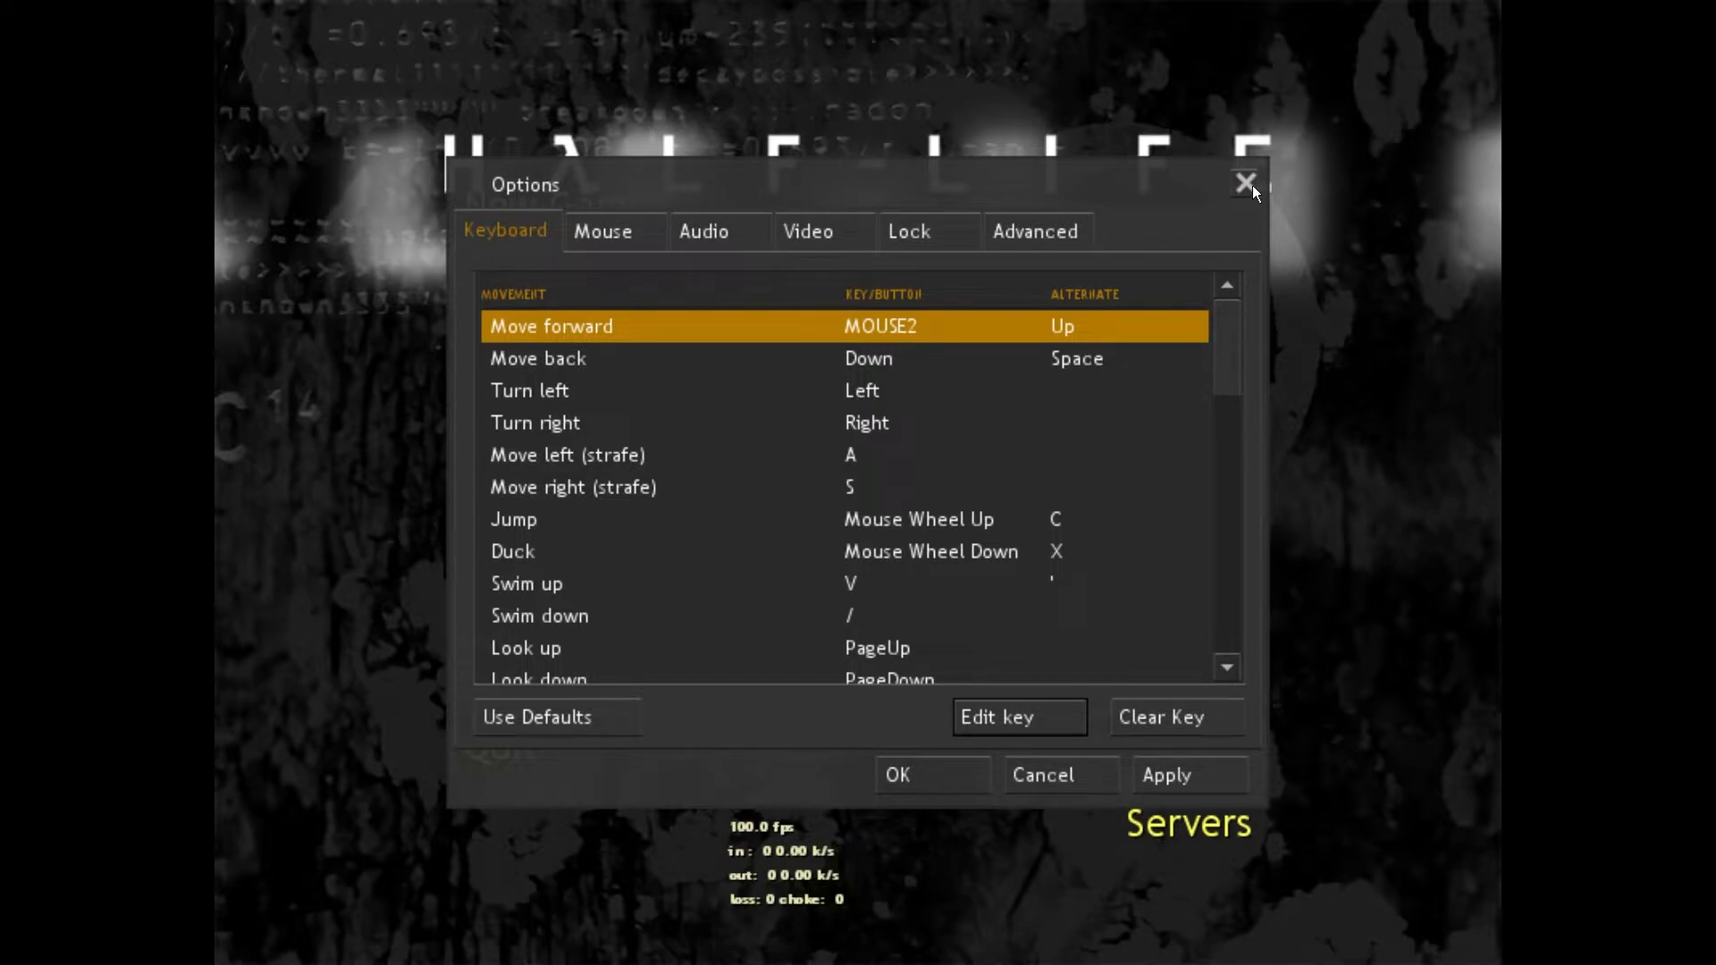
left_click(1243, 182)
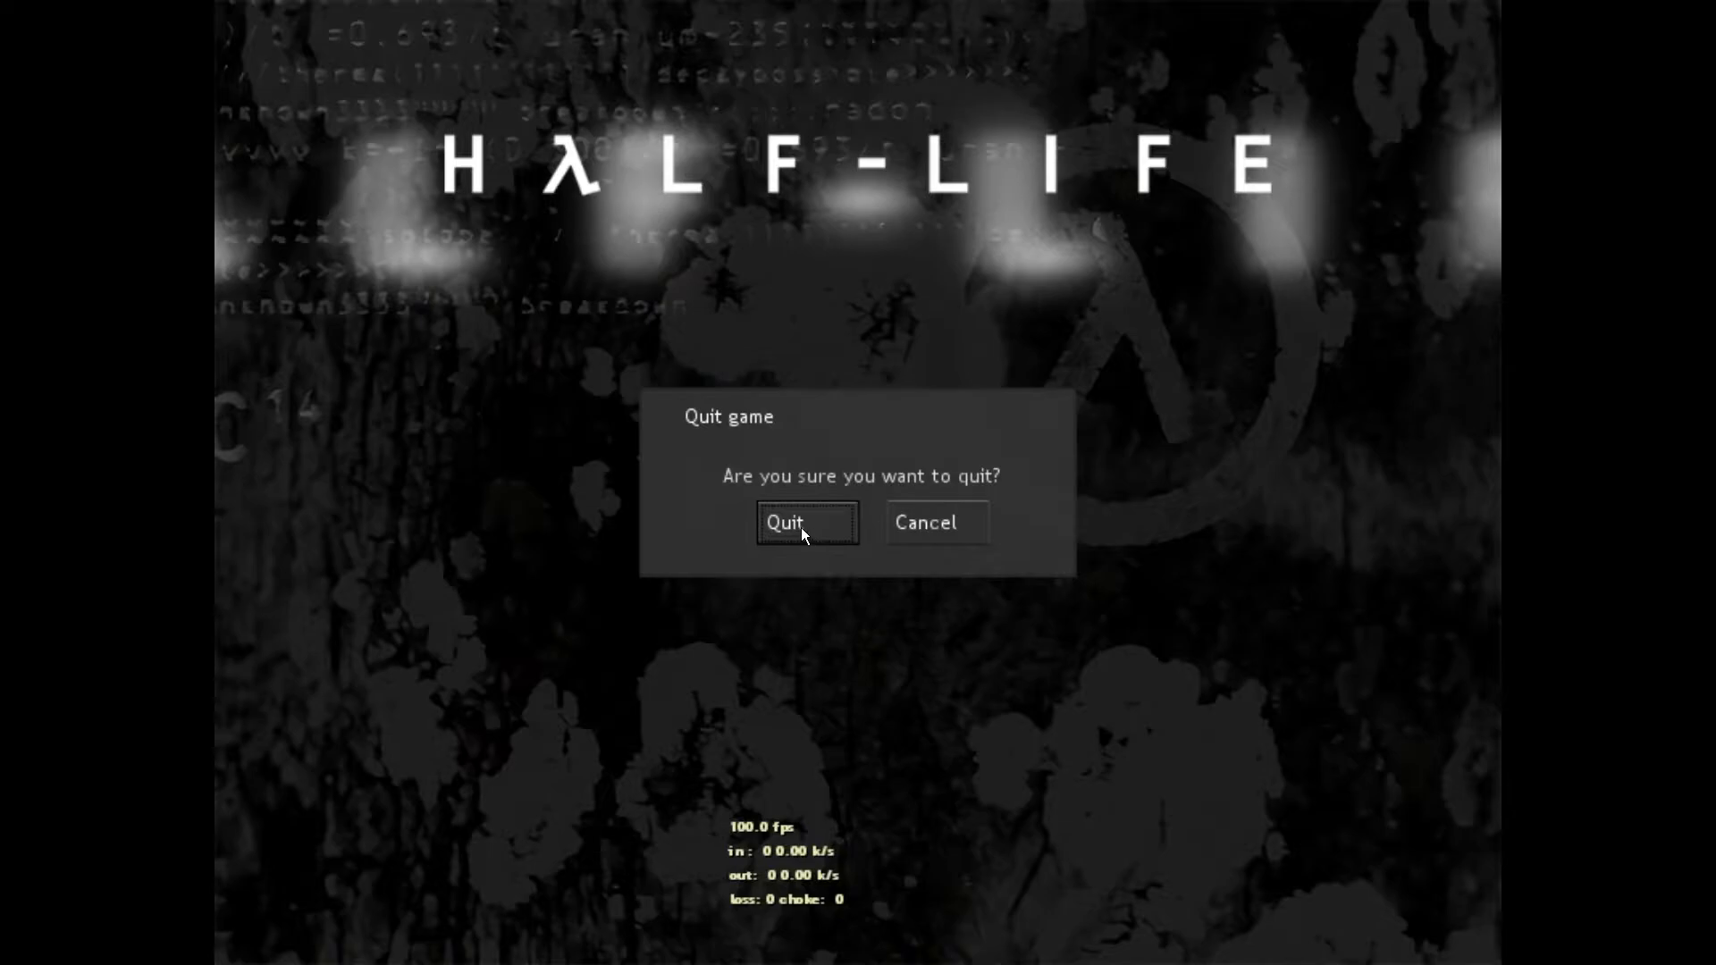
left_click(805, 523)
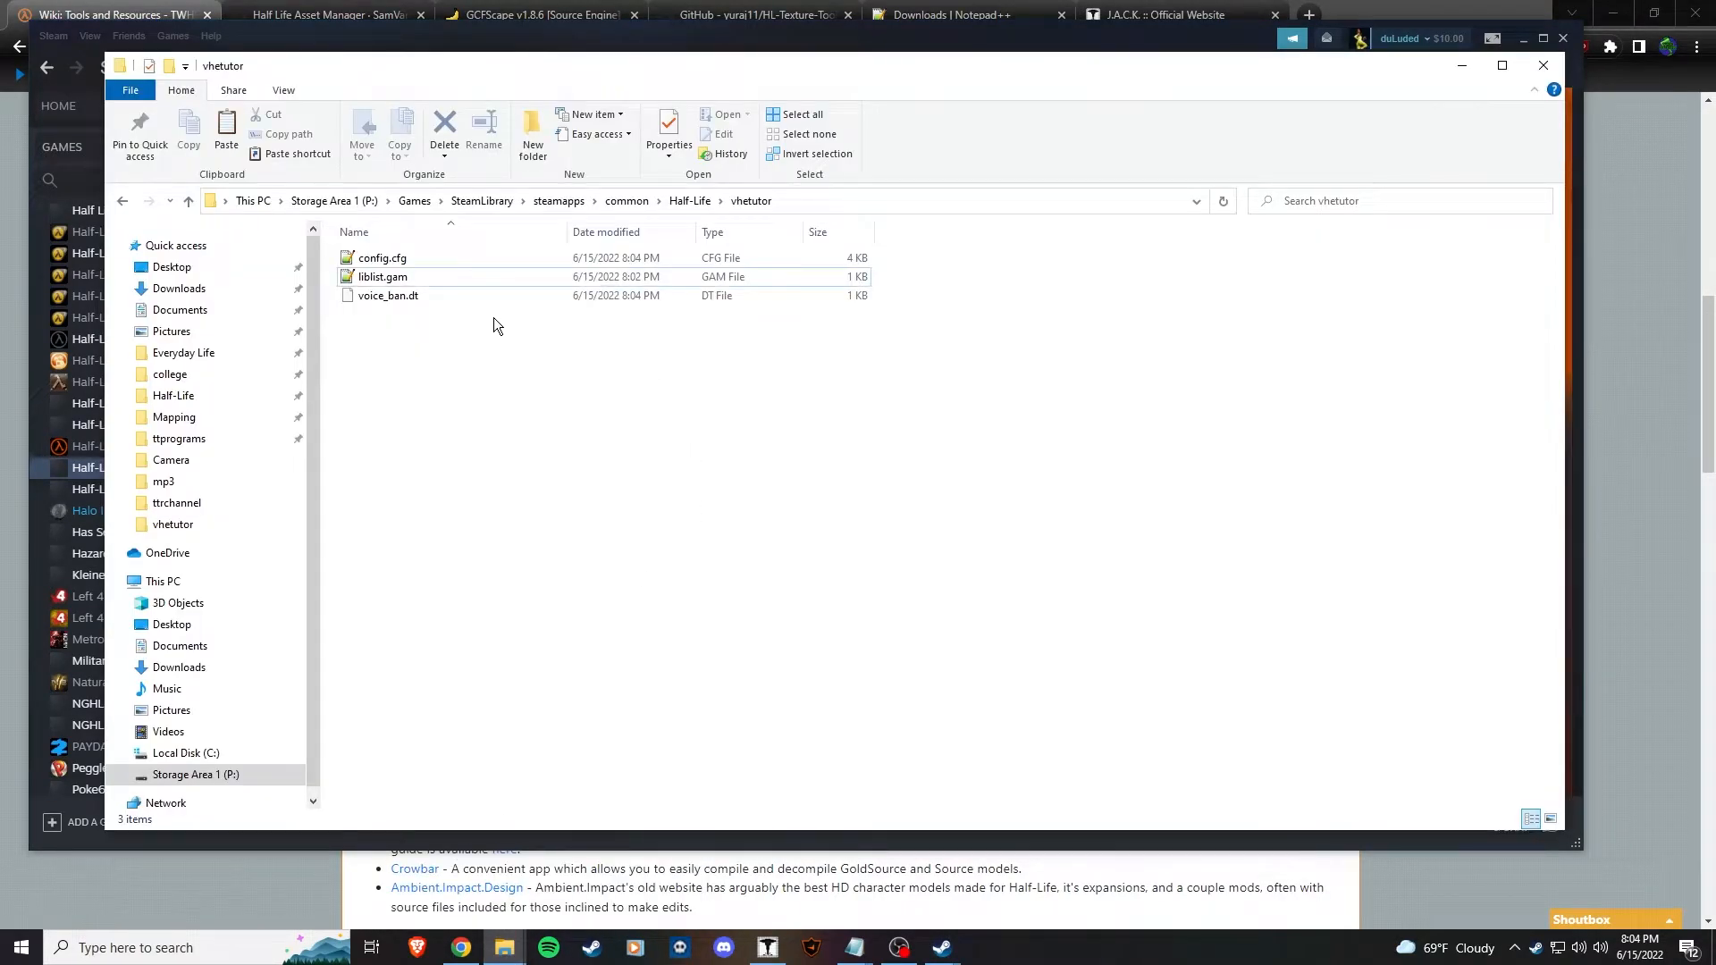
- Add a folder named 'maps' inside the vhetutor mod folder
left_click(384, 257)
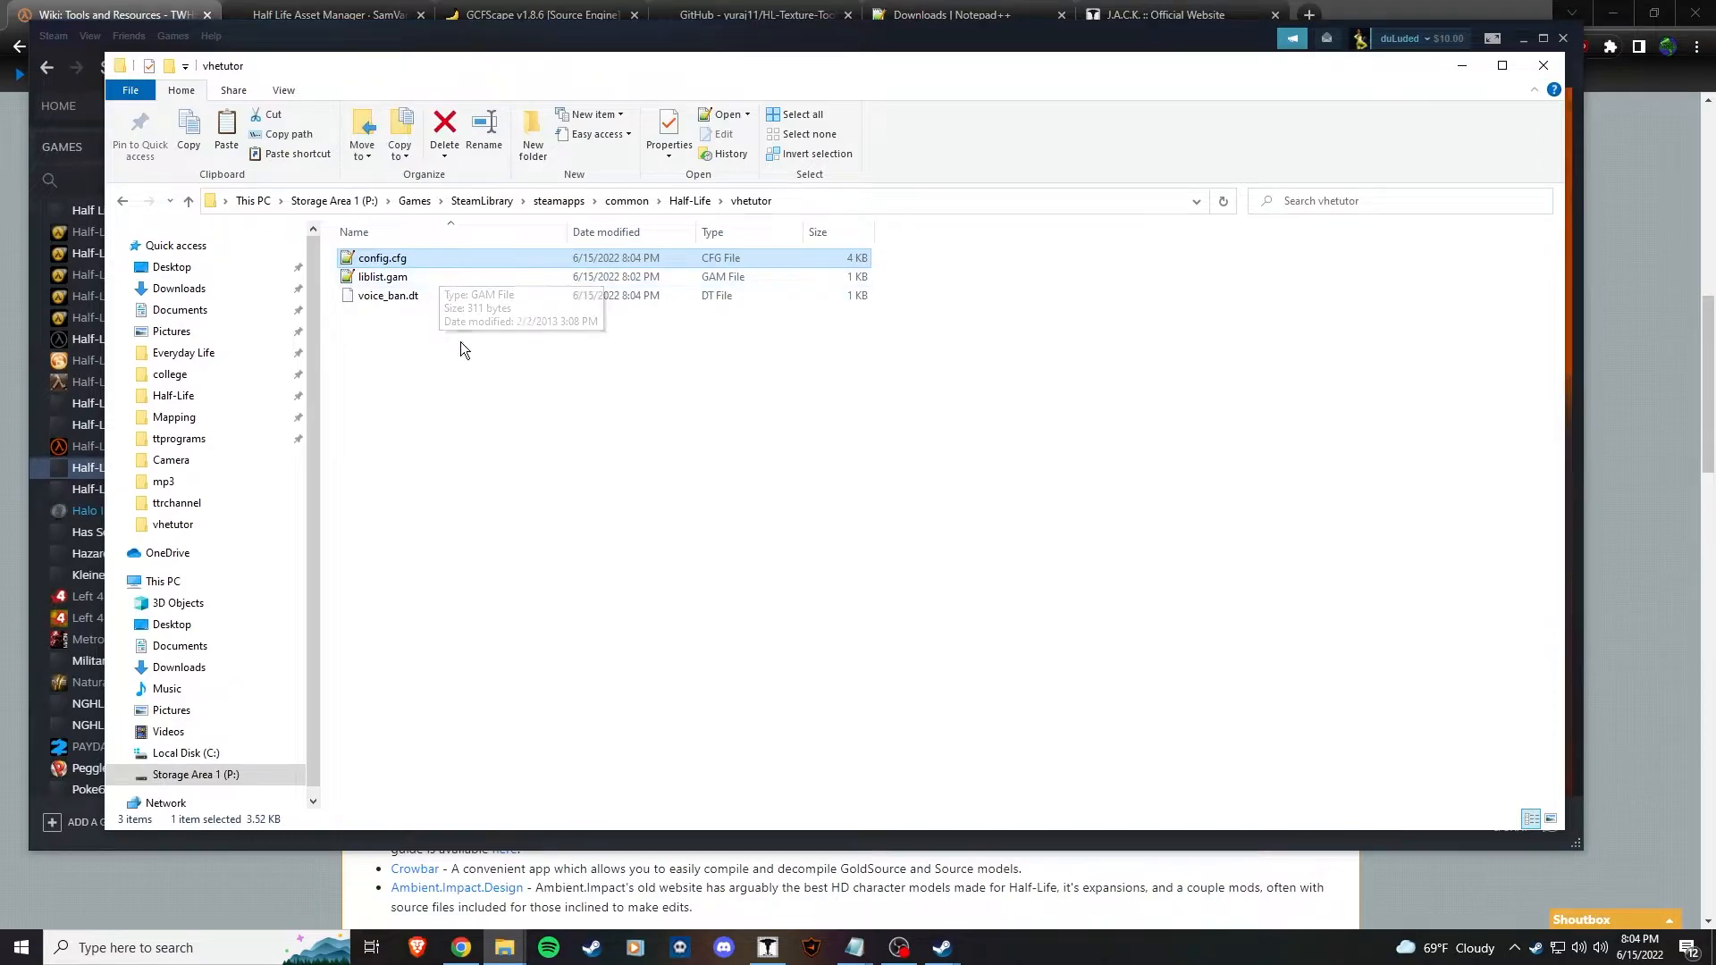
left_click(479, 322)
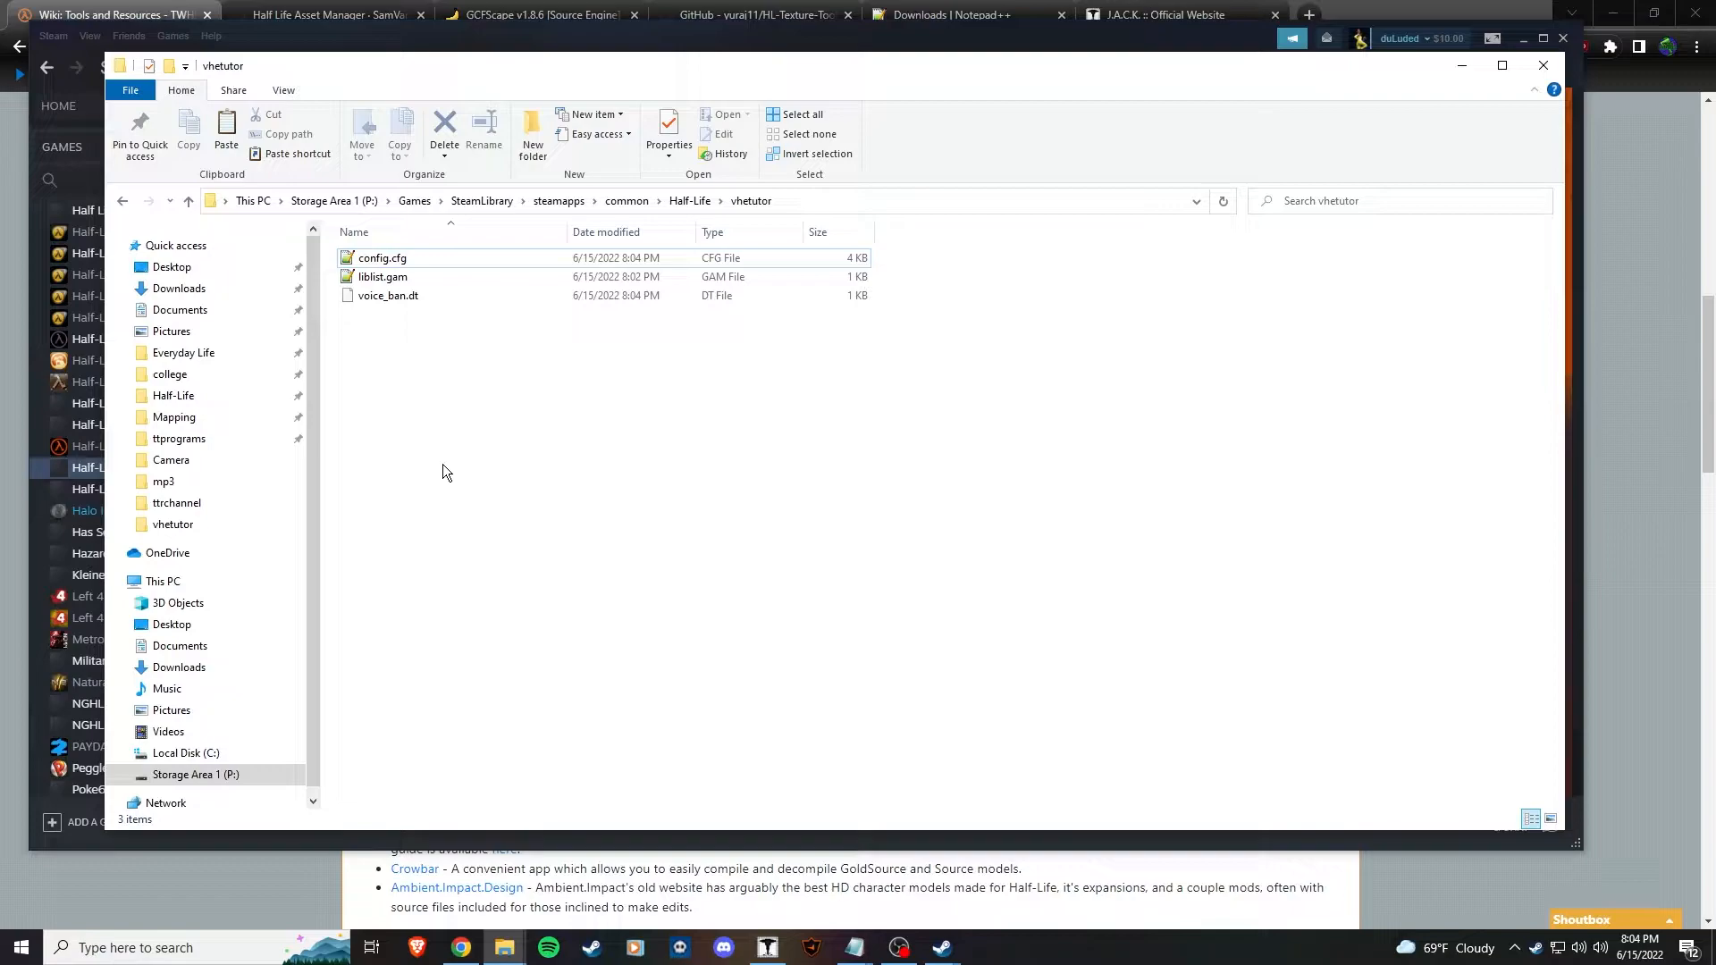
left_click(532, 130)
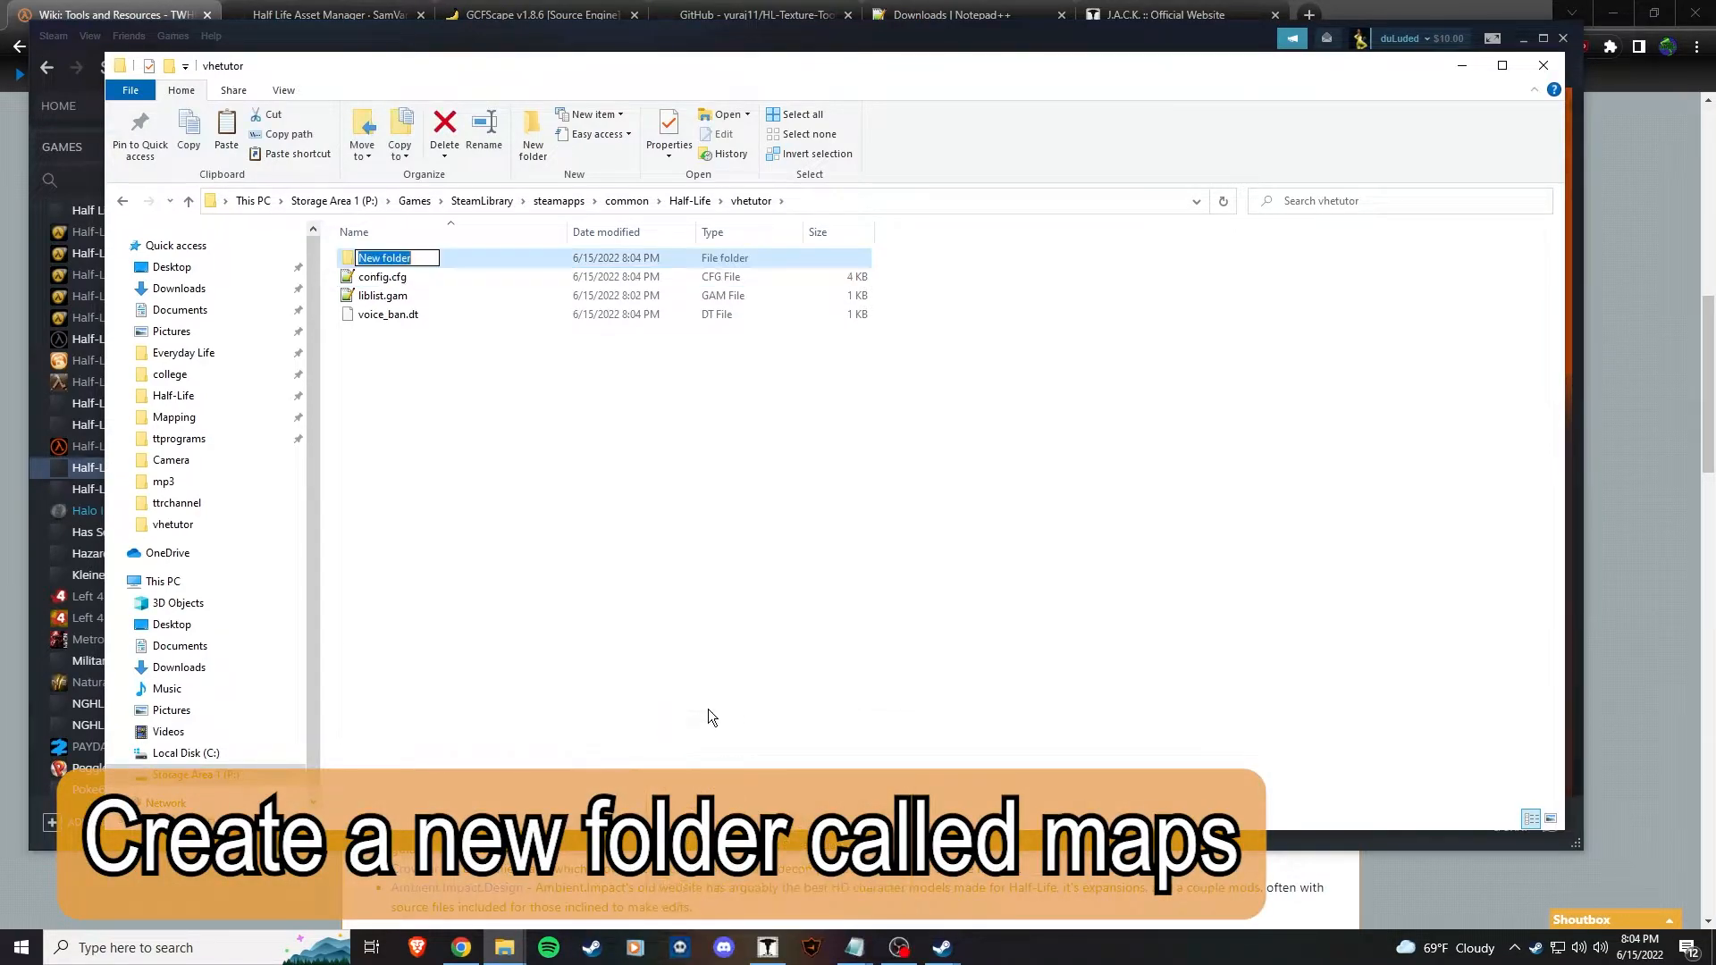
type("maps")
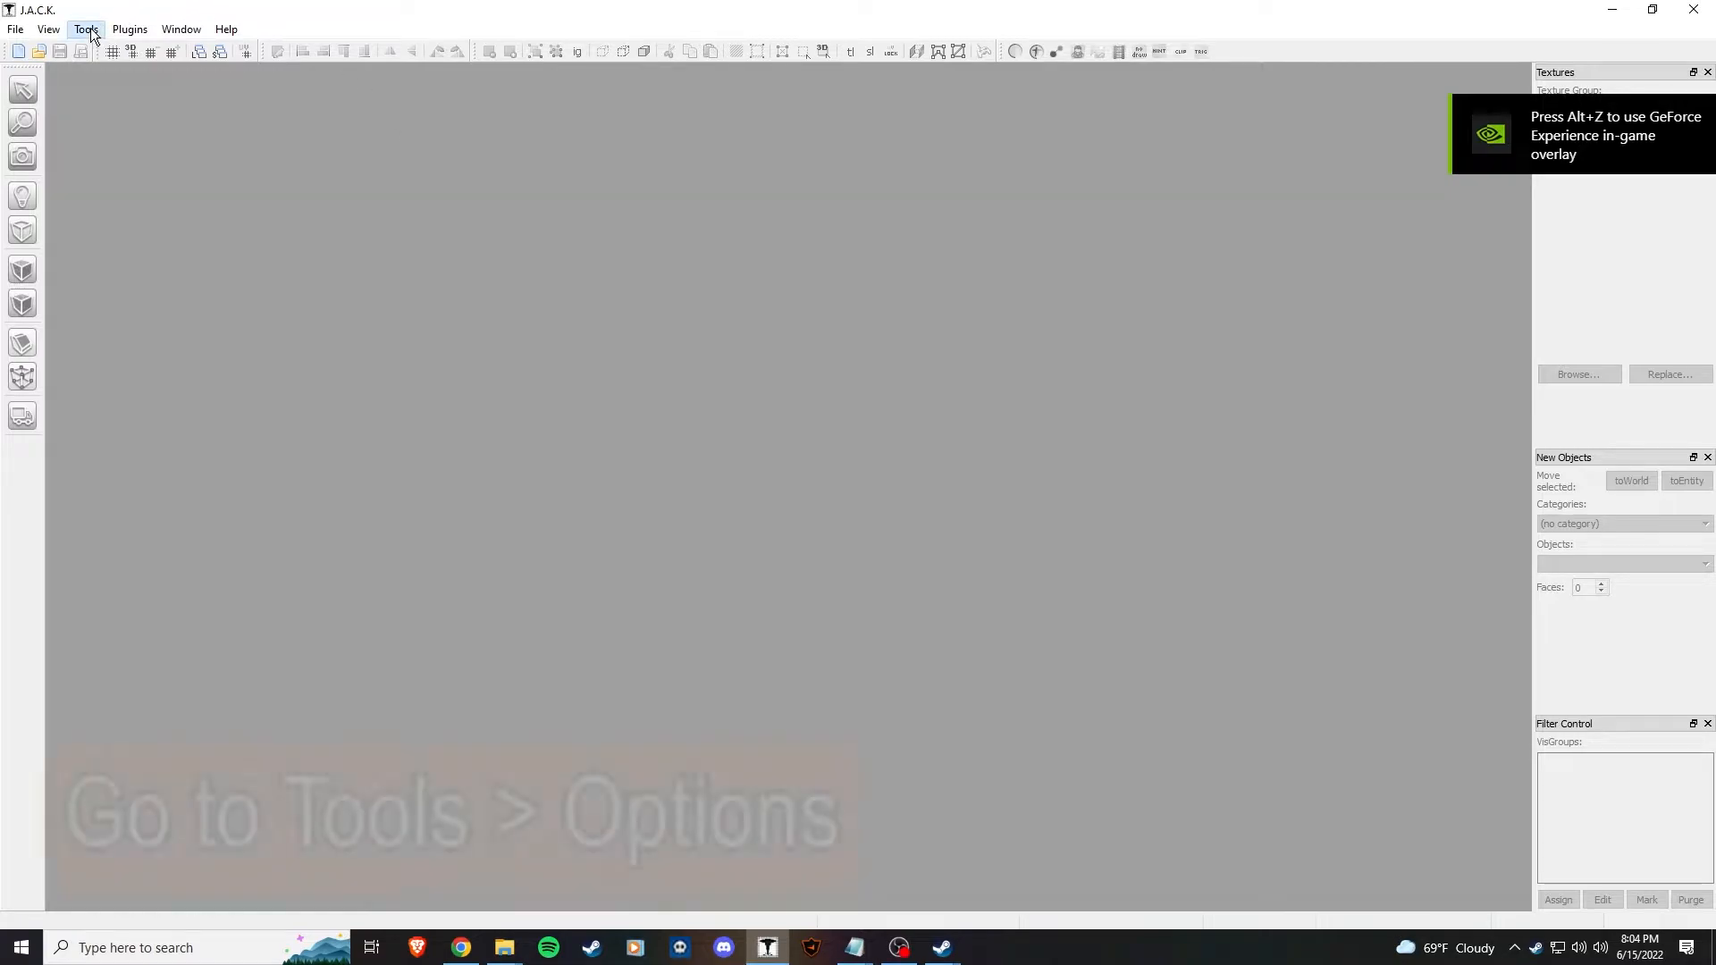
- Add a 'vhetutor' configuration in J.A.C.K.'s Game Profiles manager and close the manager
left_click(87, 28)
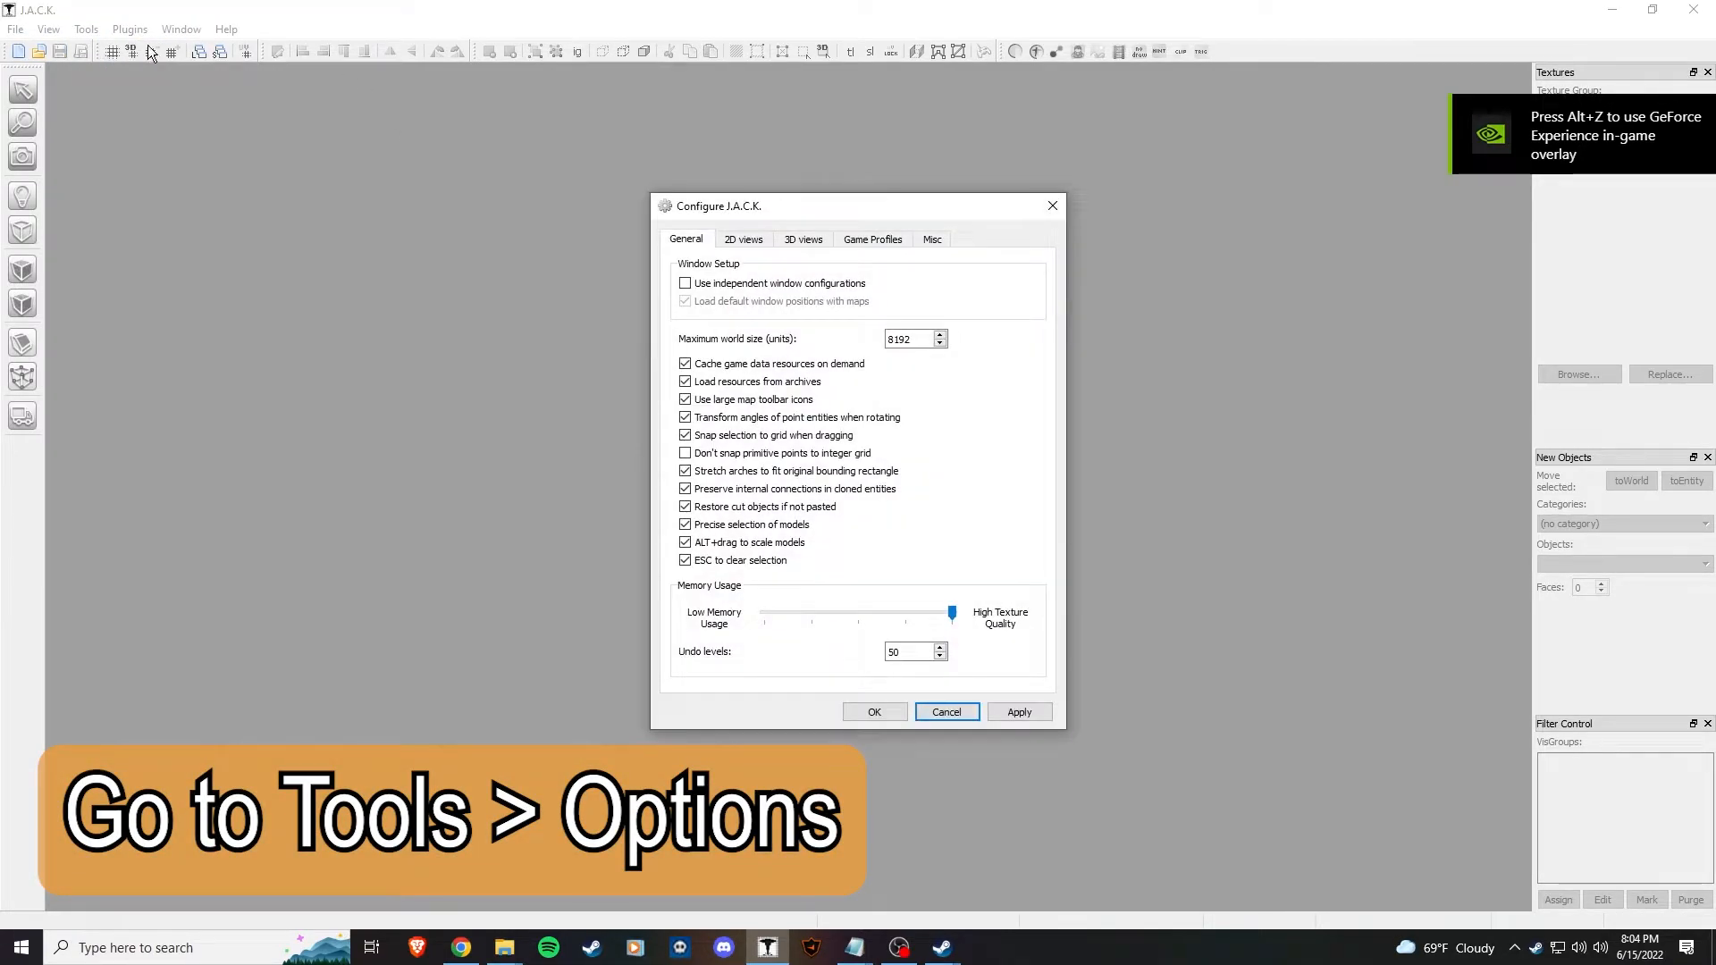
left_click(872, 239)
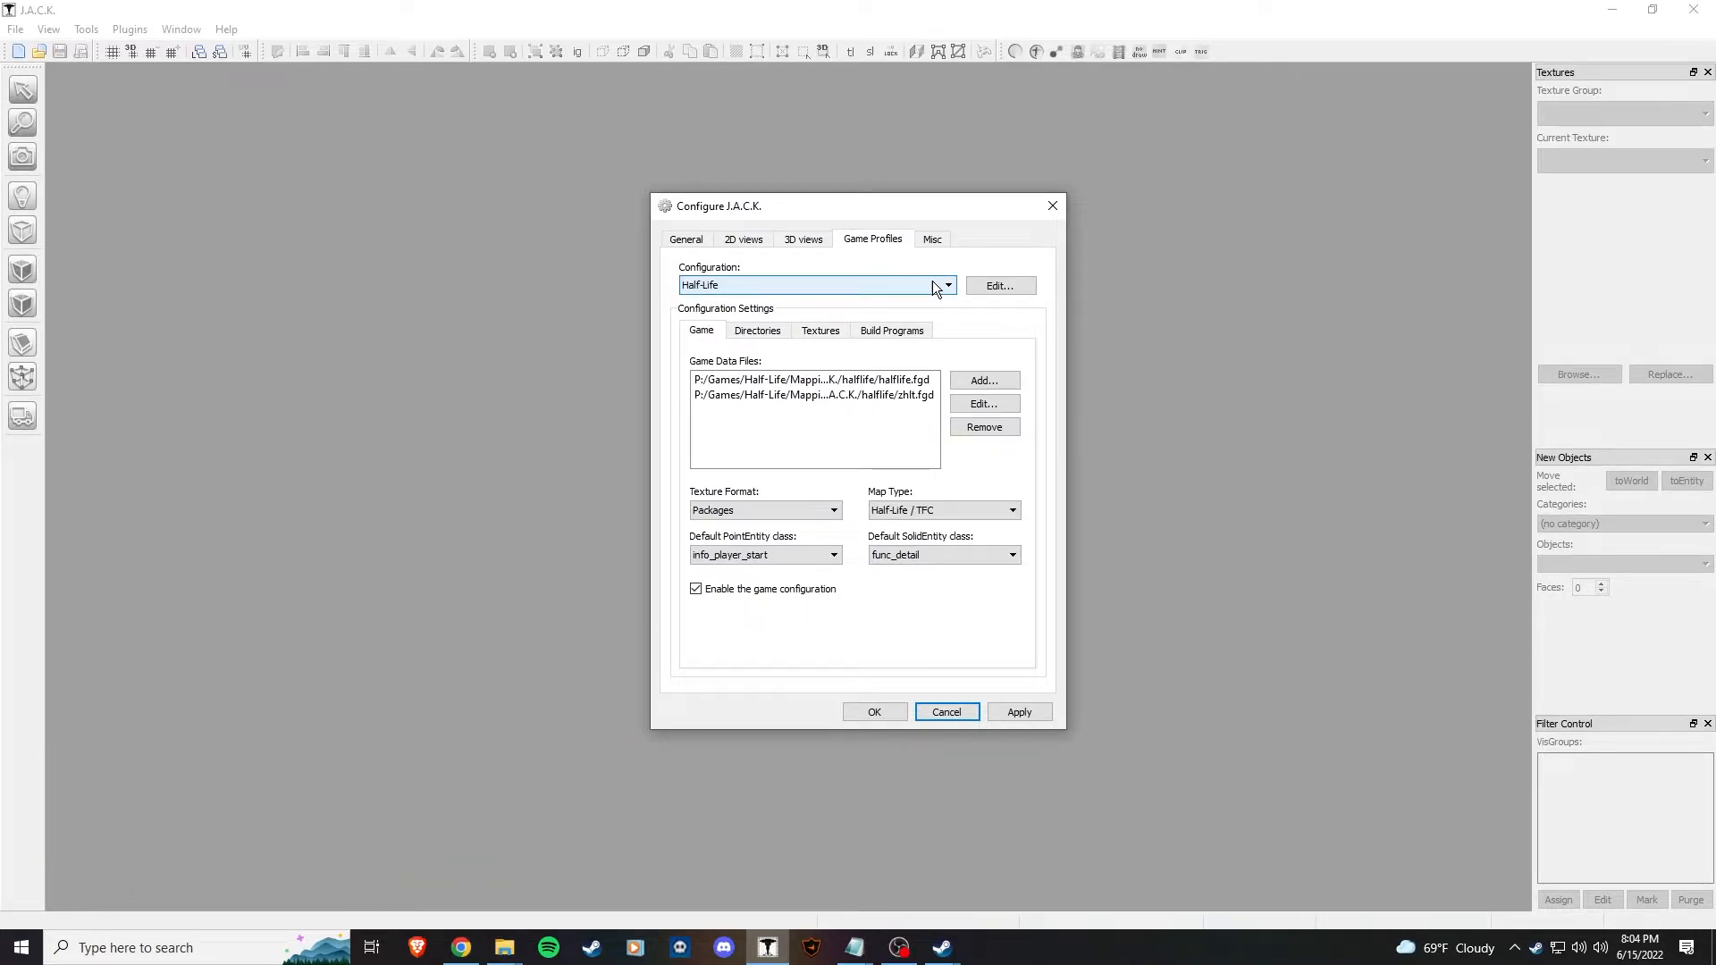
left_click(949, 285)
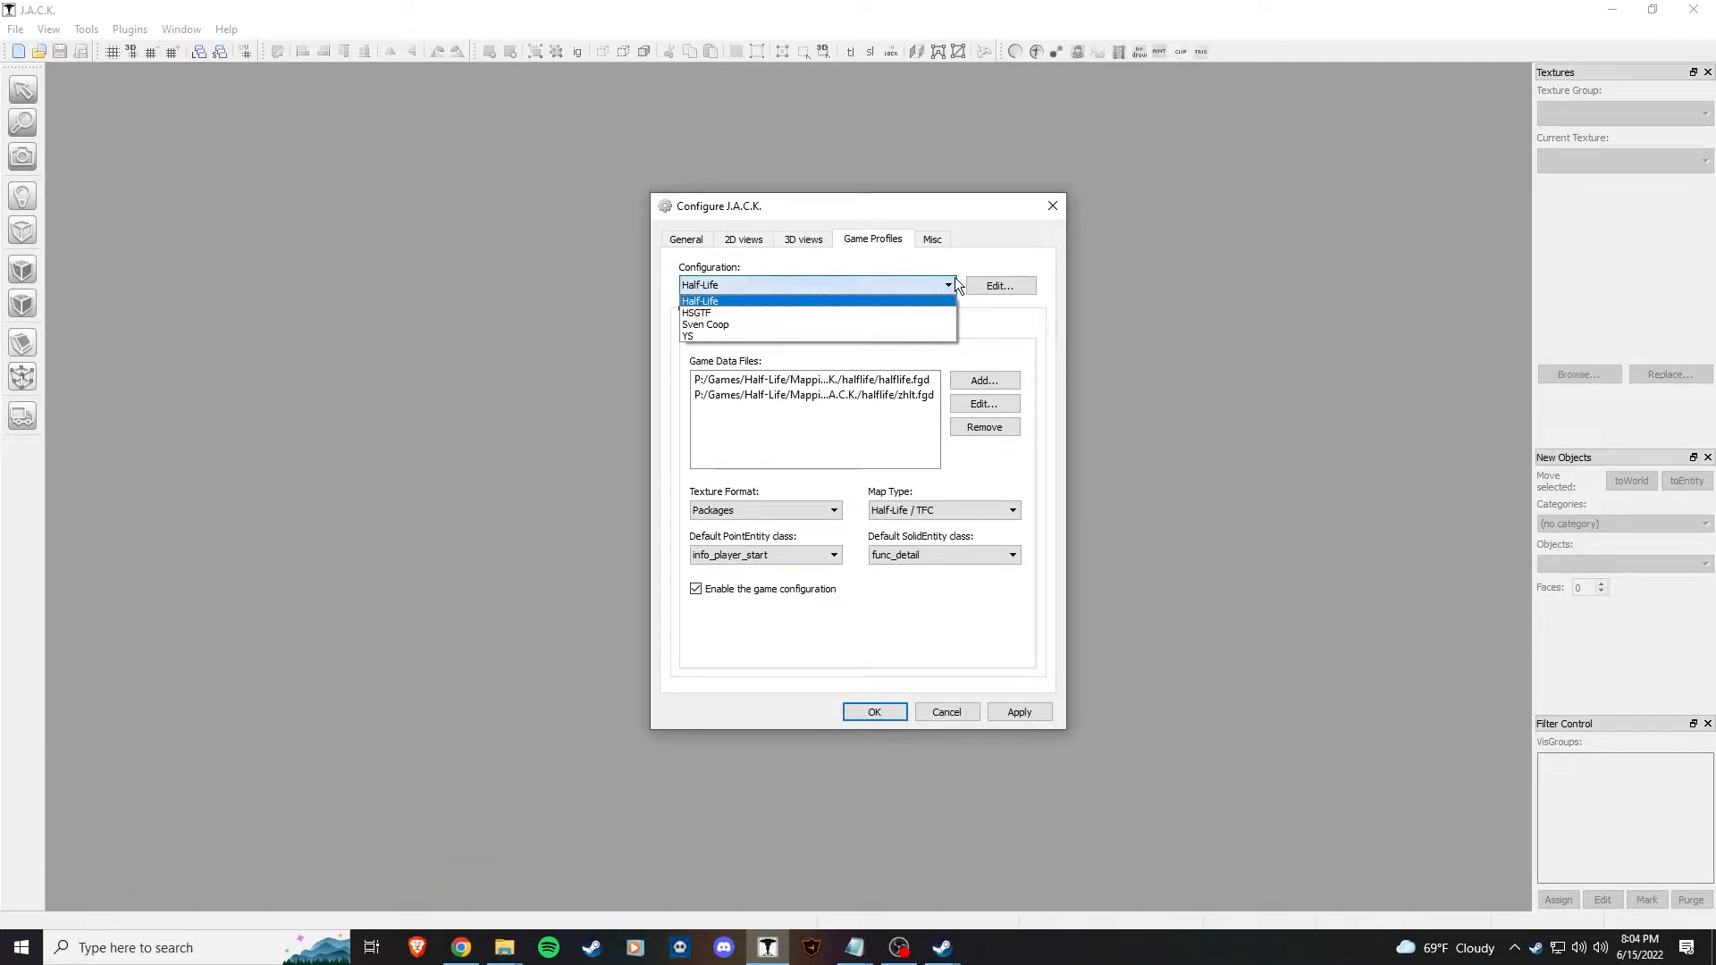
left_click(999, 285)
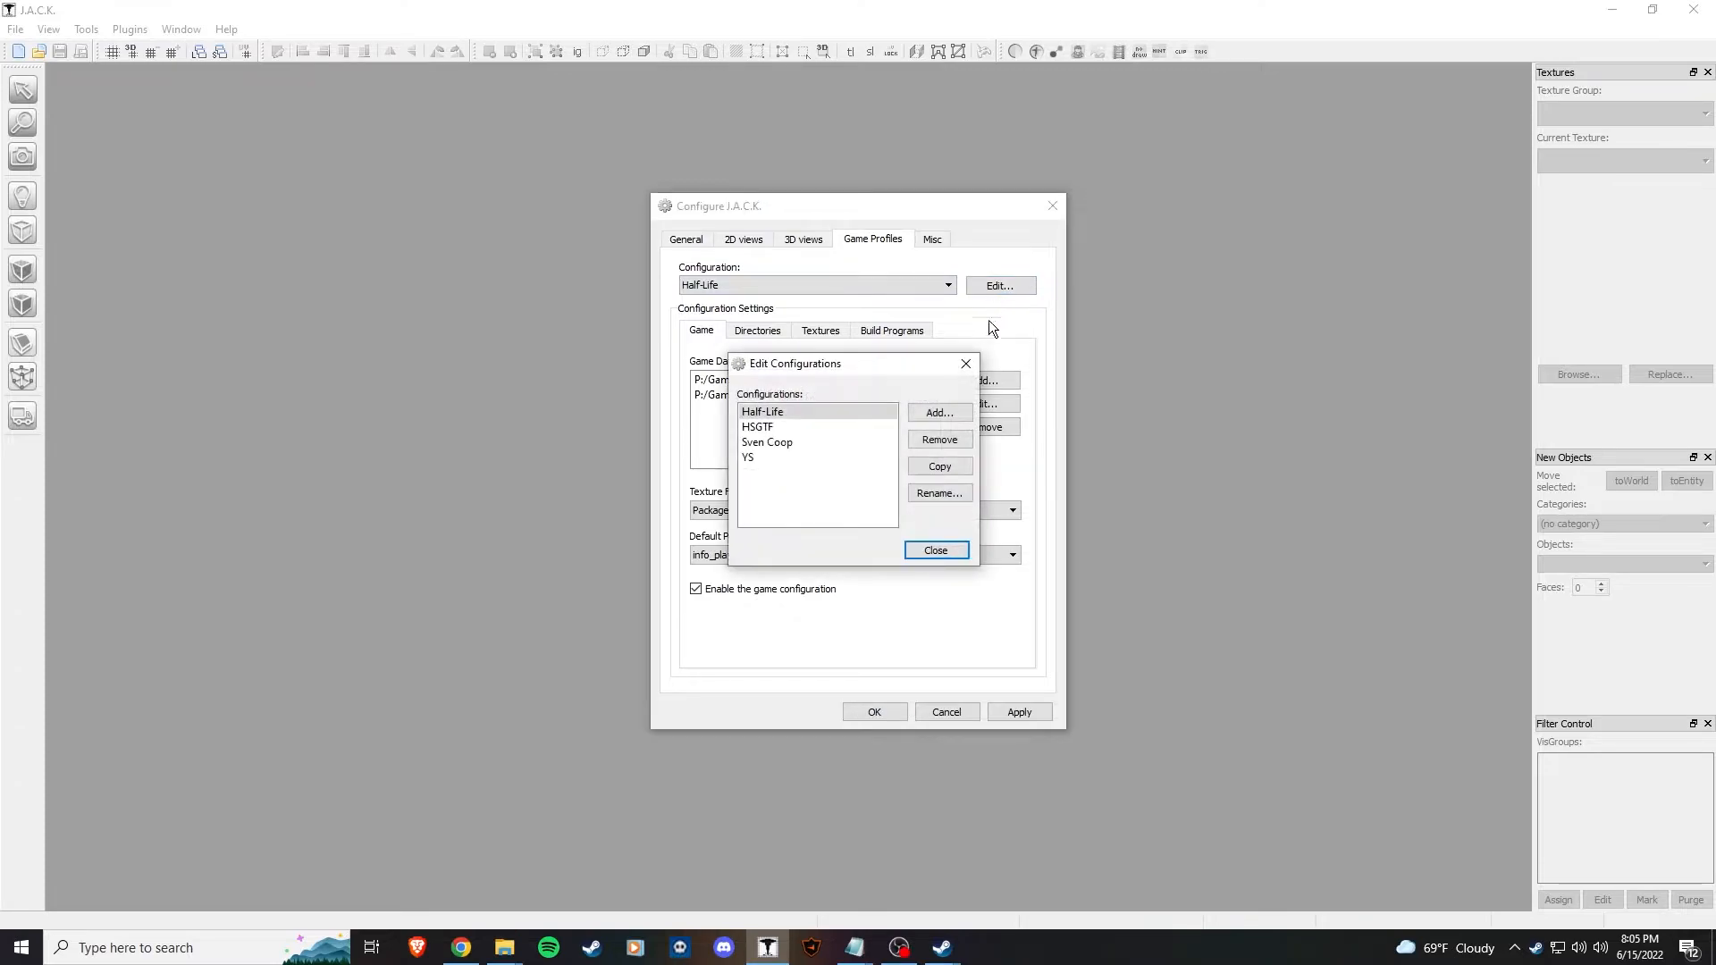
left_click(939, 413)
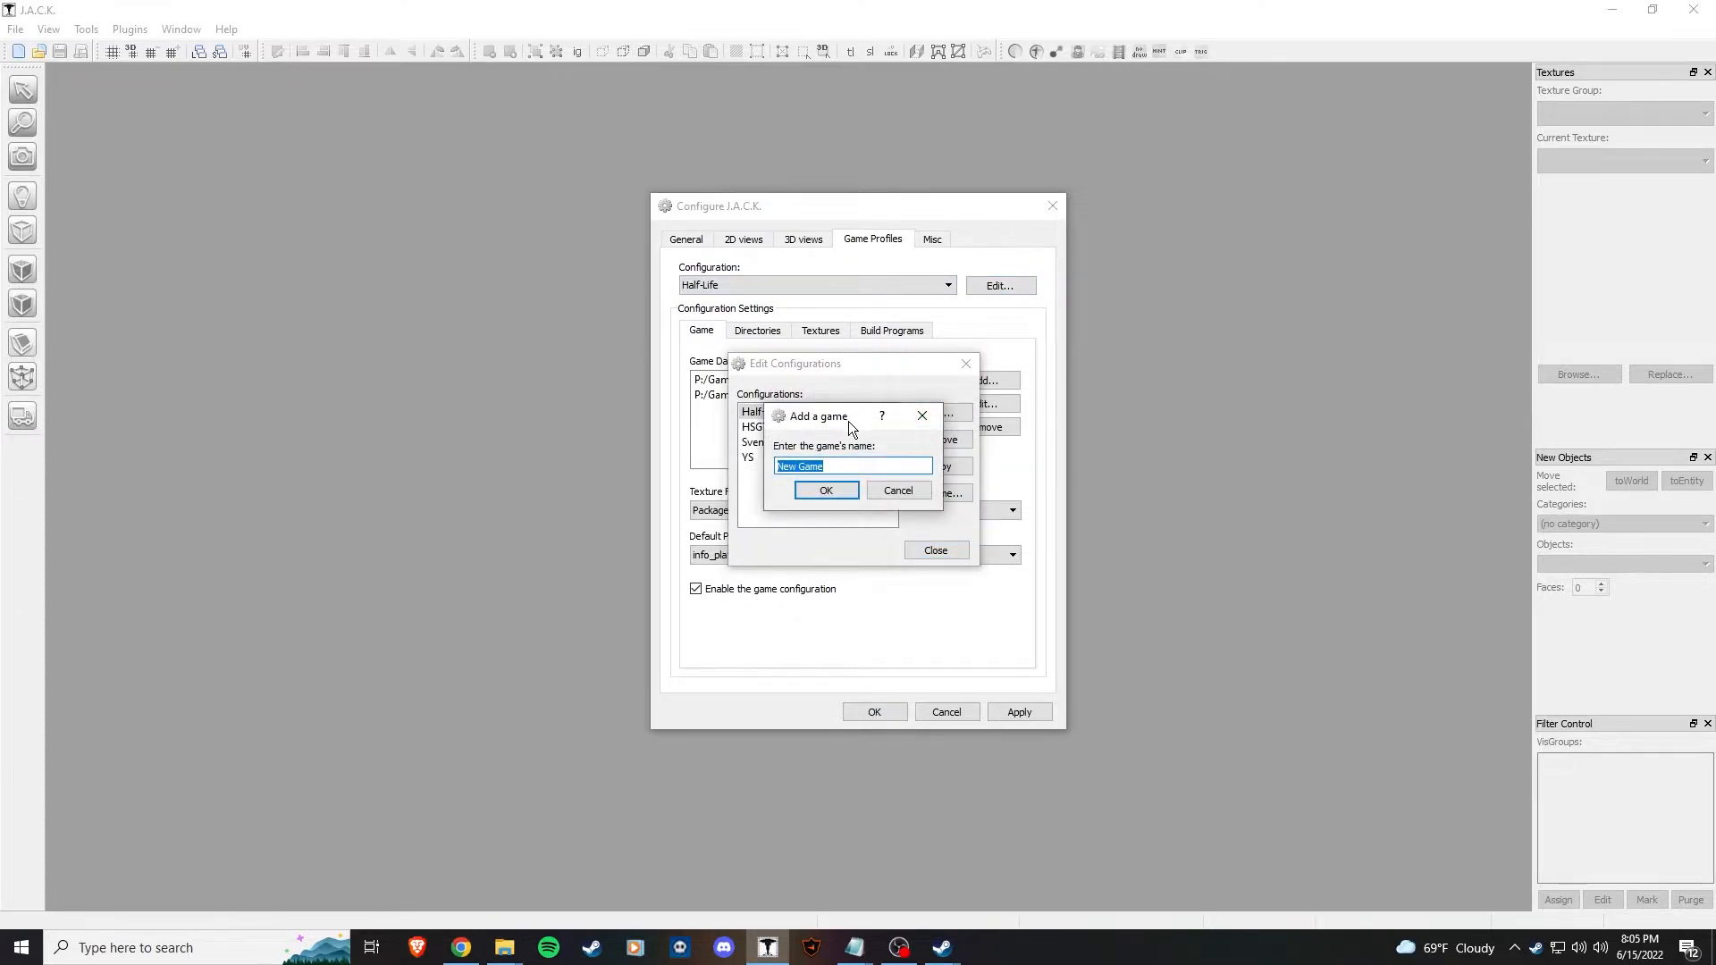
type("vhetuto")
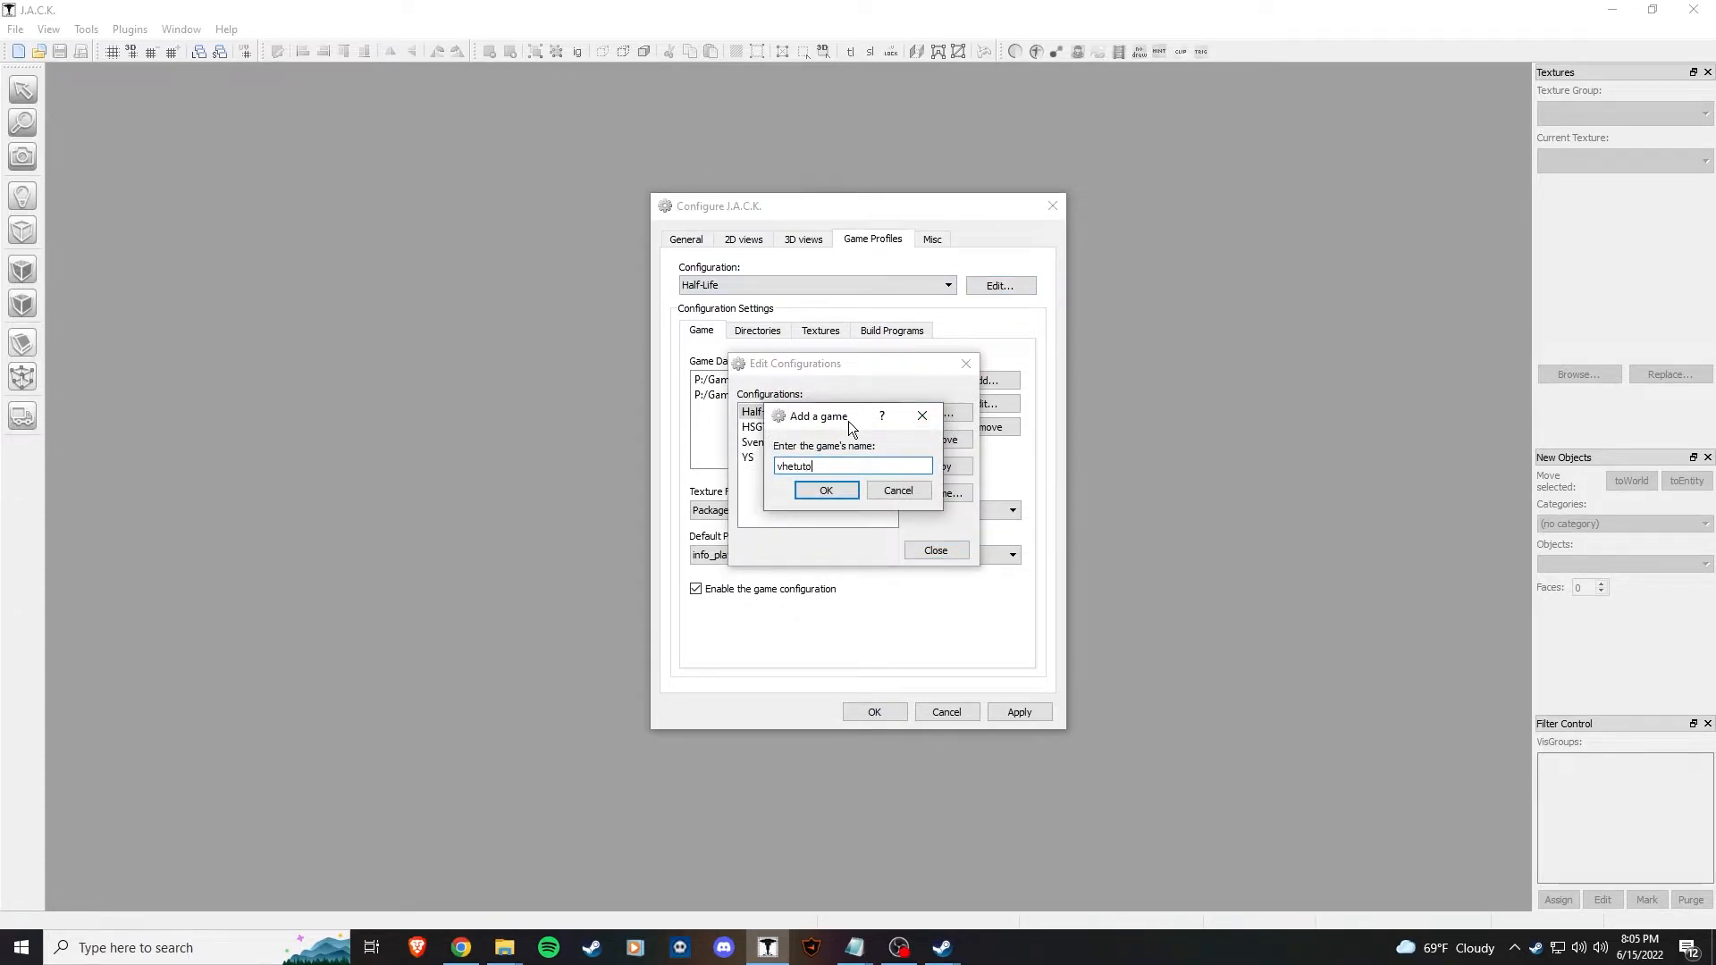
left_click(827, 490)
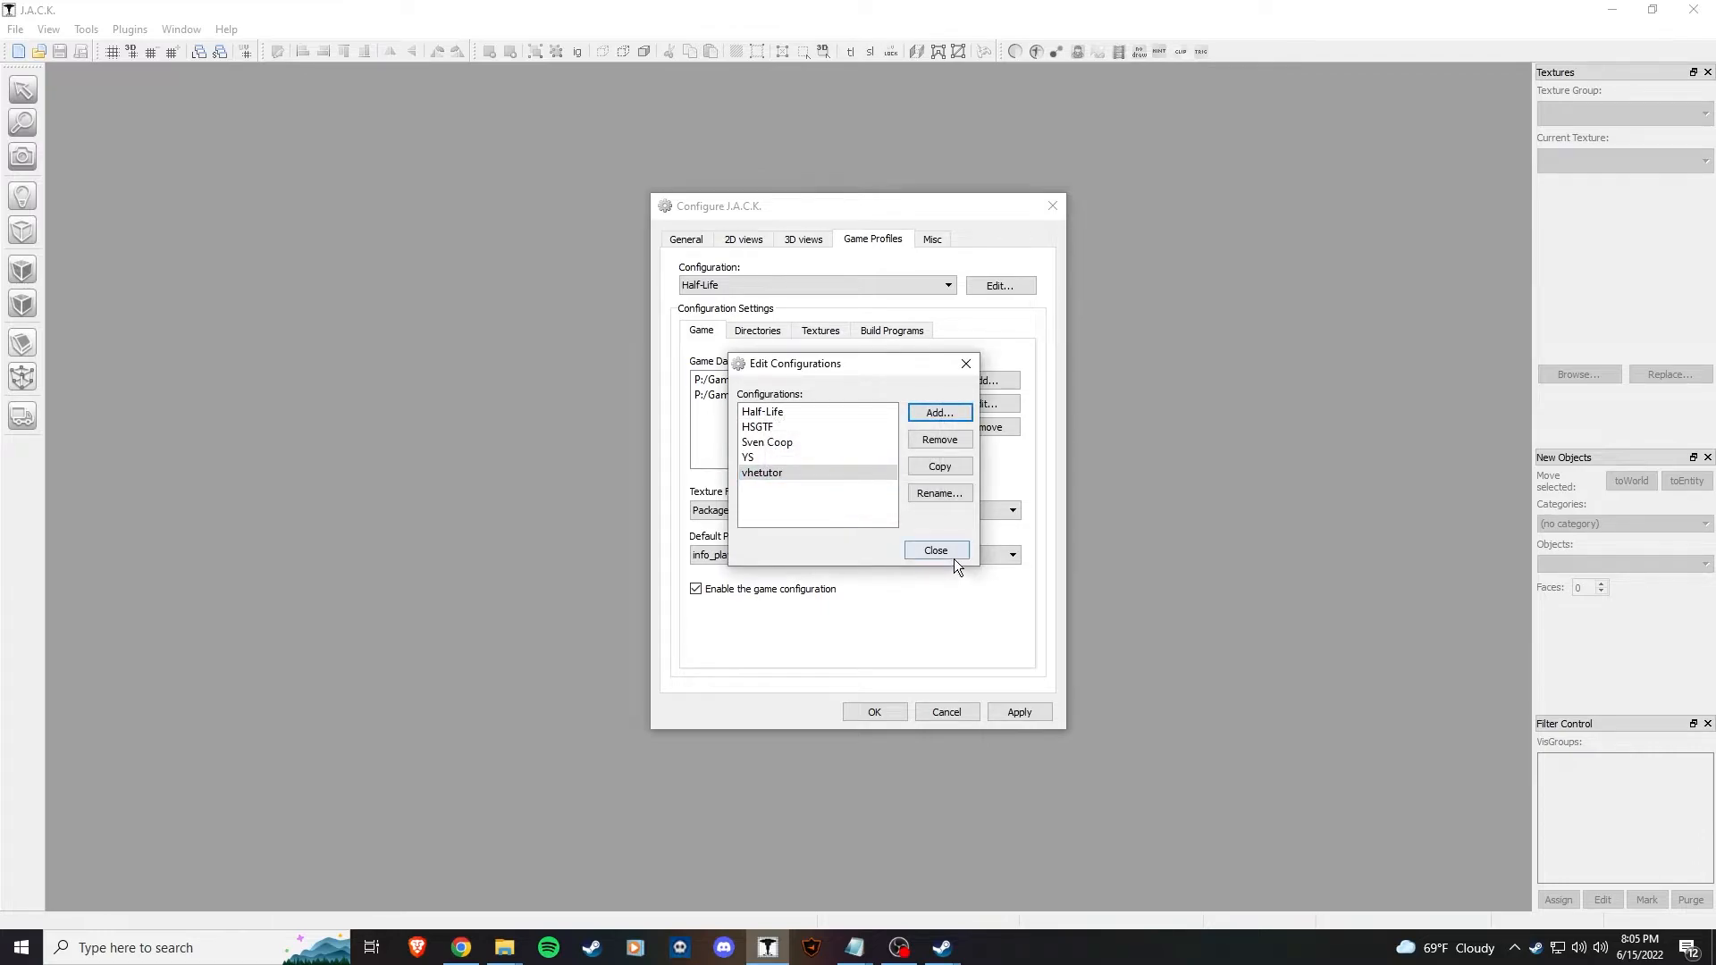
left_click(937, 549)
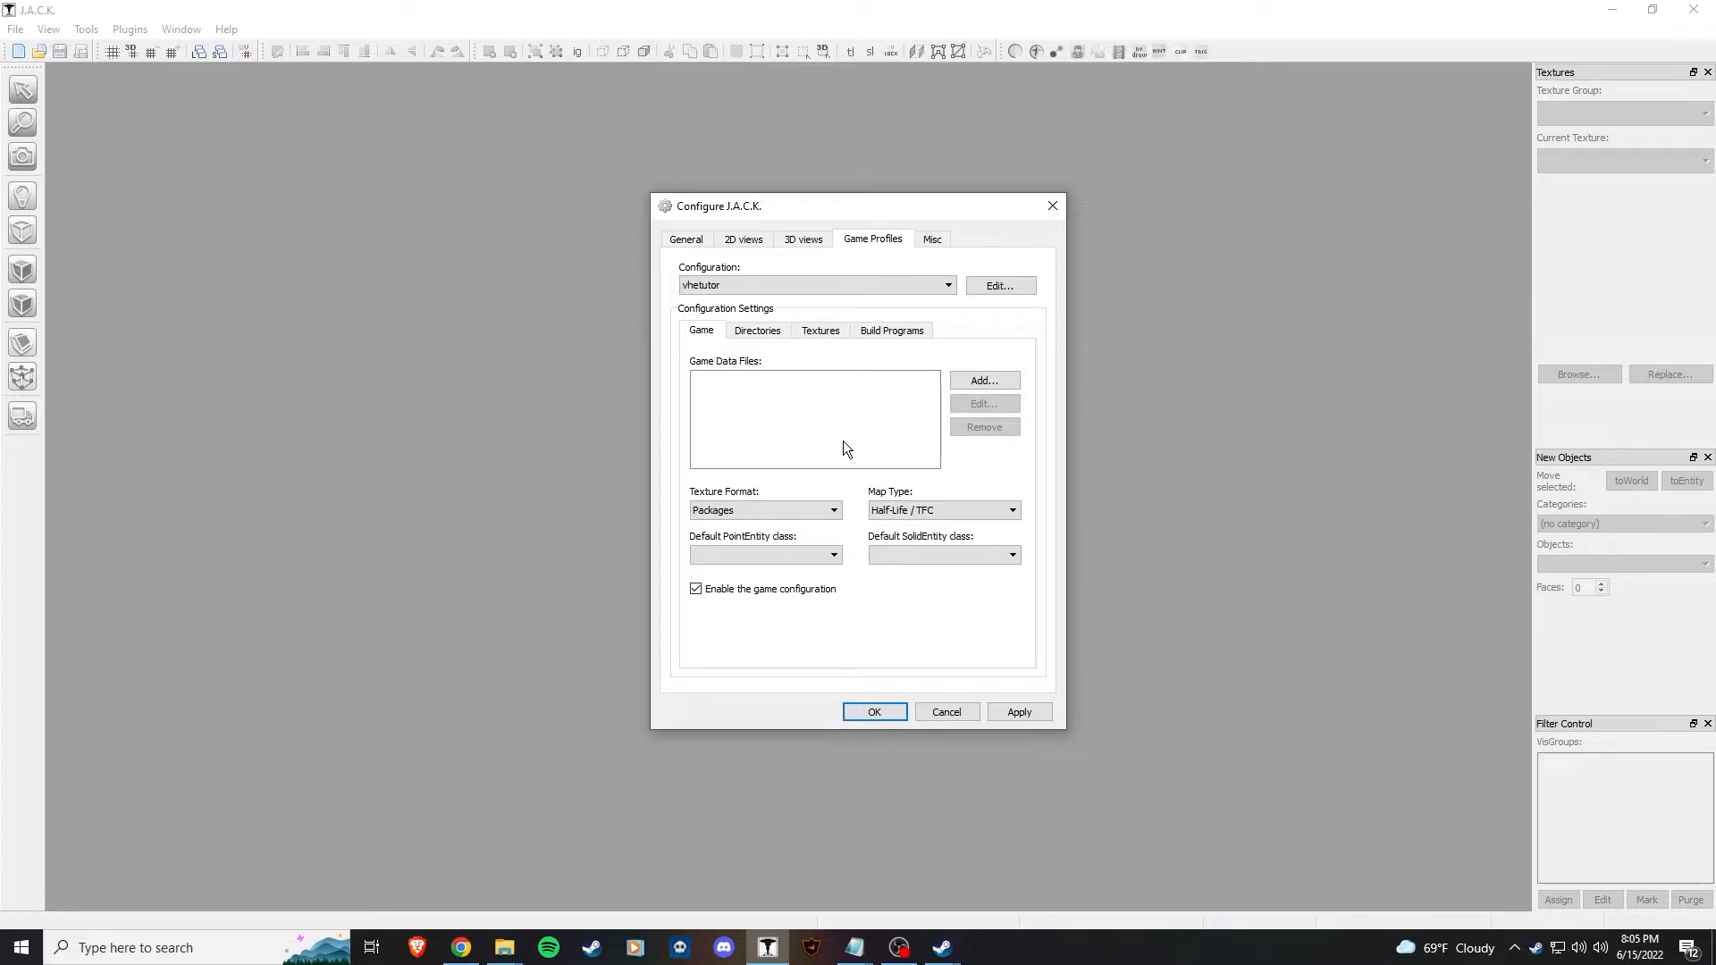
mouse_move(921, 314)
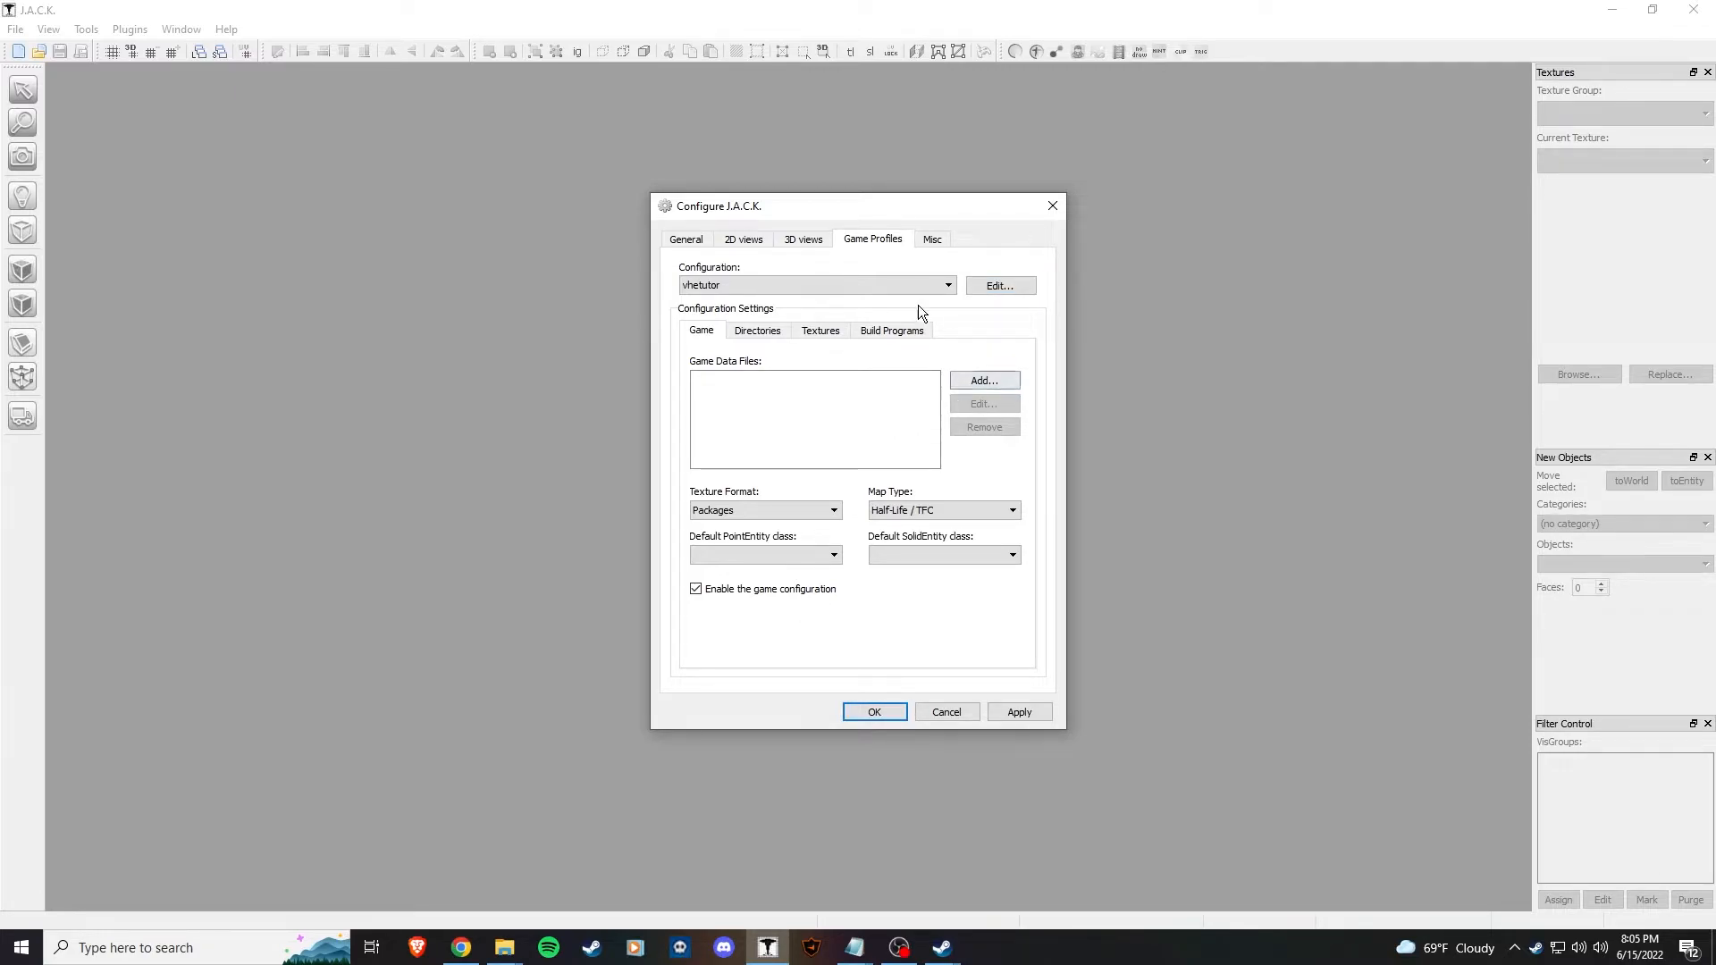
- Add halflife.fgd as game data file with info_player_start as default point entity
left_click(984, 380)
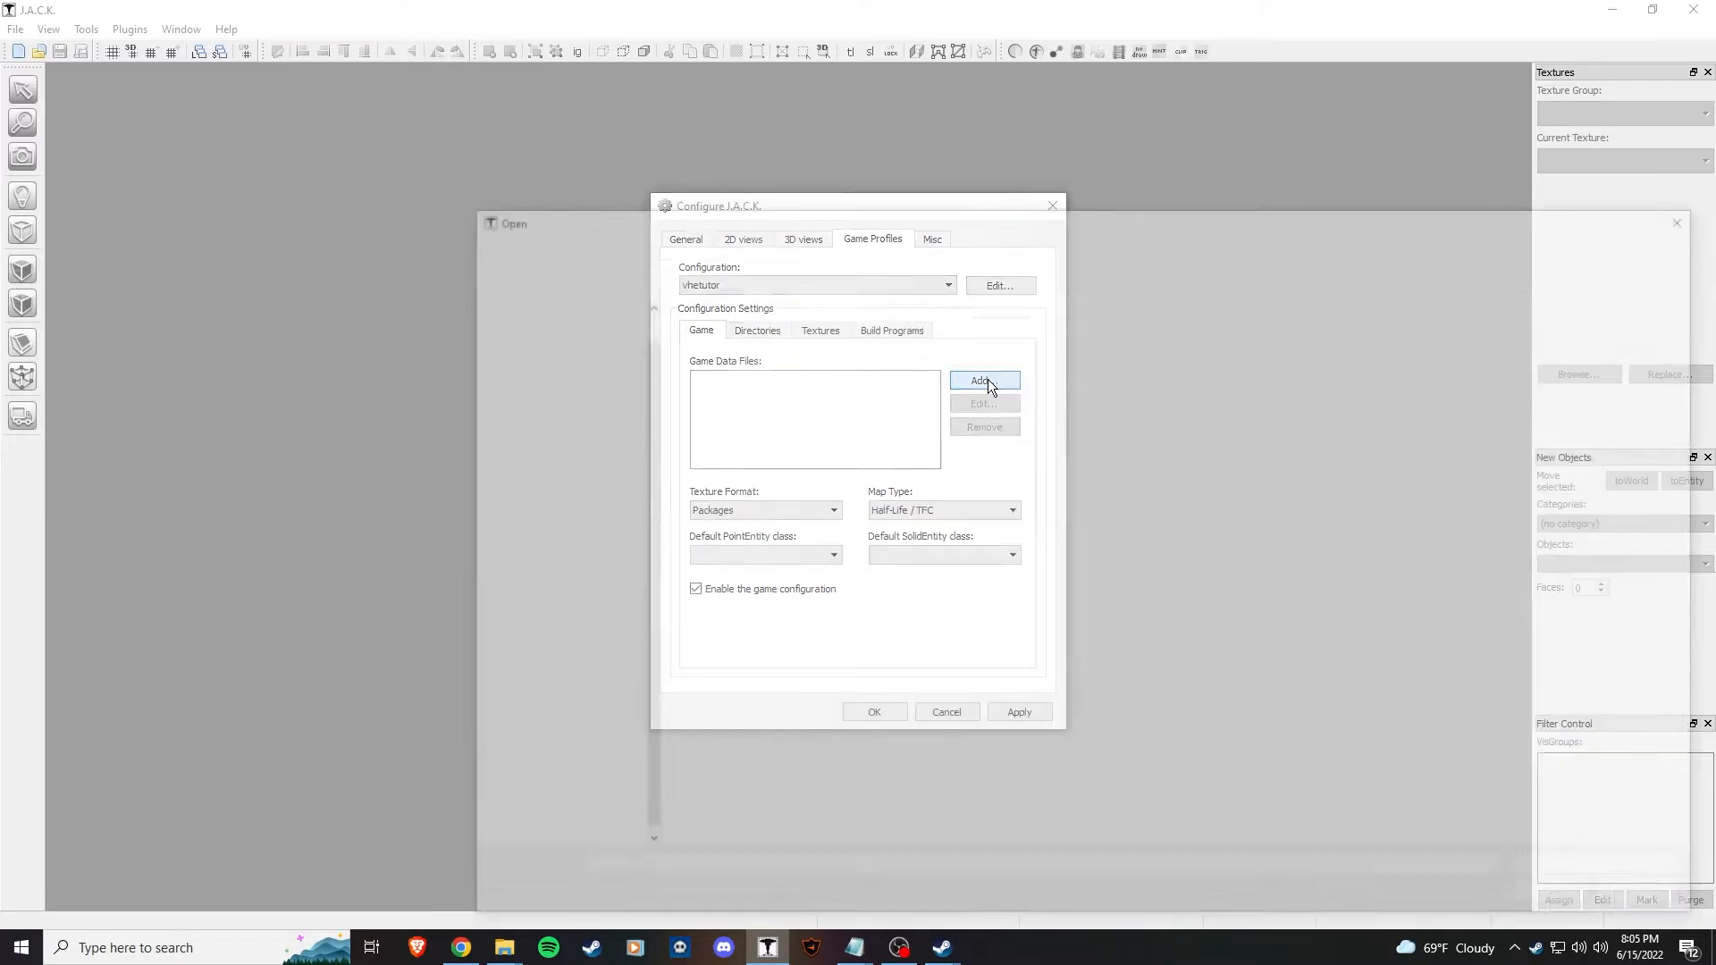
left_click(984, 380)
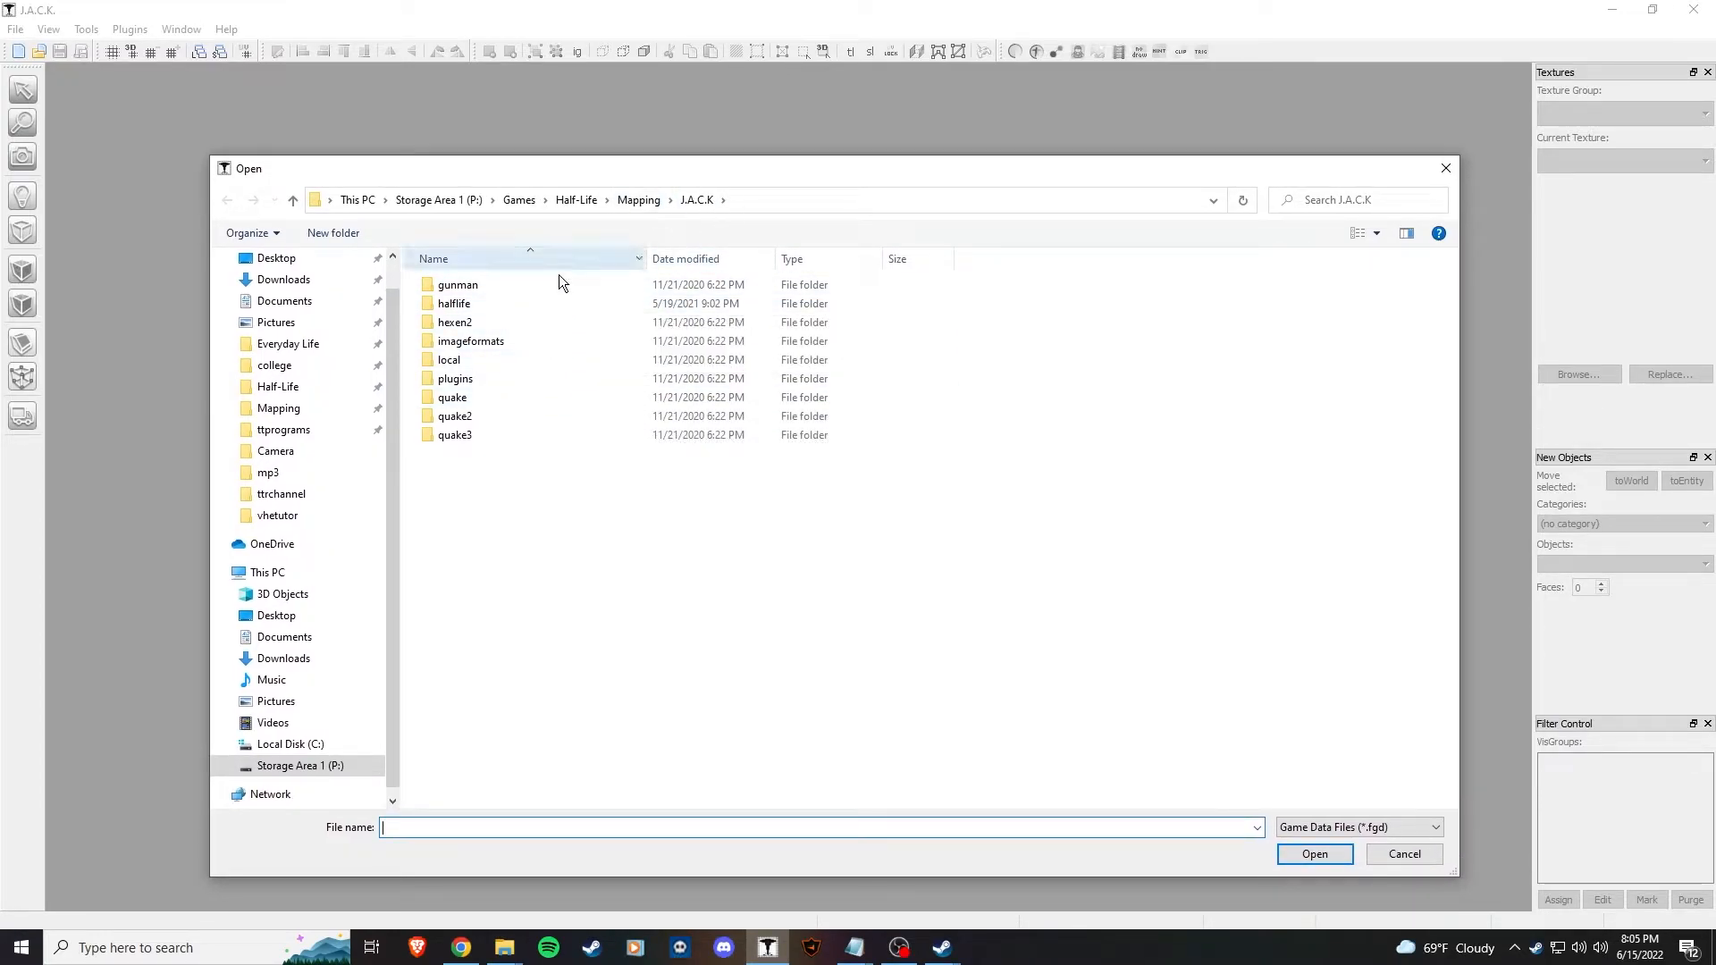
double_click(454, 303)
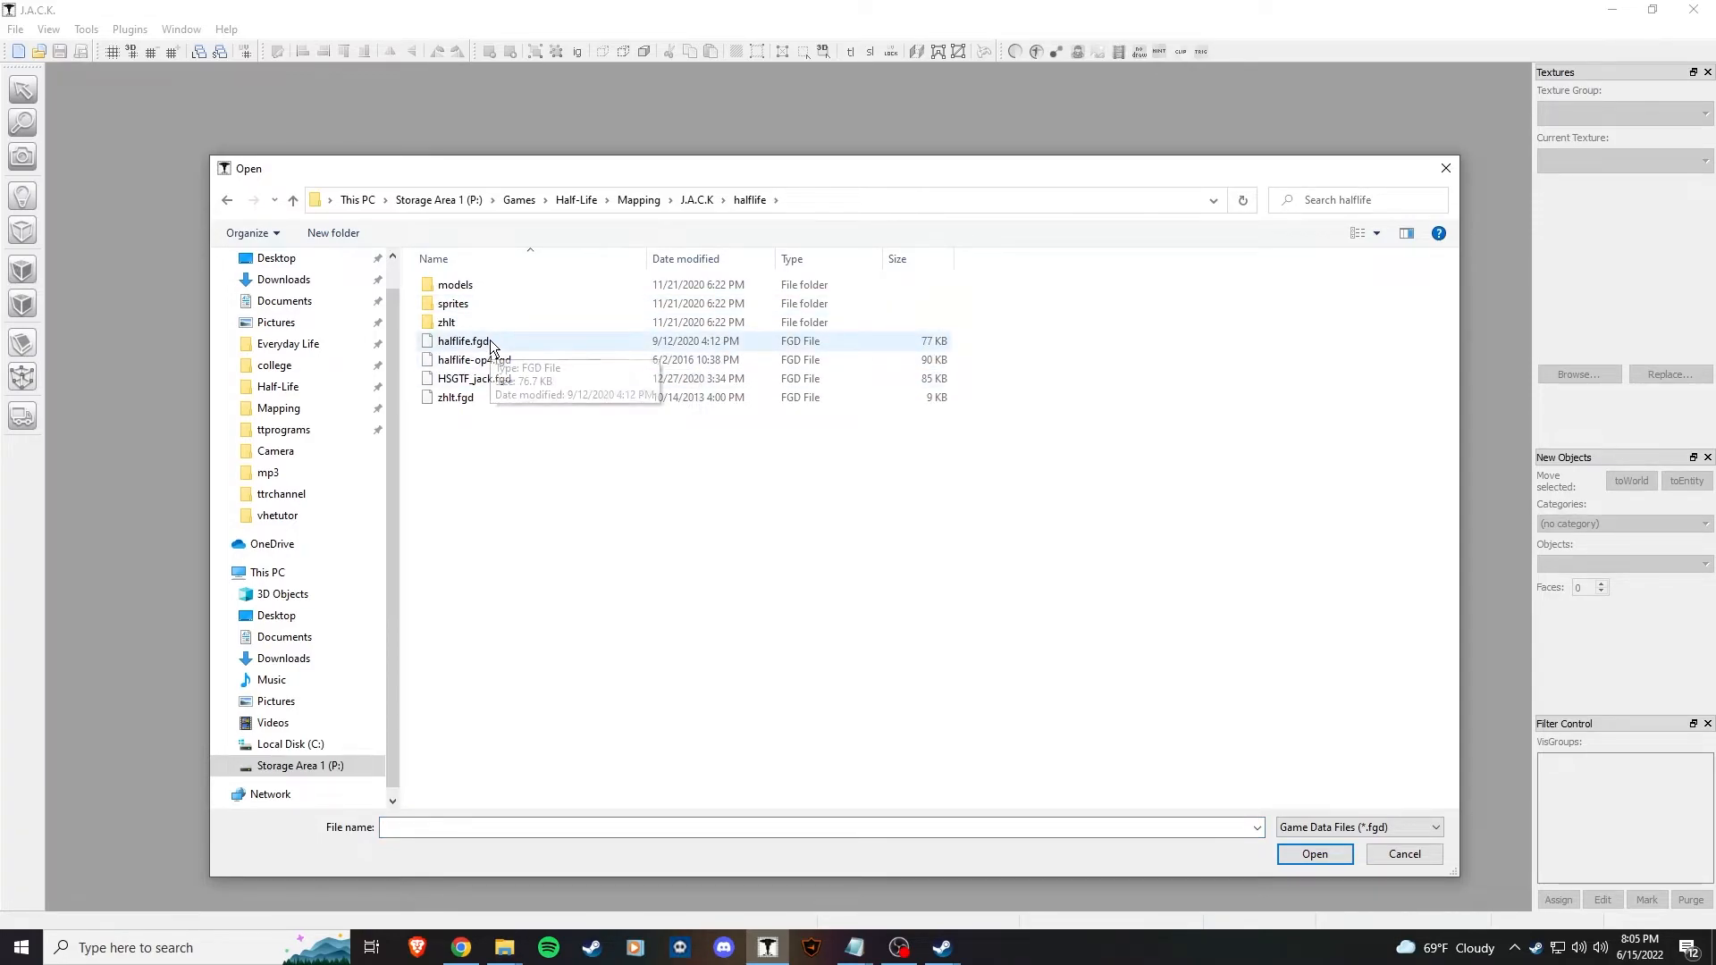
mouse_move(492, 340)
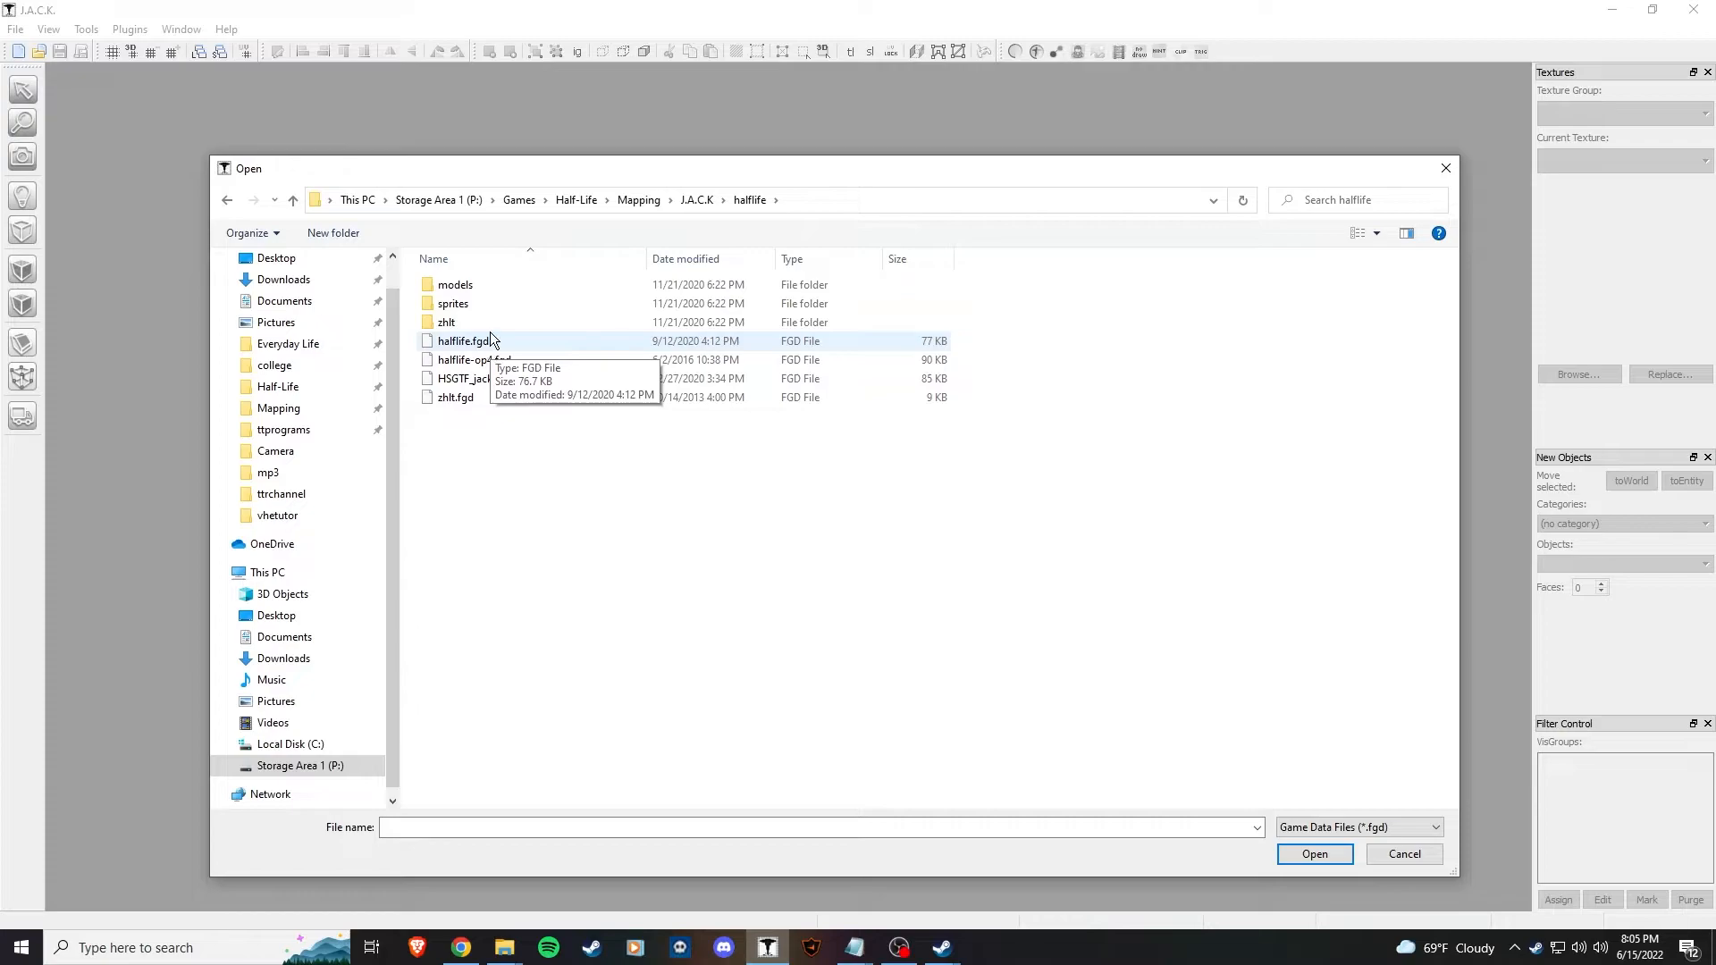
left_click(1314, 854)
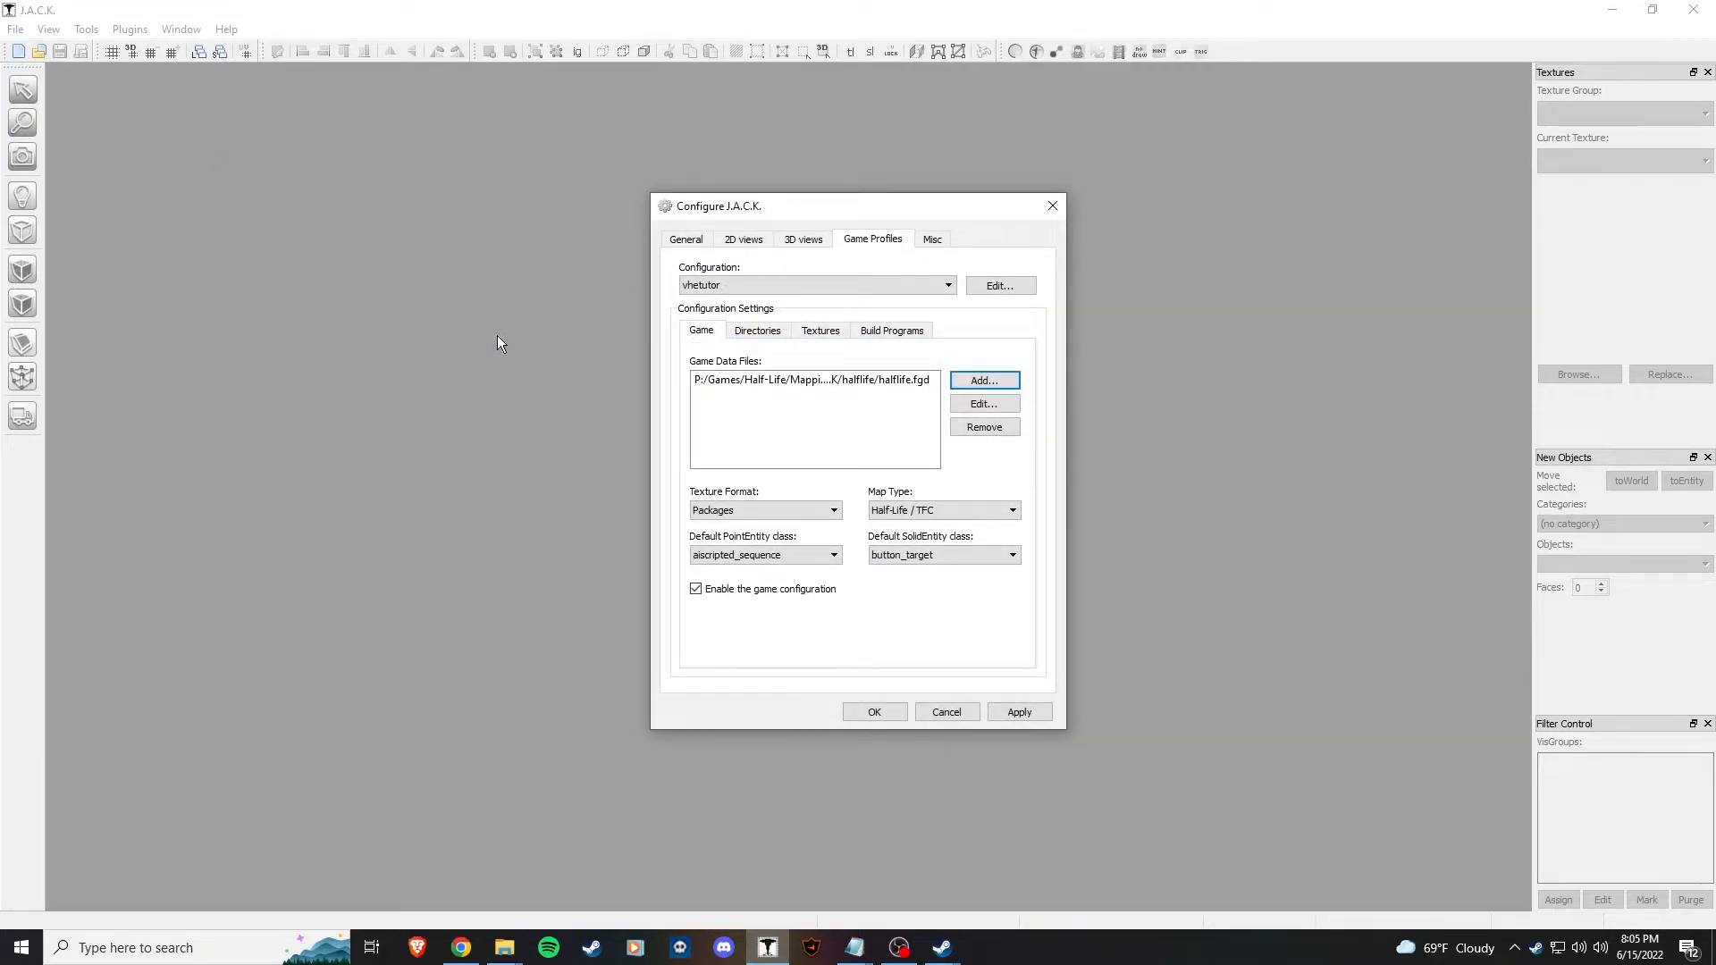
left_click(832, 554)
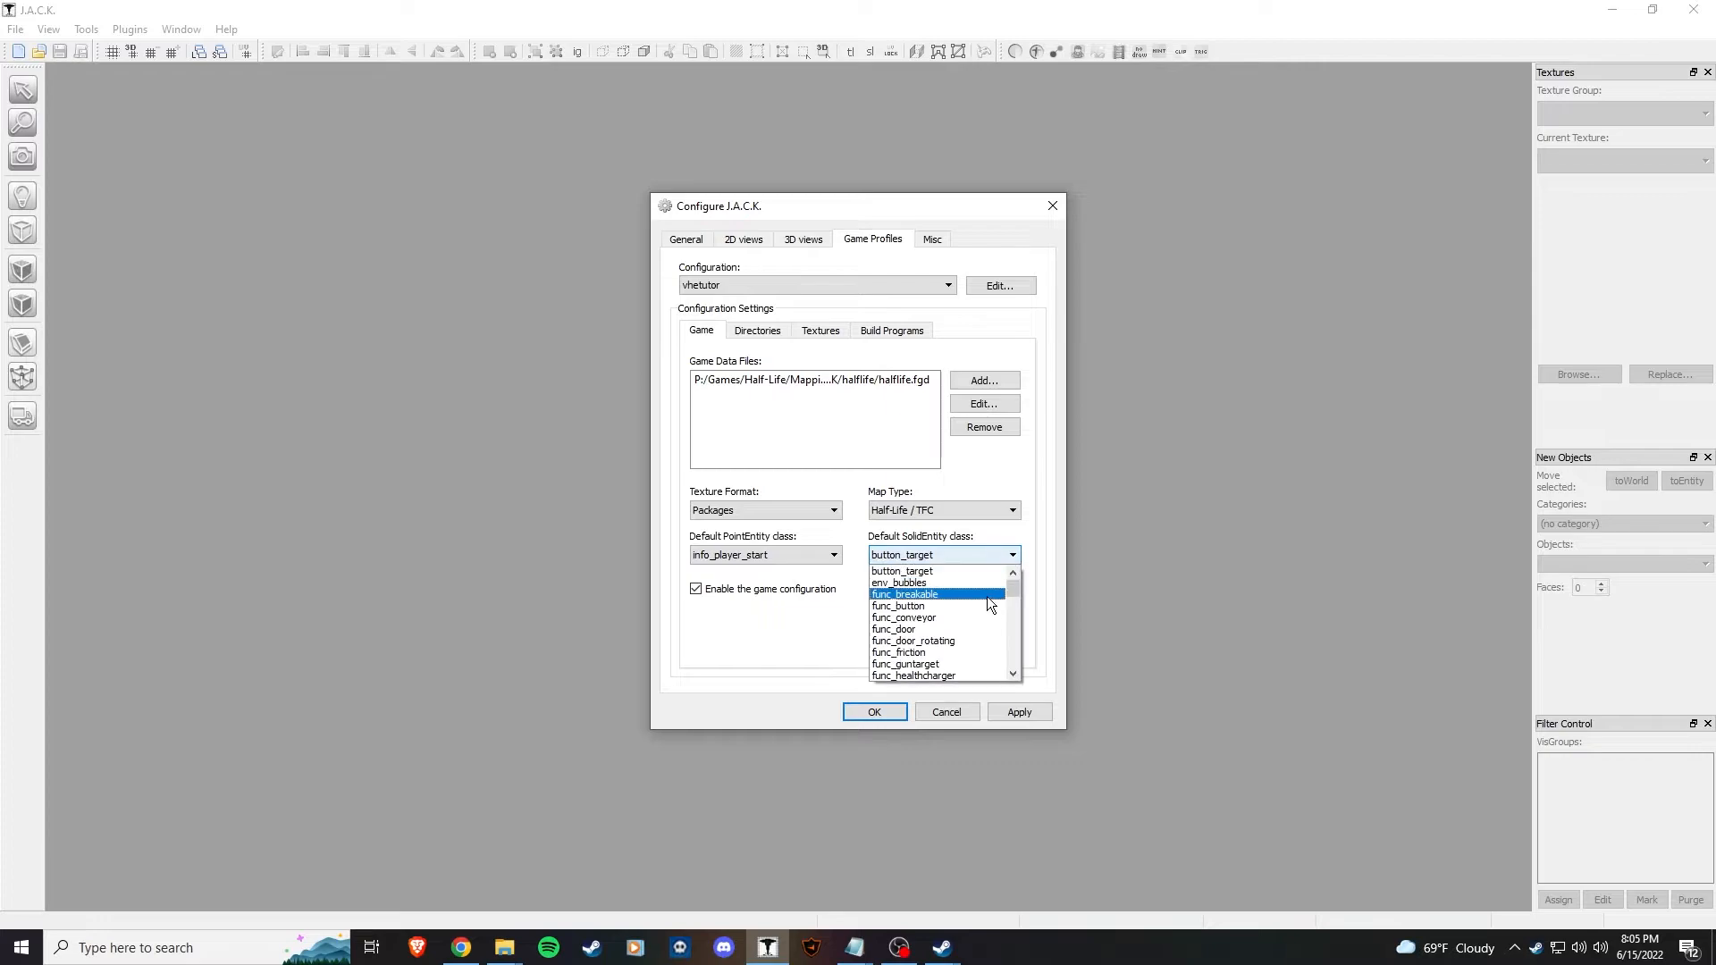
scroll("down", 3)
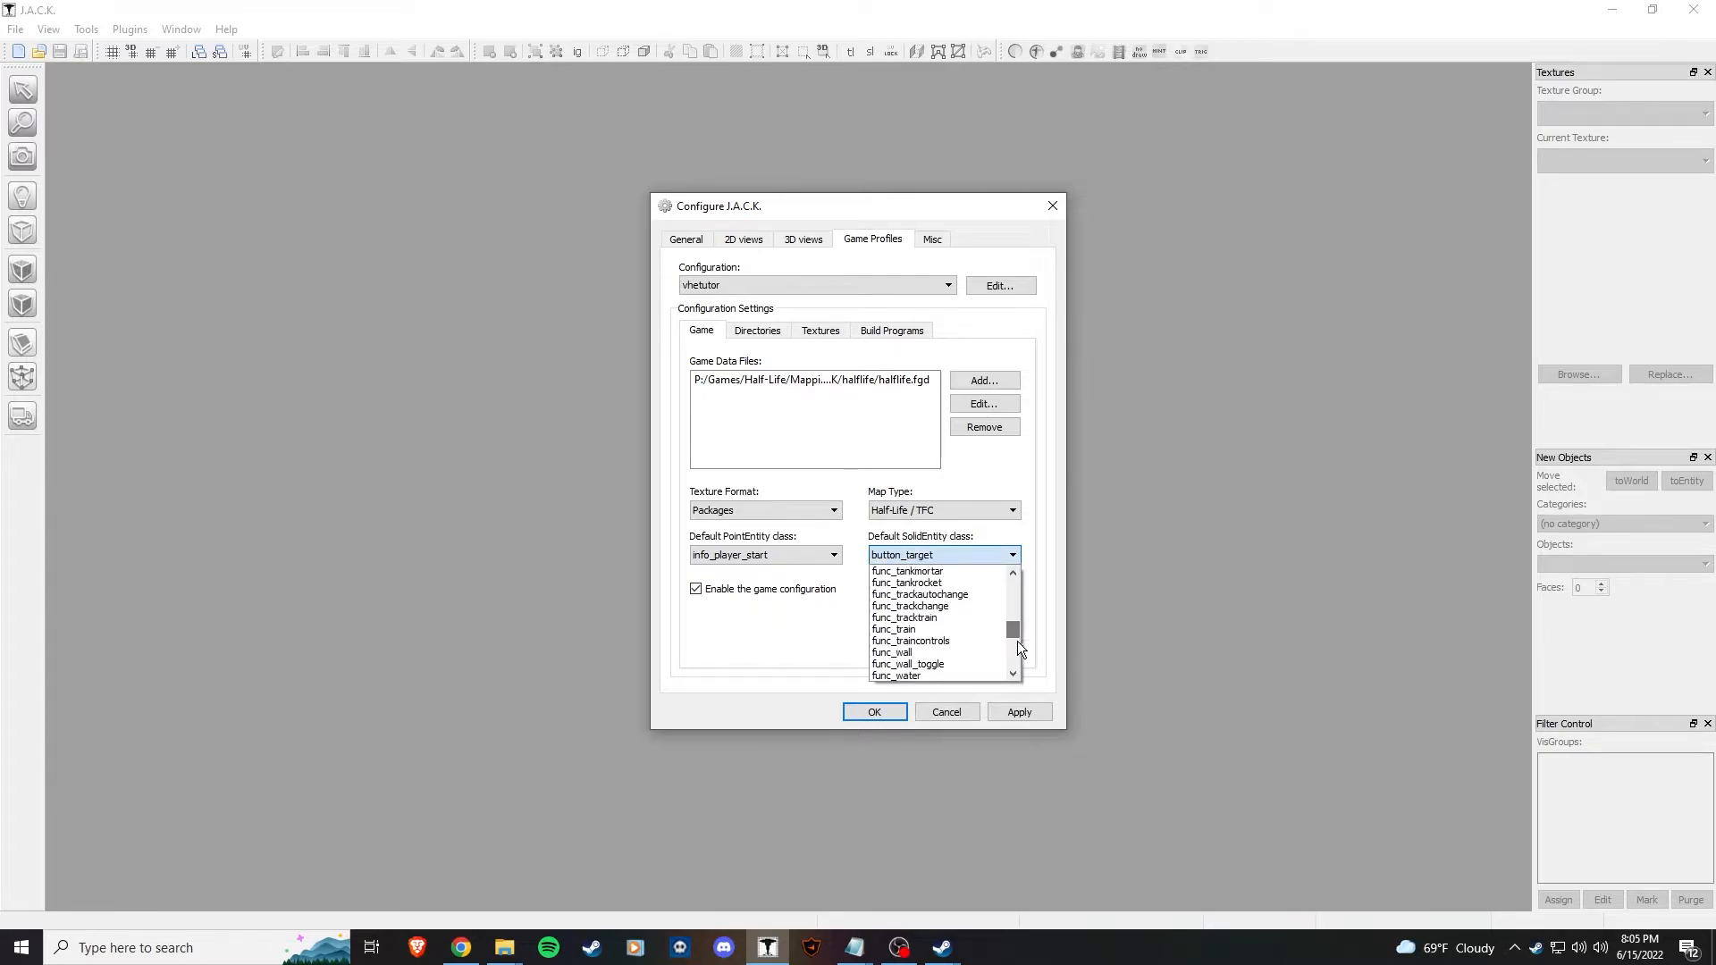
left_click(892, 652)
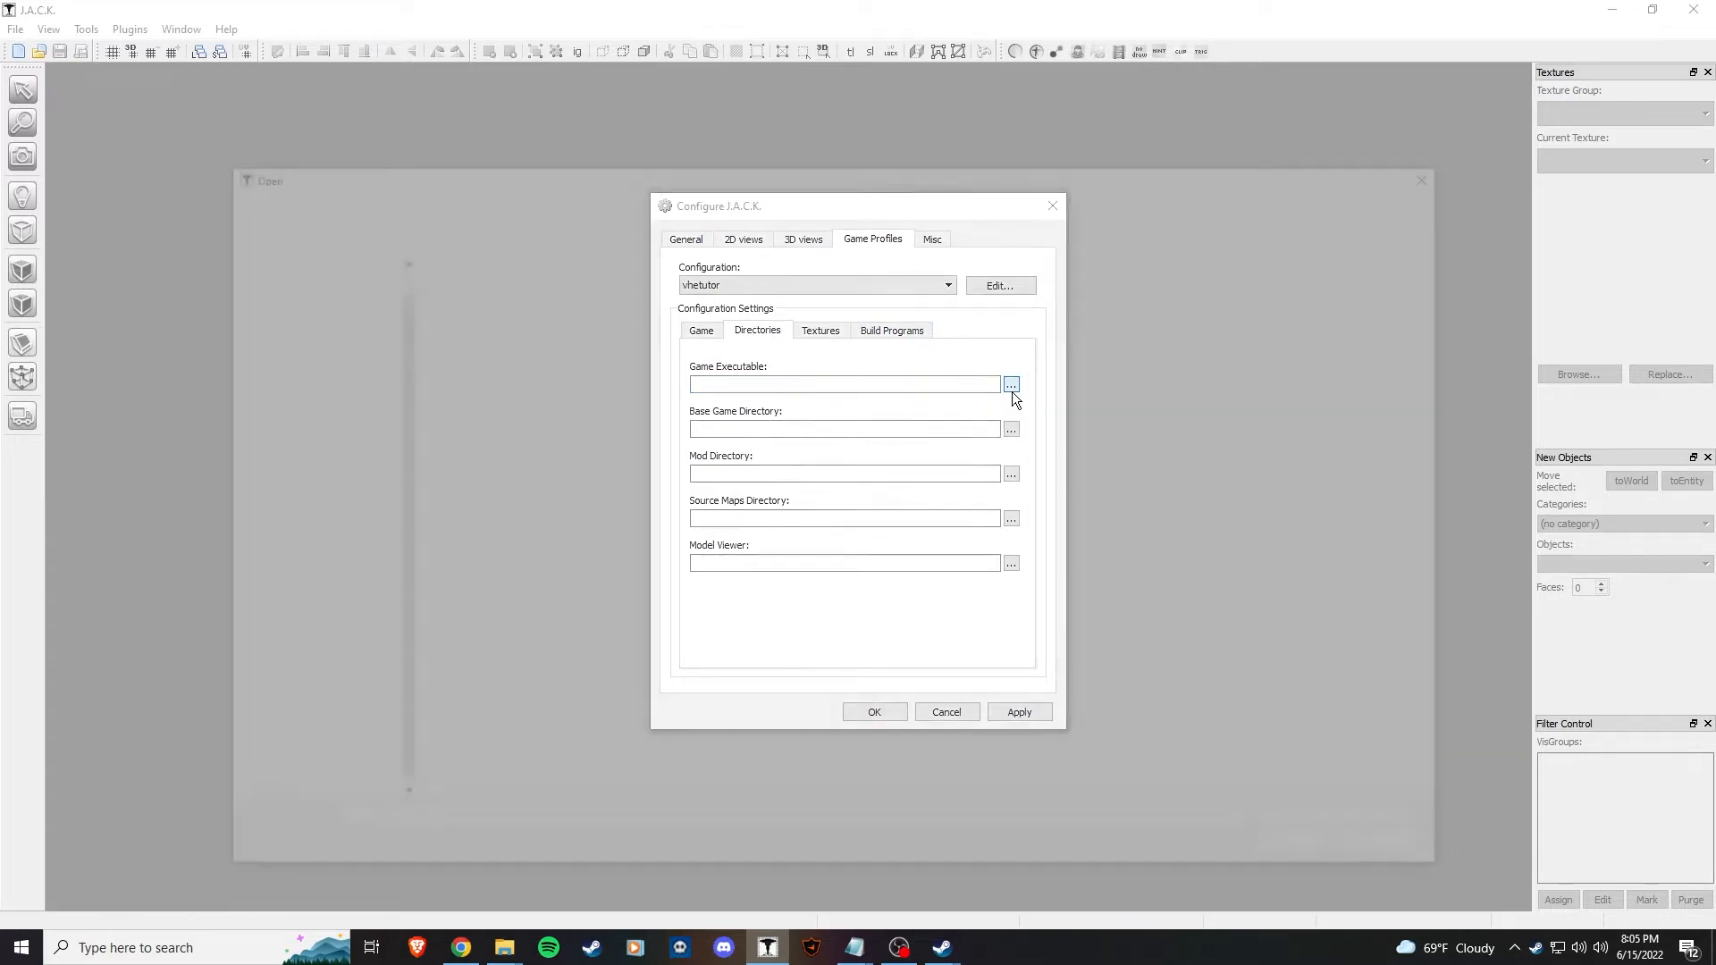
- Choose the Half-Life game executable and set valve as the base game directory
left_click(1010, 384)
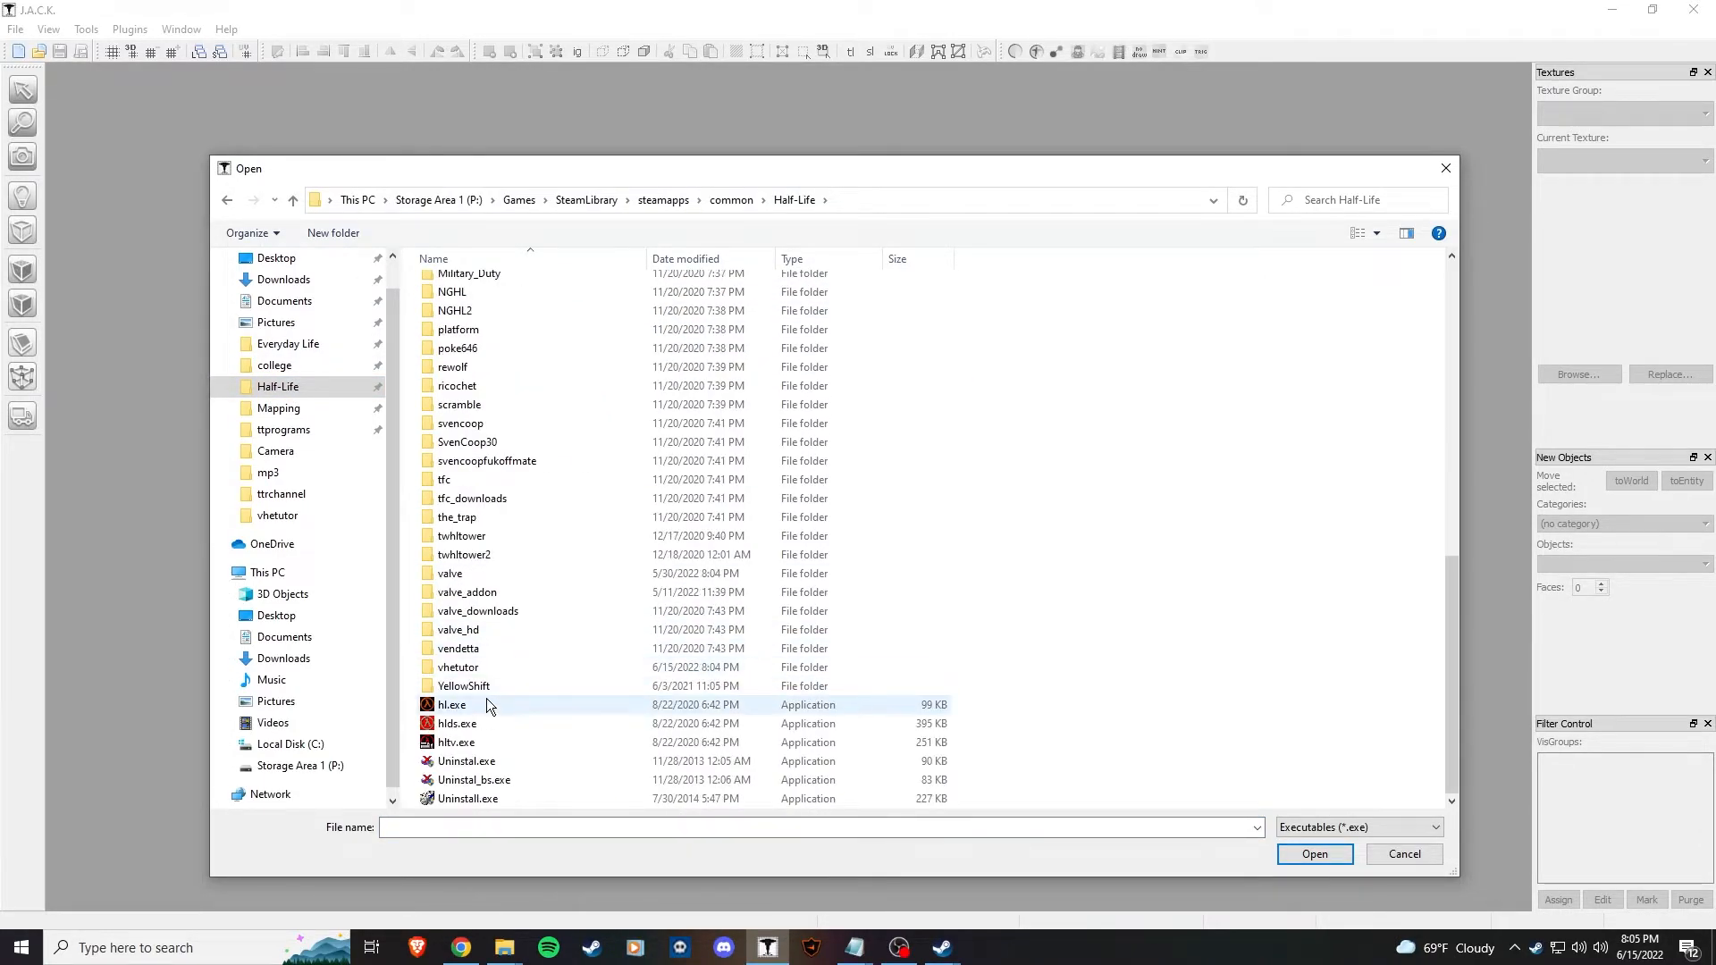
left_click(1315, 853)
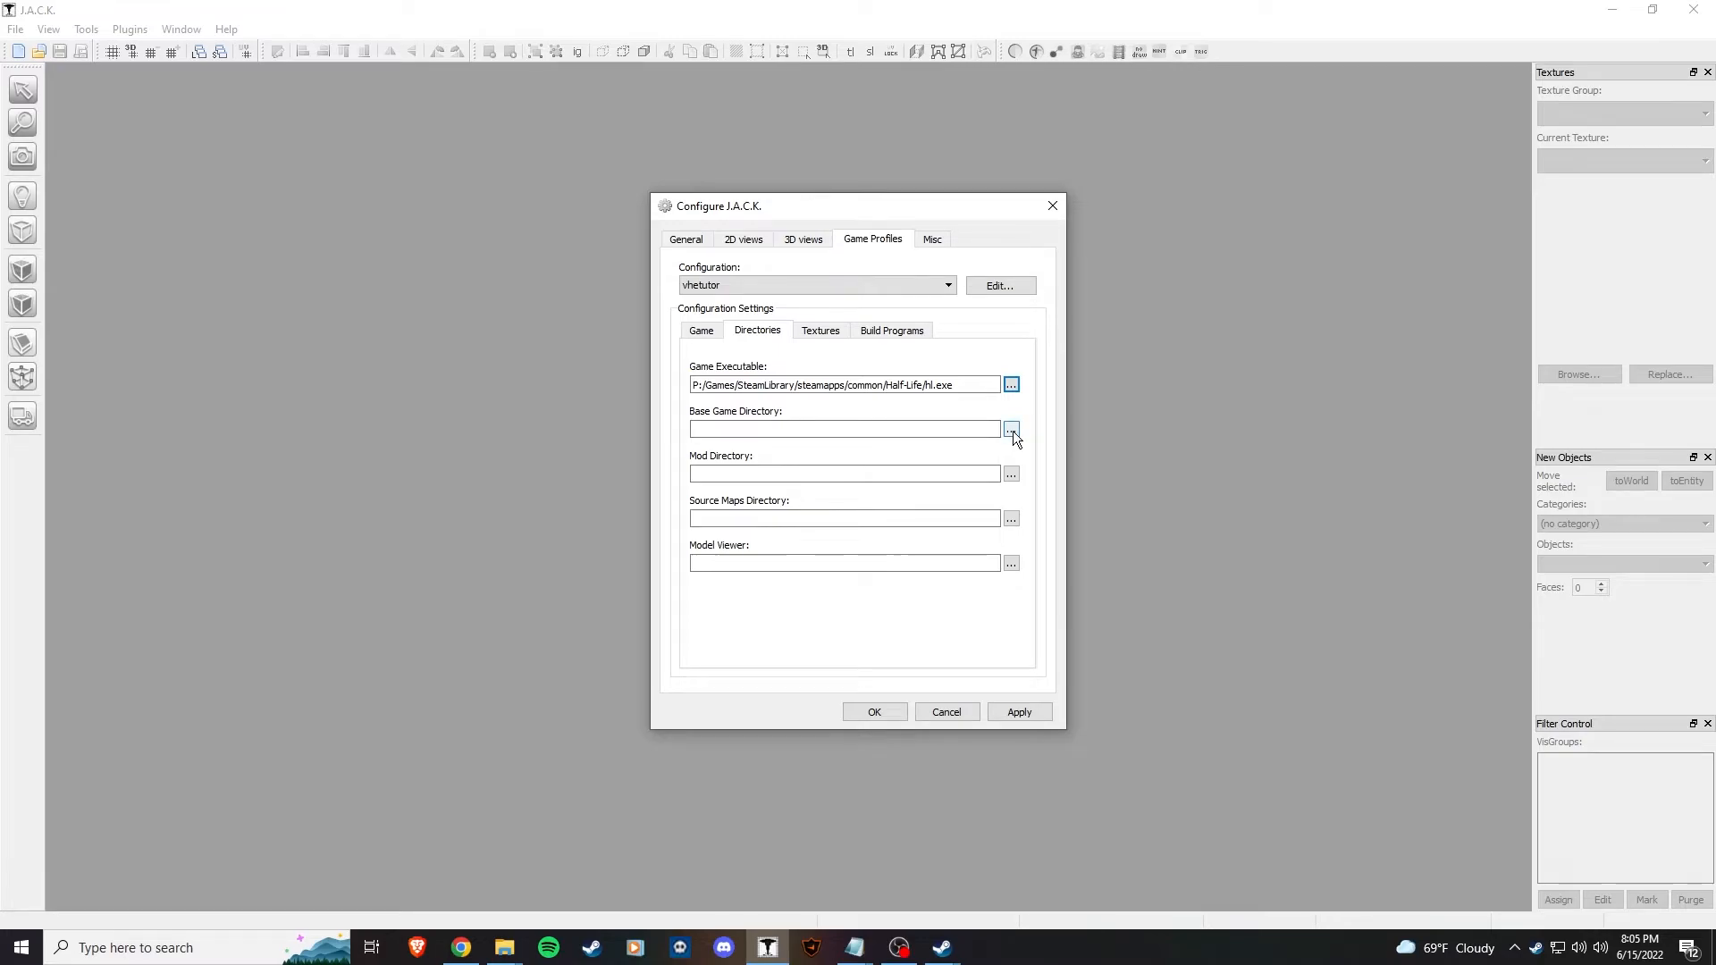
left_click(1011, 428)
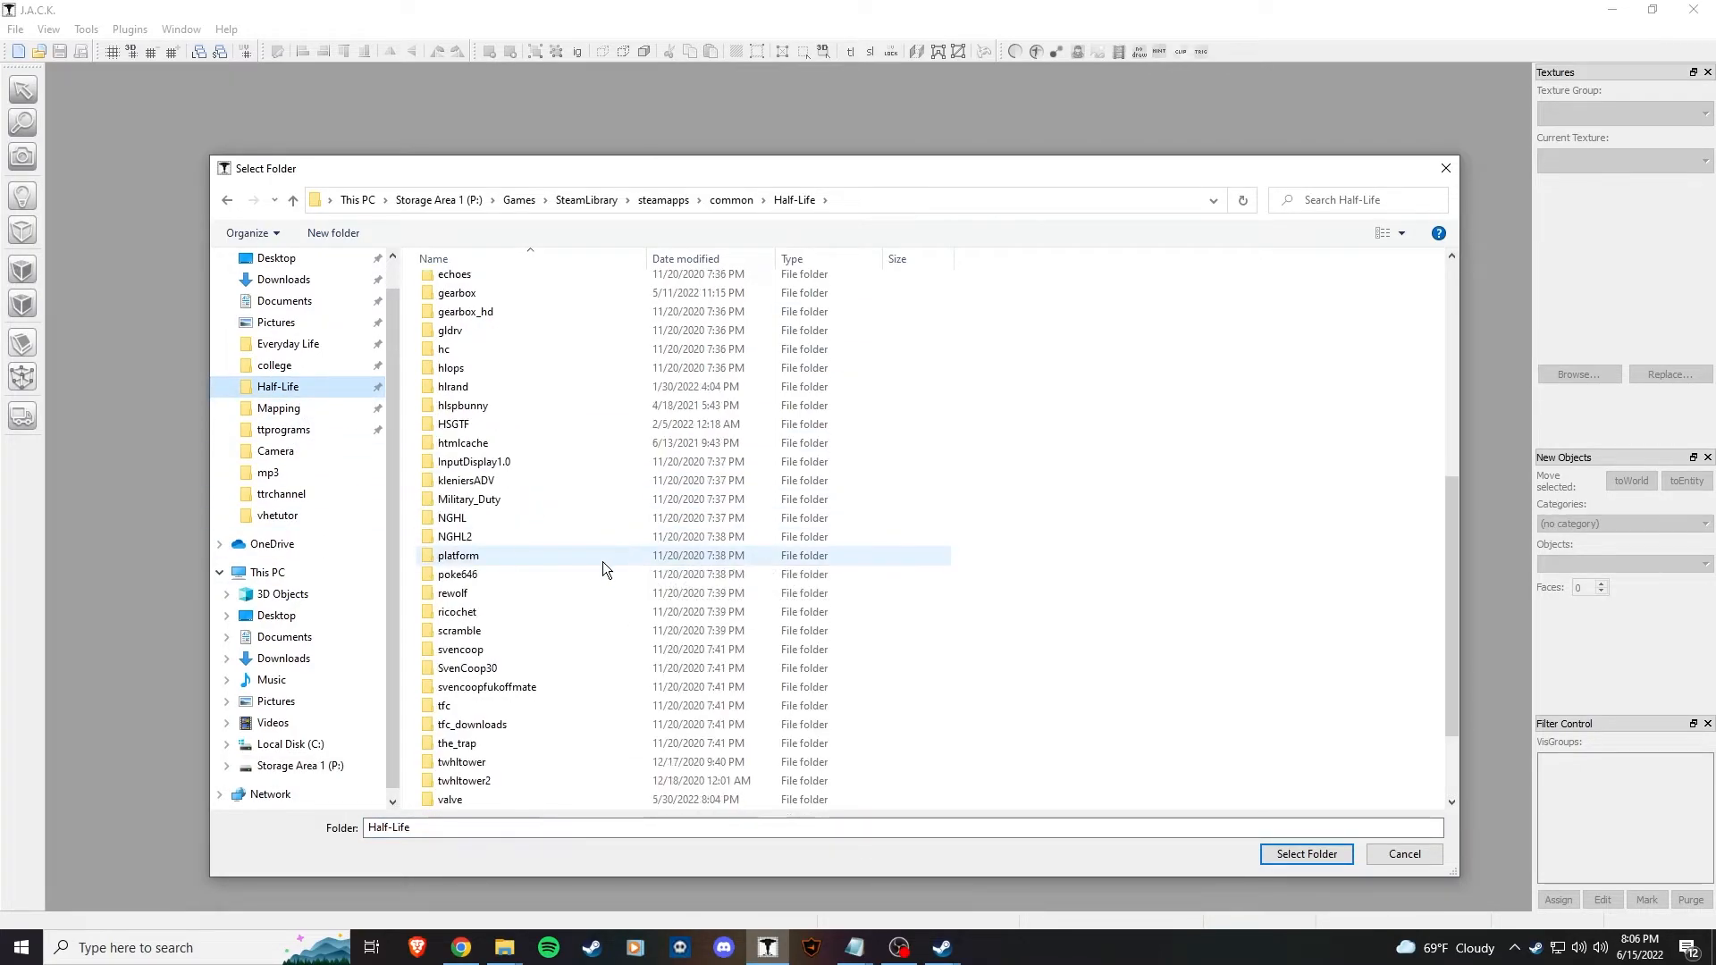
double_click(450, 798)
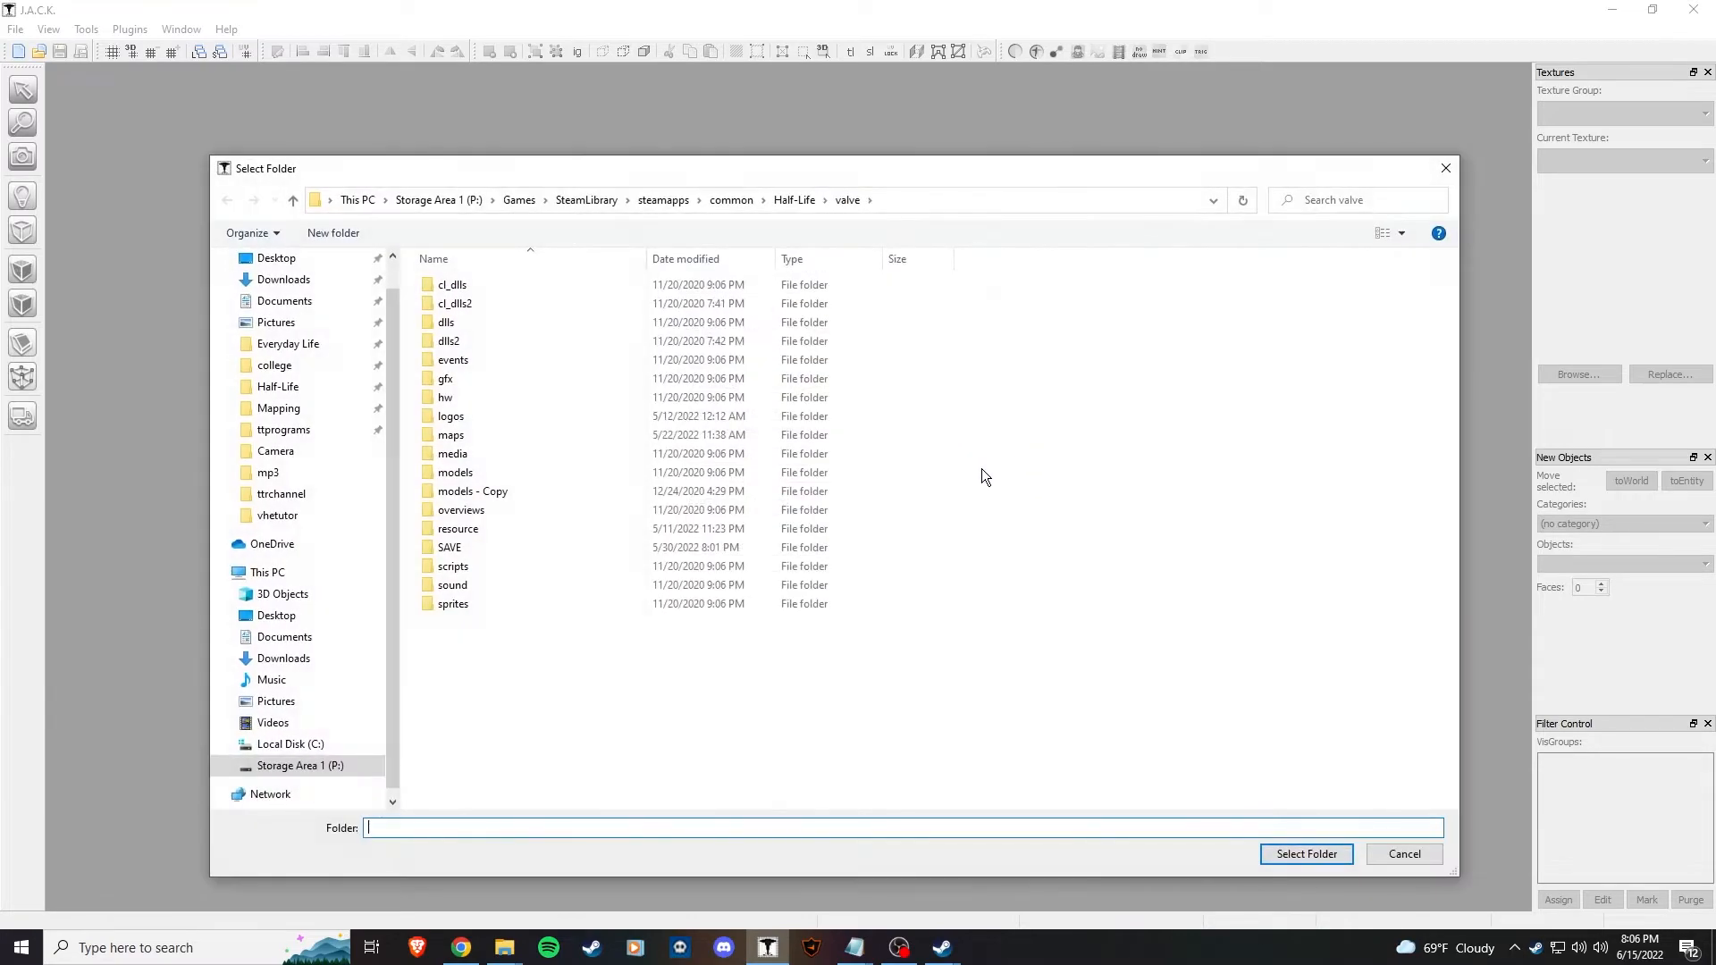
left_click(794, 200)
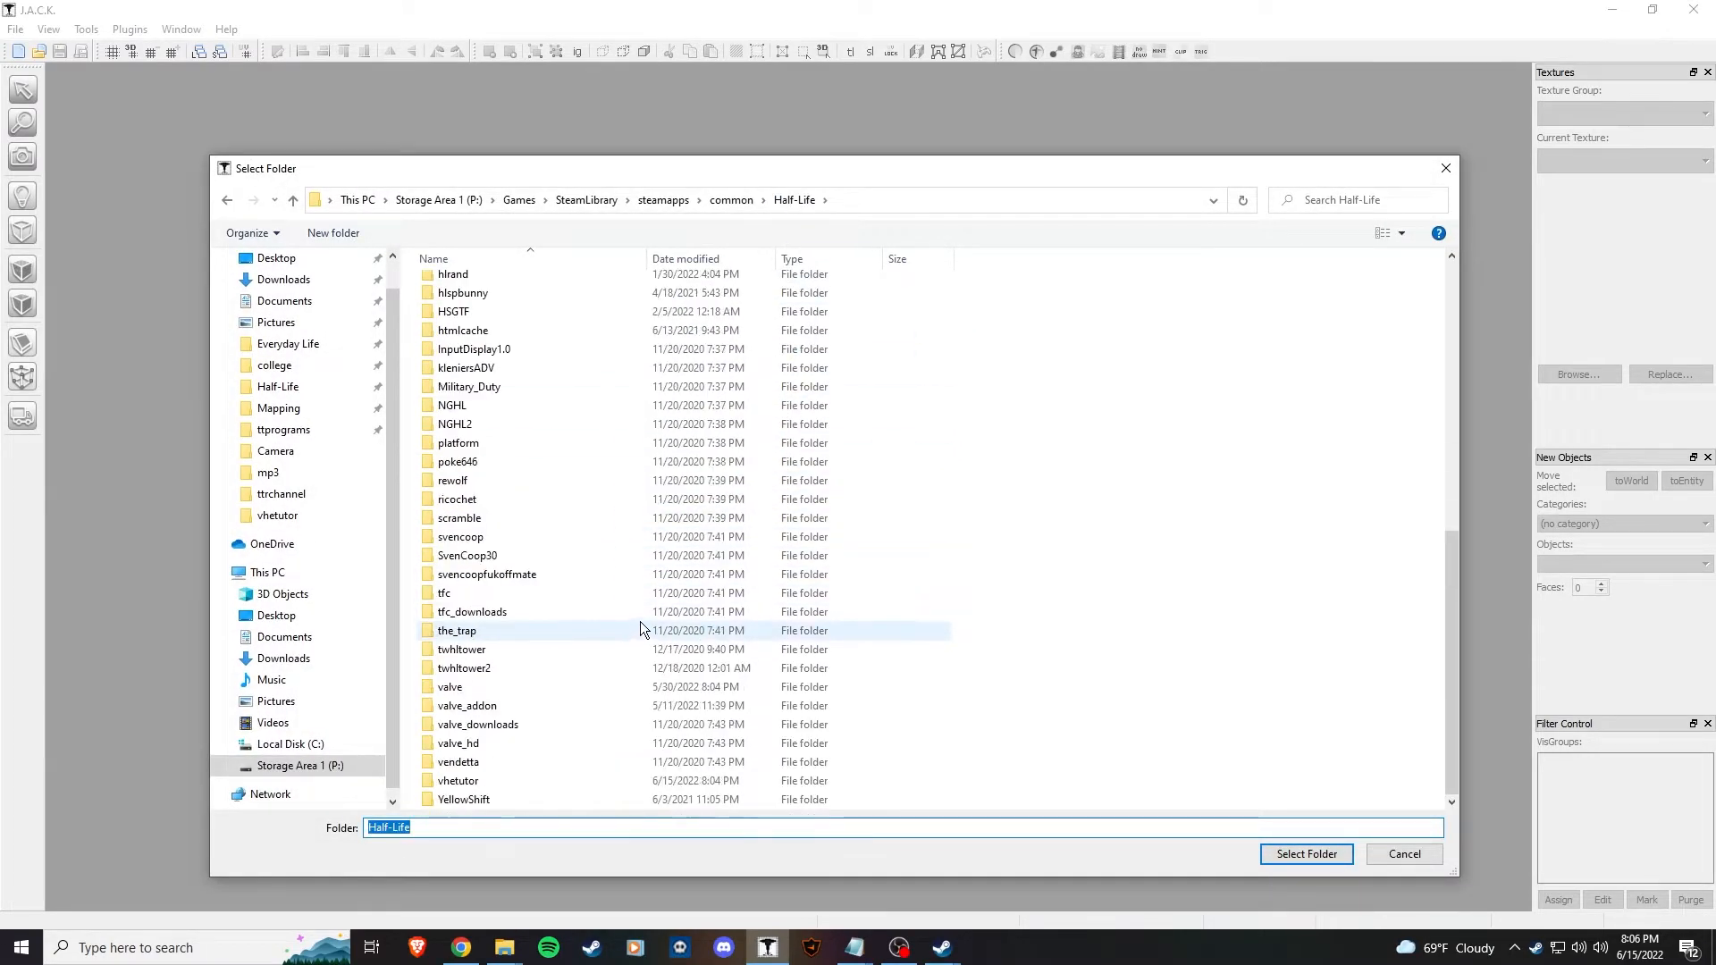
- Set vhetutor as the mod directory and HAMMER MAPS/Vhetutor as source maps directory
left_click(458, 780)
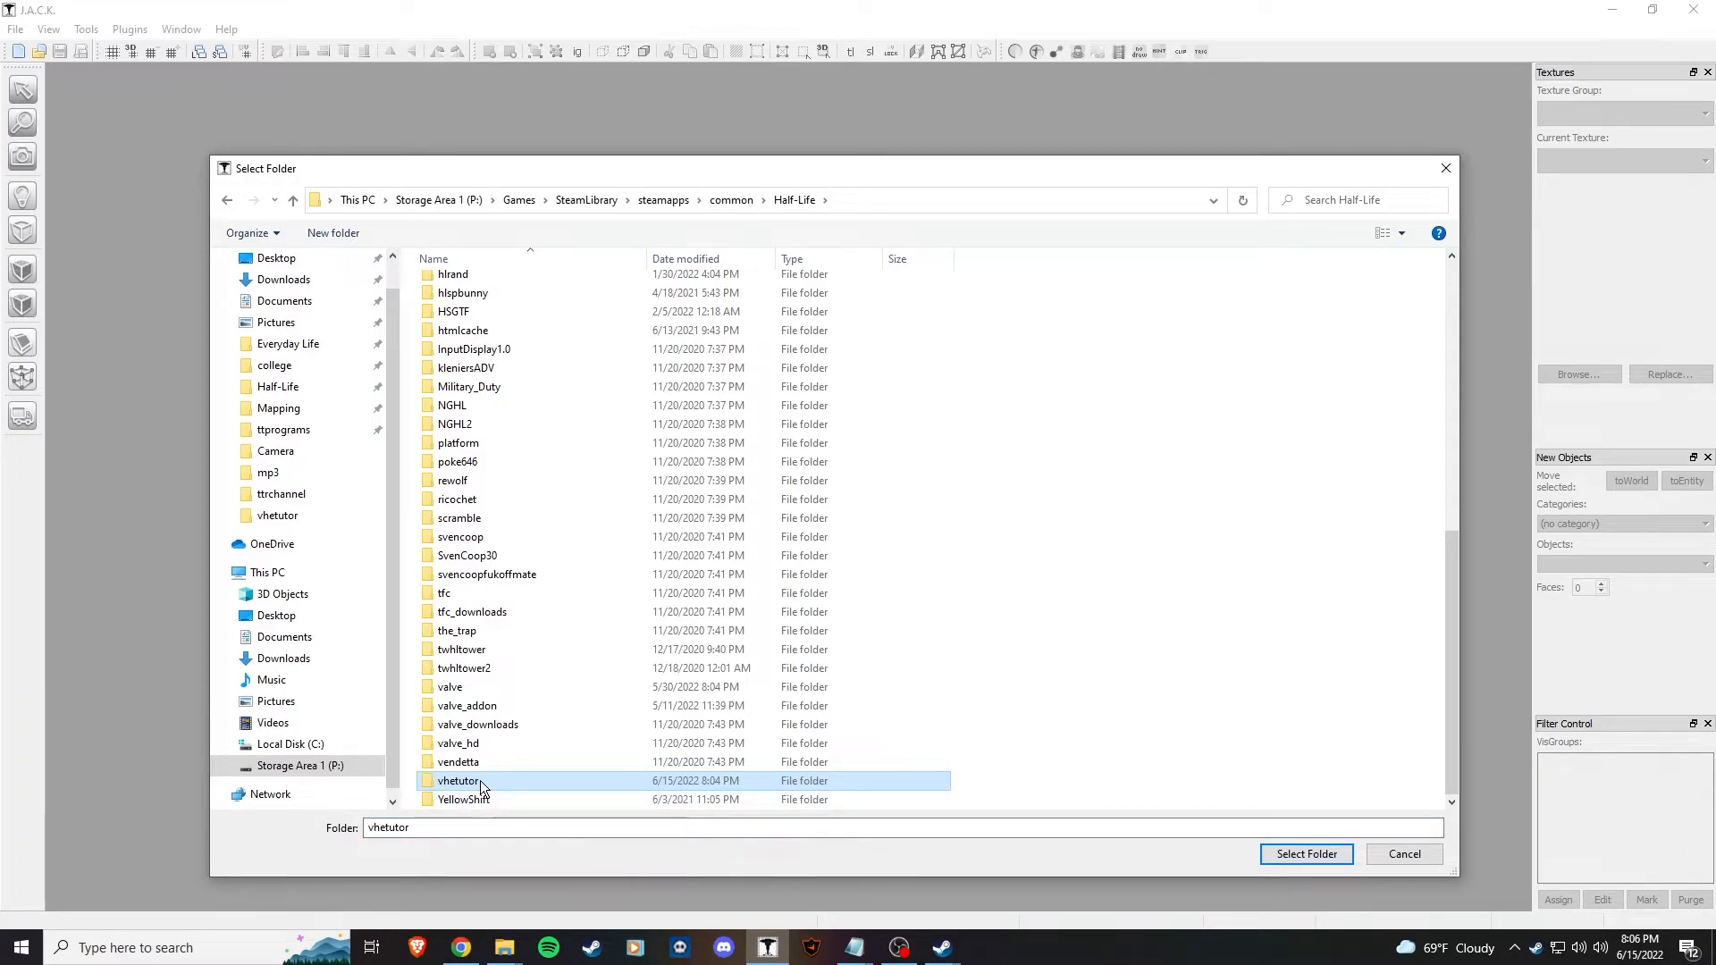
left_click(1305, 854)
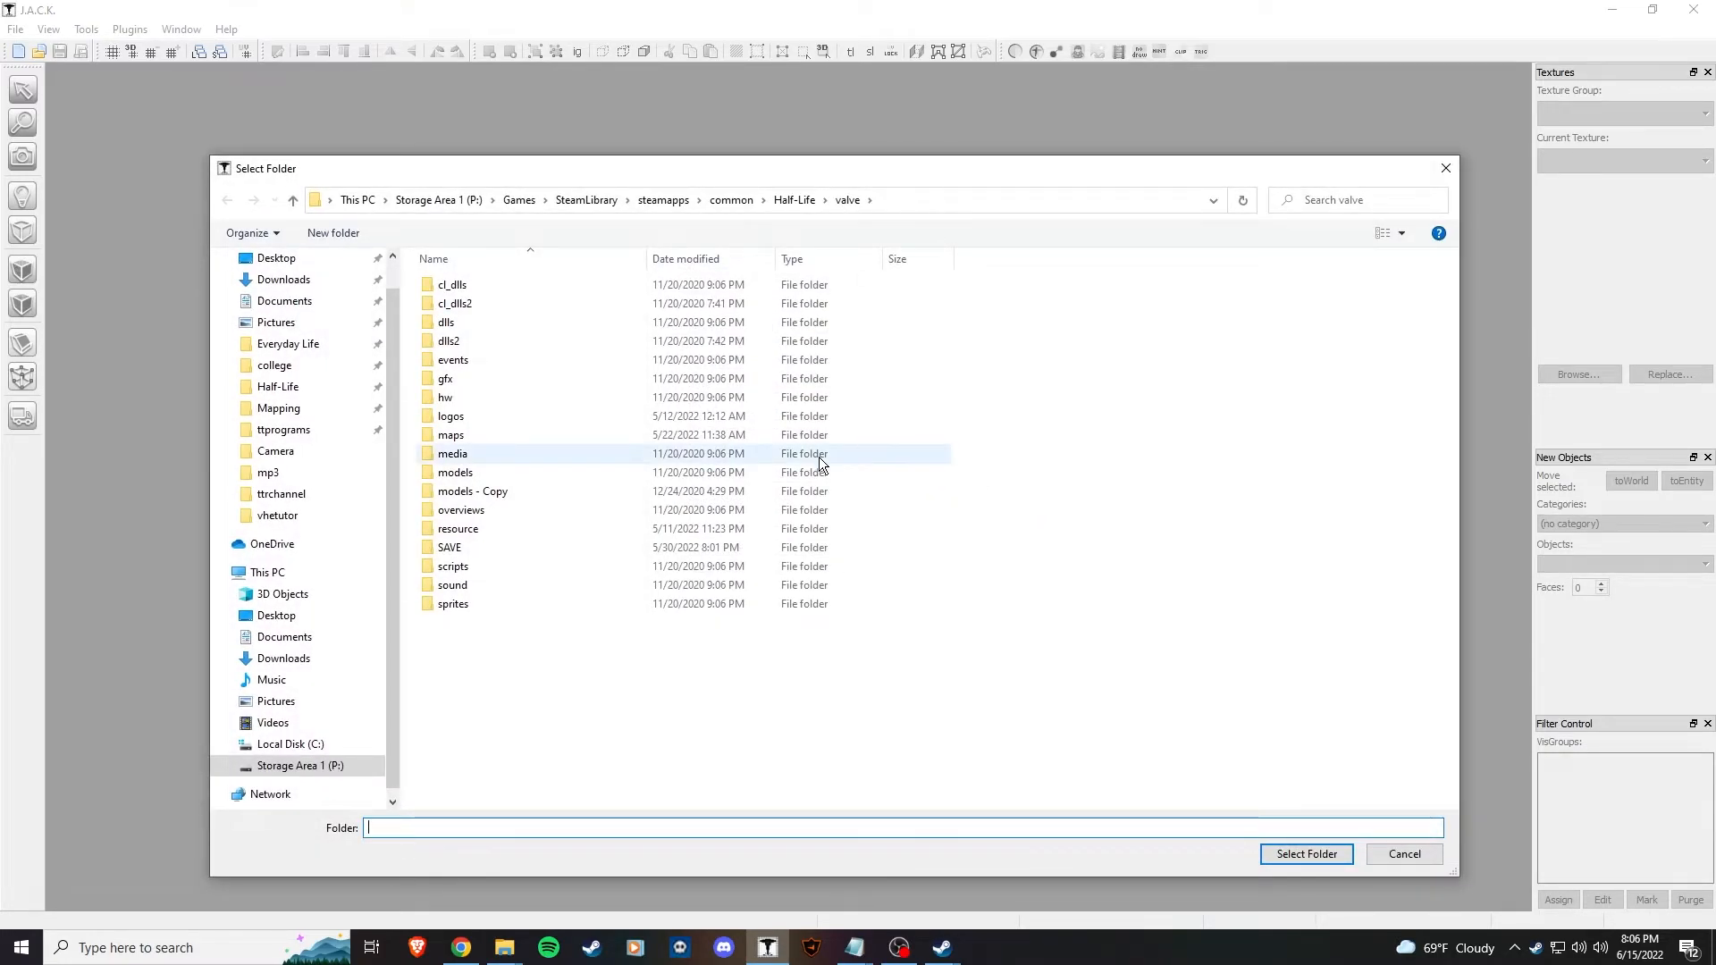
left_click(277, 409)
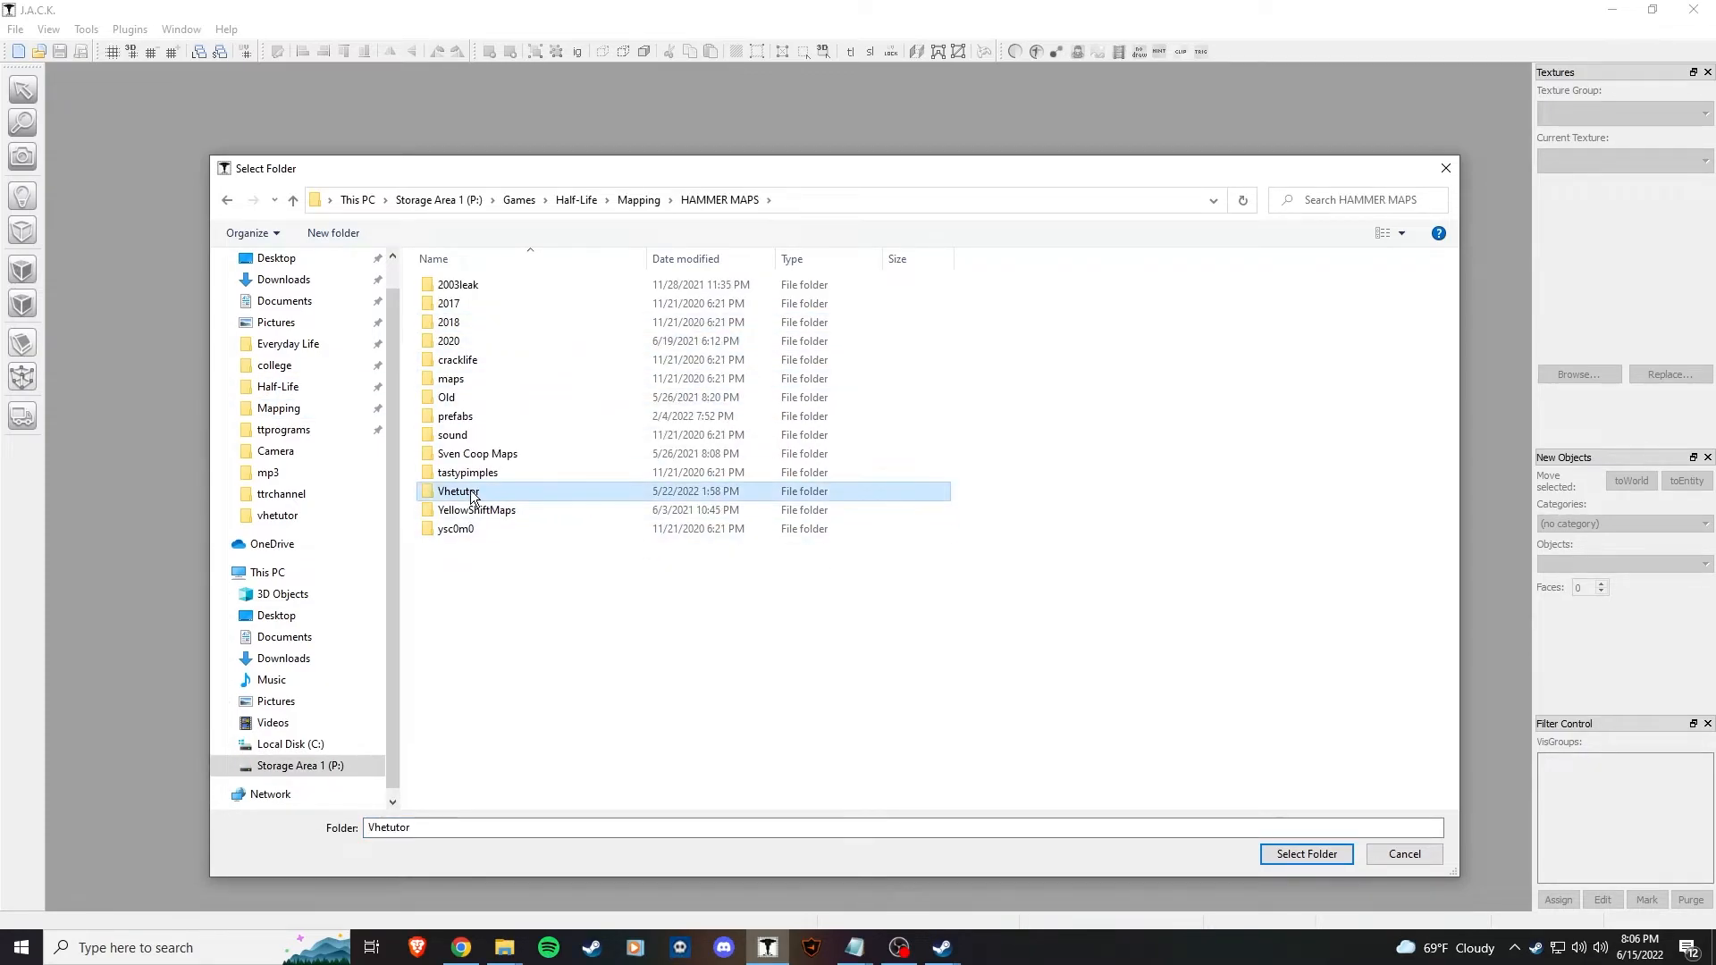
left_click(1306, 854)
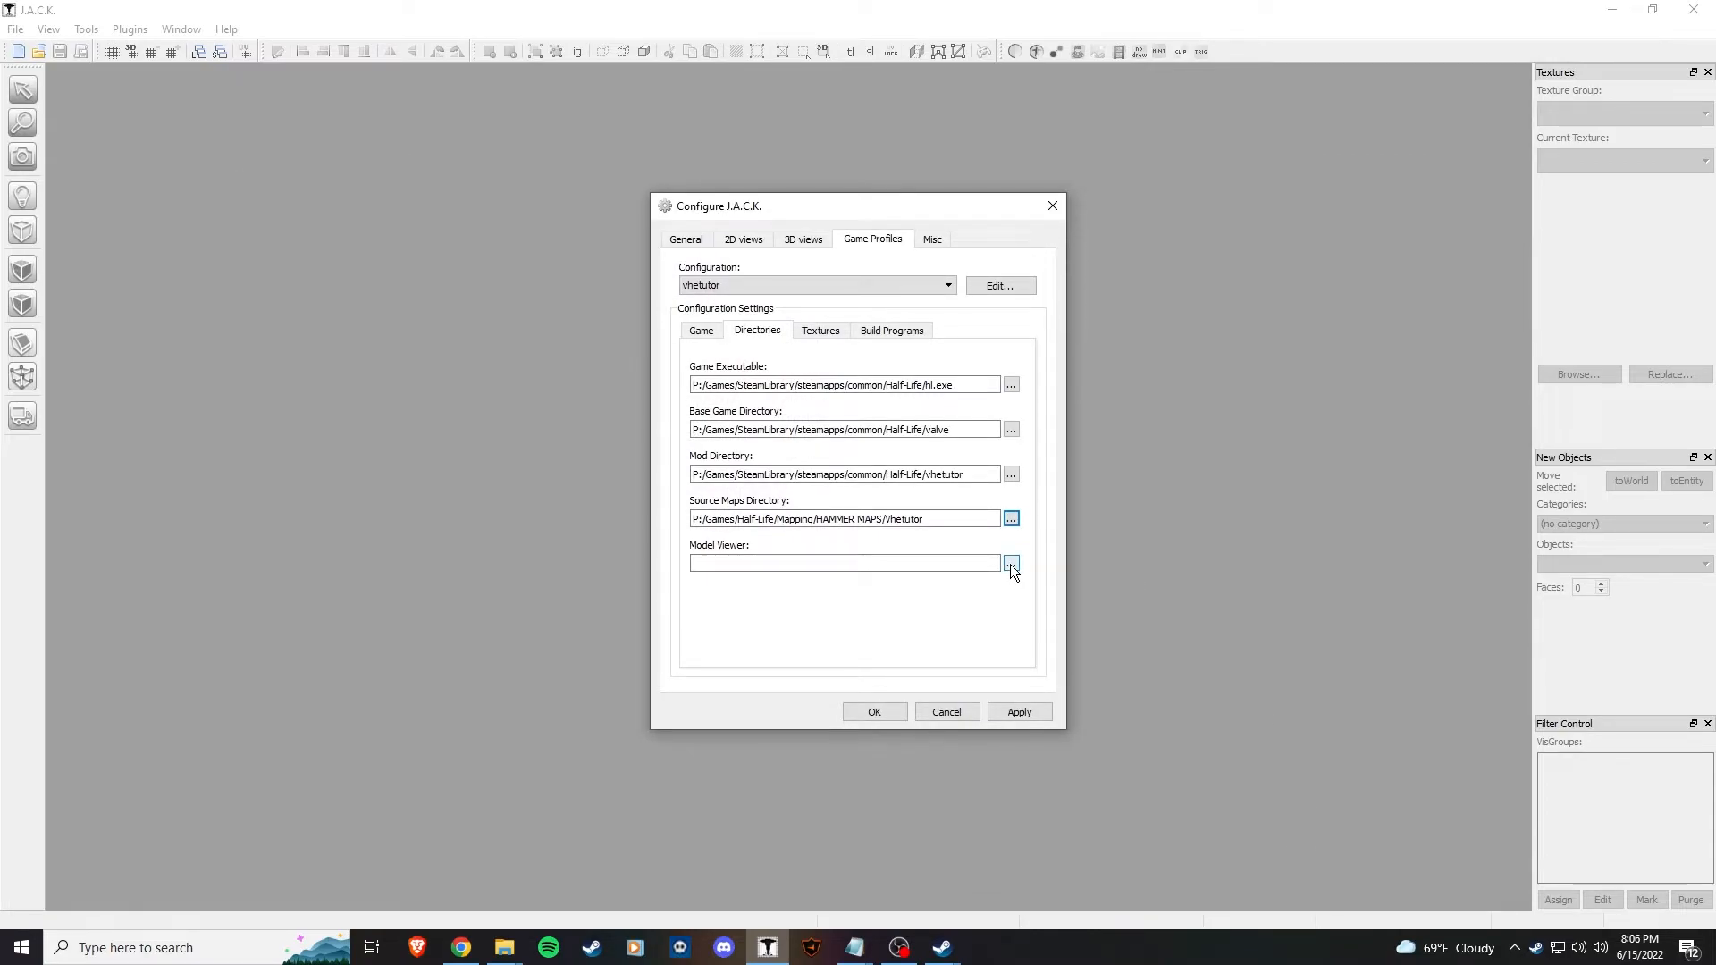
- Set HLAM.exe from Half-Life Asset Manager's bin folder as the model viewer
left_click(1011, 562)
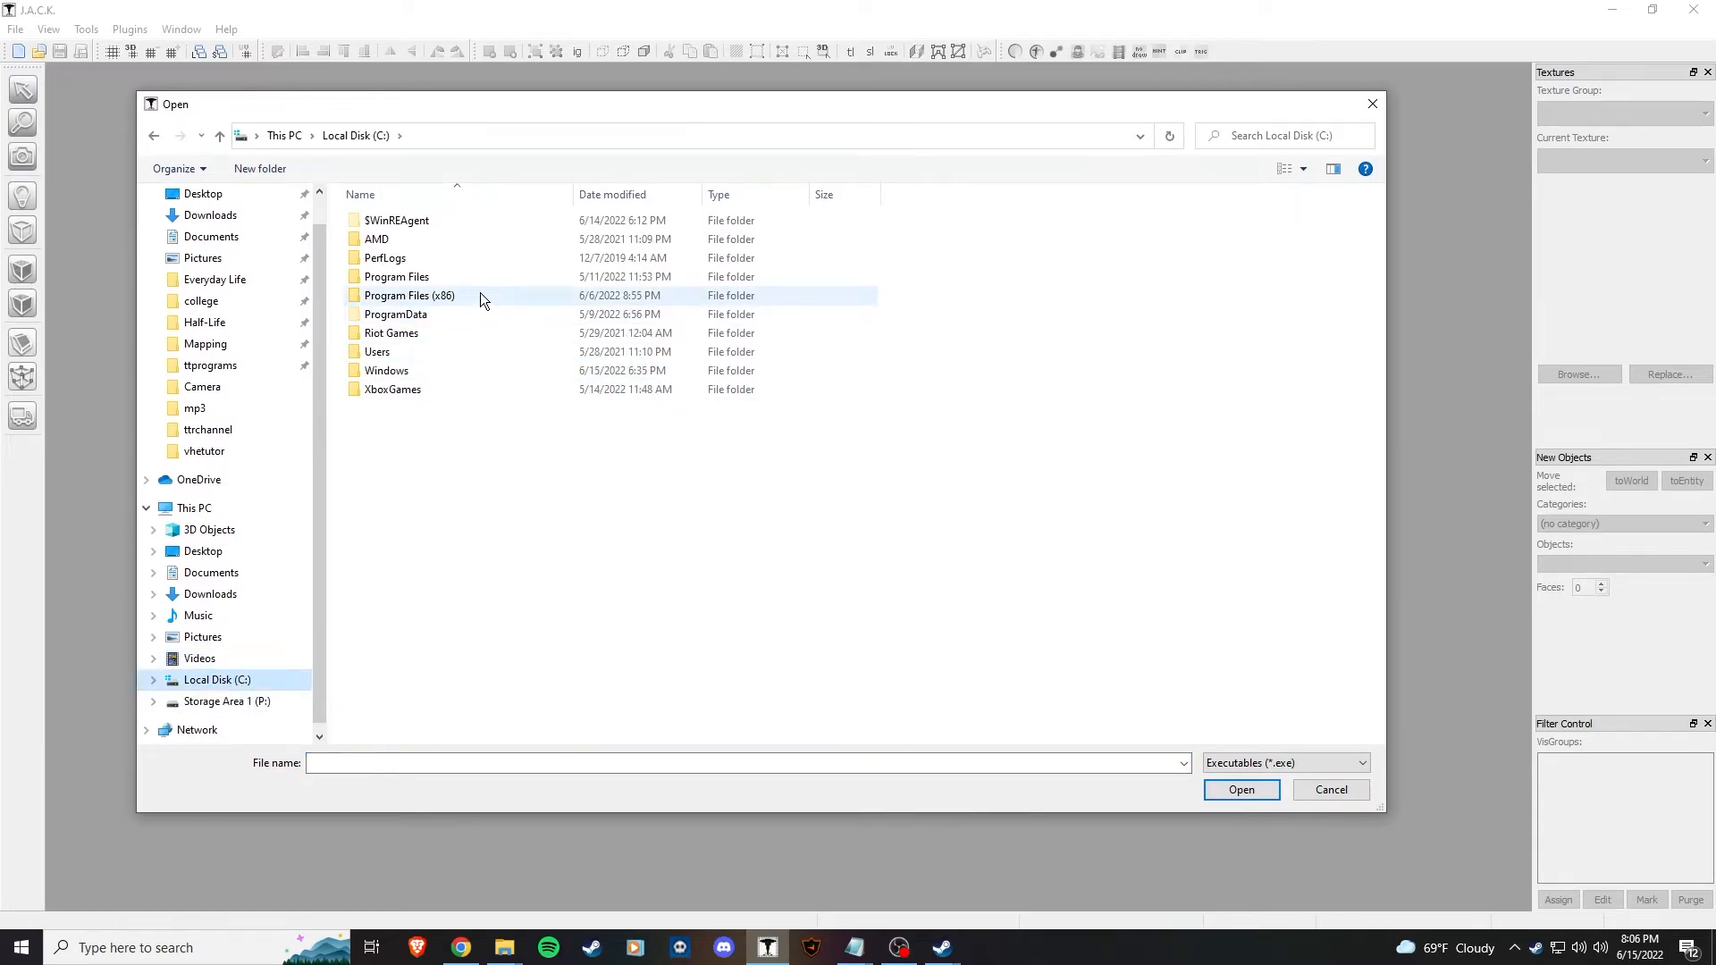
double_click(412, 295)
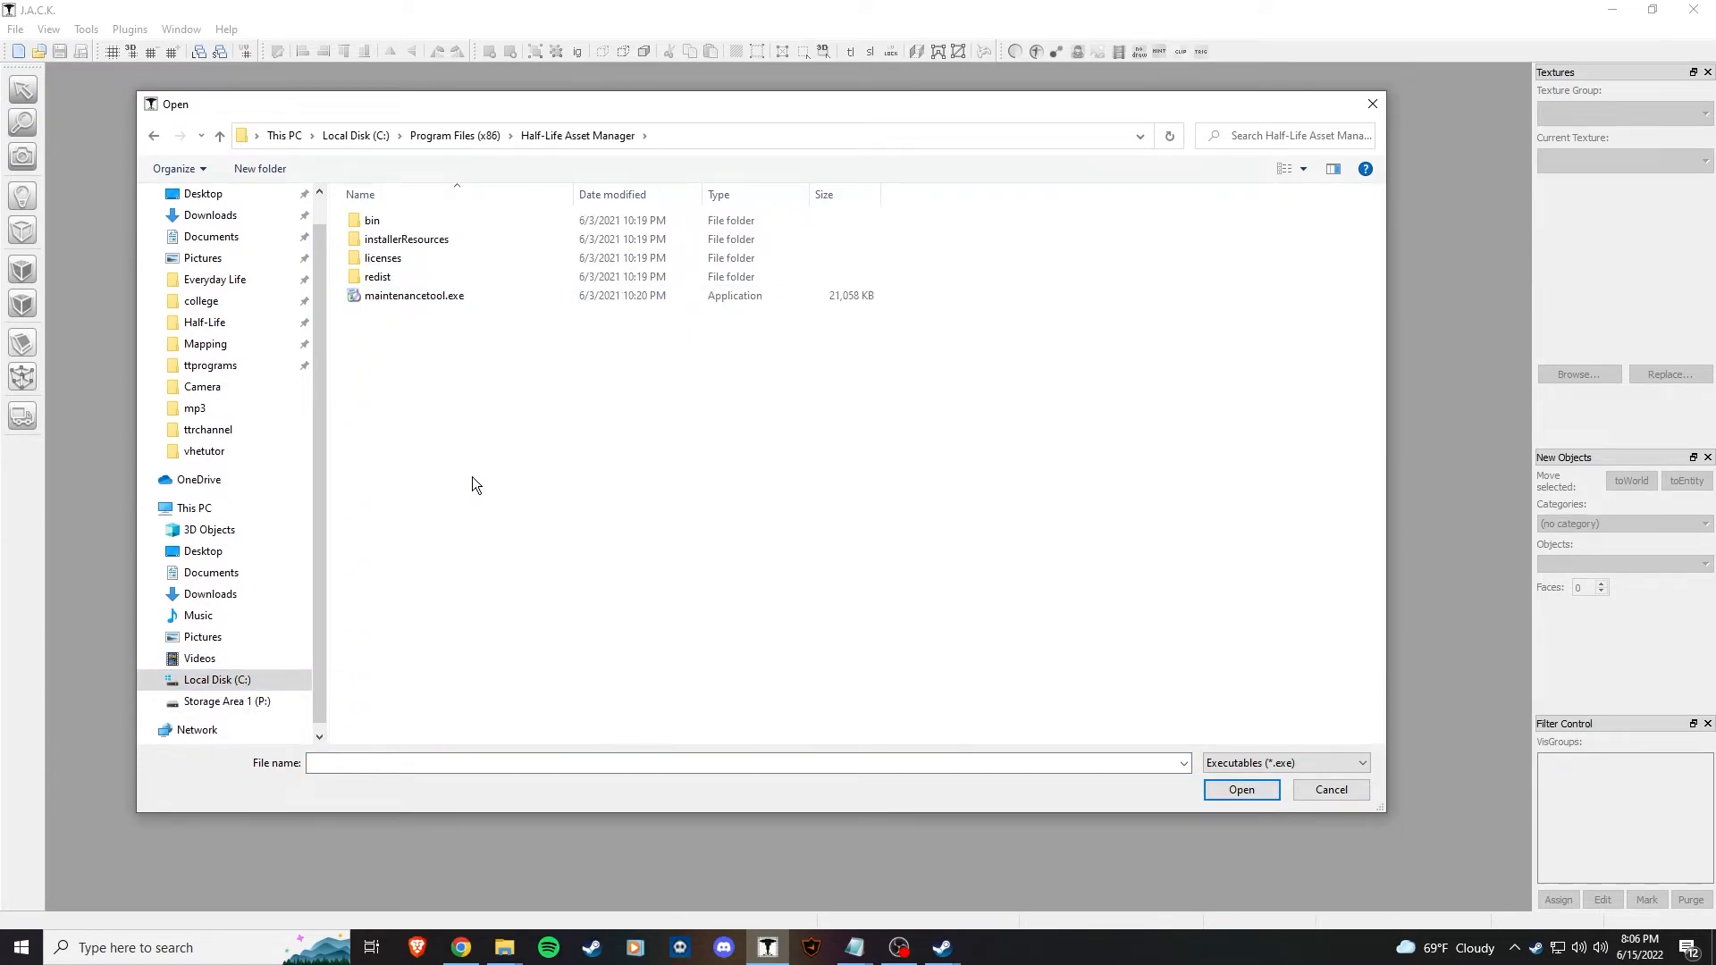
double_click(371, 220)
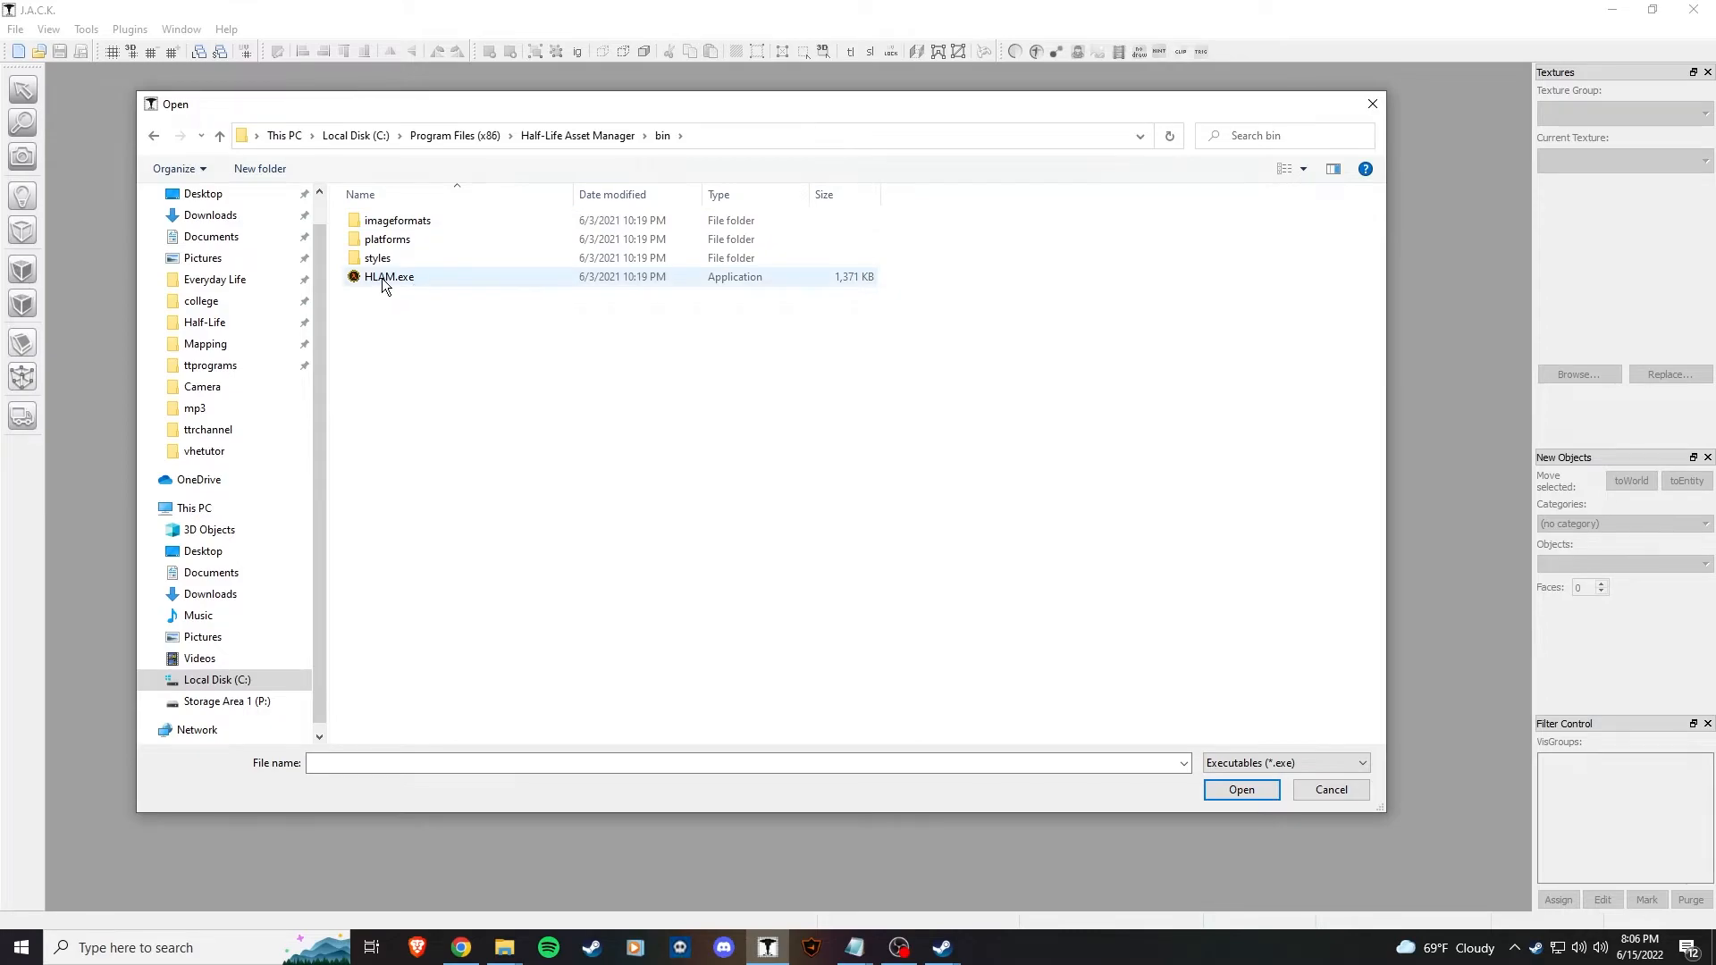
left_click(1242, 789)
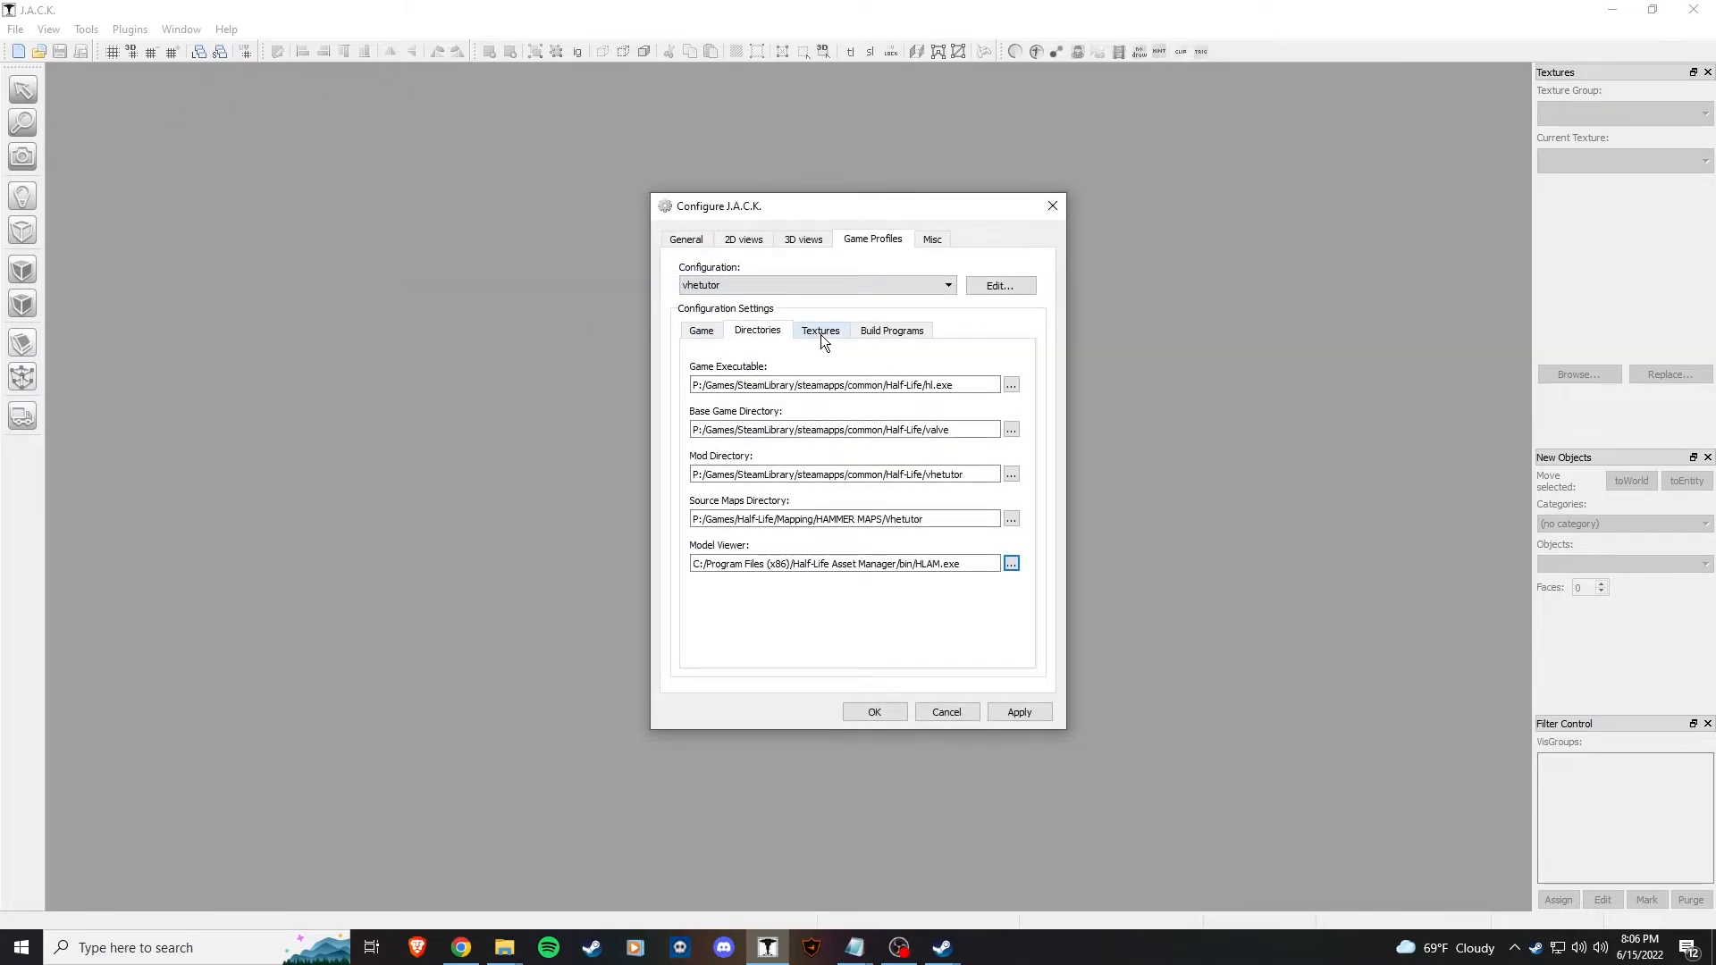
left_click(820, 330)
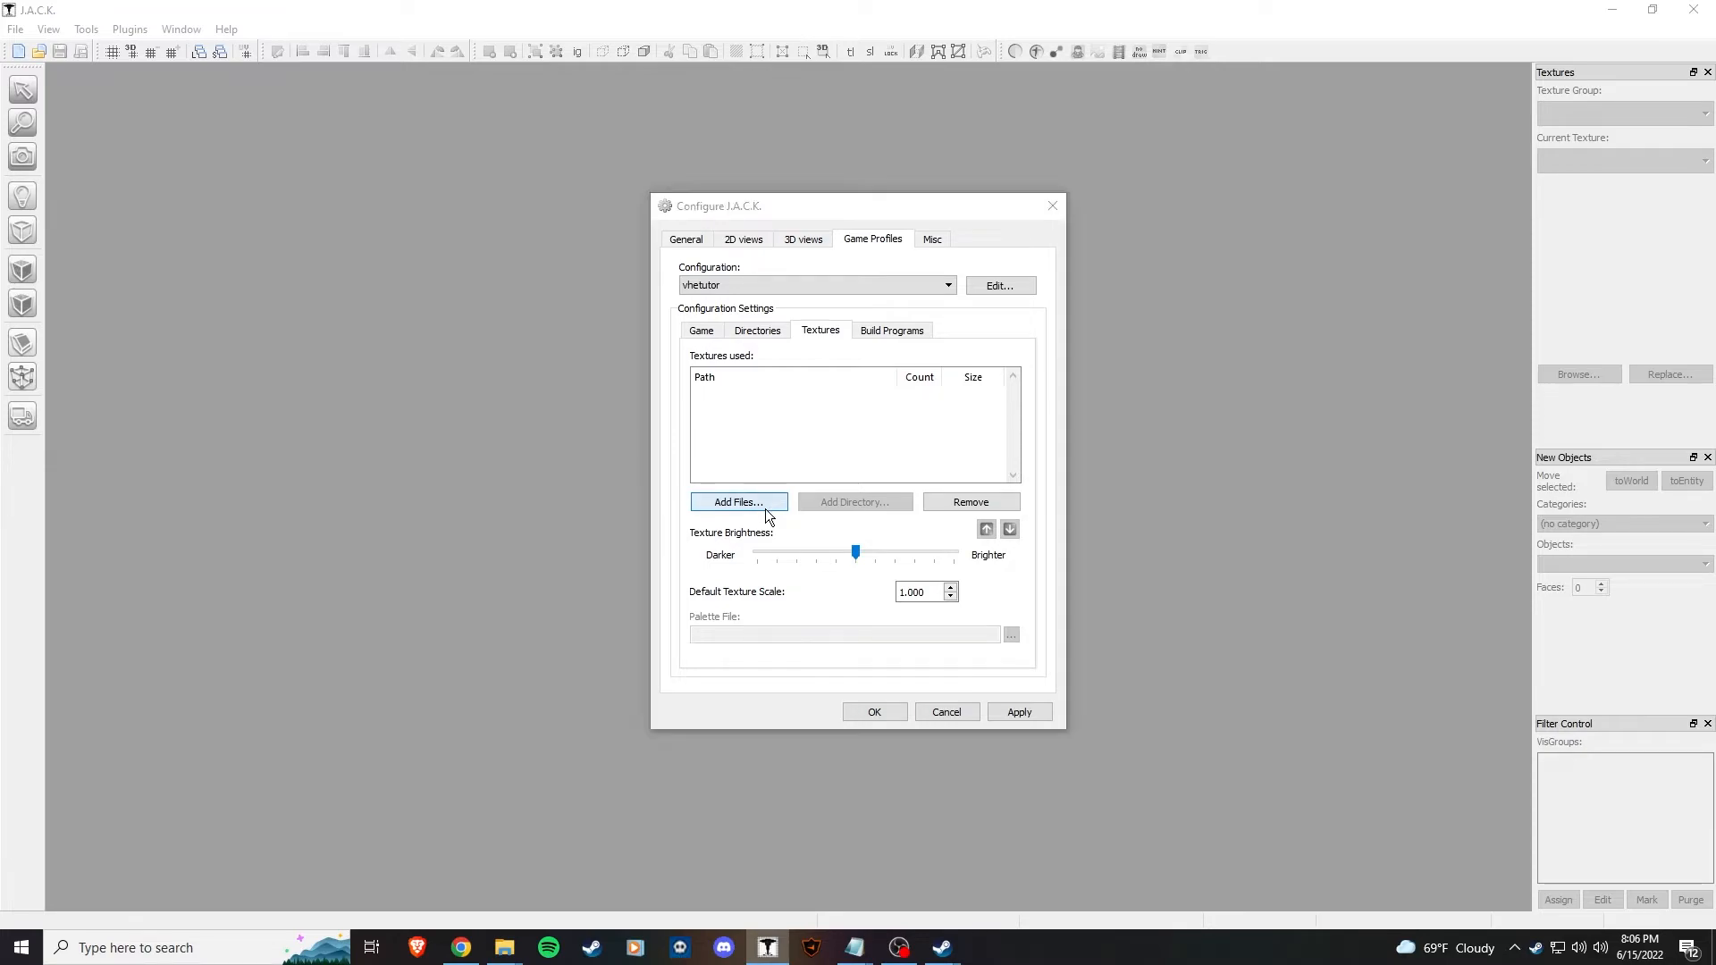
- Add decals.wad, halflife.wad, liquids.wad and xeno.wad to the vhetutor profile's texture list
left_click(738, 502)
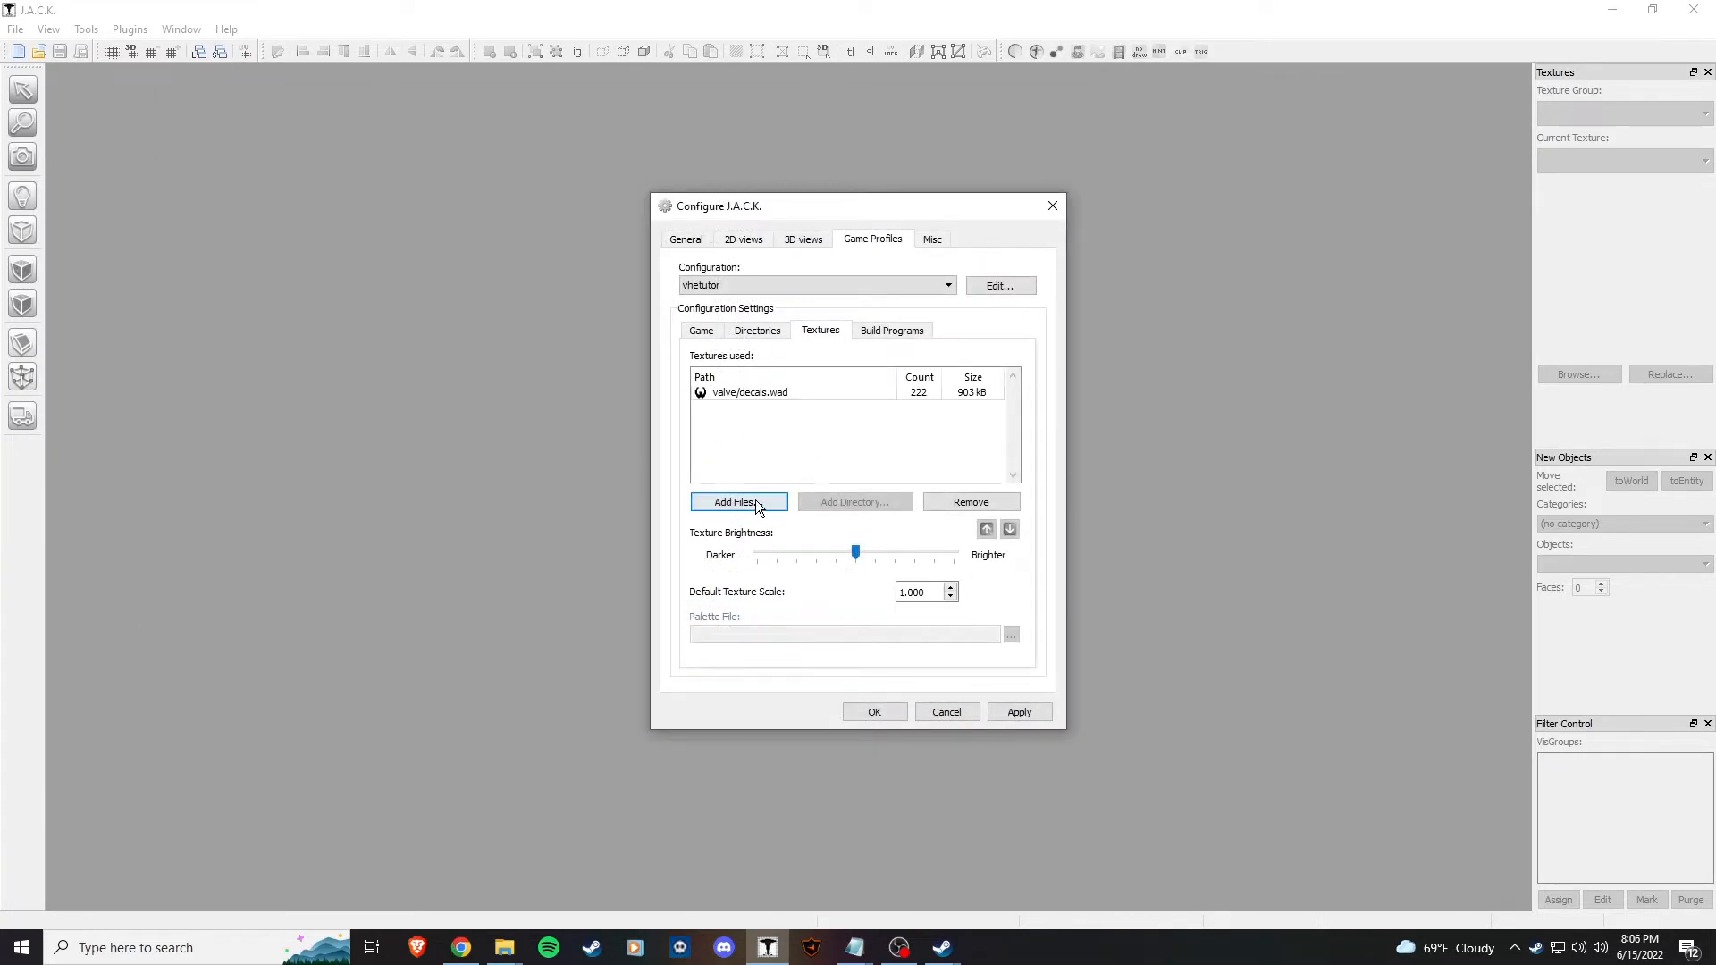
left_click(738, 502)
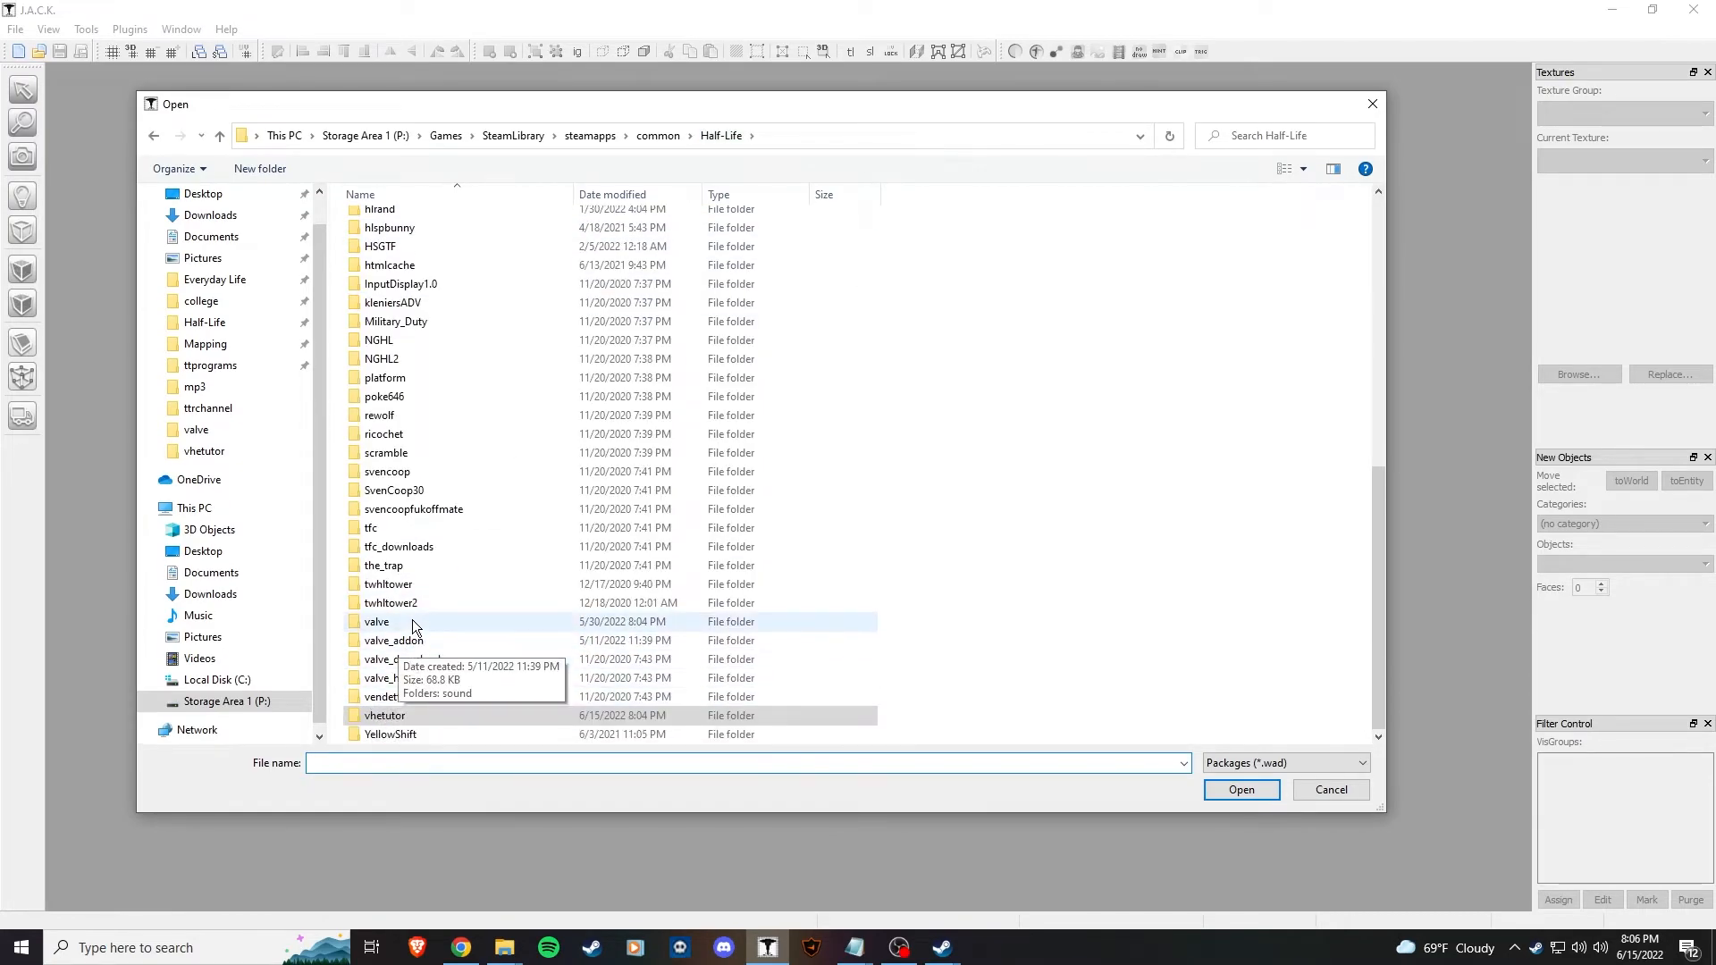
double_click(376, 621)
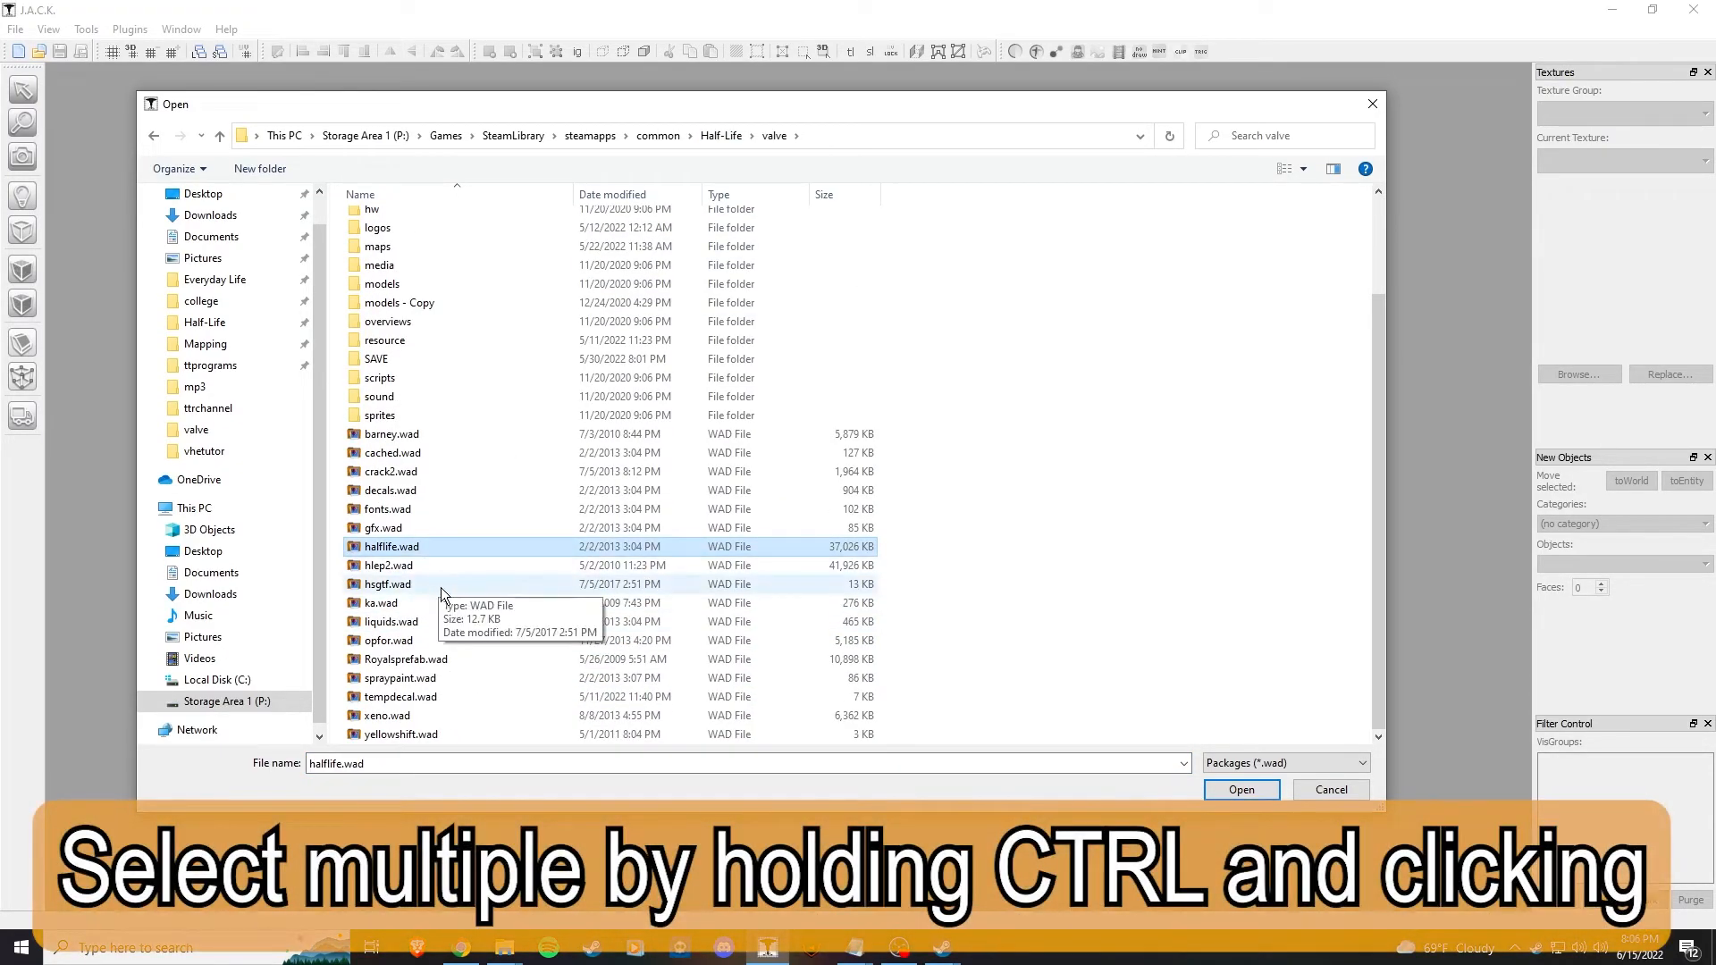
left_click(390, 621)
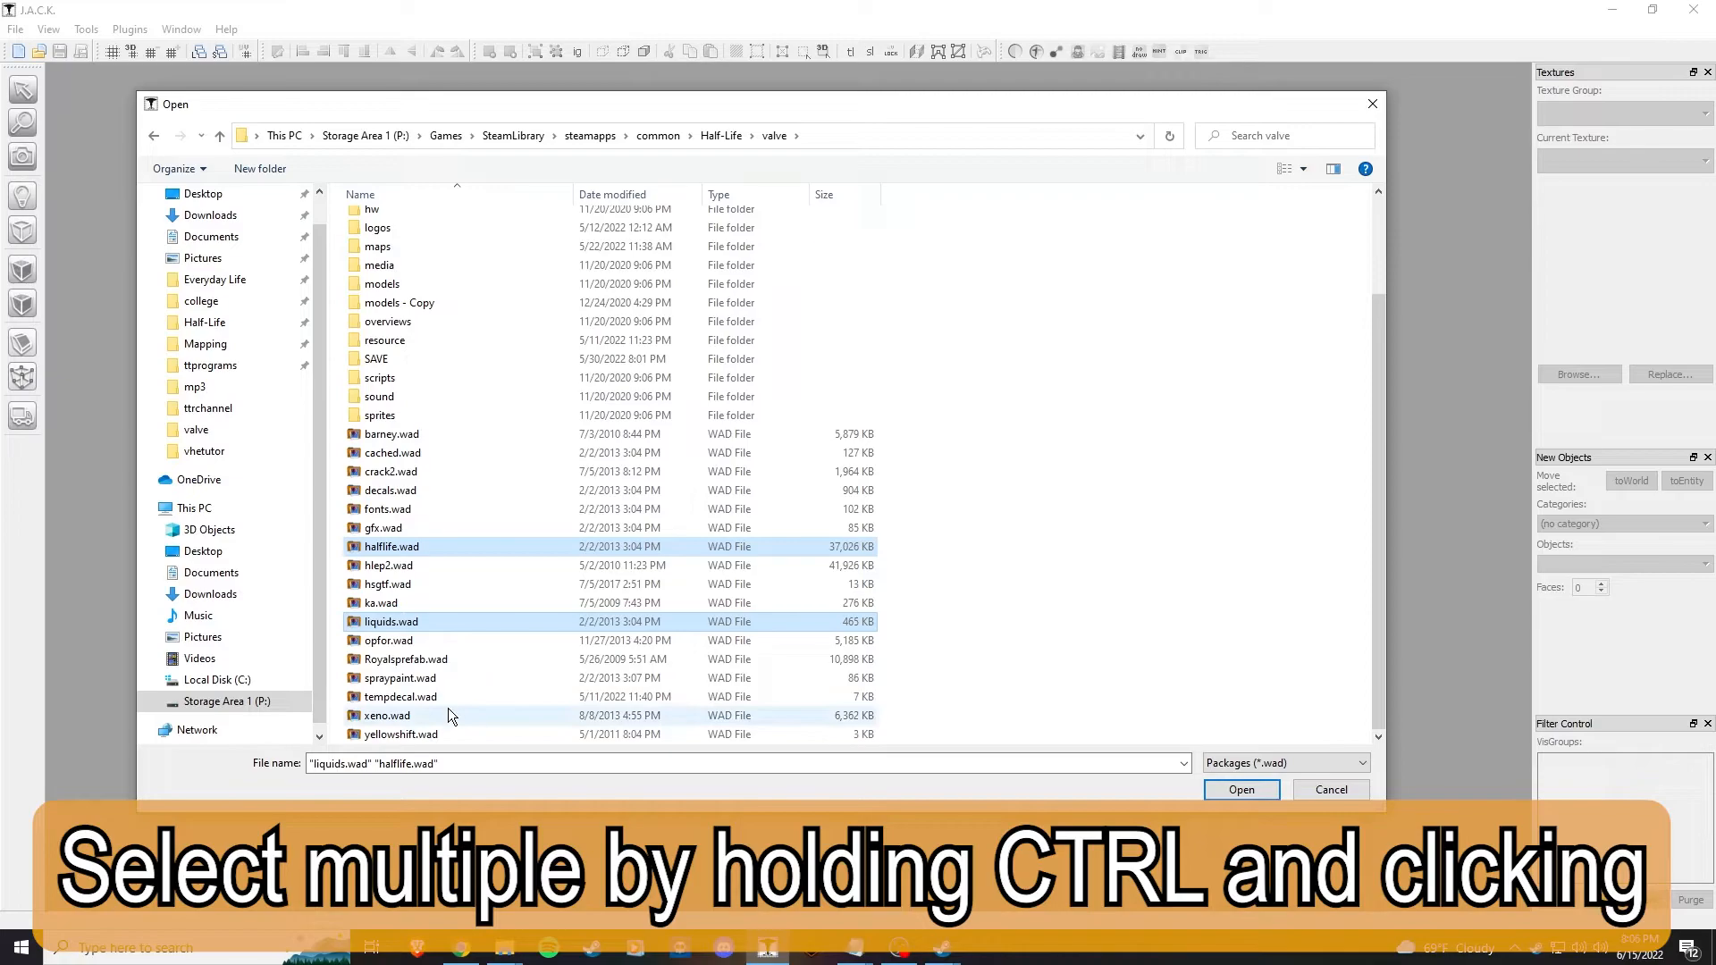
left_click(1241, 789)
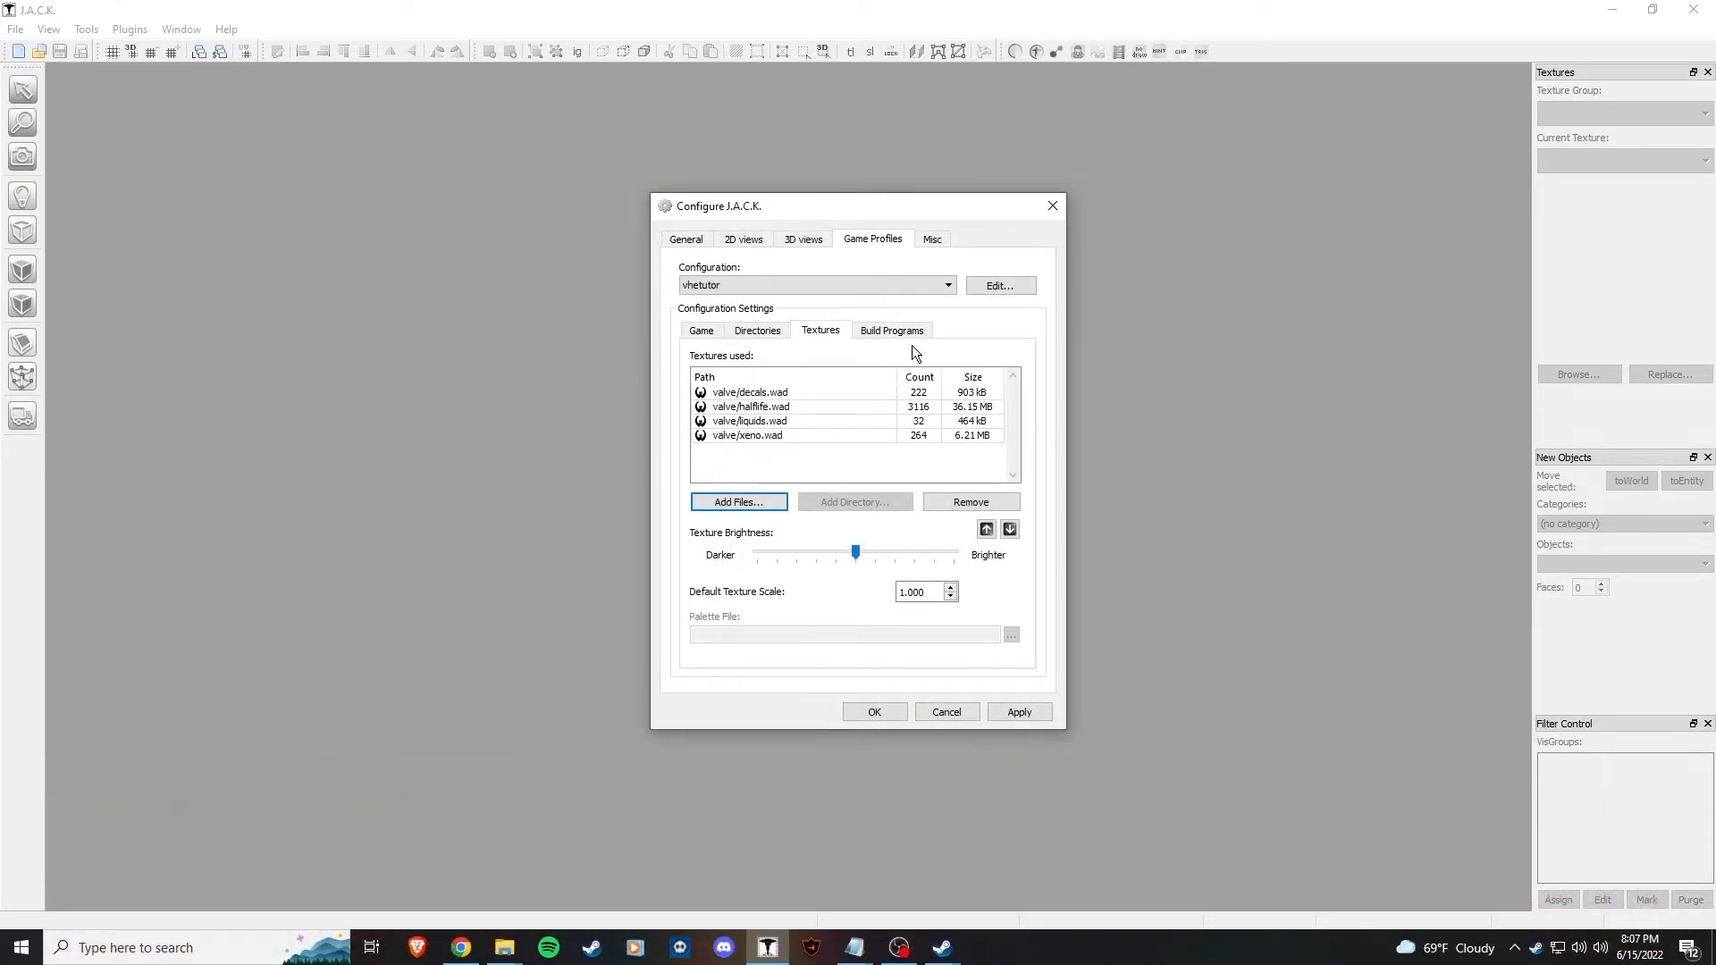
left_click(891, 330)
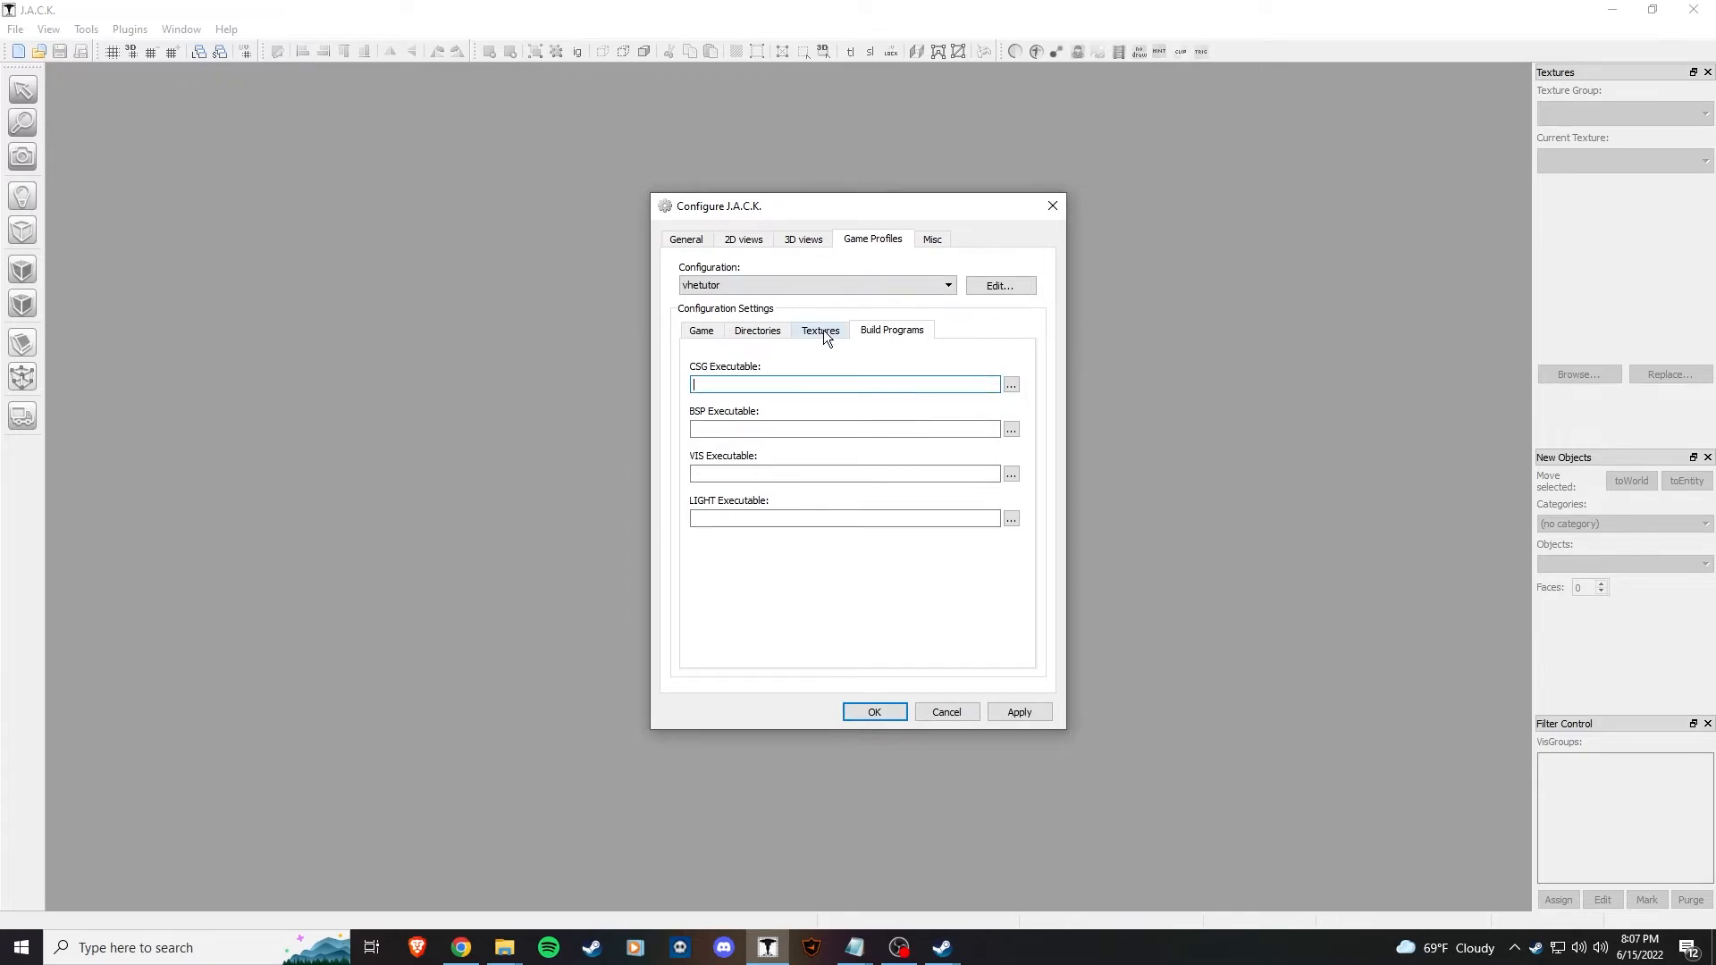
- Set CSG, BSP, VIS and LIGHT to hlcsg_x64, hlbsp_x64, hlvis_x64 and hlrad_x64.exe from J.A.C.K/halflife/zhlt
left_click(1011, 384)
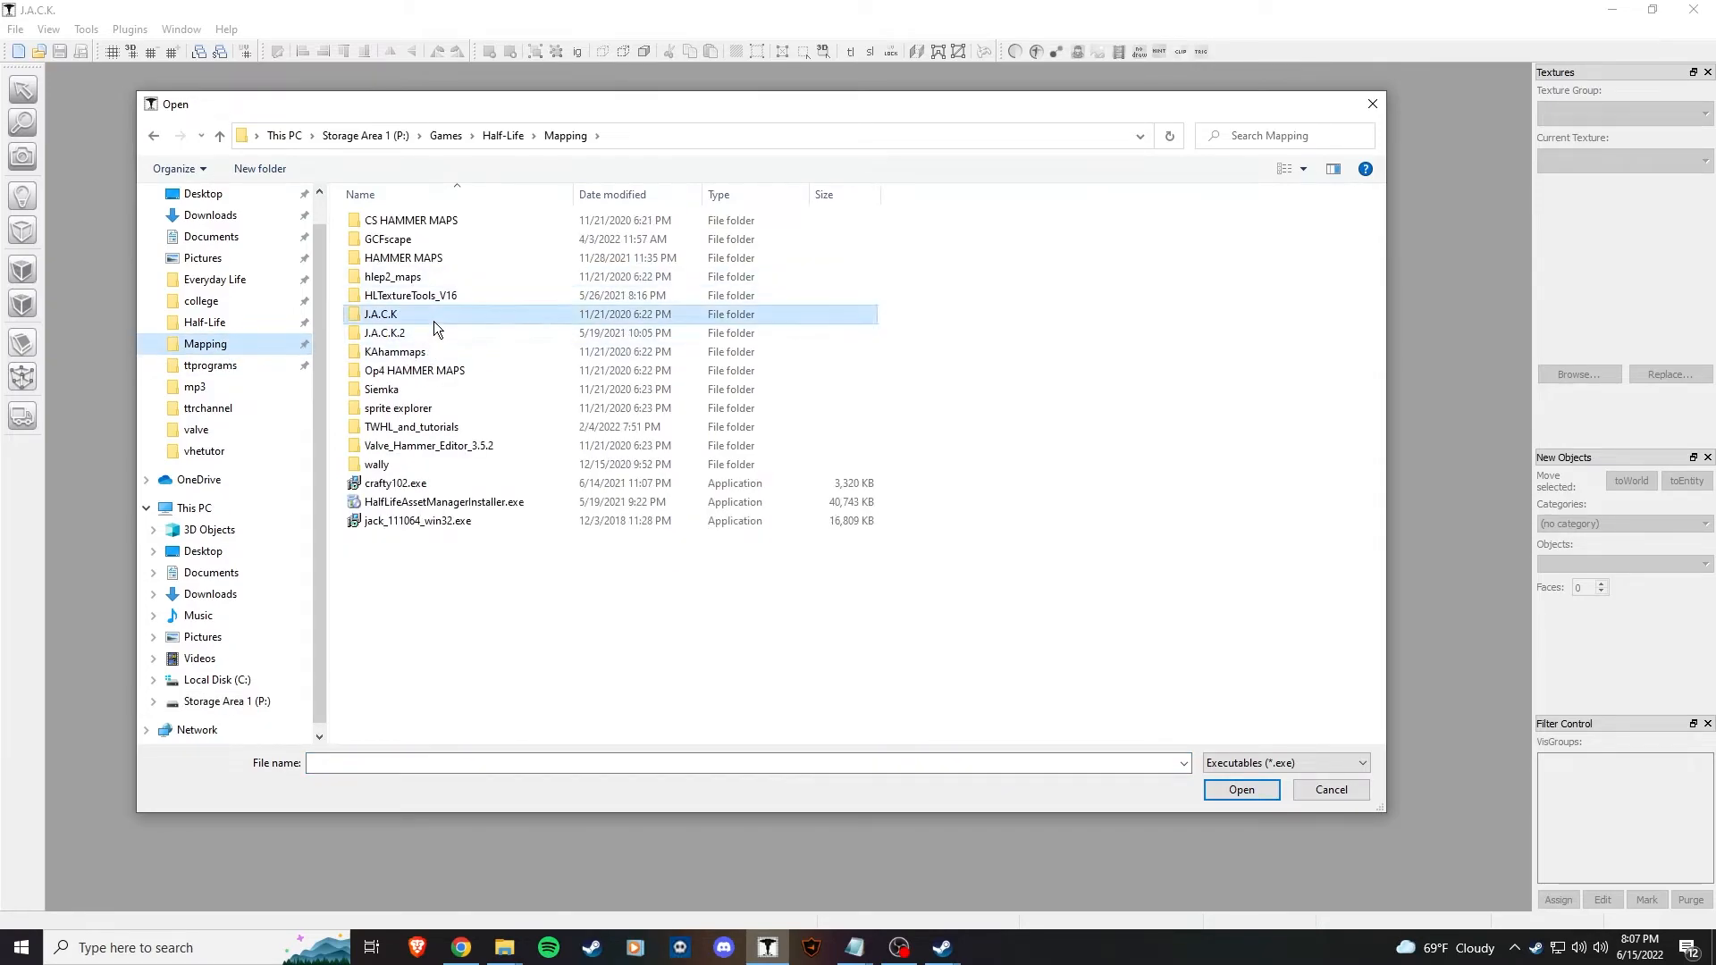
double_click(380, 314)
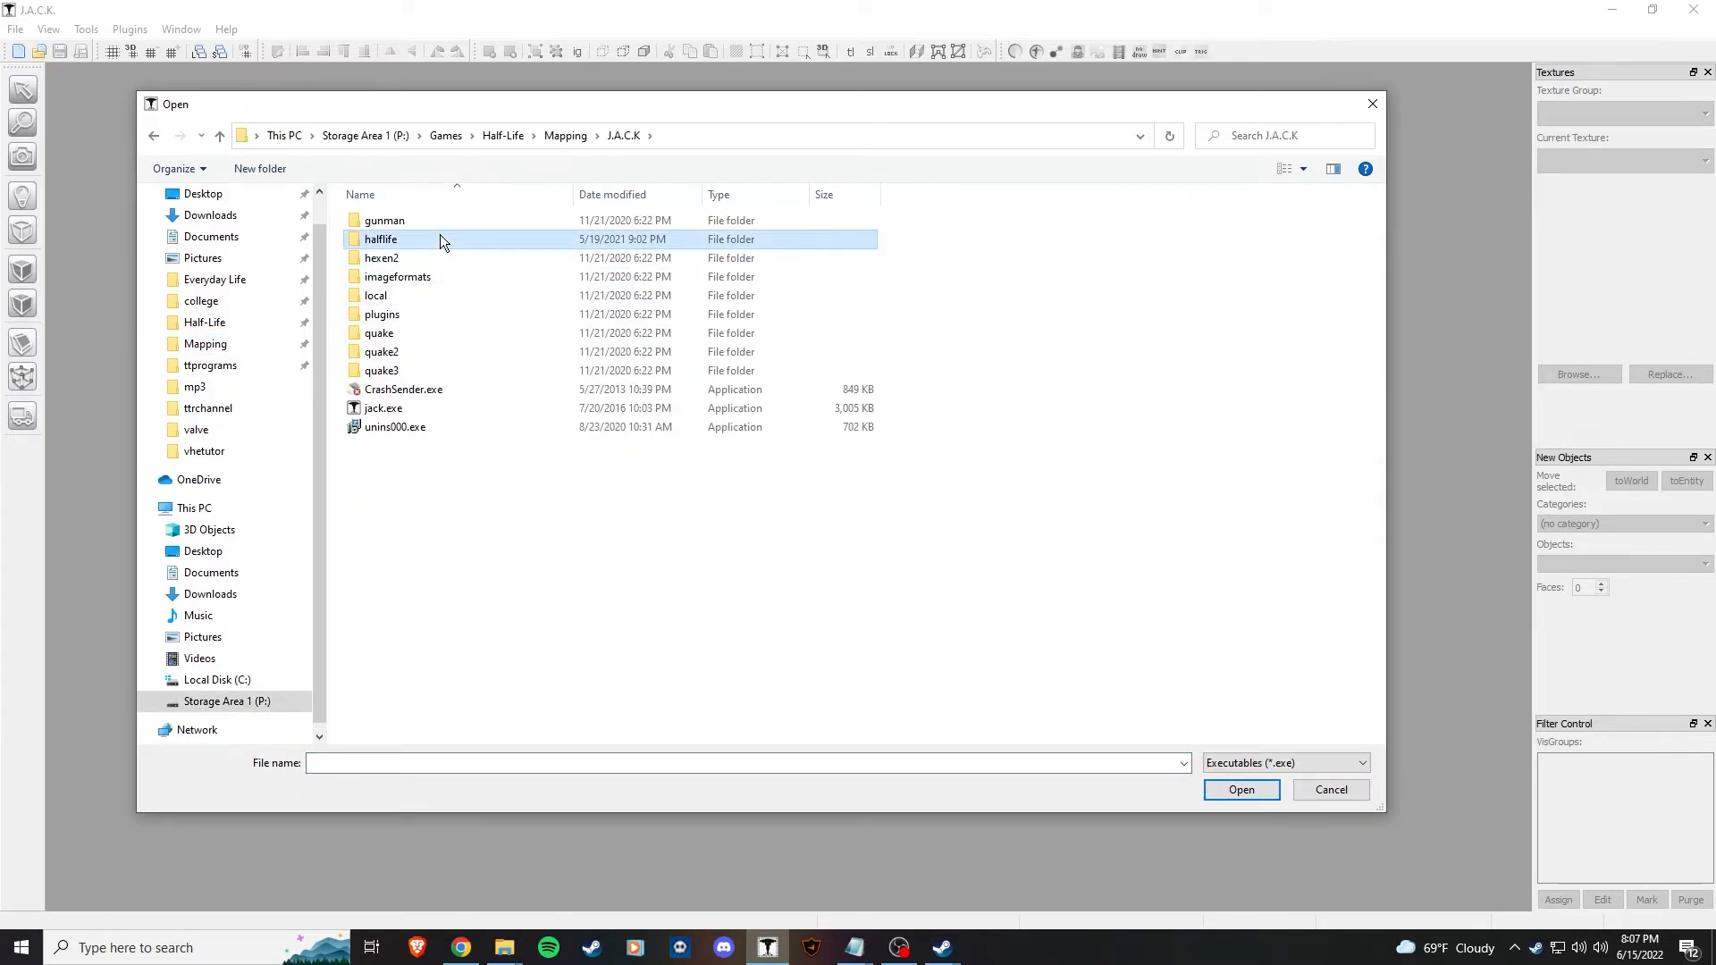
double_click(380, 239)
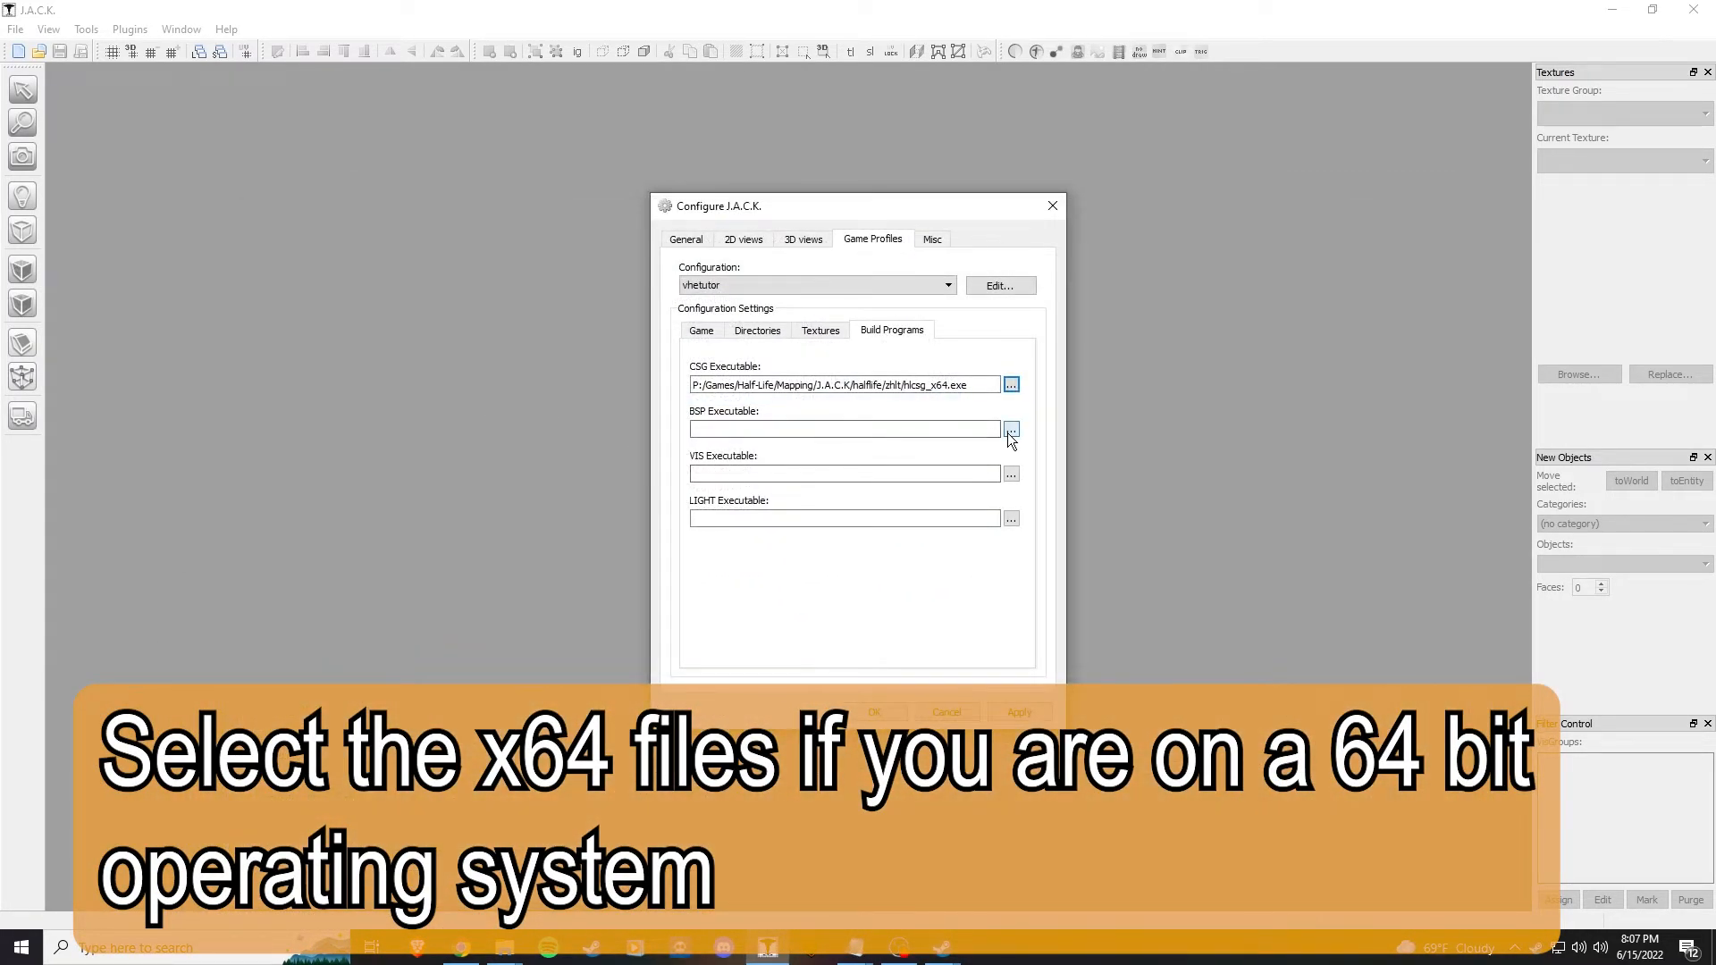
left_click(1010, 429)
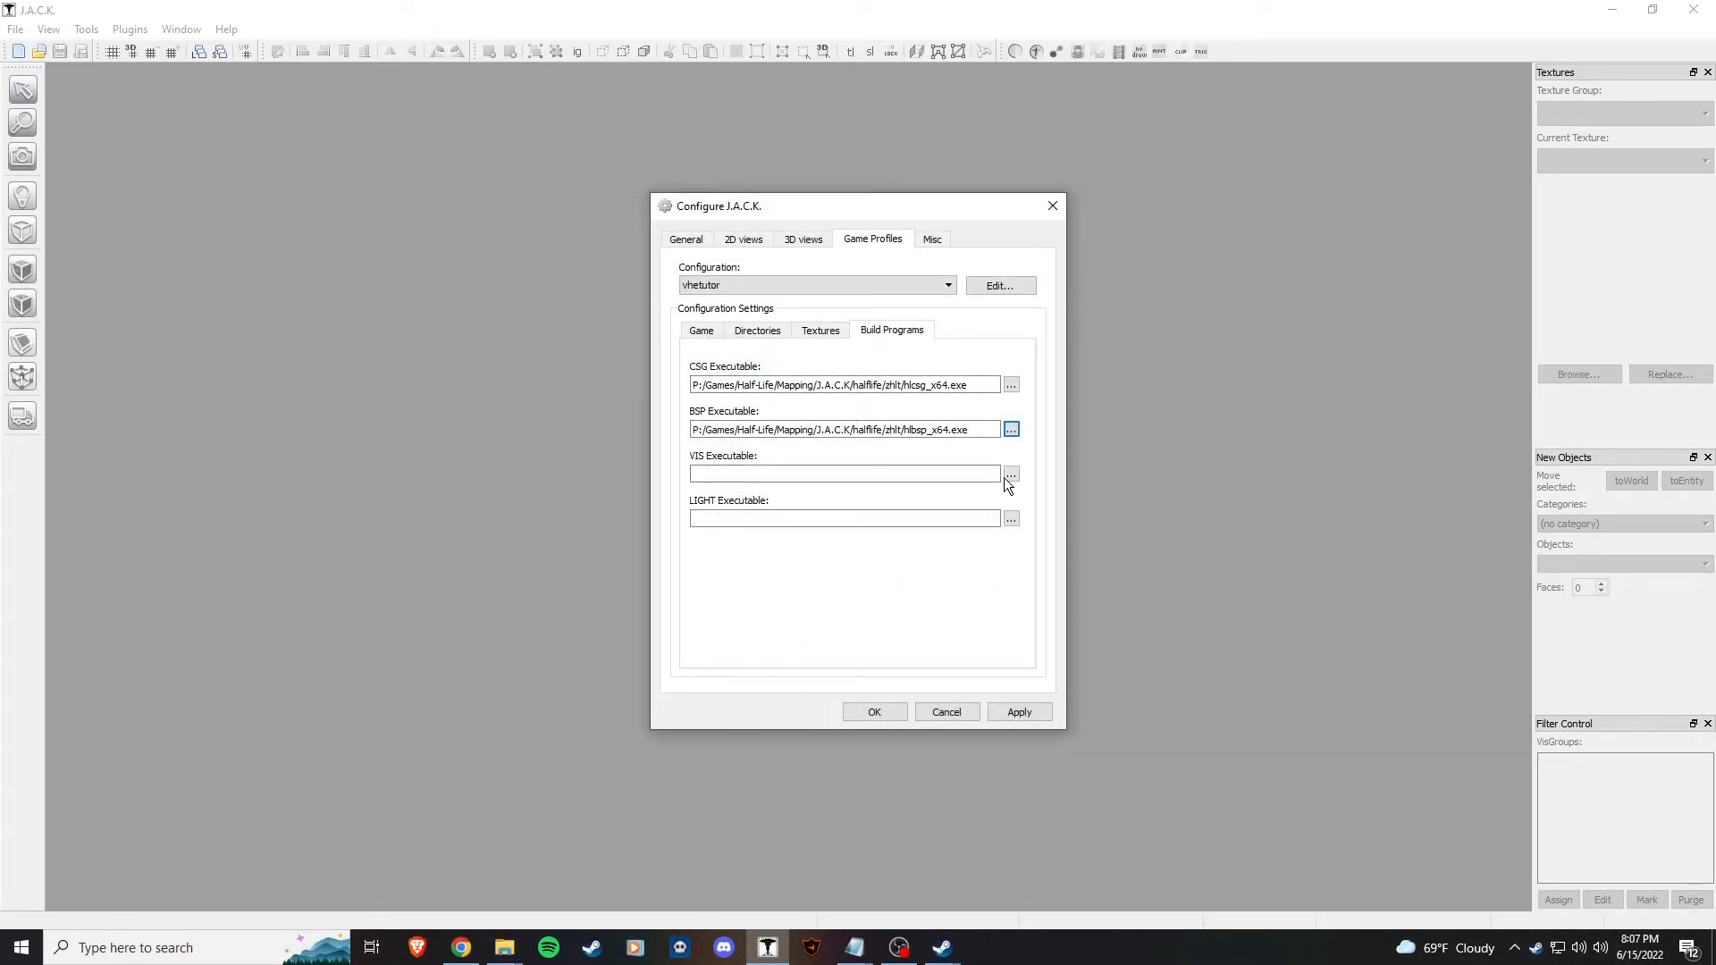
left_click(1011, 472)
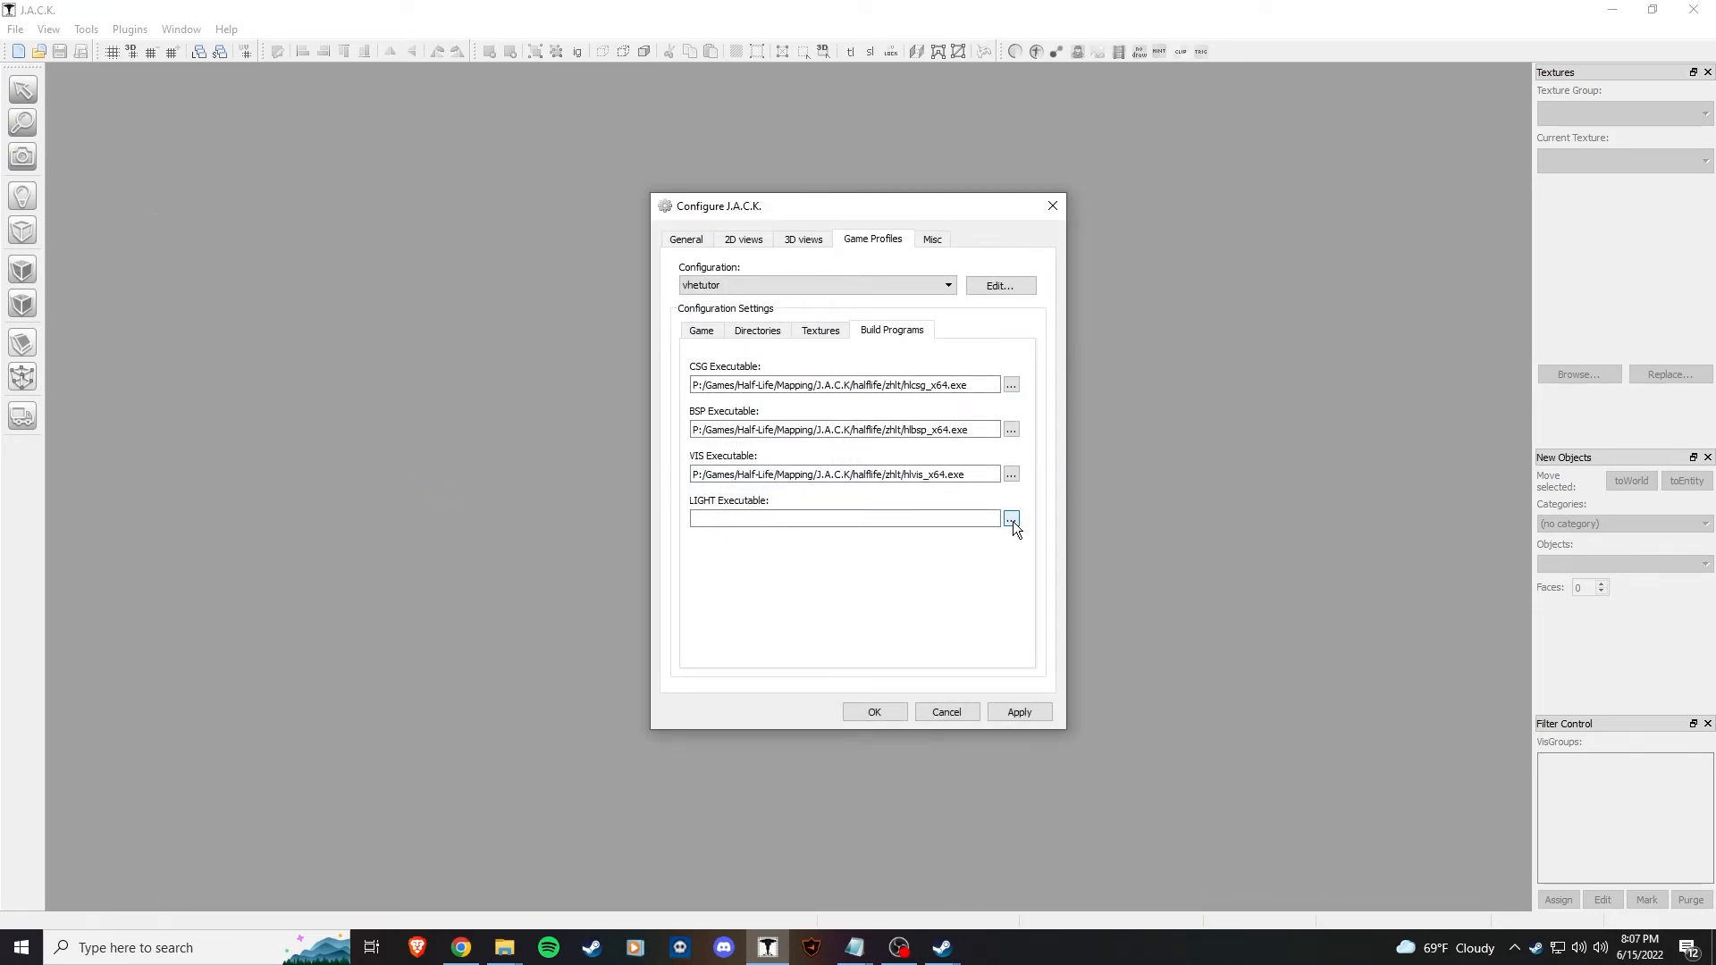
left_click(1011, 518)
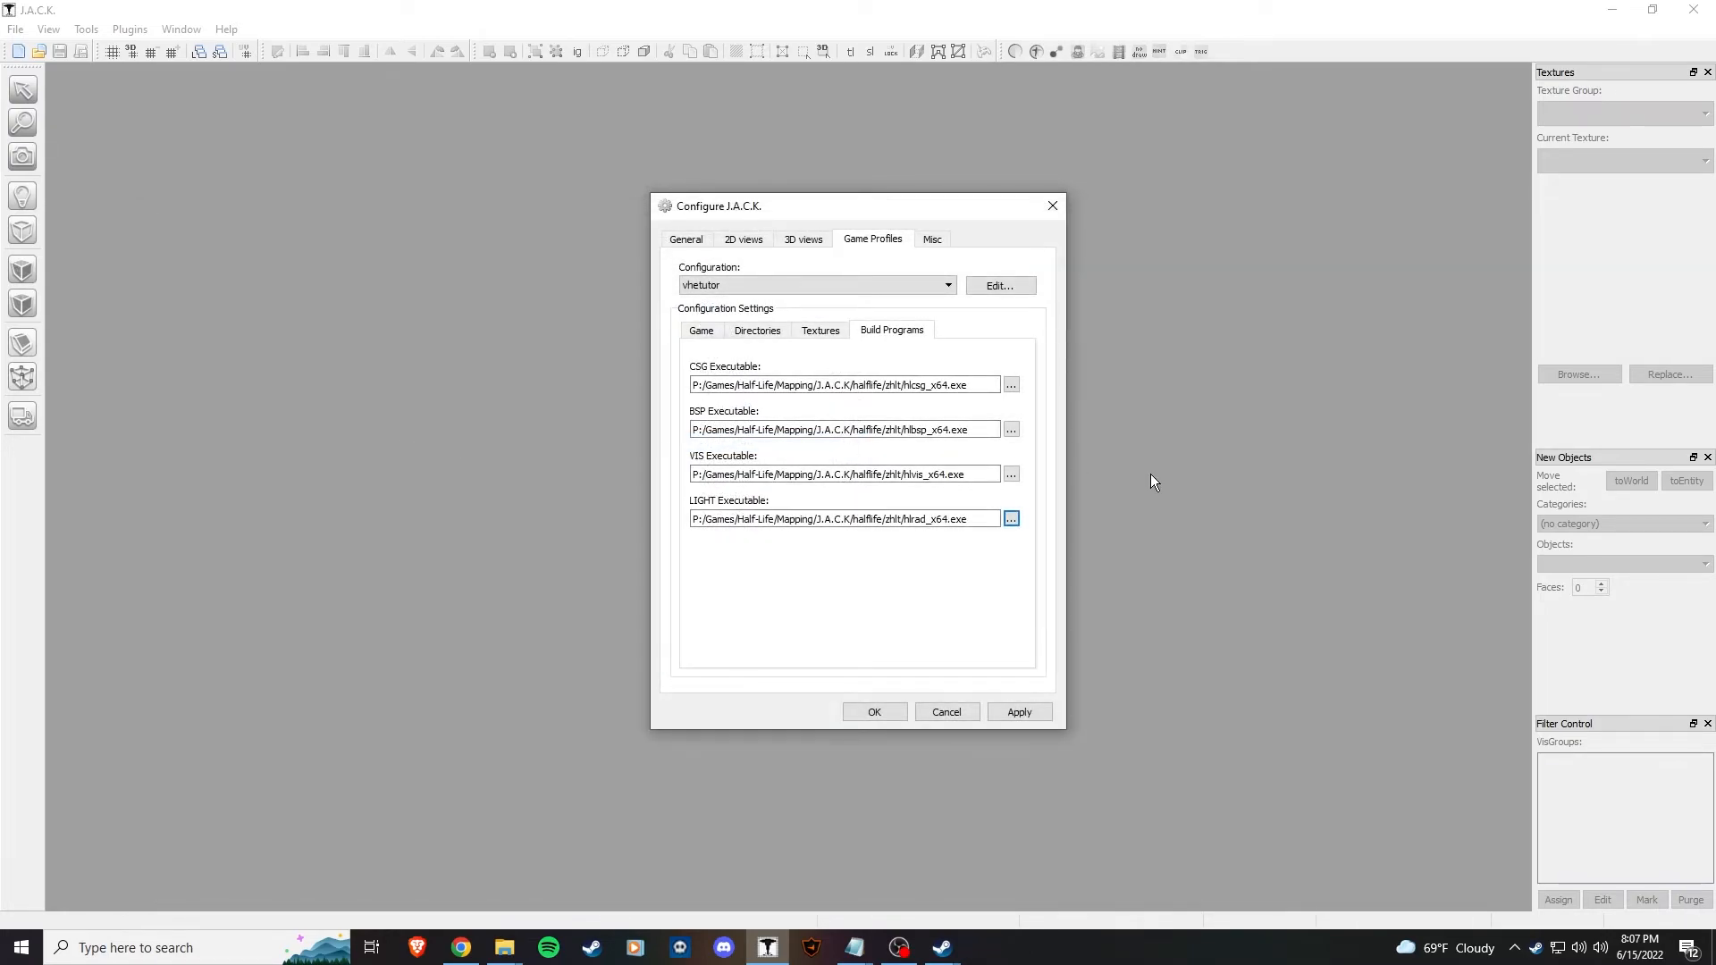
left_click(700, 329)
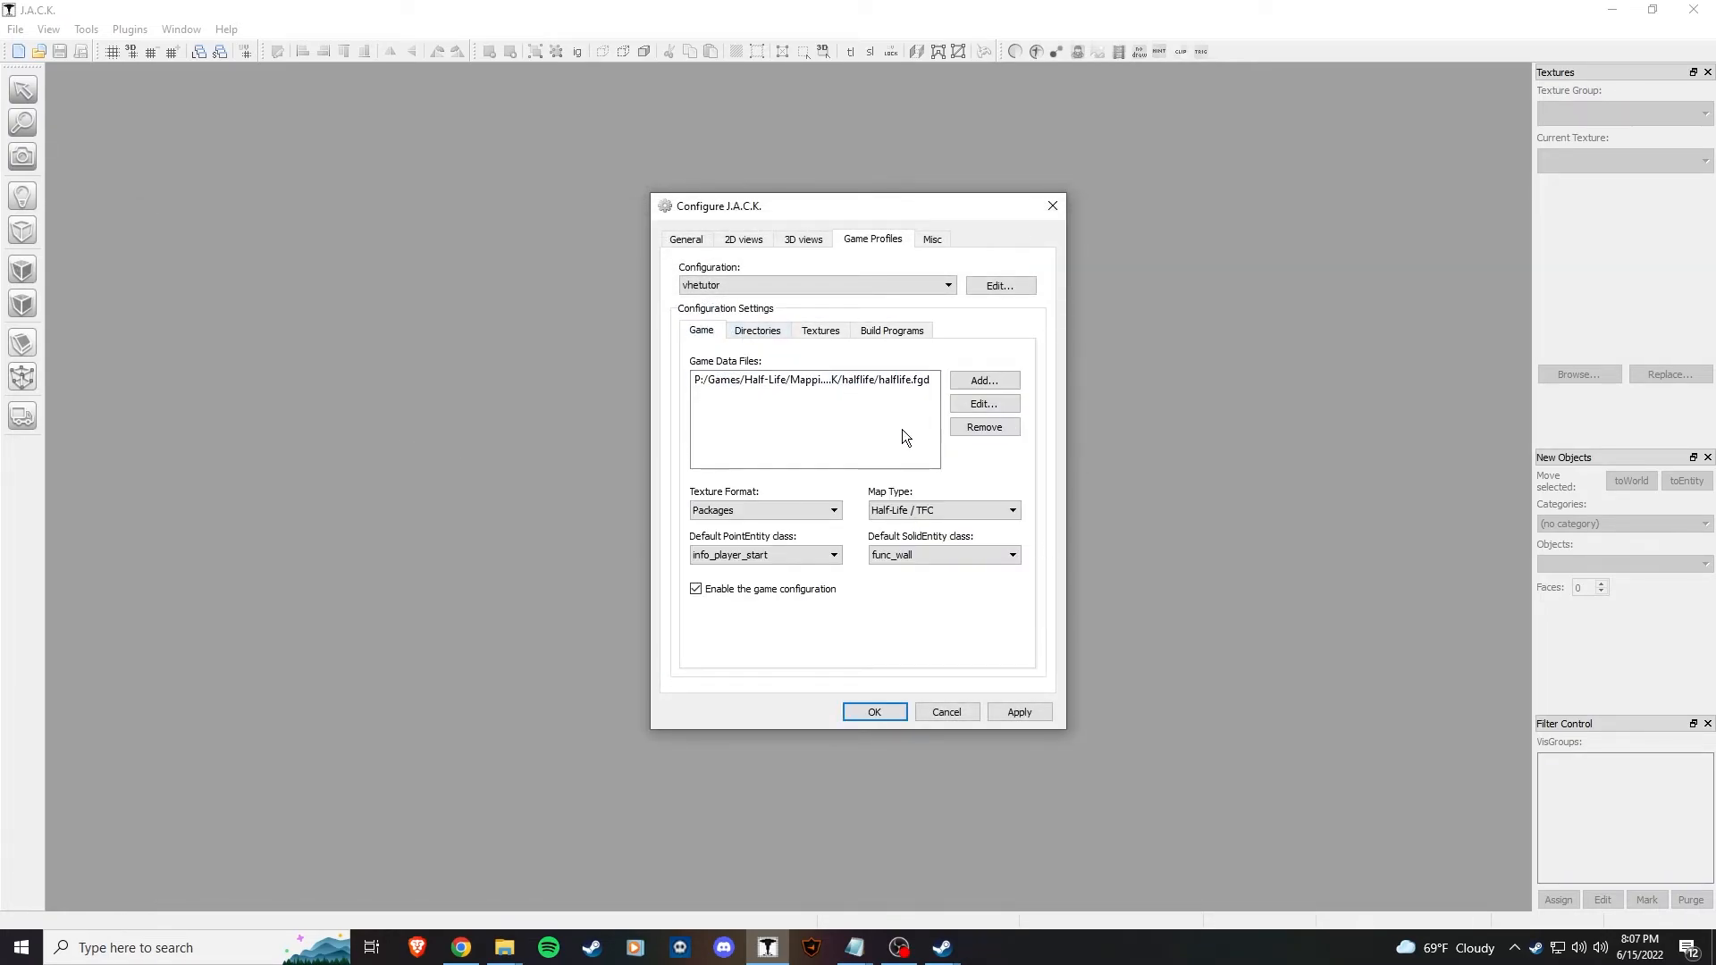
- Check the Directories and Textures tabs, then apply the vhetutor settings and close with OK
left_click(756, 330)
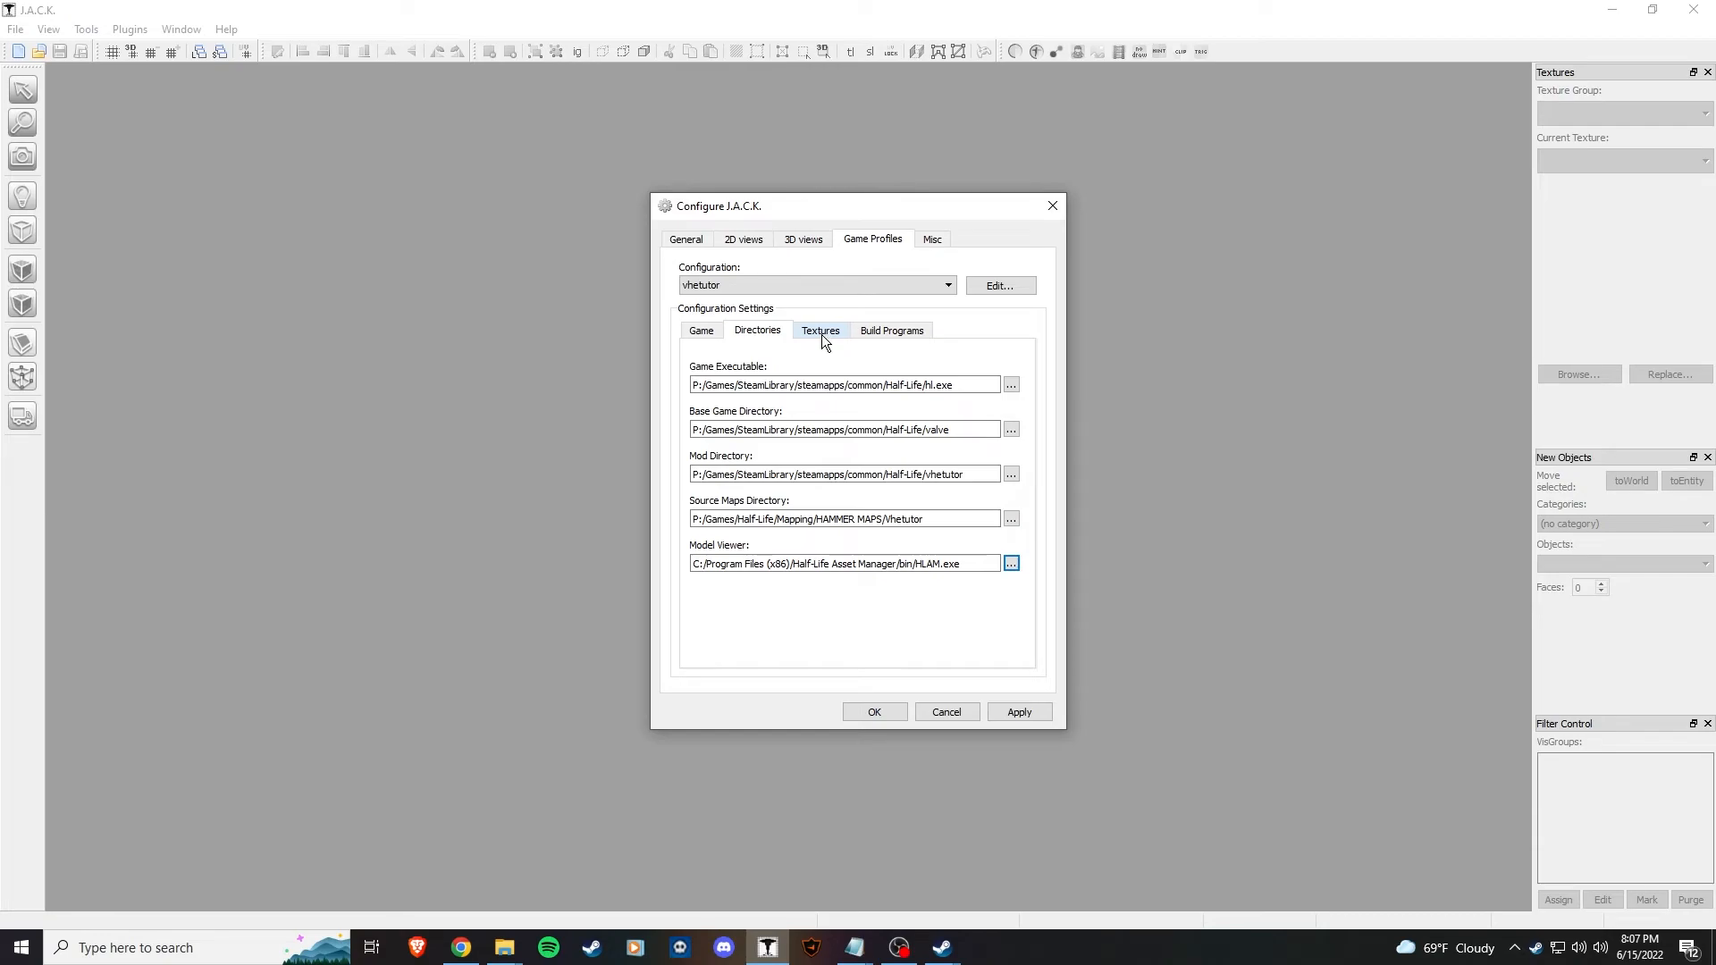
left_click(892, 329)
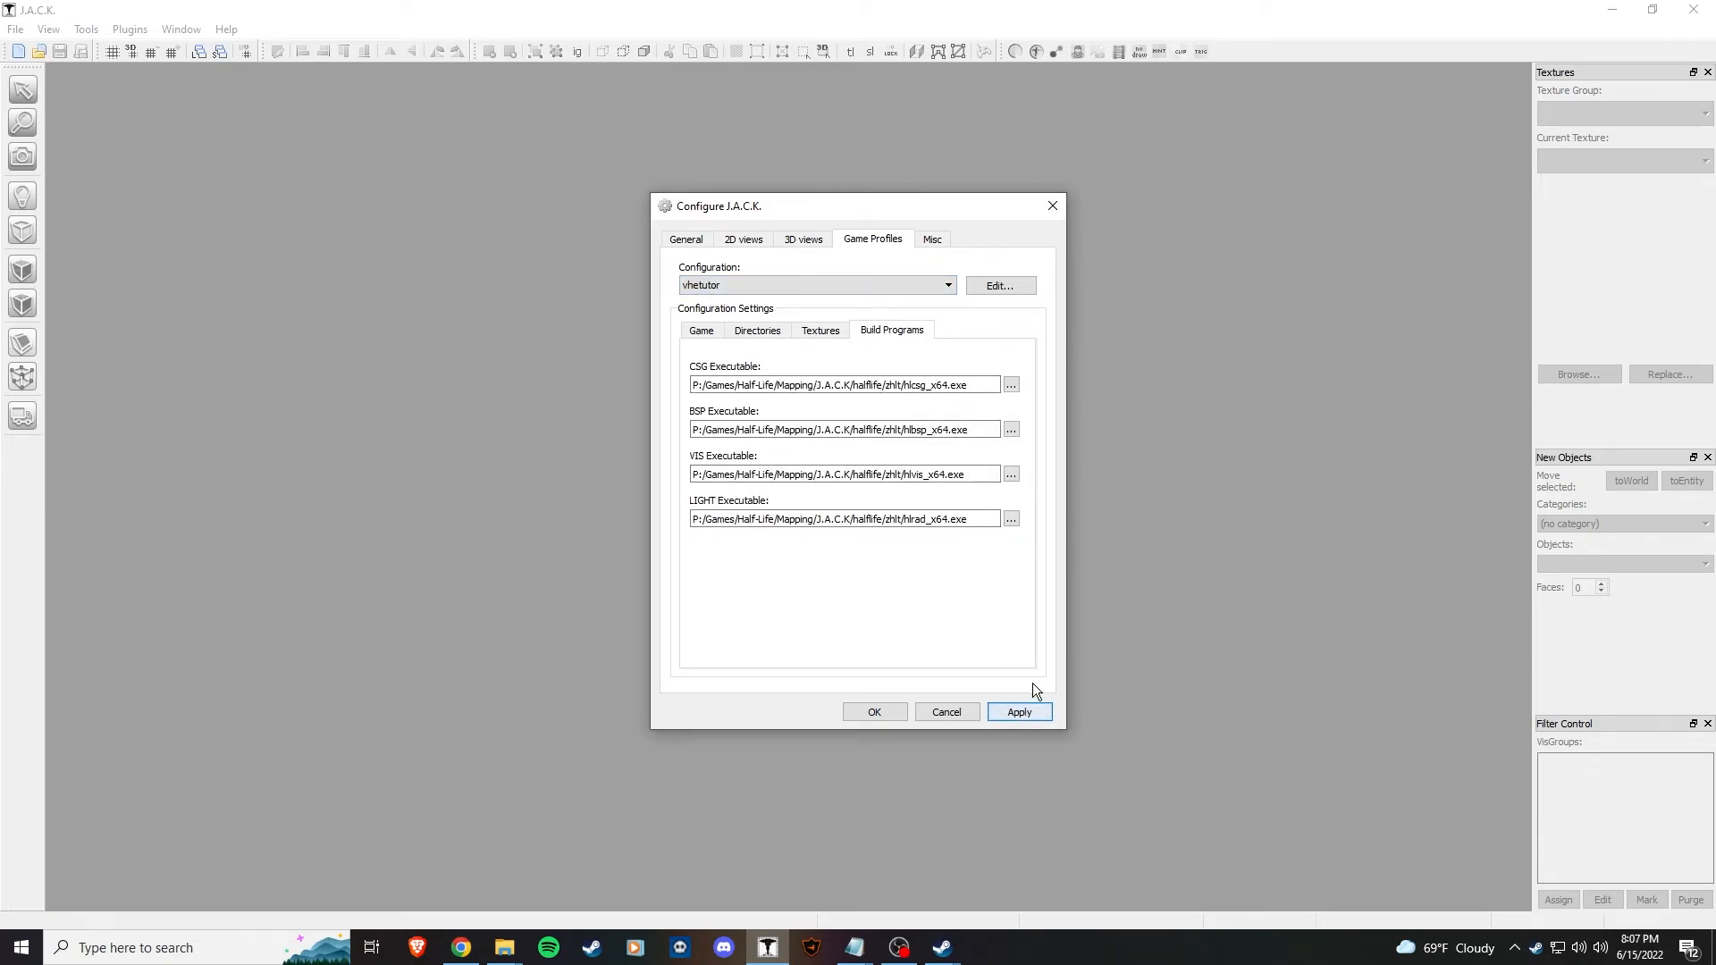
left_click(685, 239)
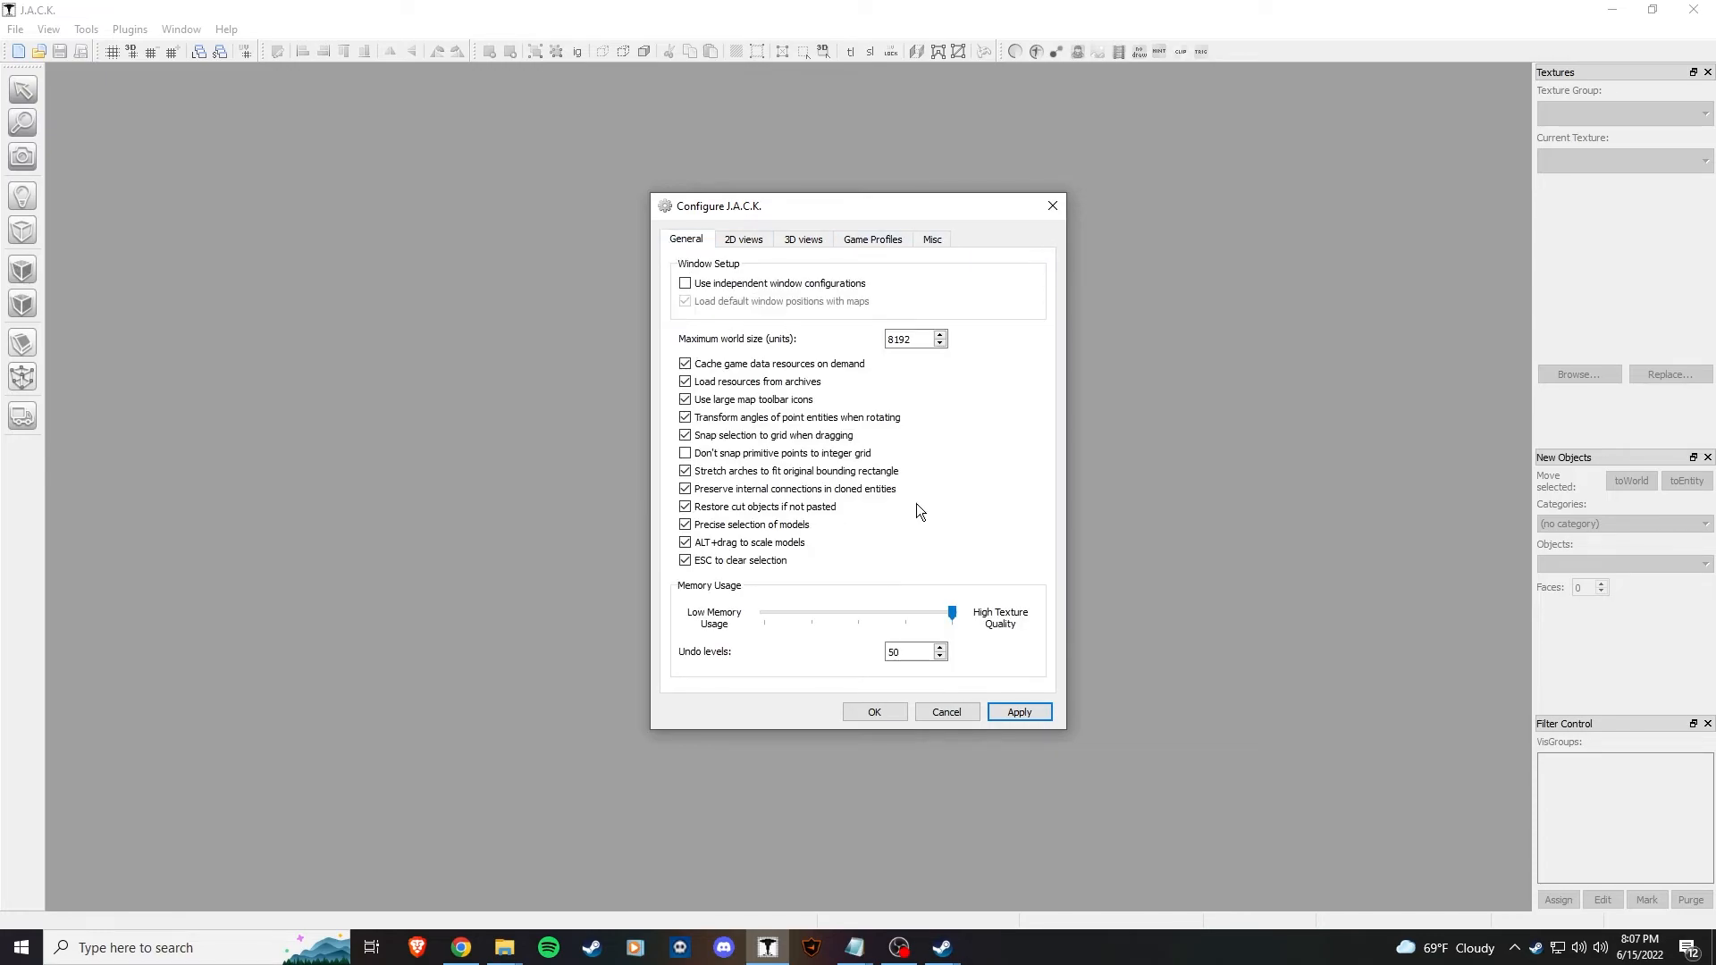
left_click(874, 711)
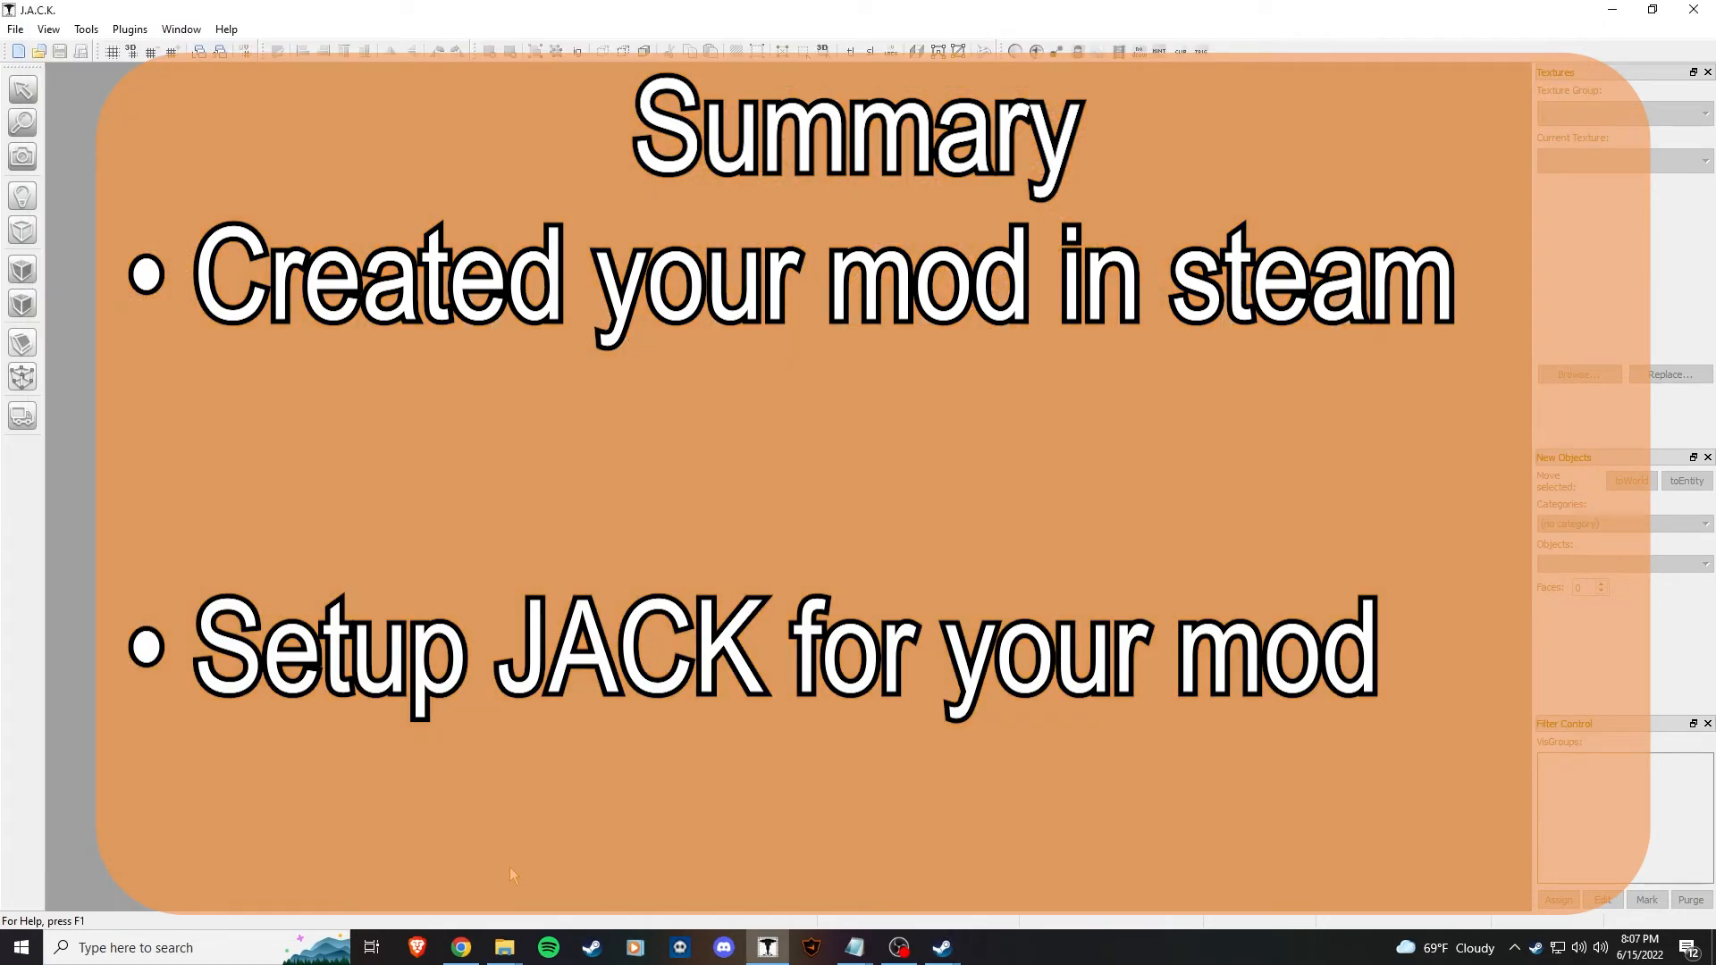
mouse_move(516, 863)
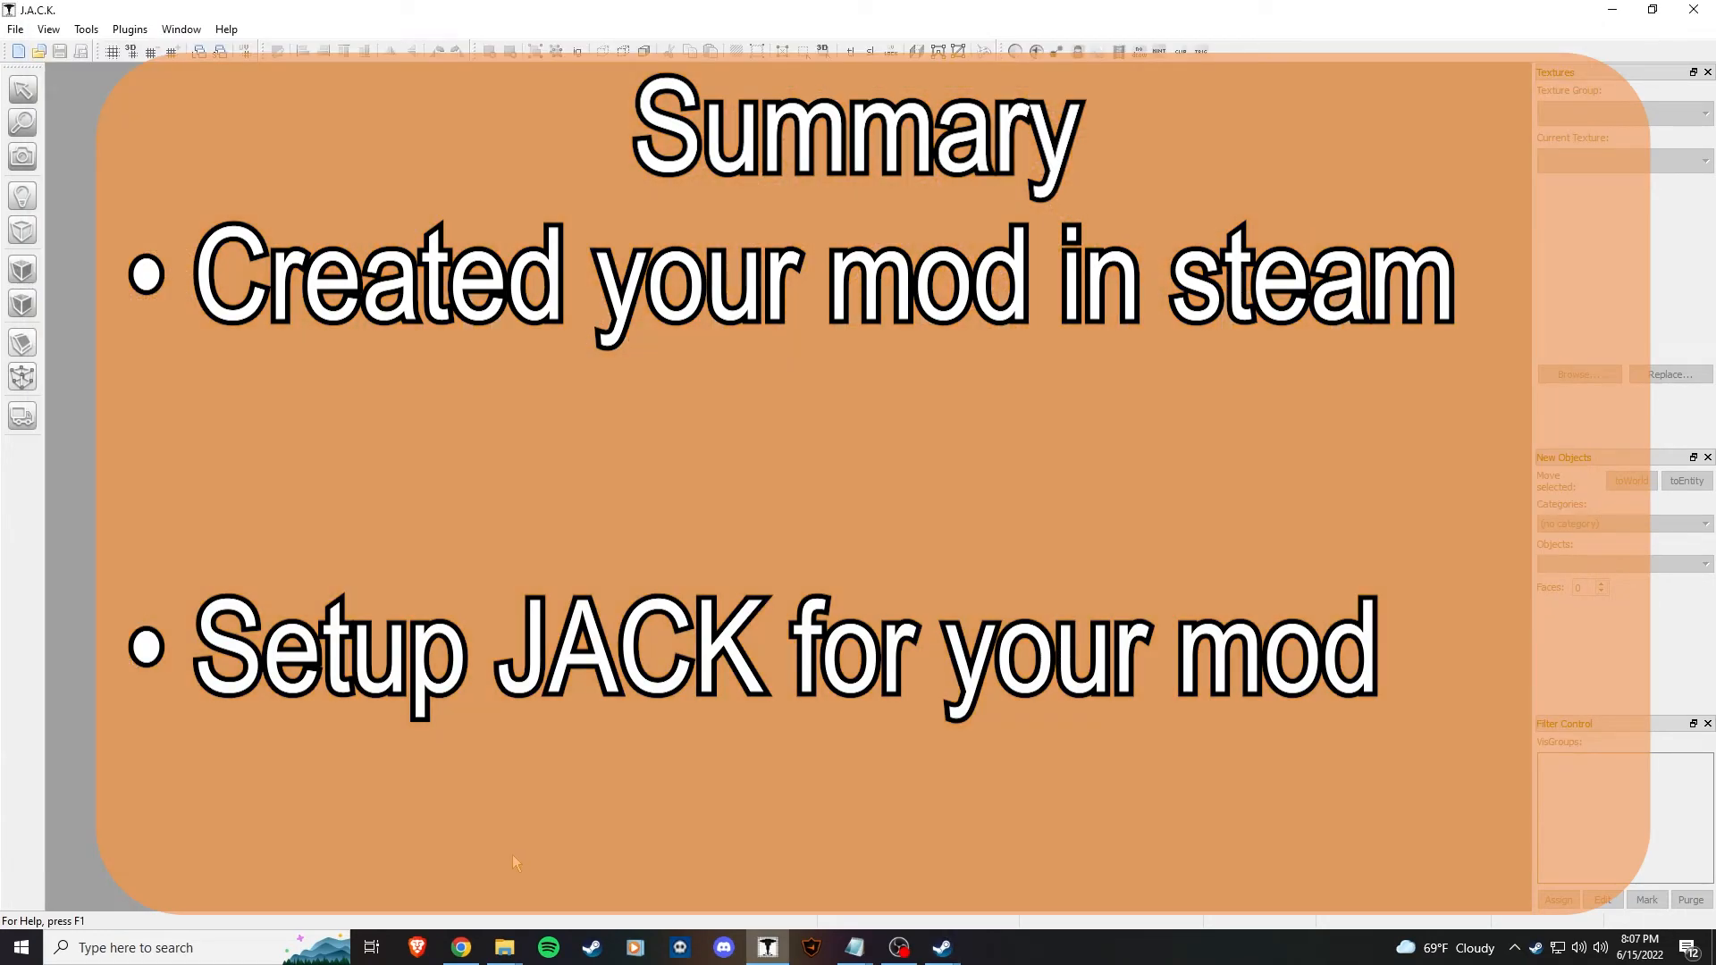